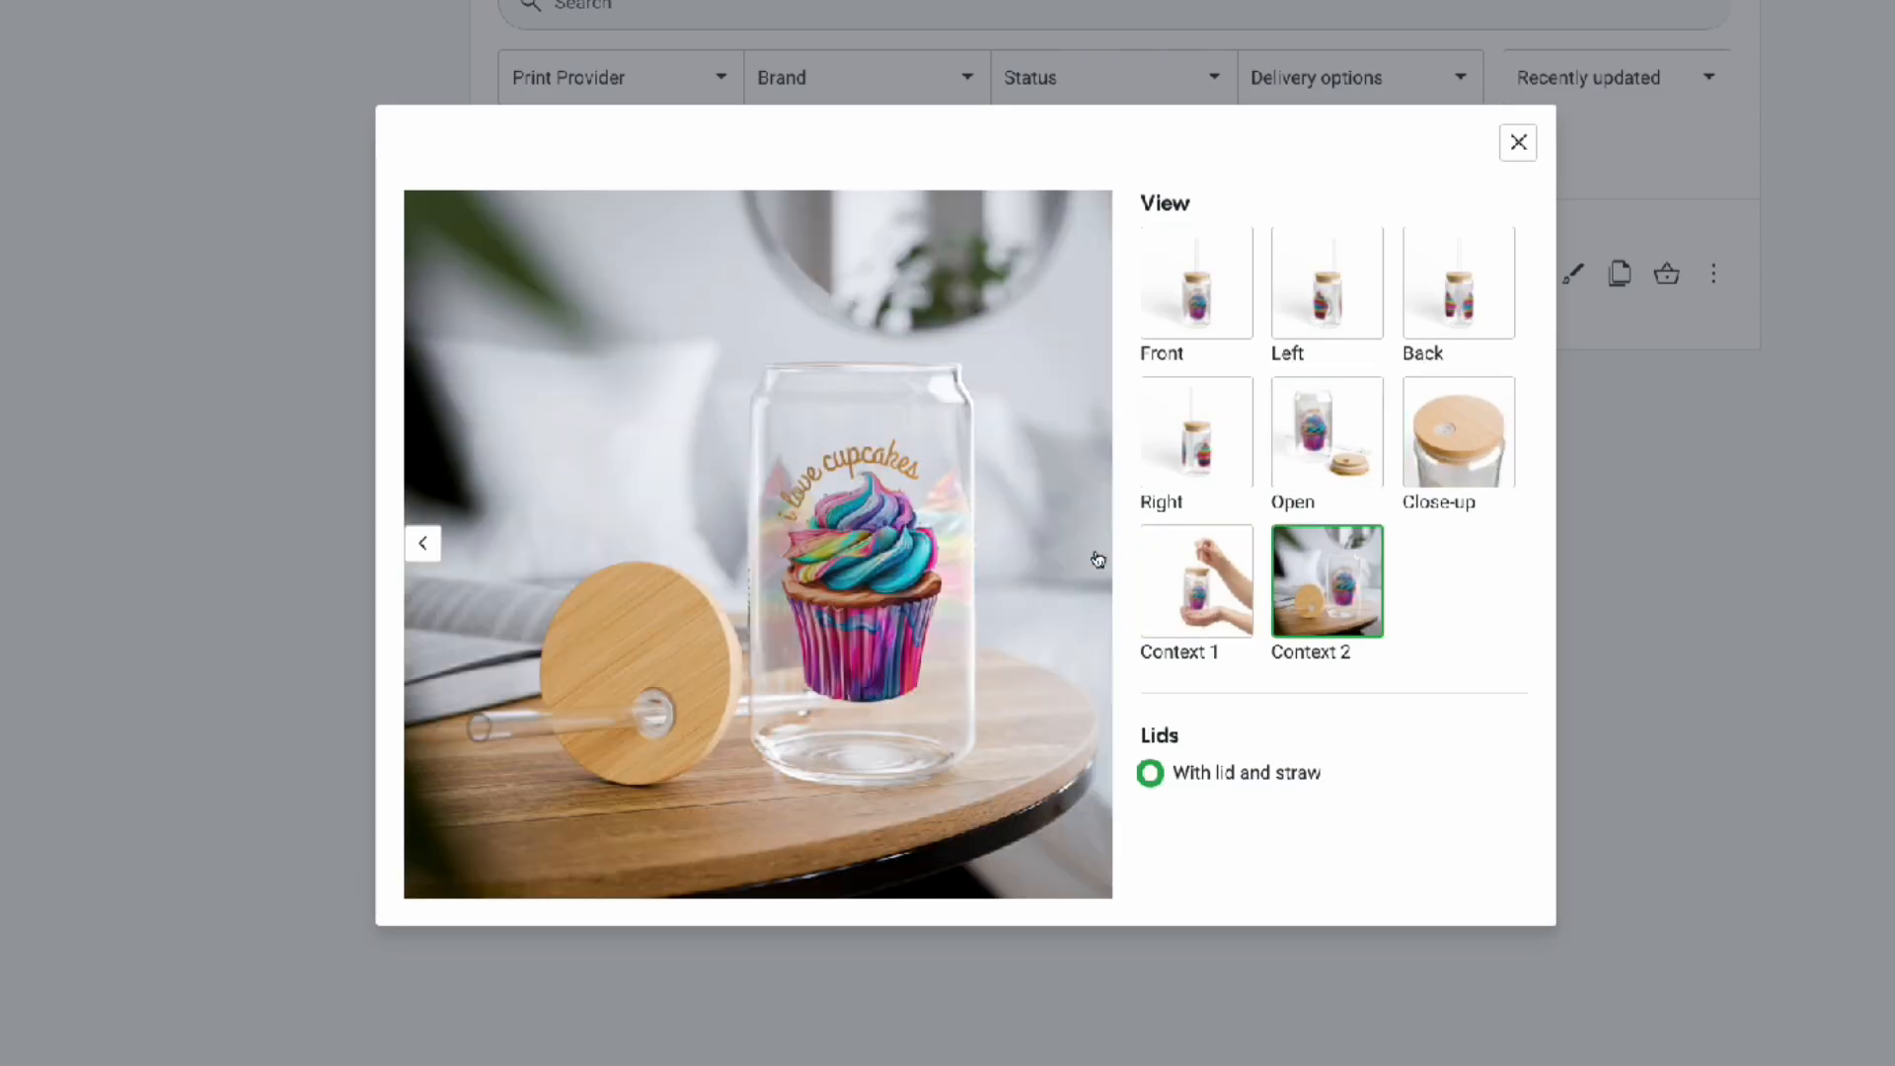
- Advance through the next two mockup views of the cupcake glass
click(1196, 433)
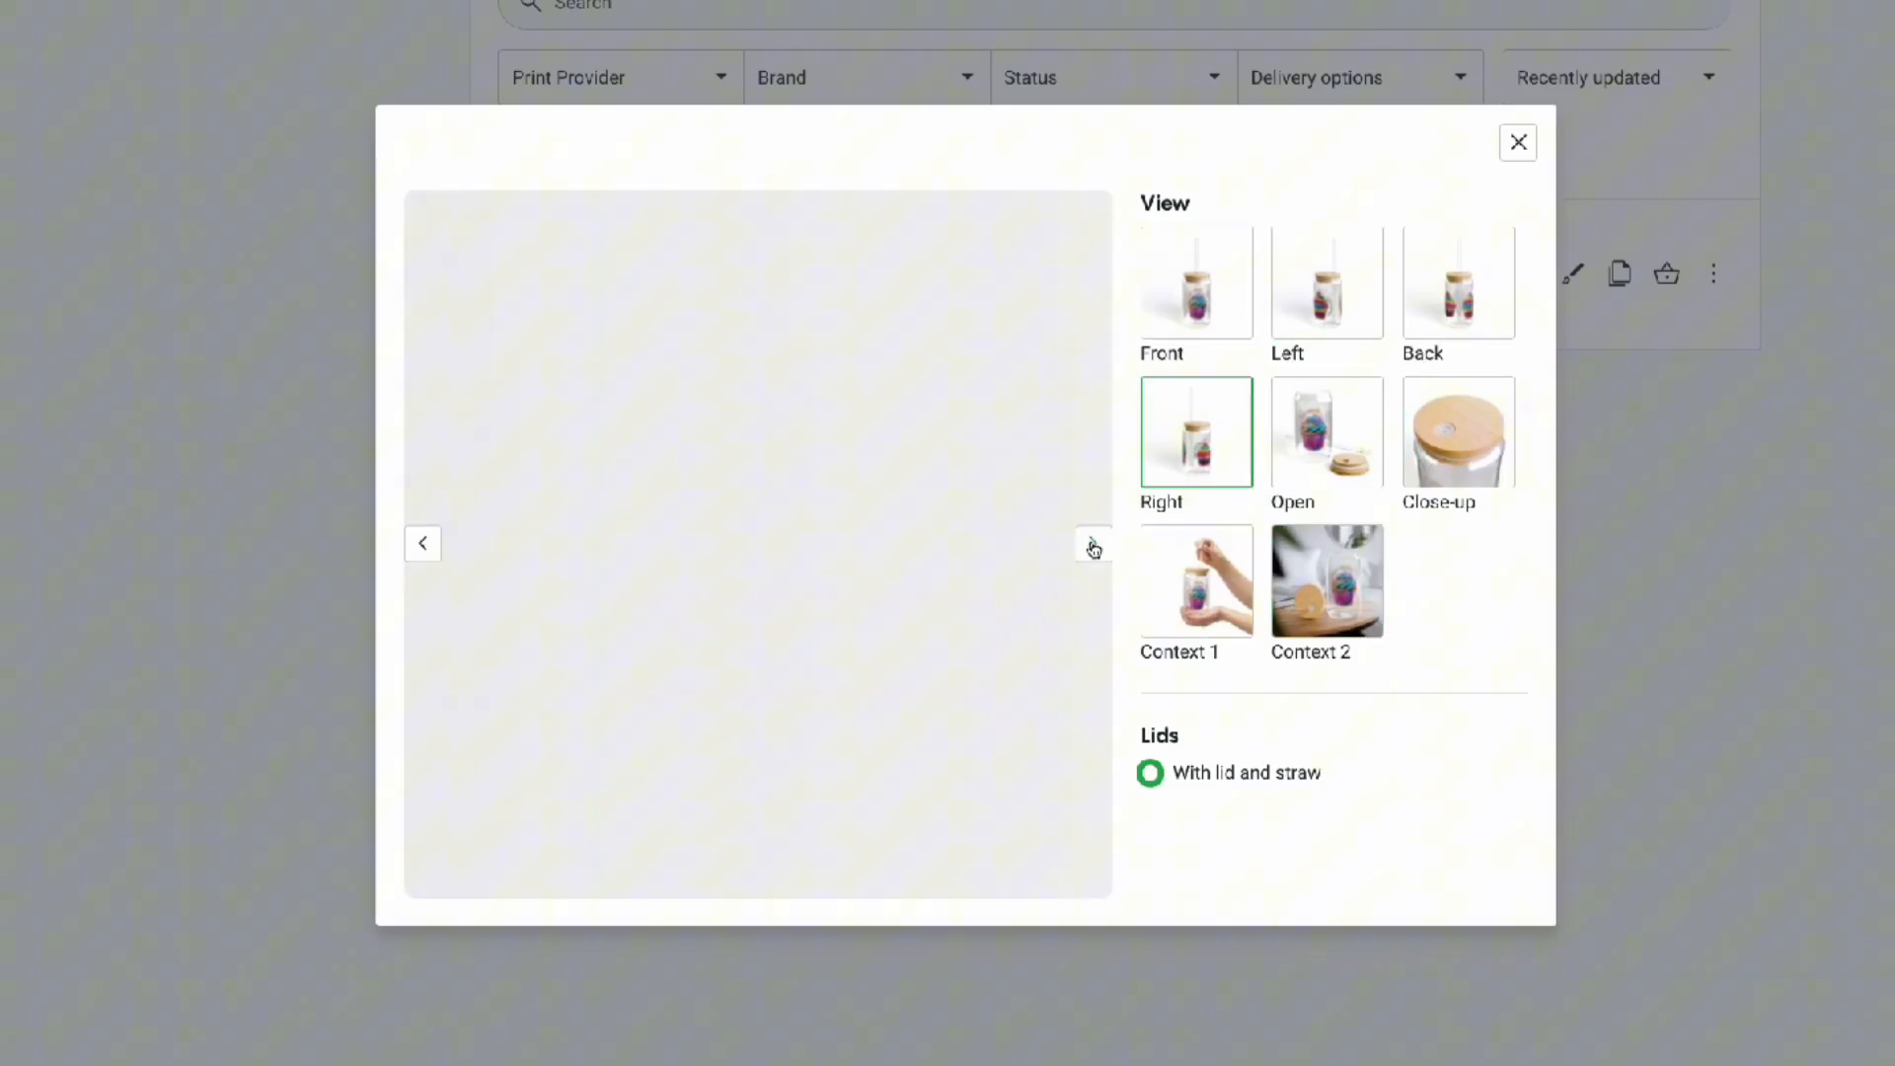
click(1518, 142)
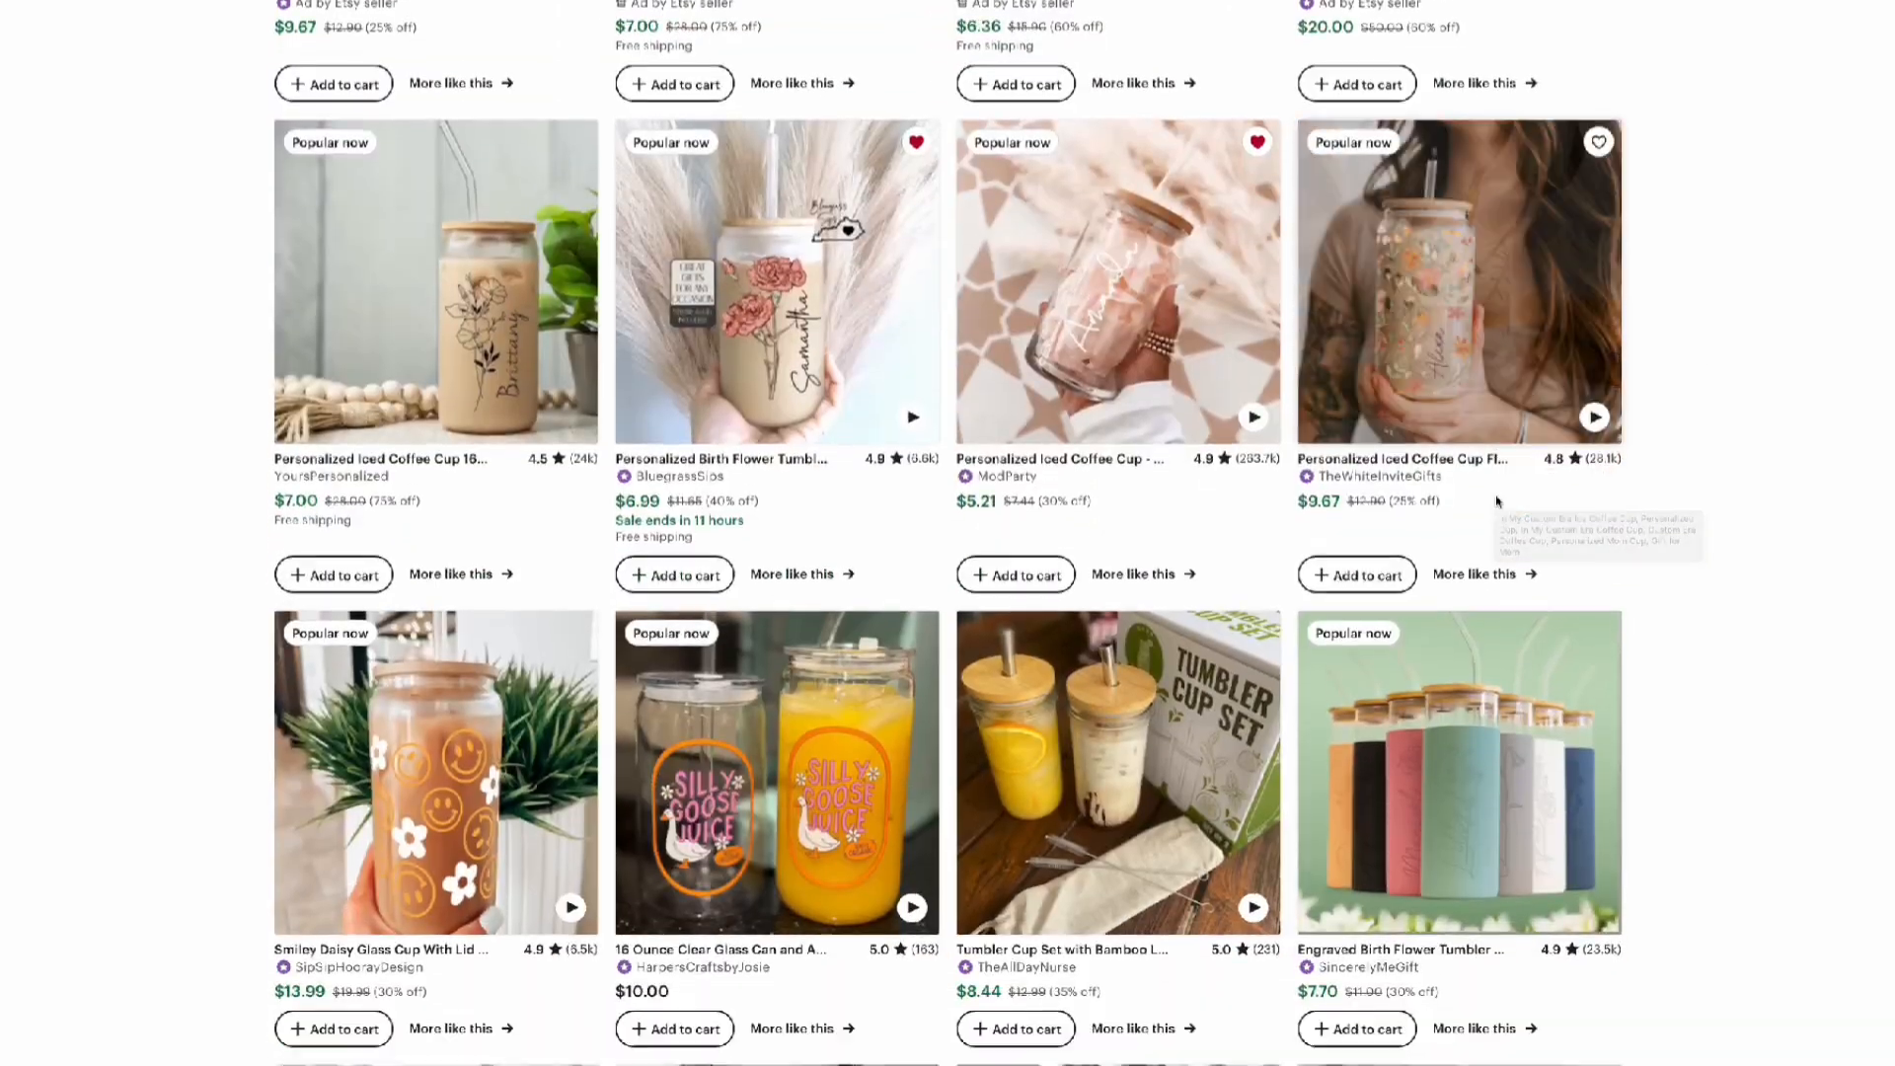
scroll(down, 3)
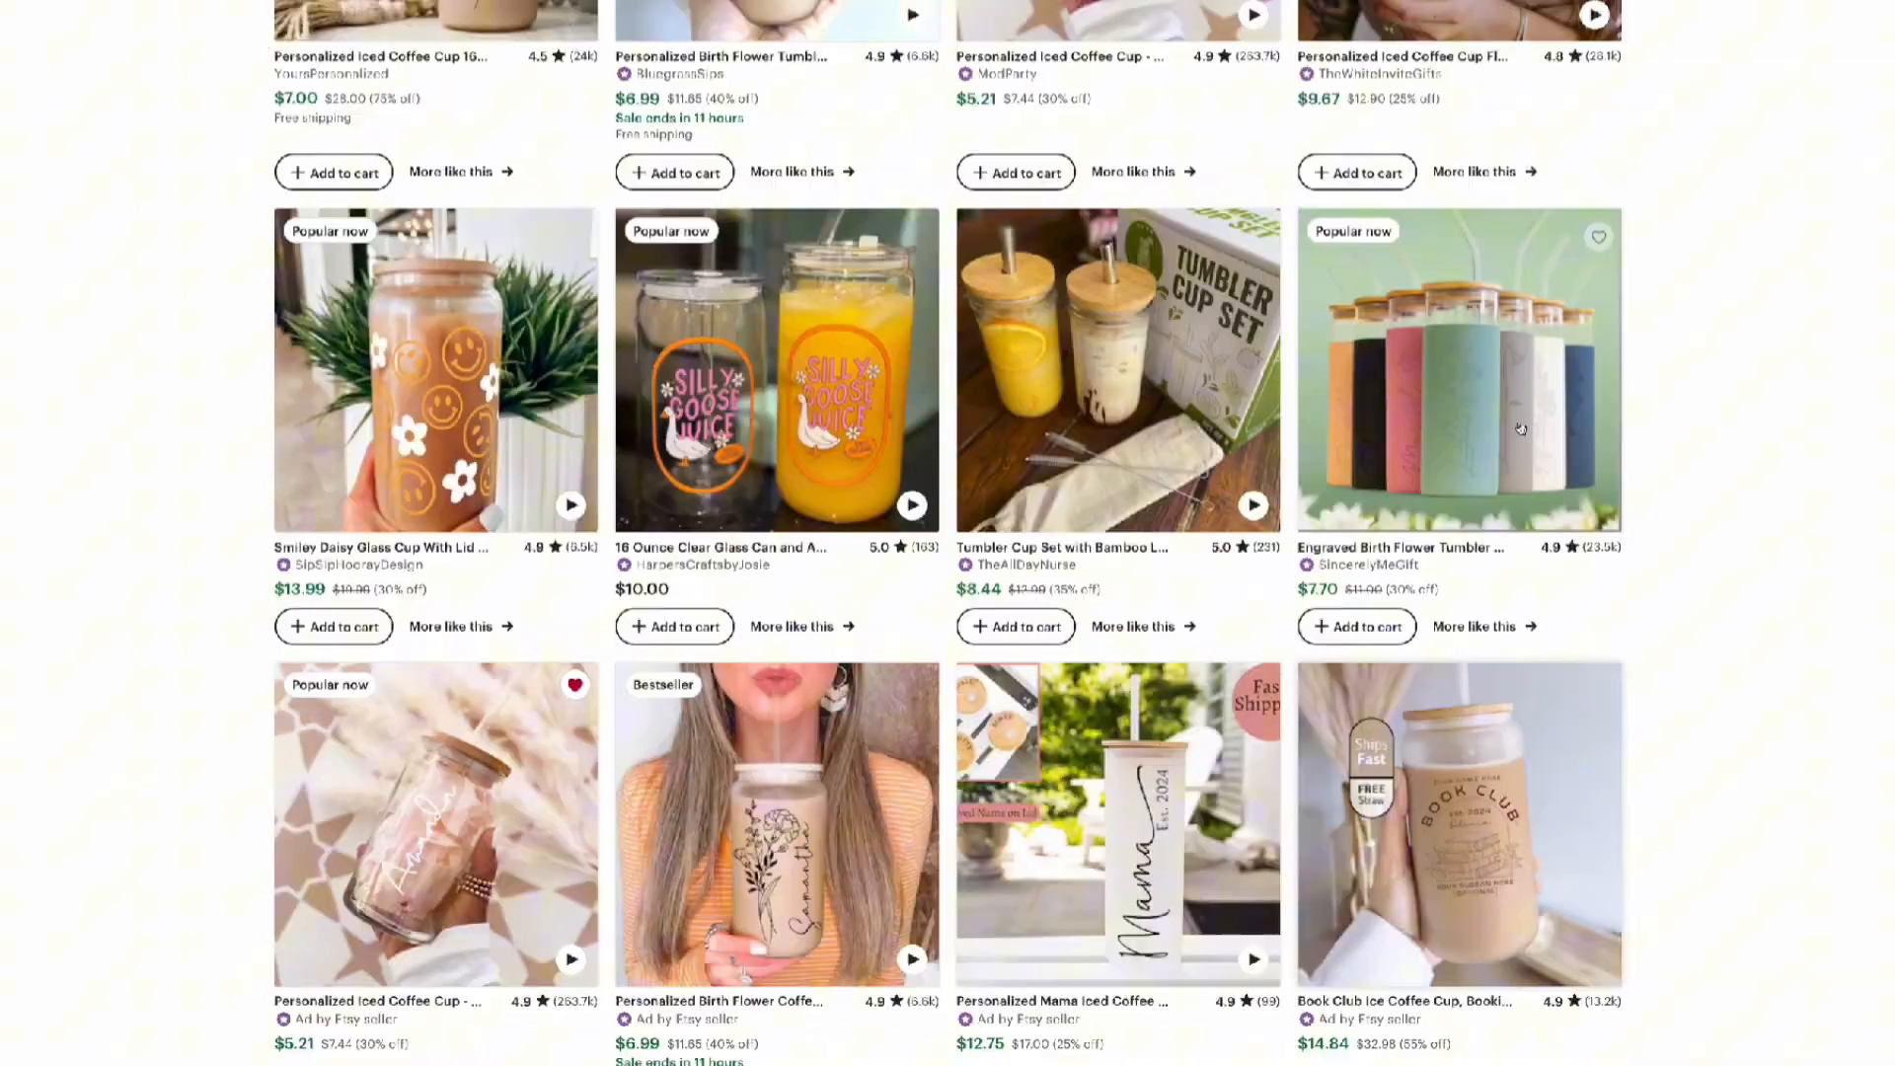
scroll(up, 3)
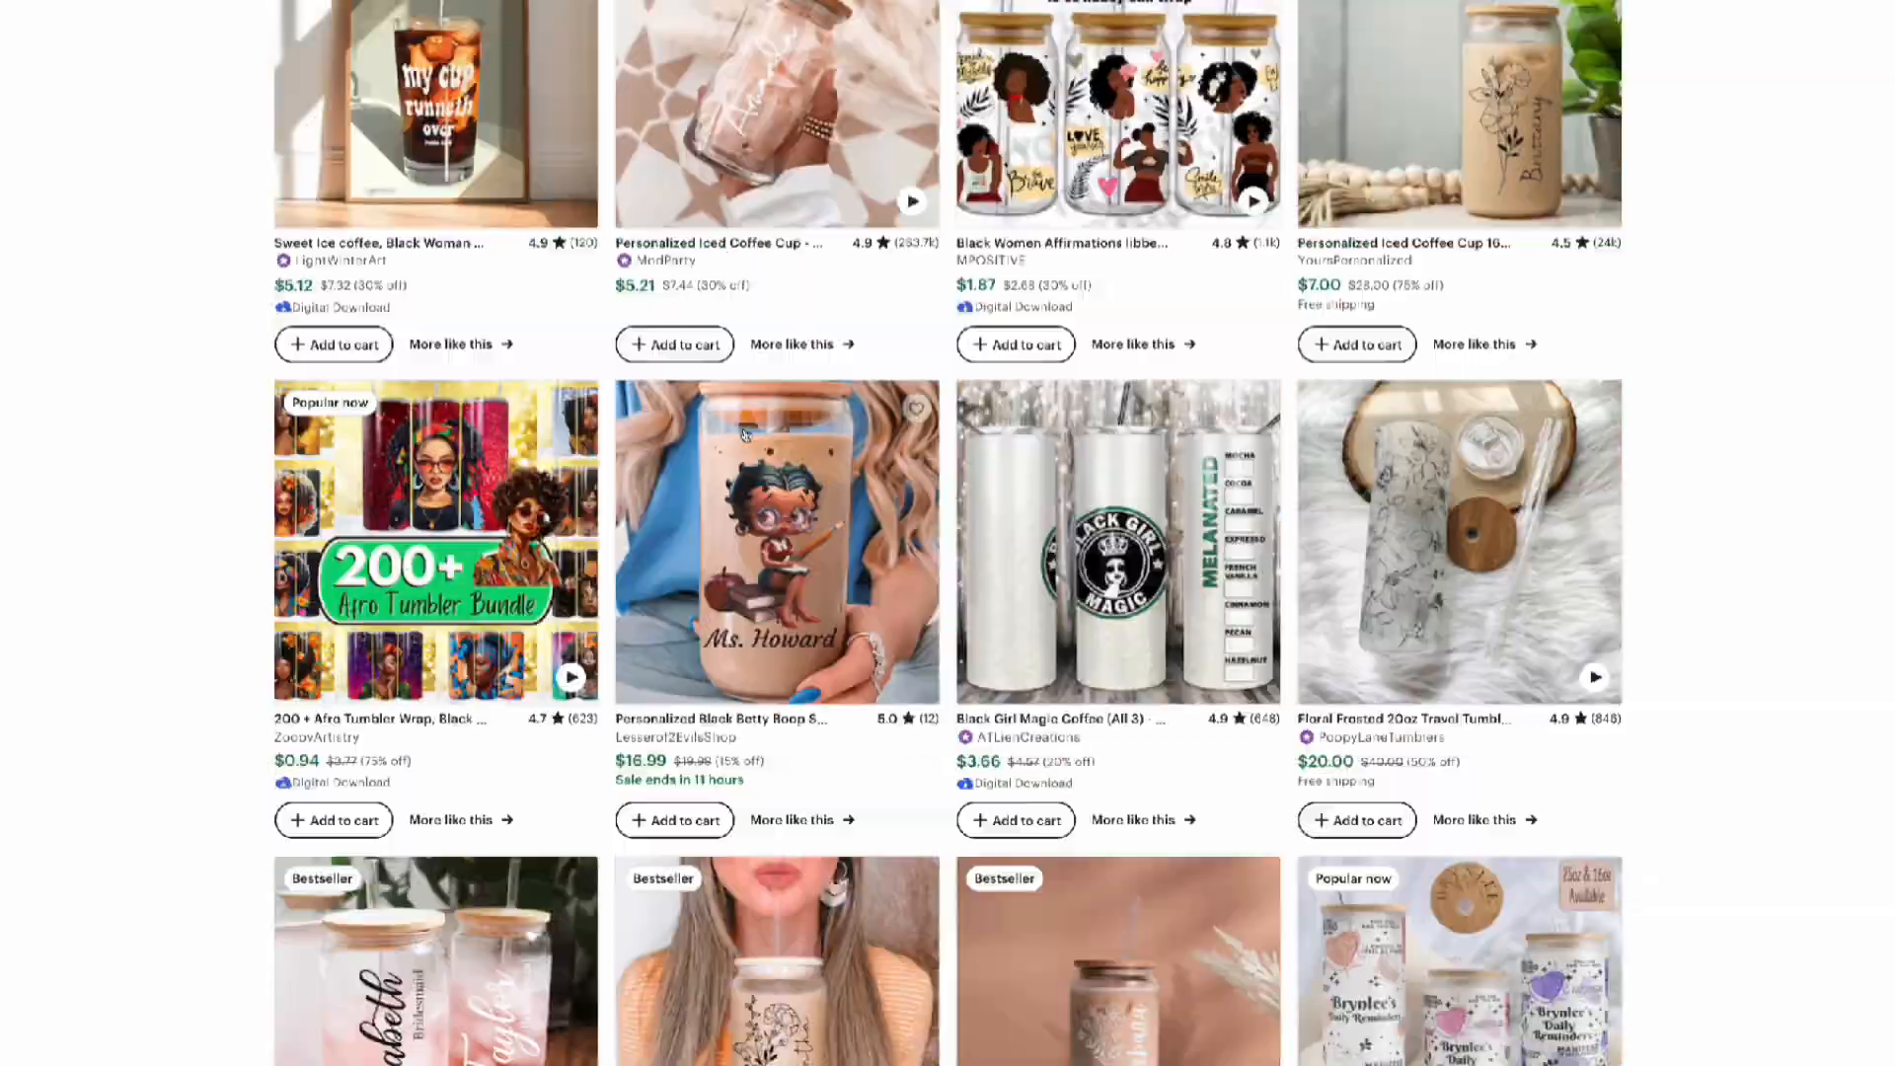
scroll(down, 3)
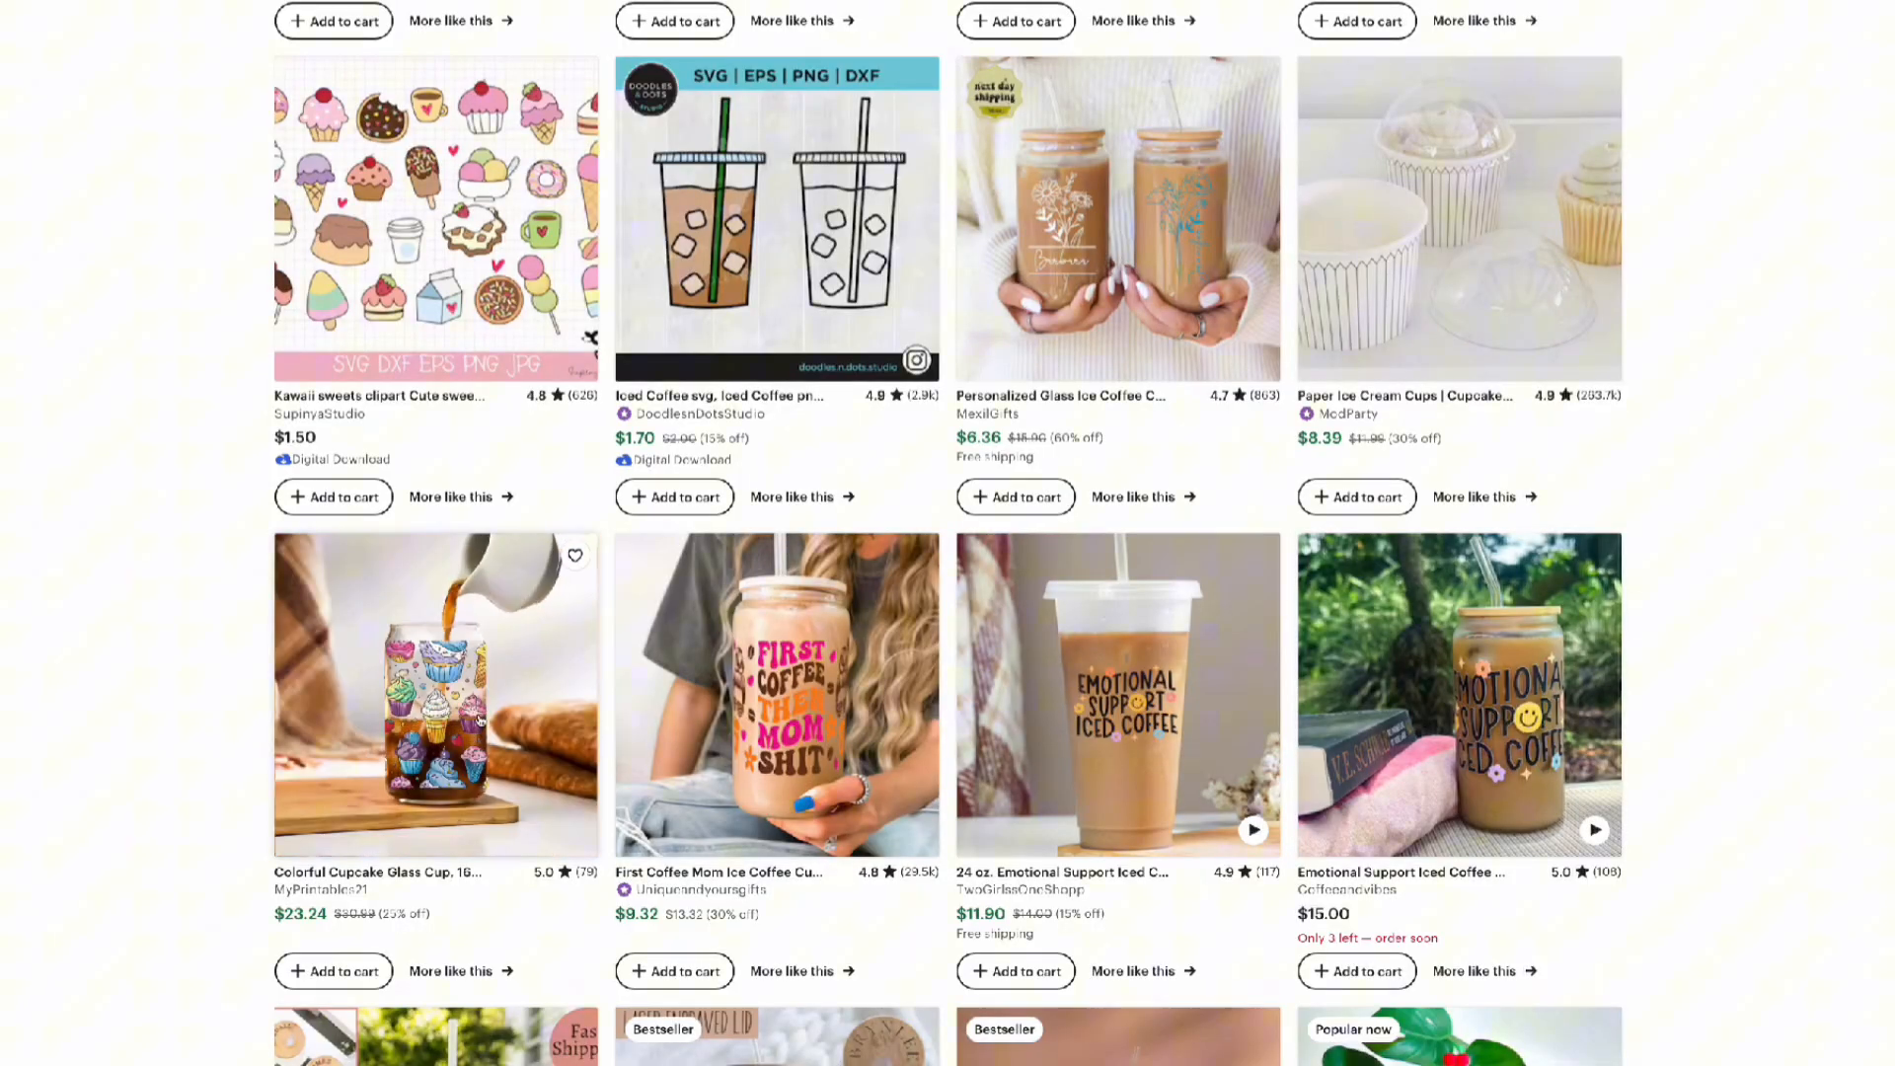
scroll(up, 3)
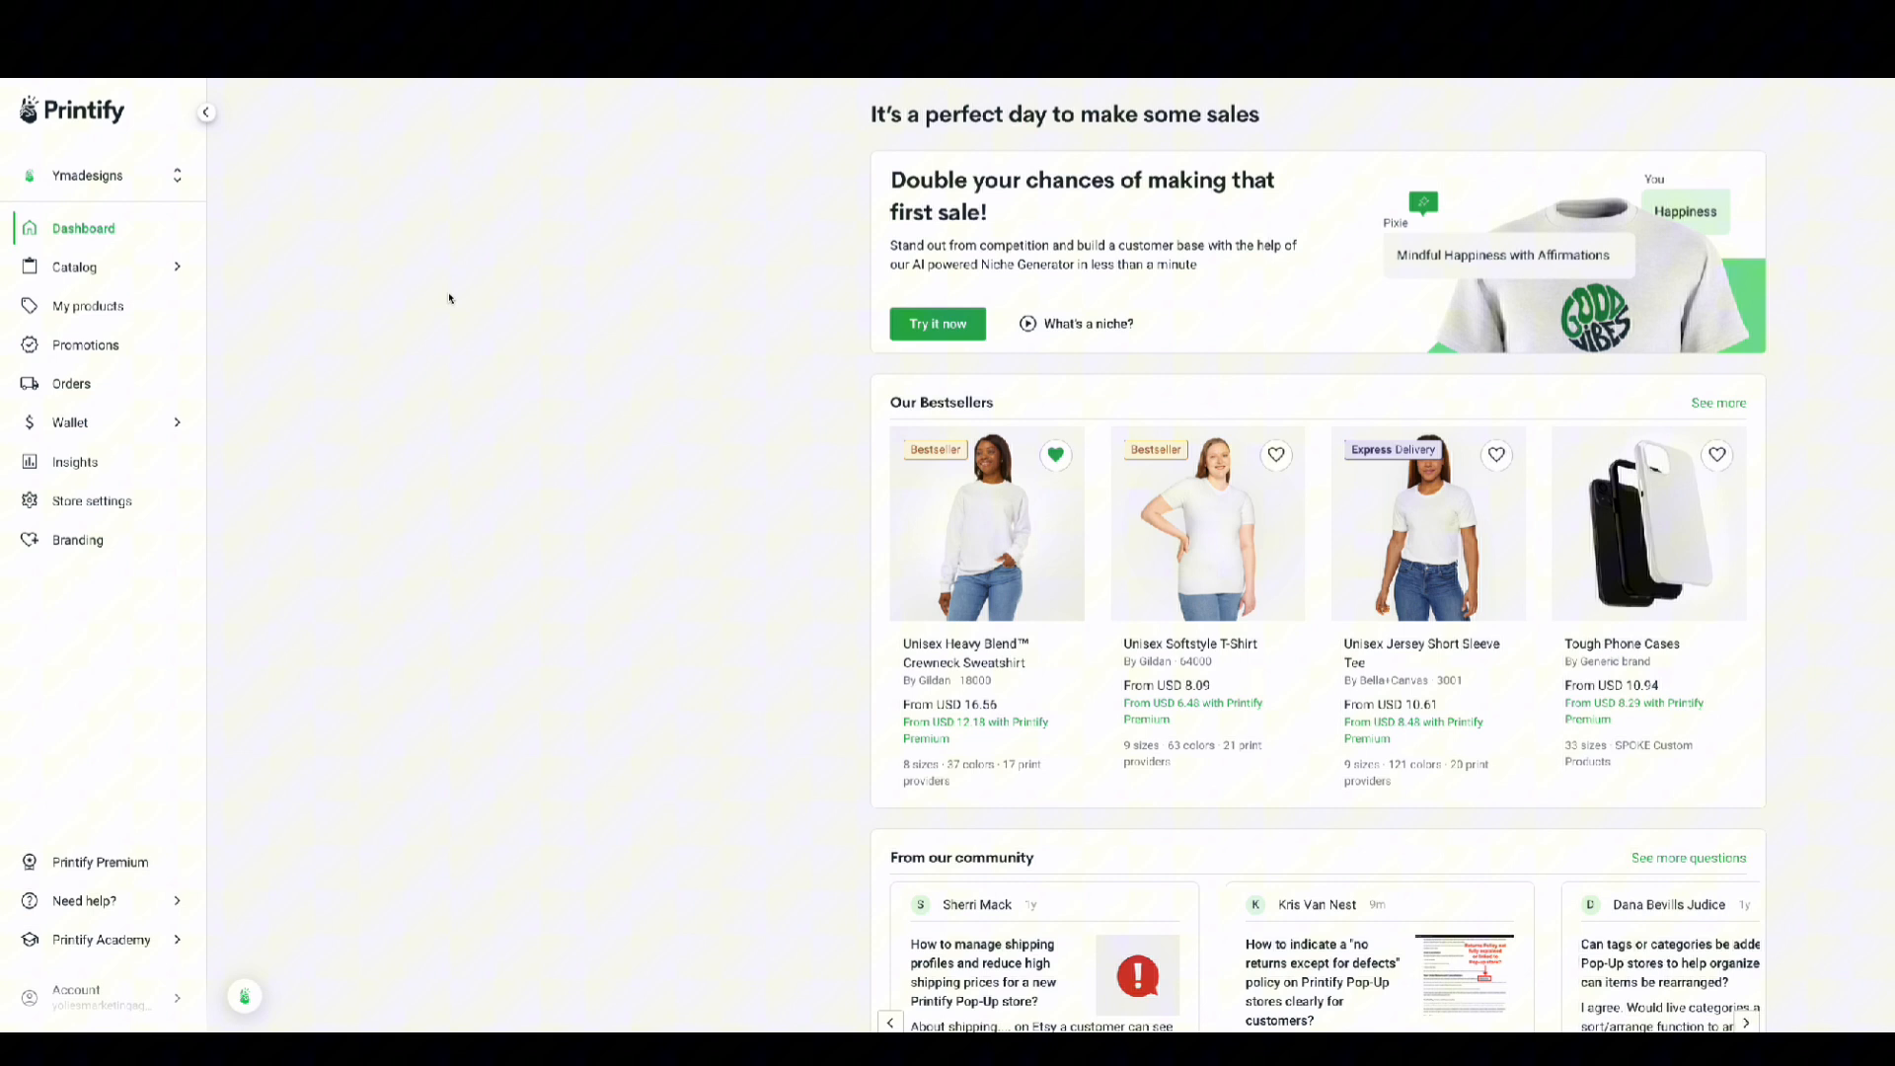
- From the sidebar store list, choose Add a new store to reach the sales-channel page
click(102, 176)
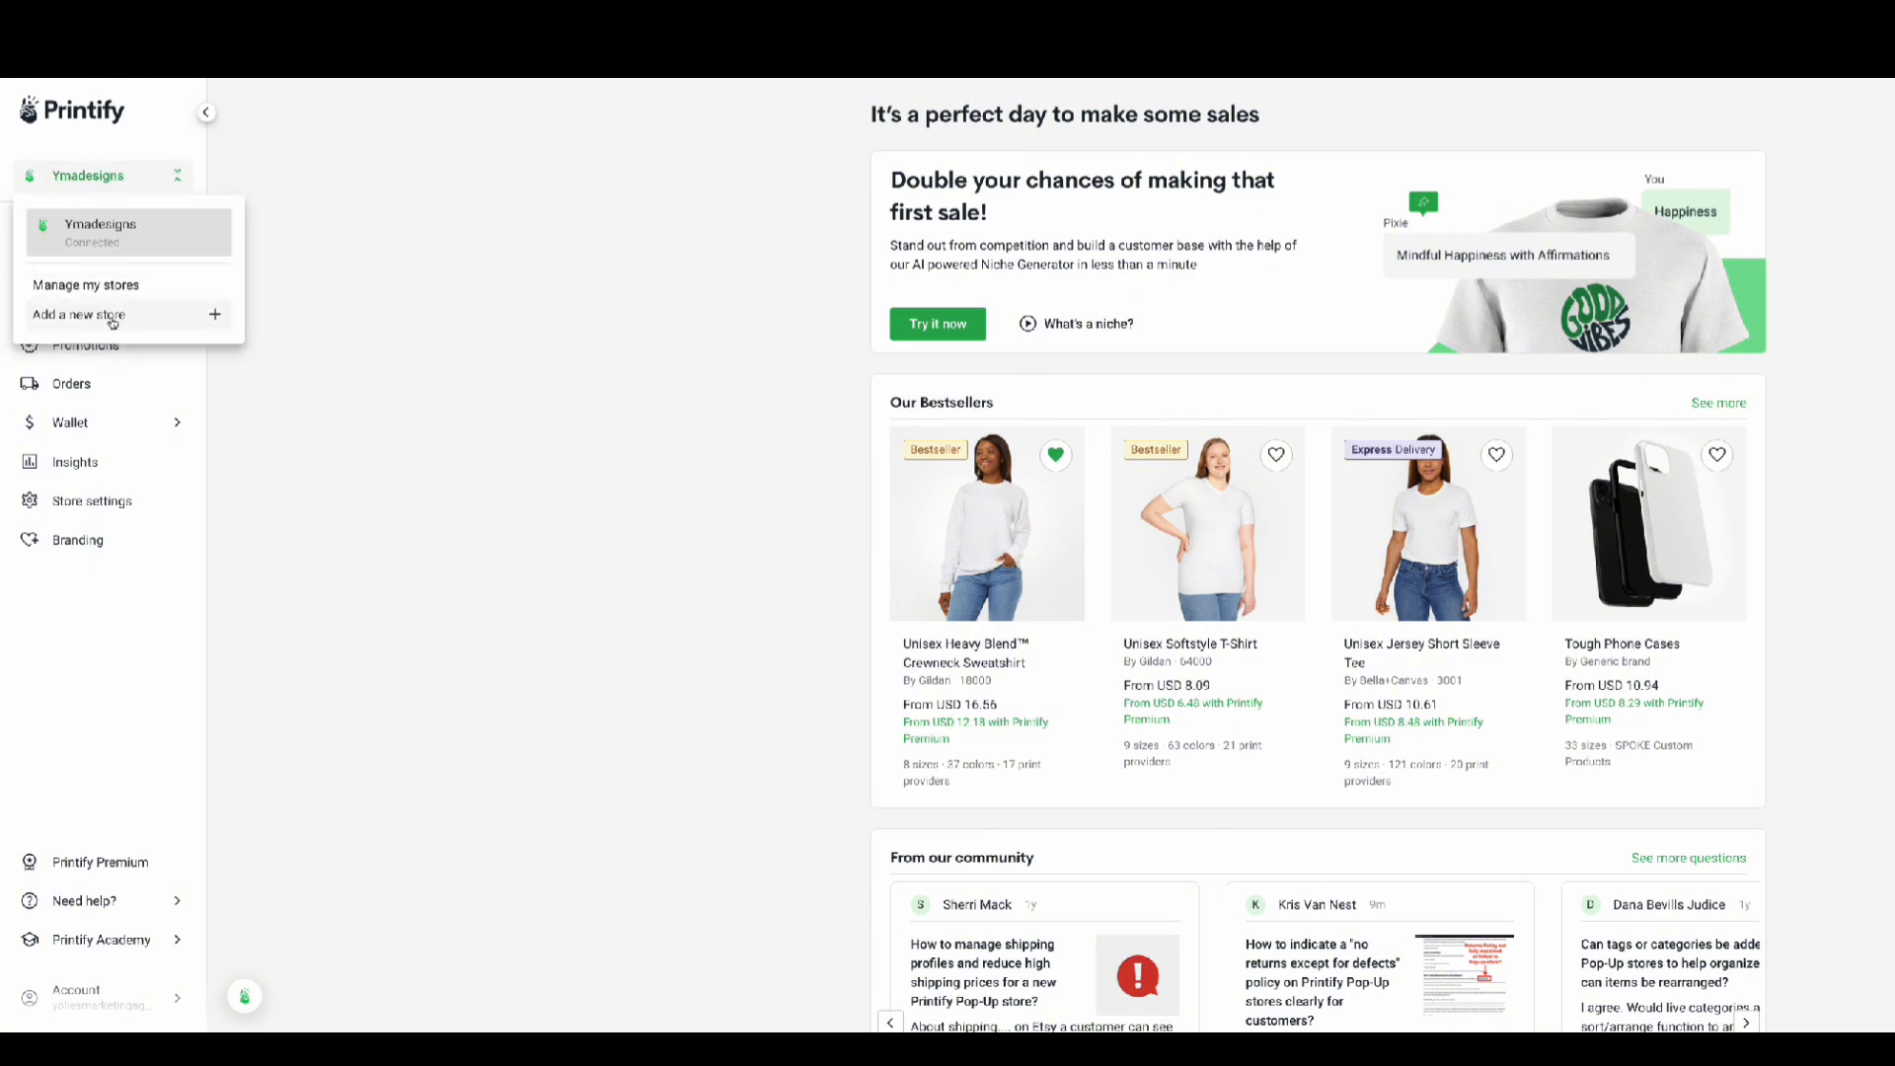
click(77, 320)
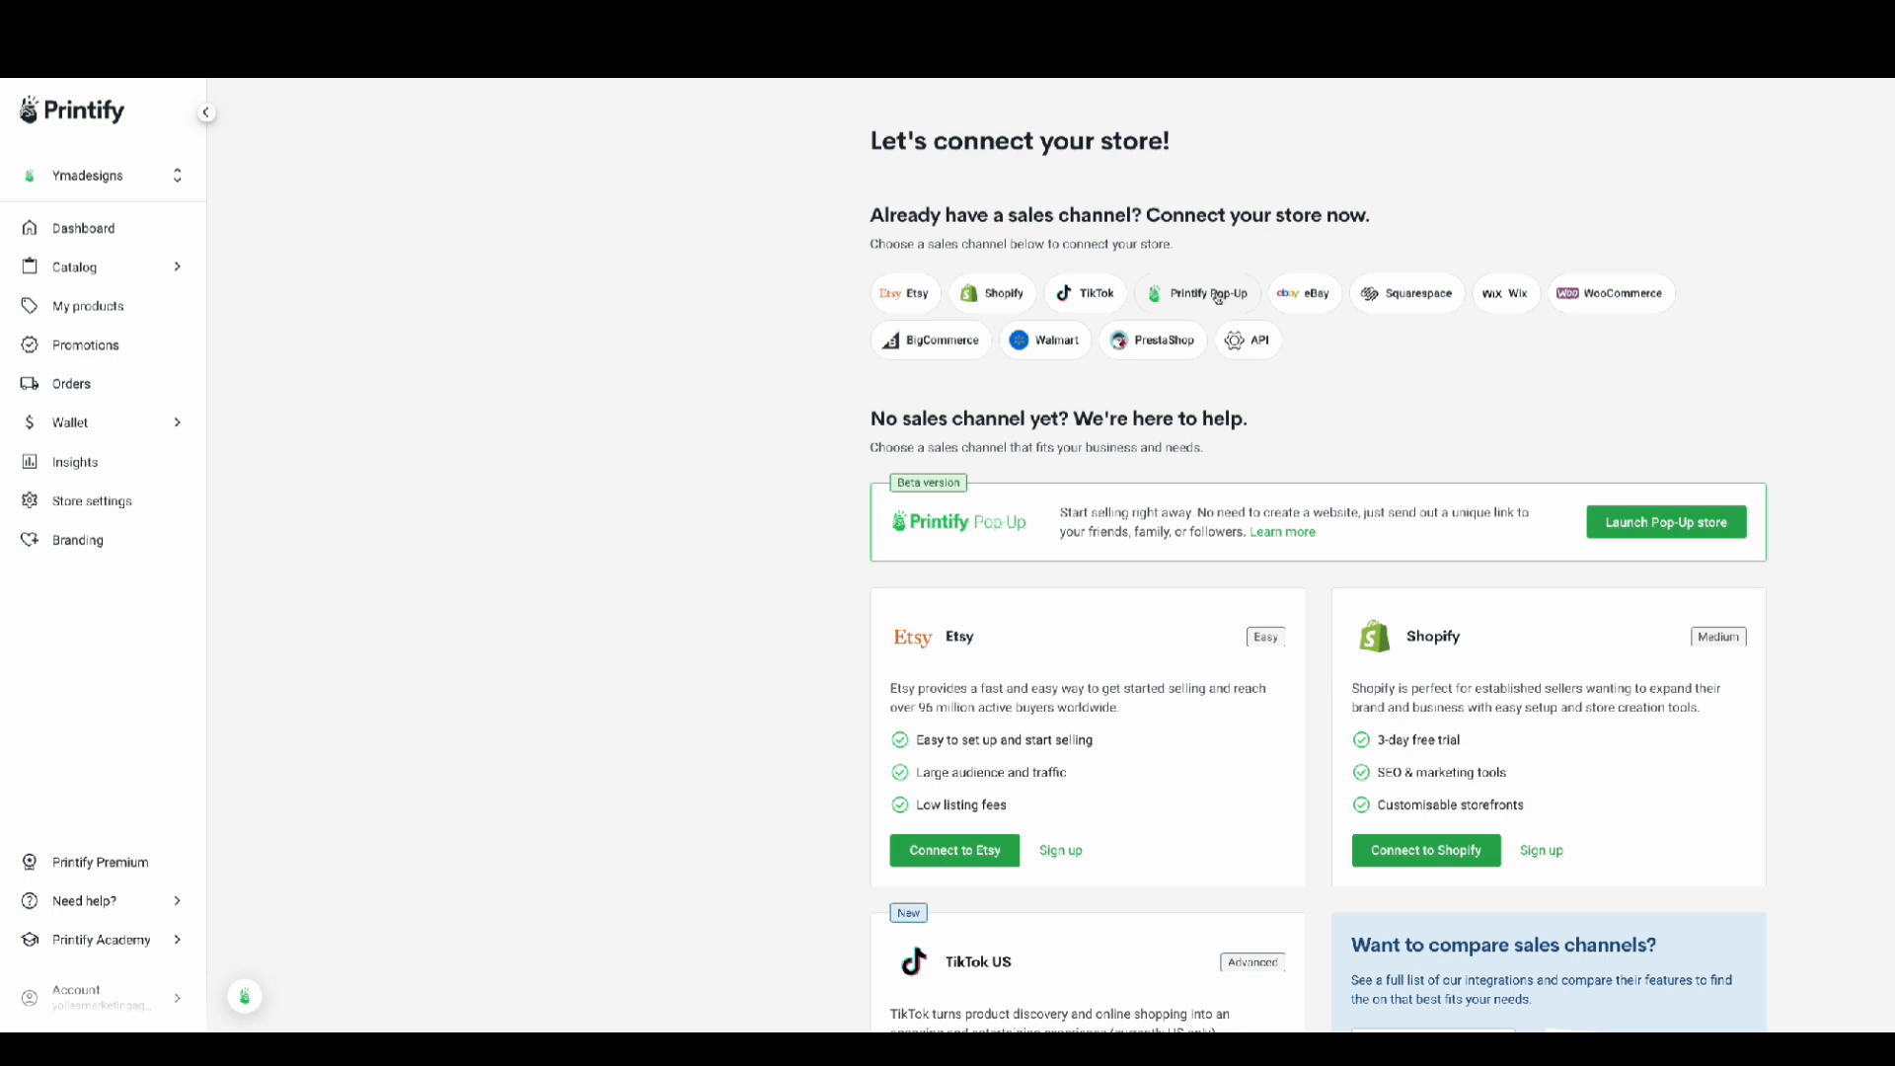
mouse_move(1479, 565)
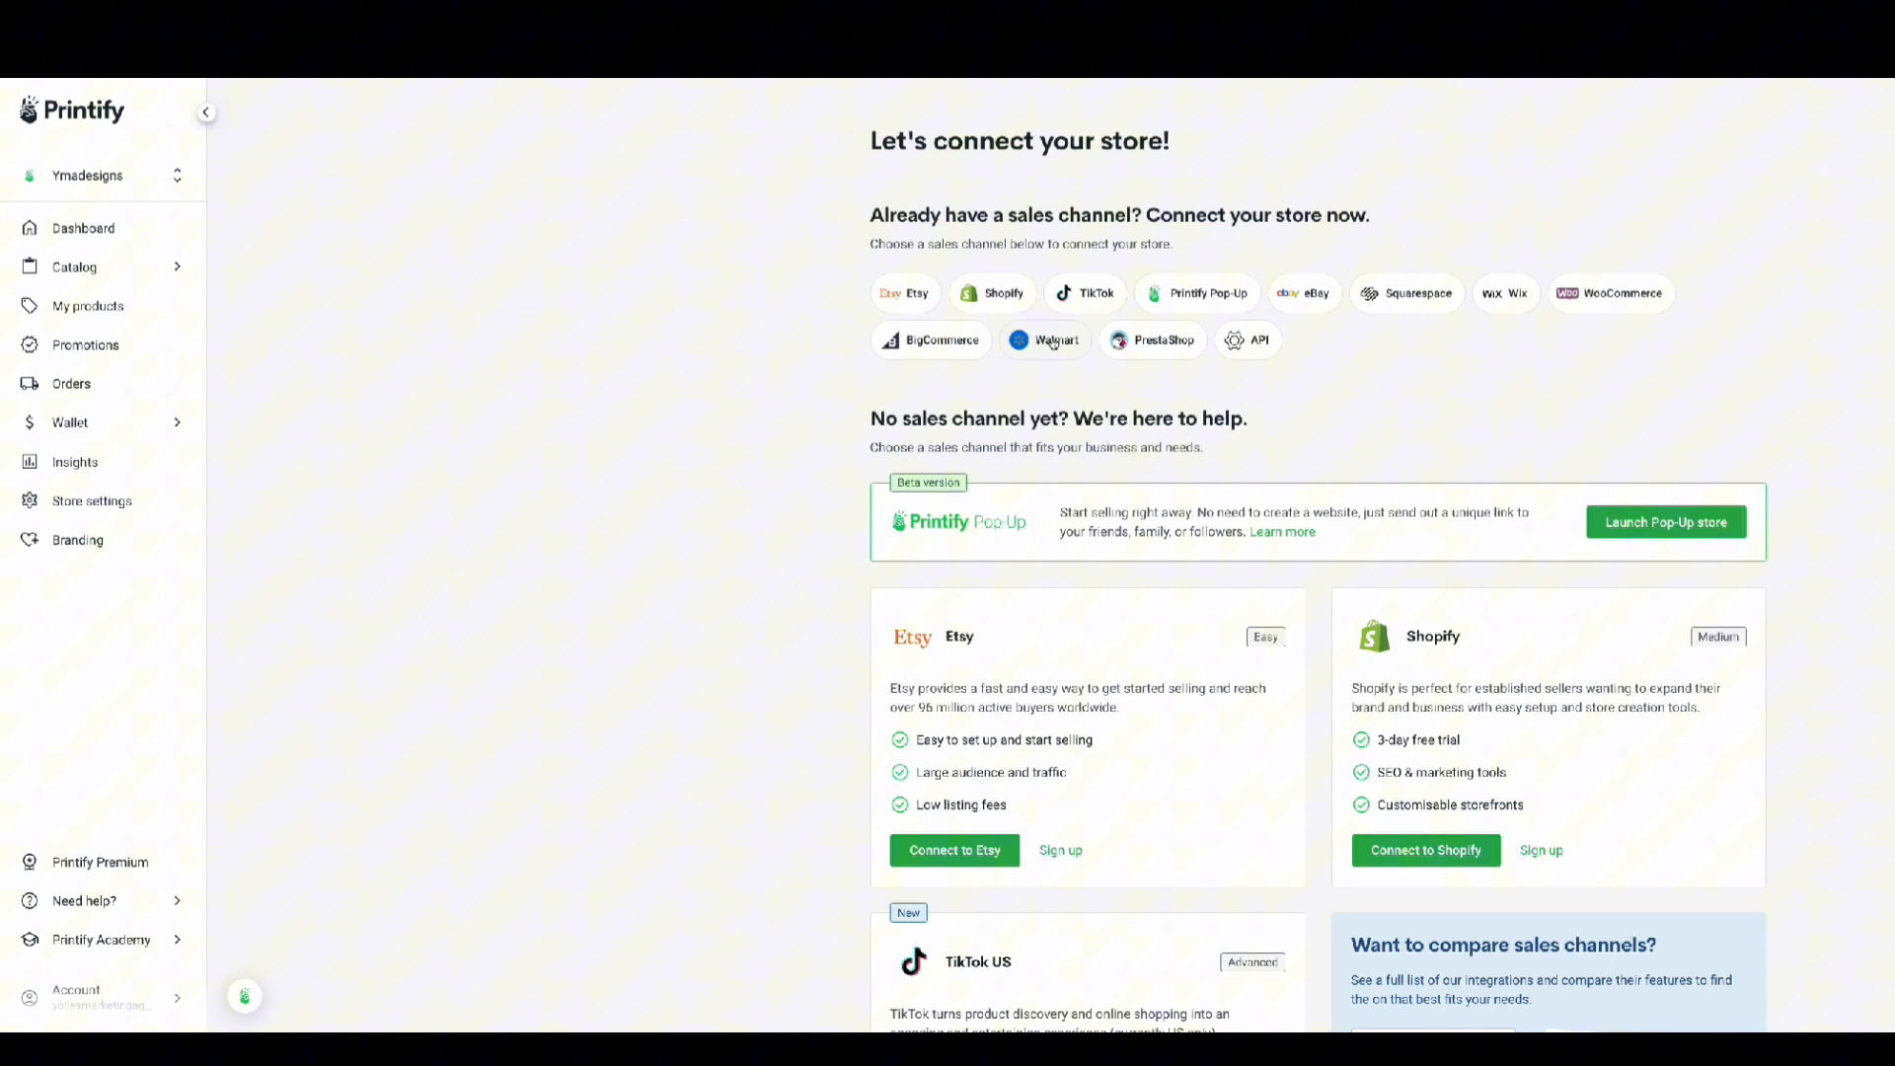
mouse_move(650, 312)
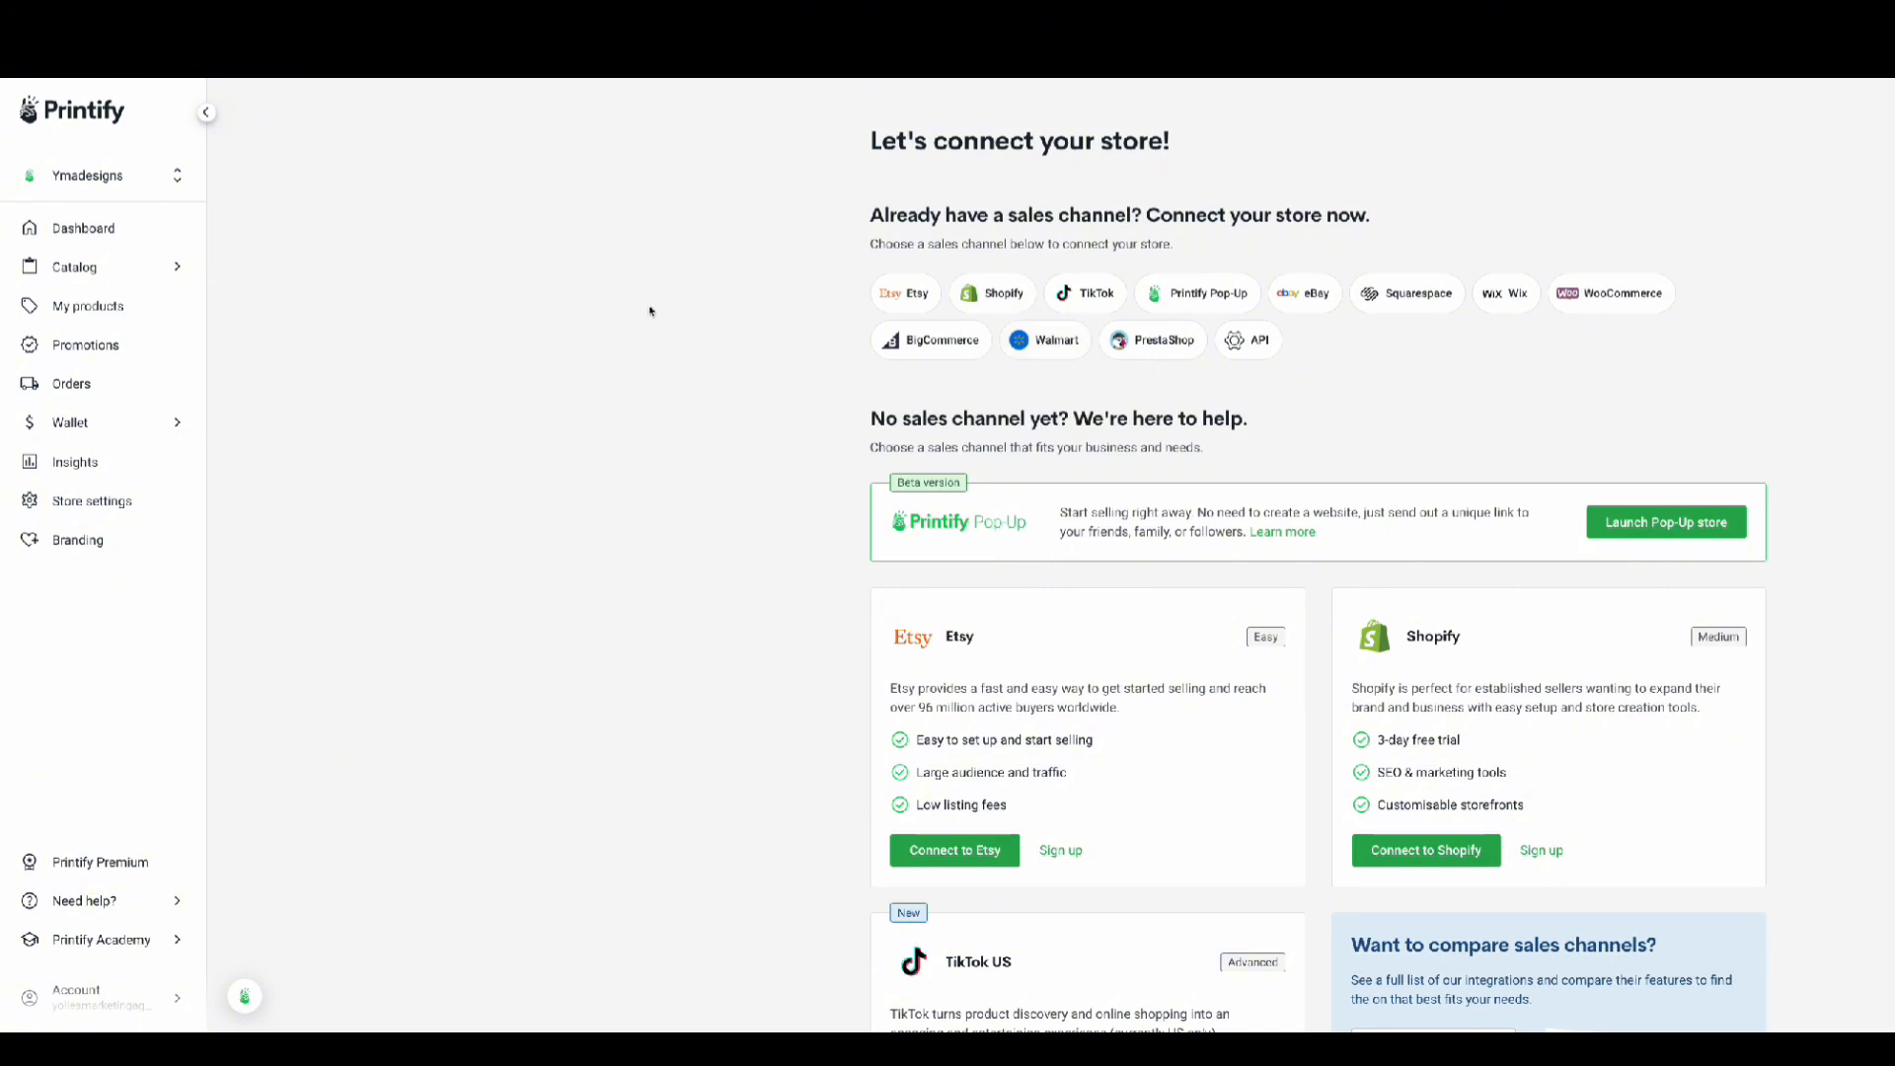
- Search the Printify catalog home for 'glass'
click(75, 266)
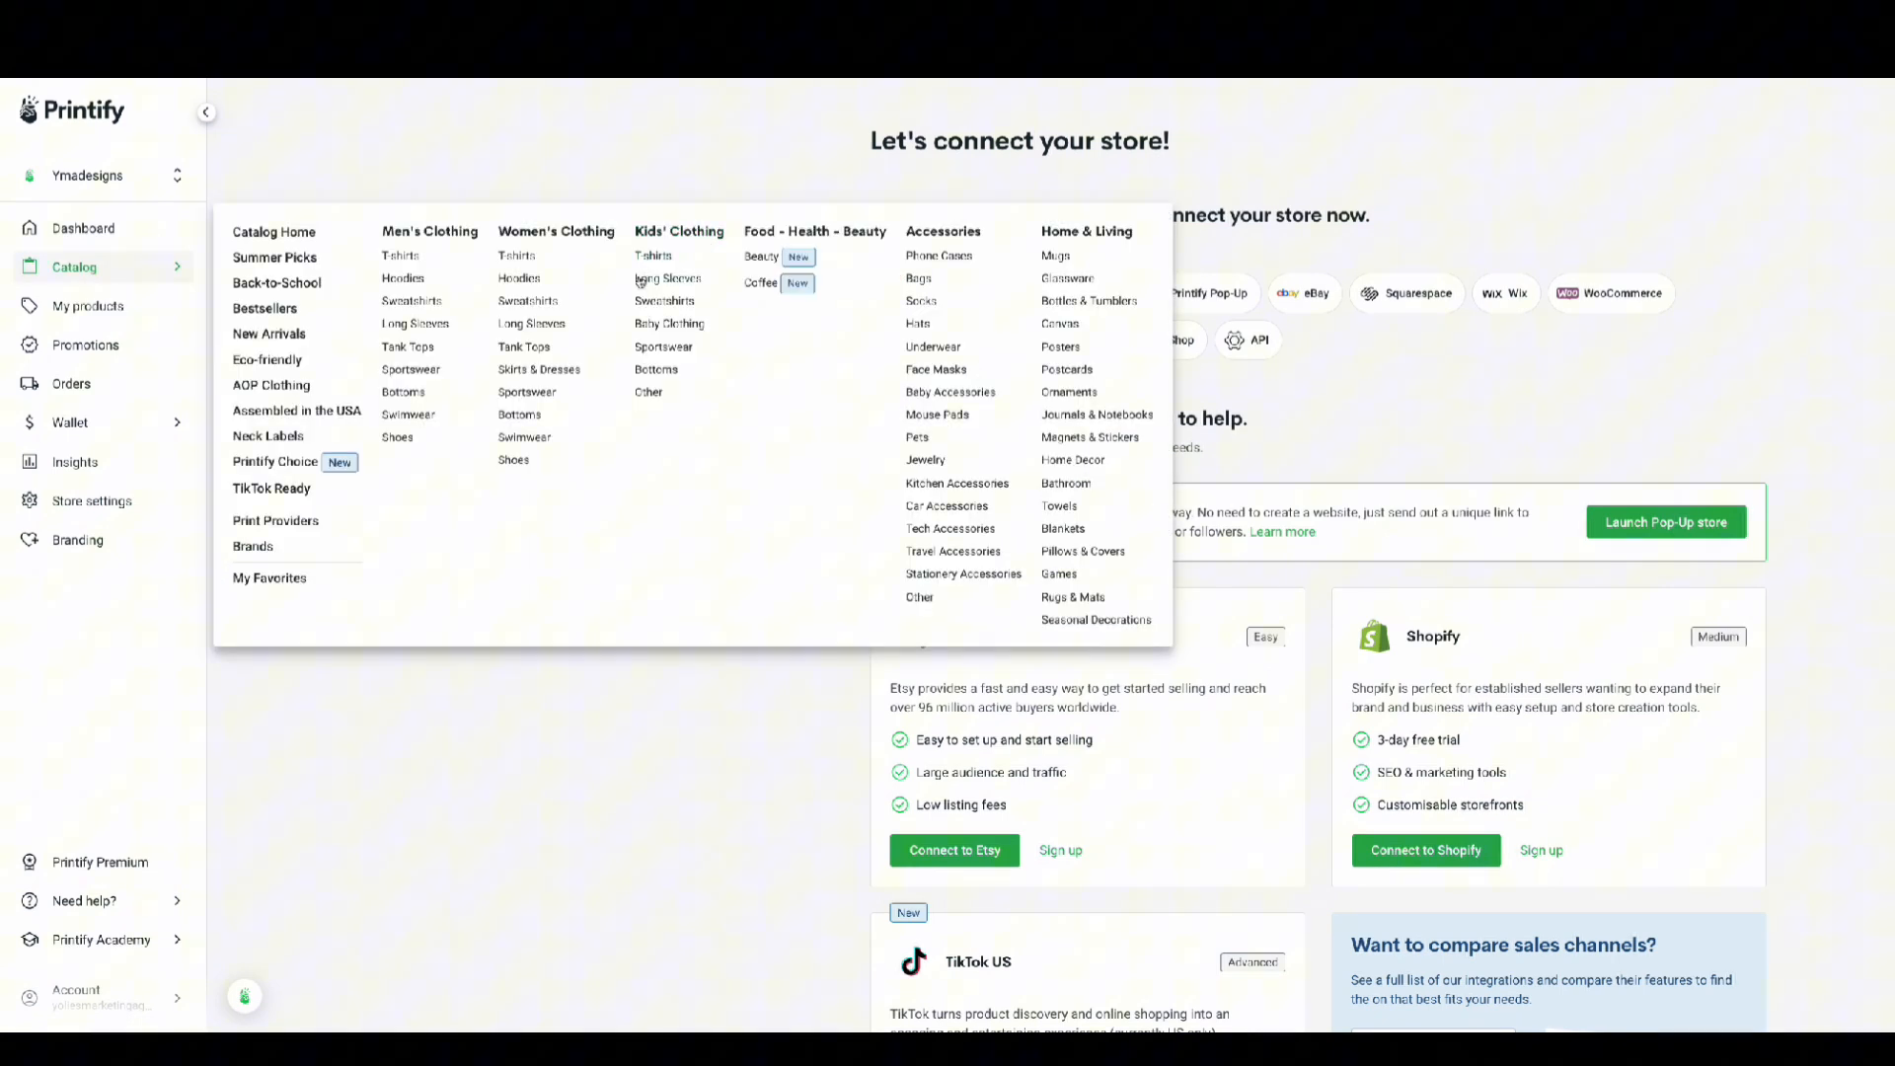
mouse_move(95, 270)
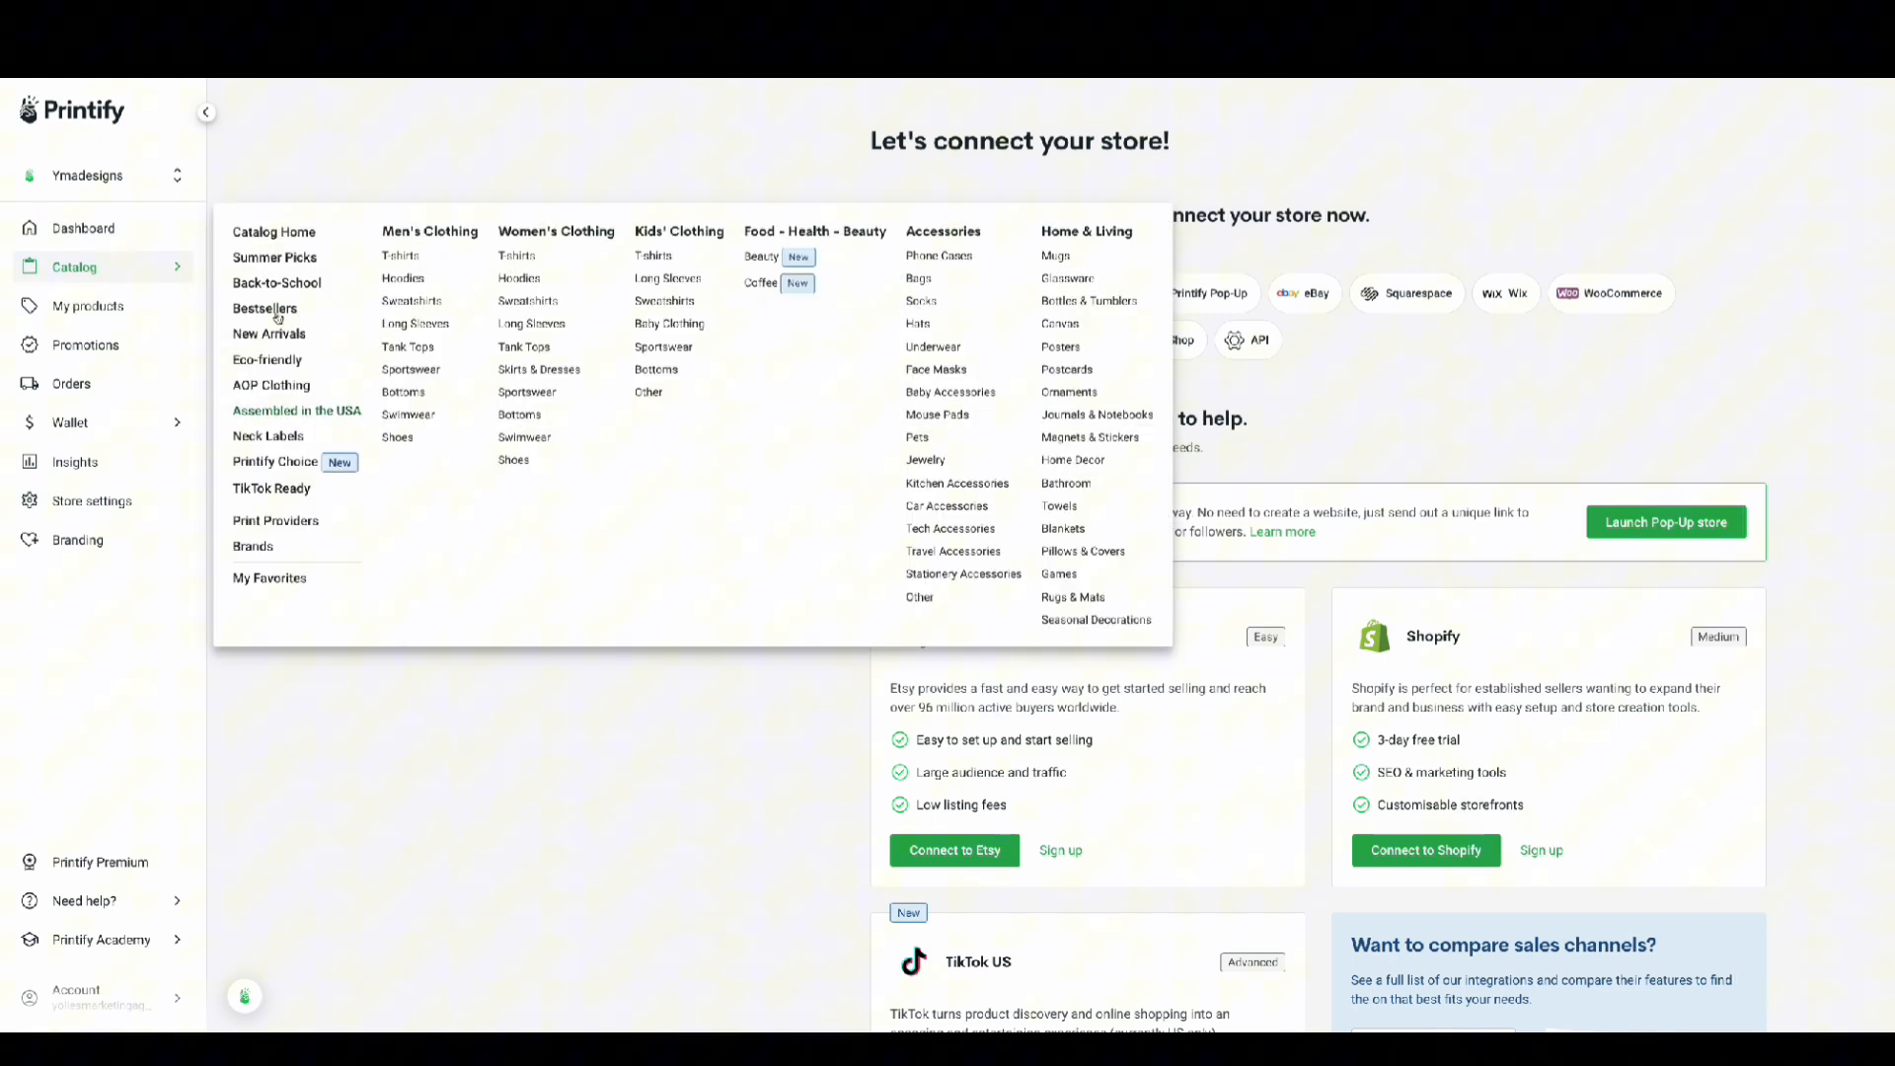
click(274, 231)
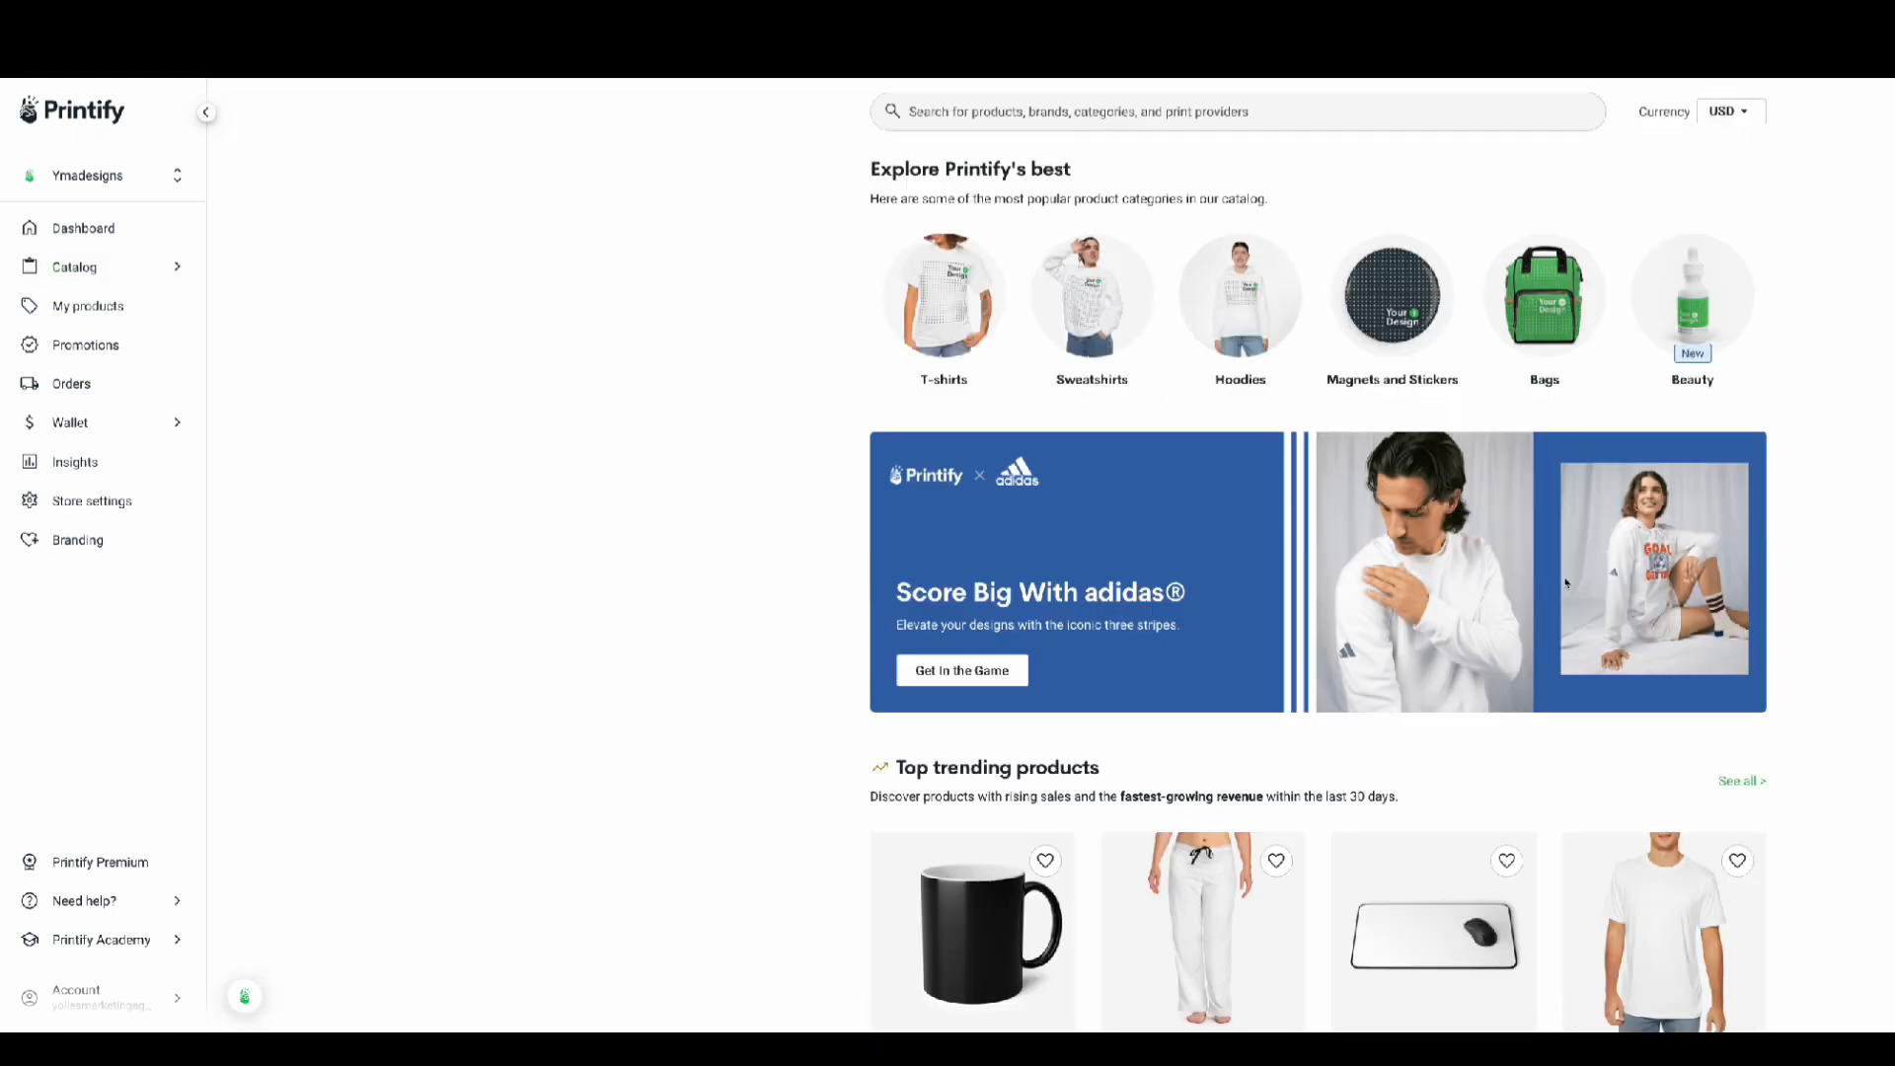
click(1235, 110)
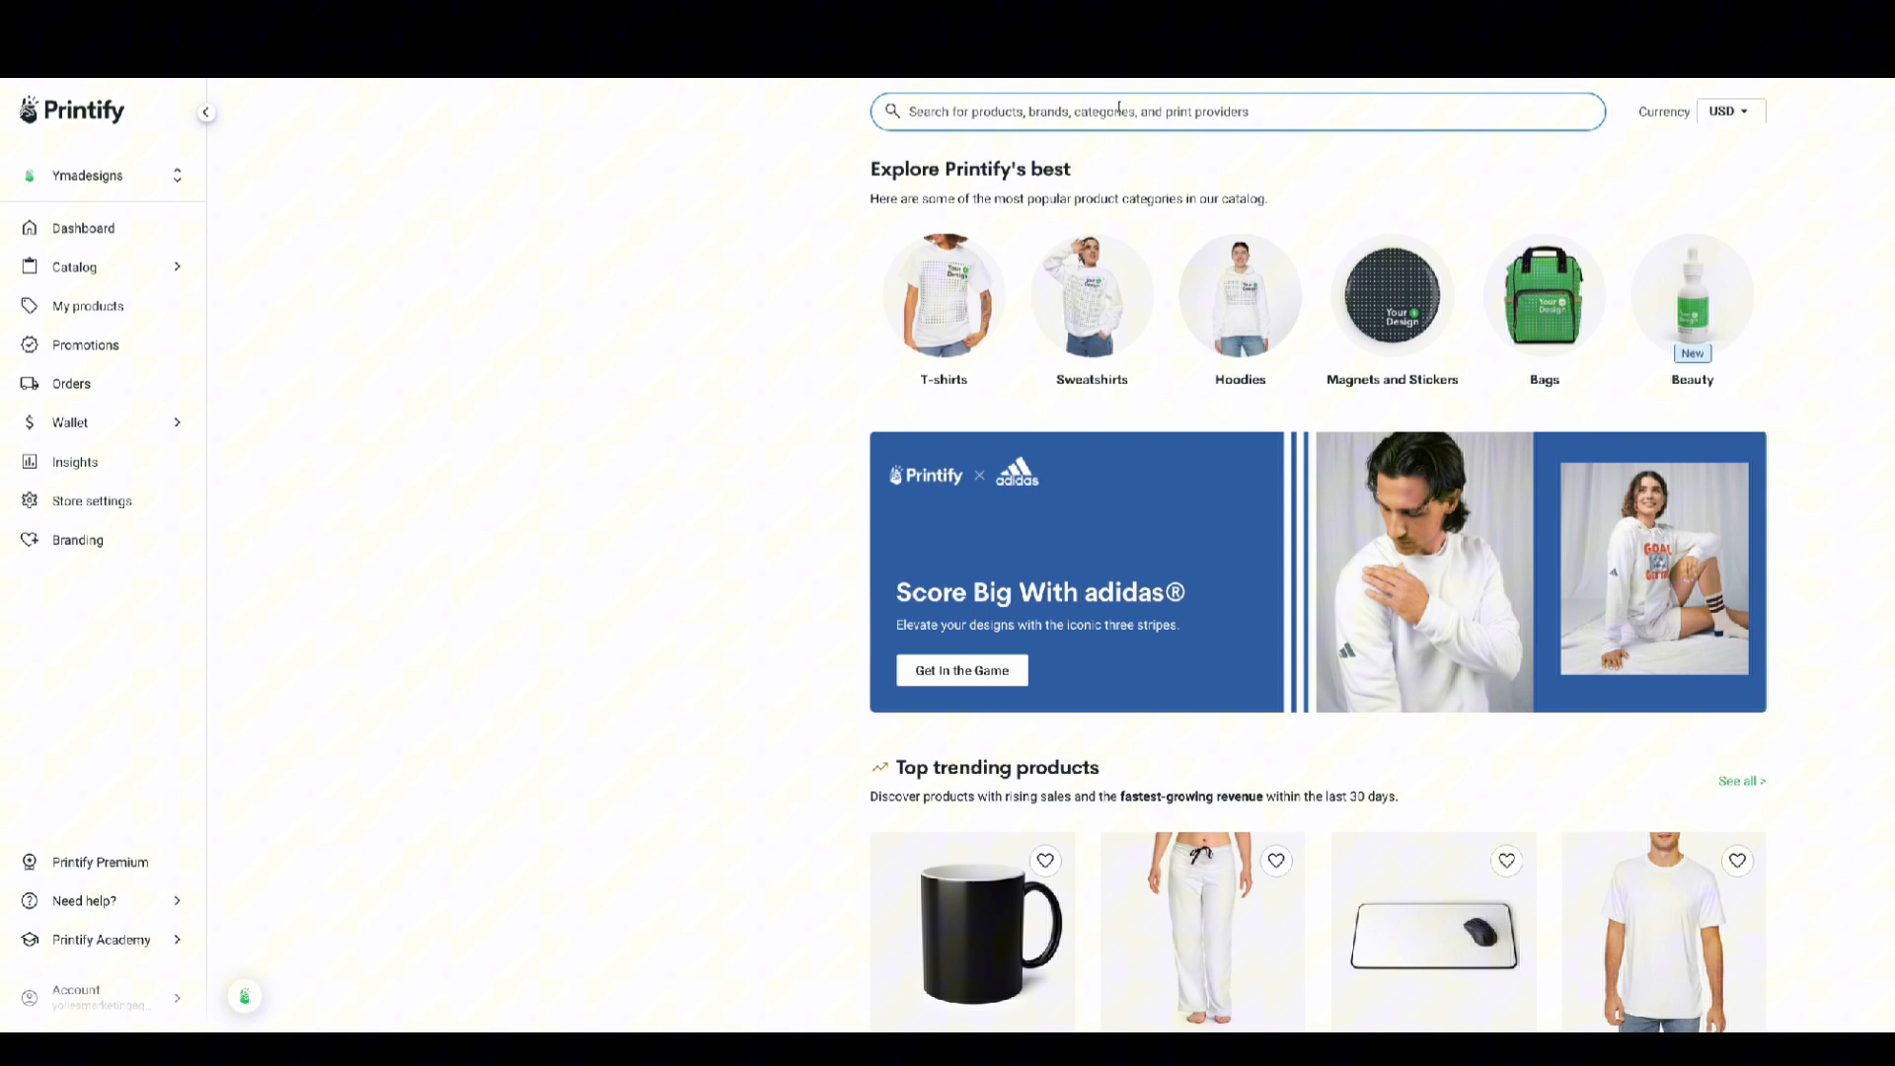
text(glass)
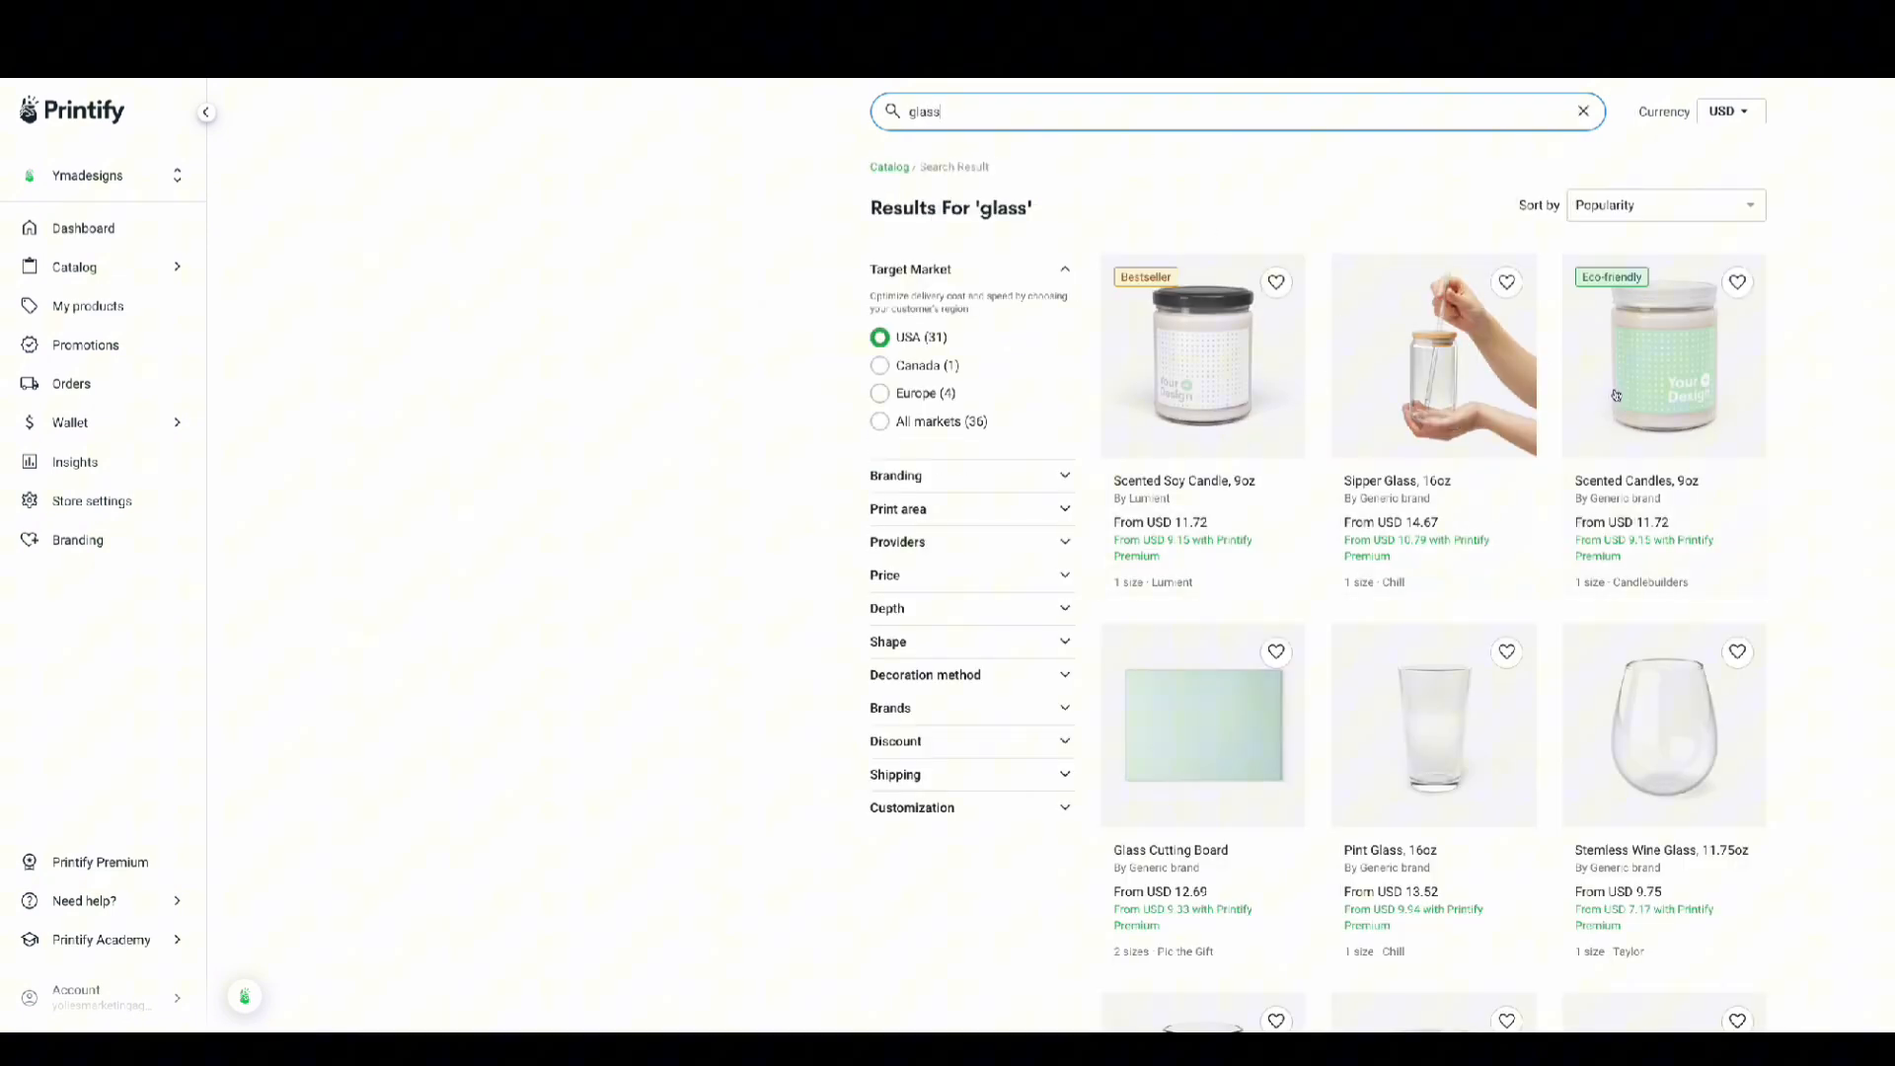
- Open the Sipper Glass, 16oz product page and review its details
click(1433, 355)
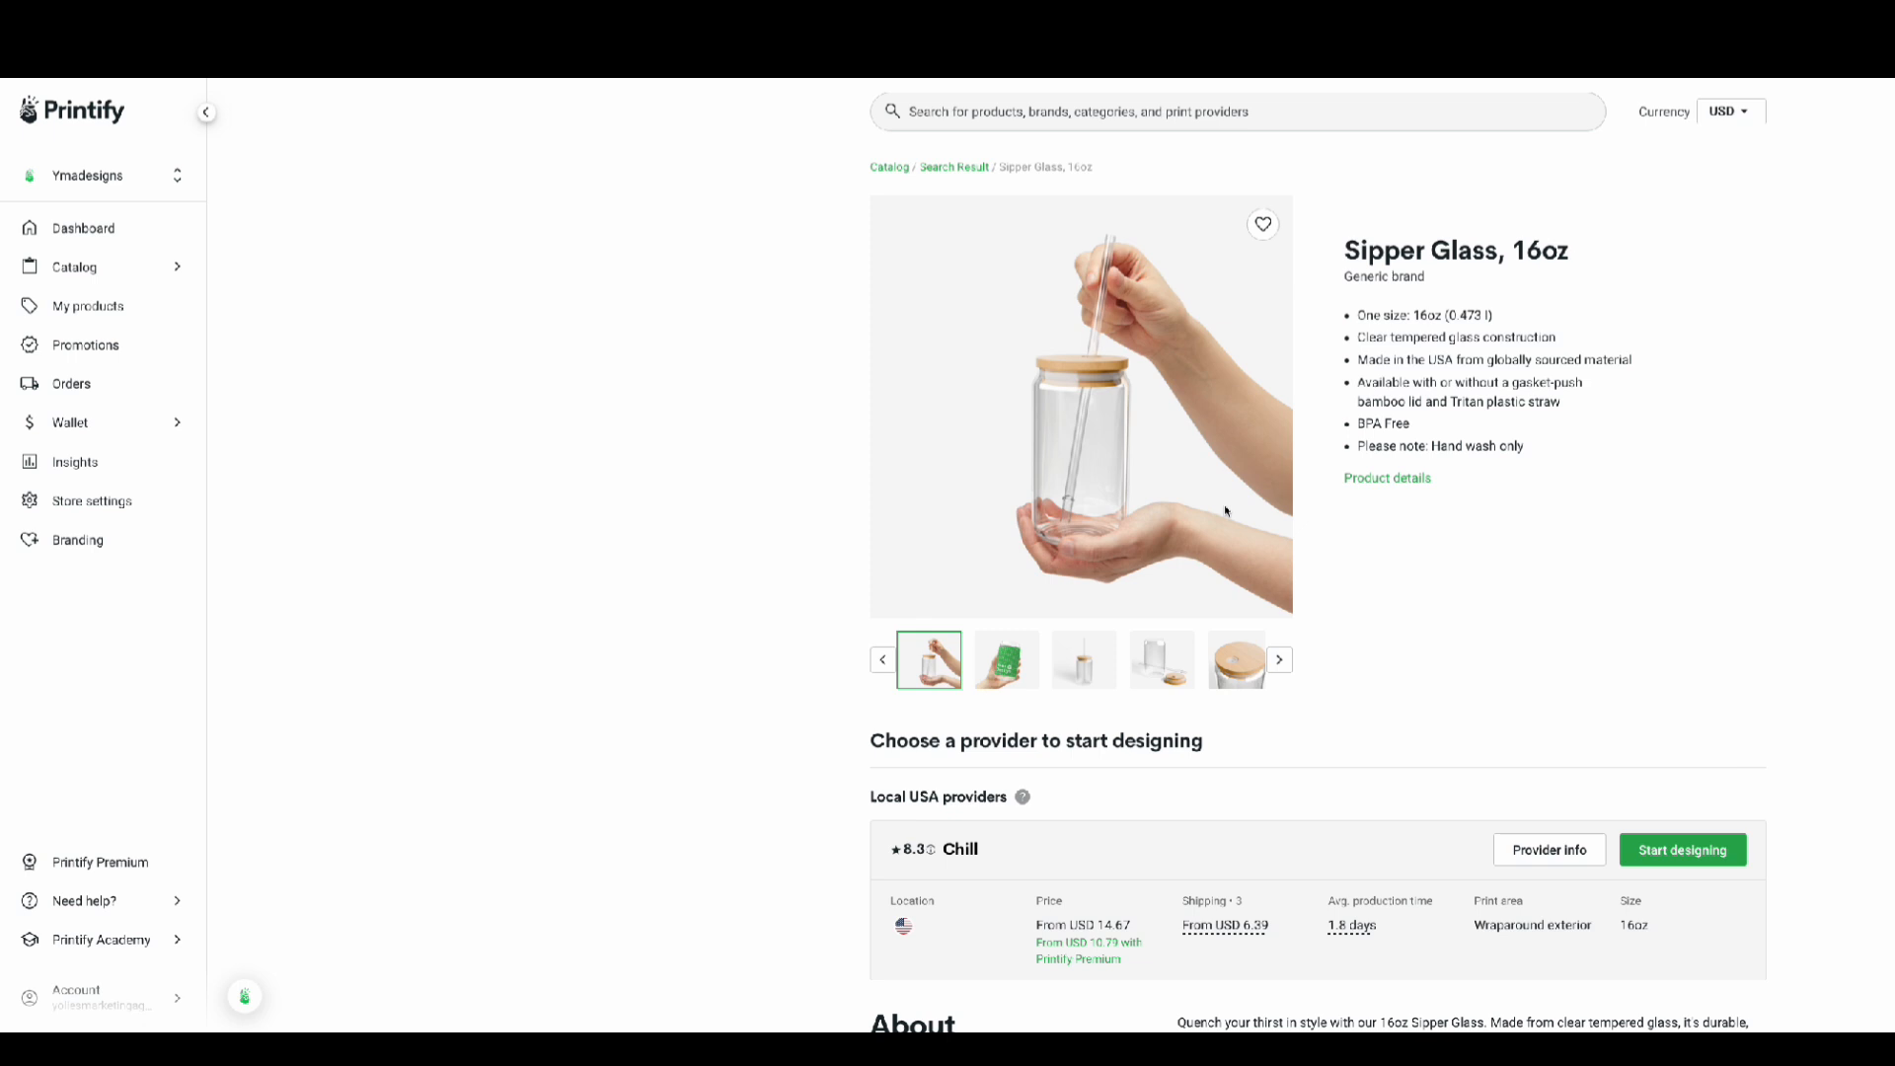
scroll(down, 3)
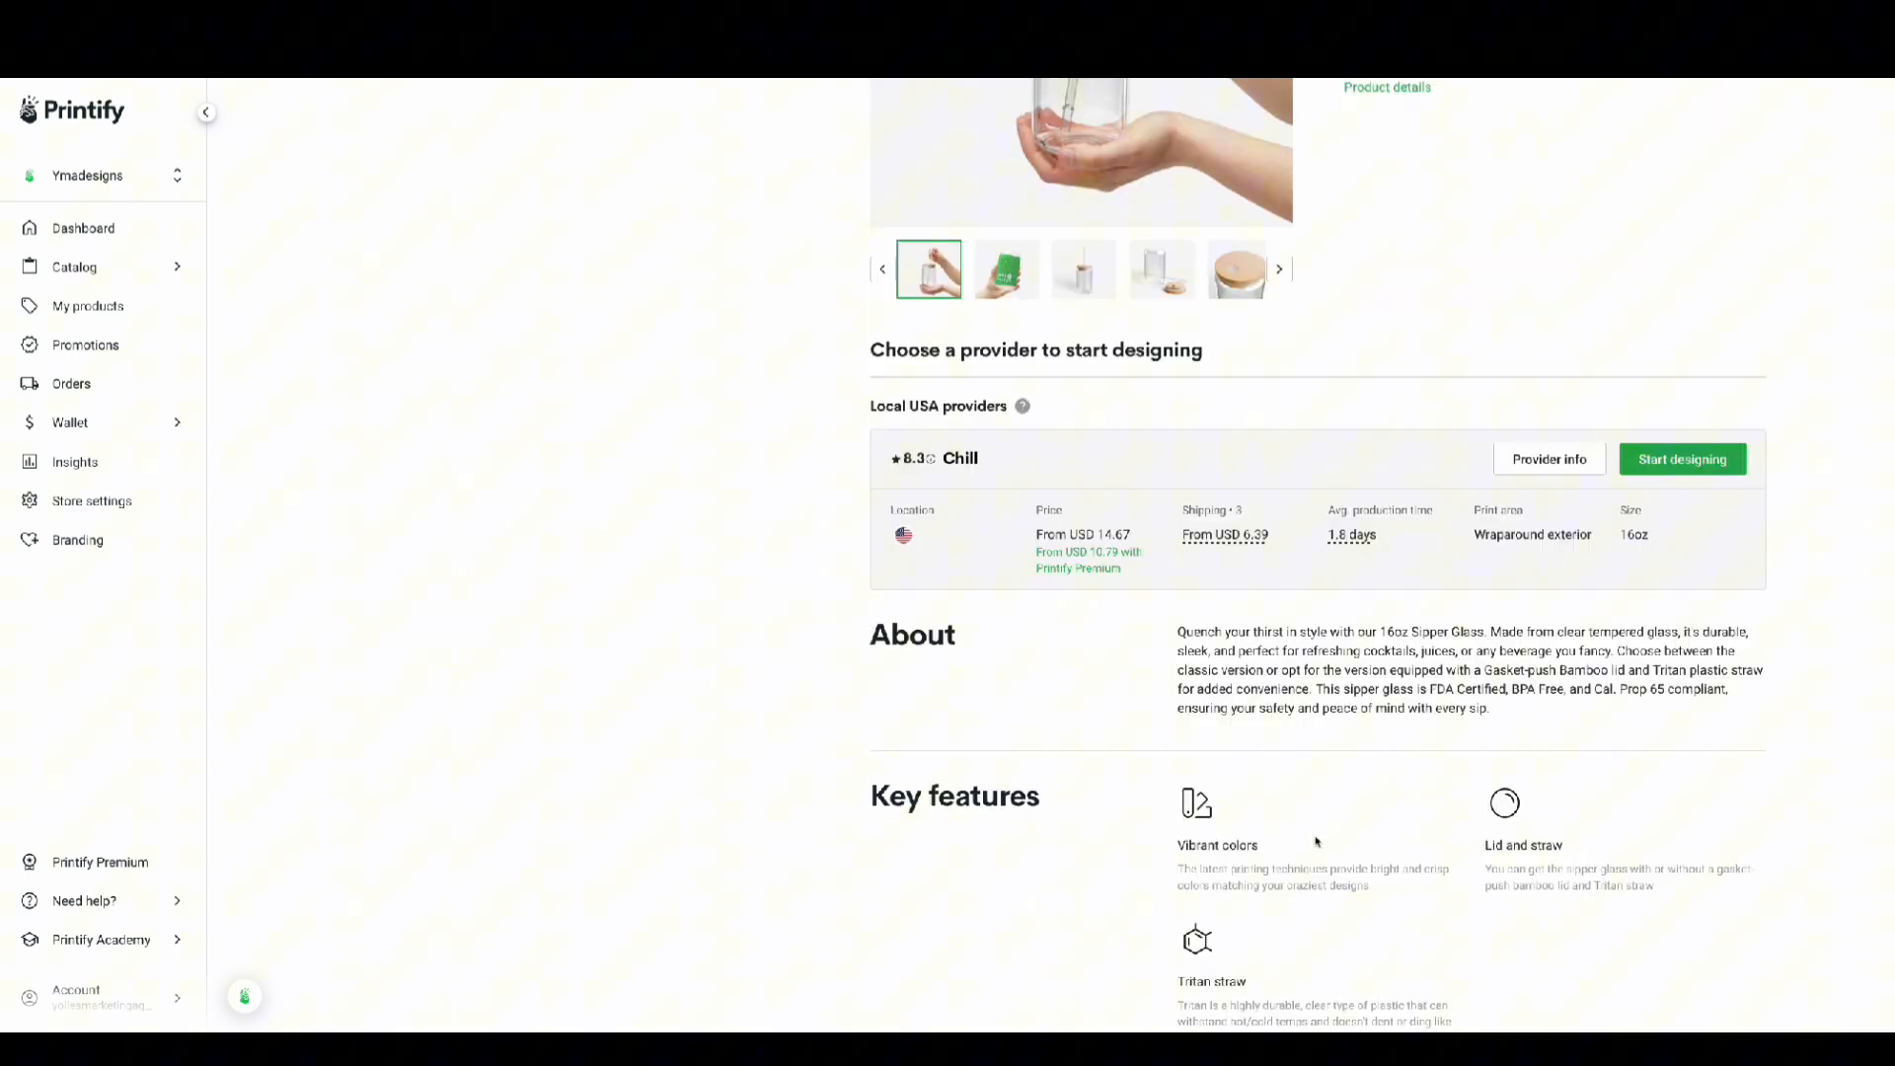
click(1680, 460)
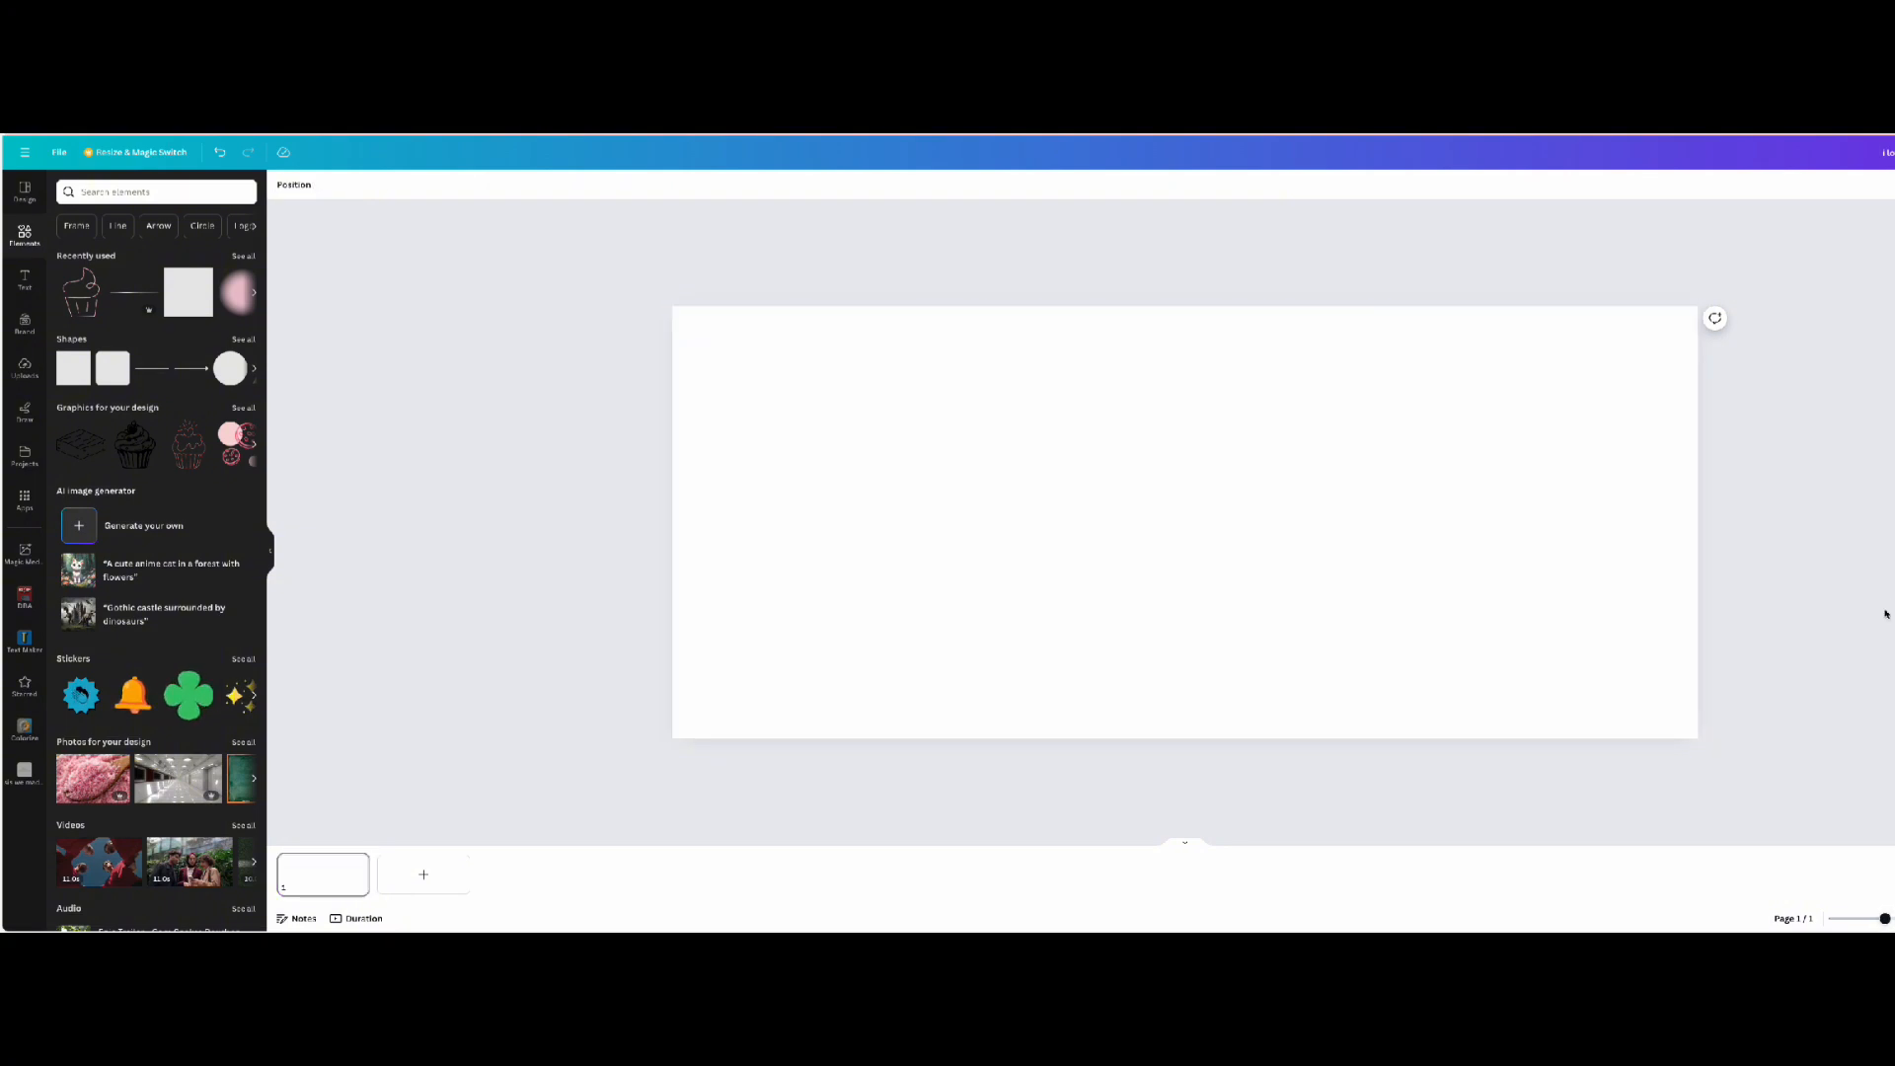
mouse_move(1066, 485)
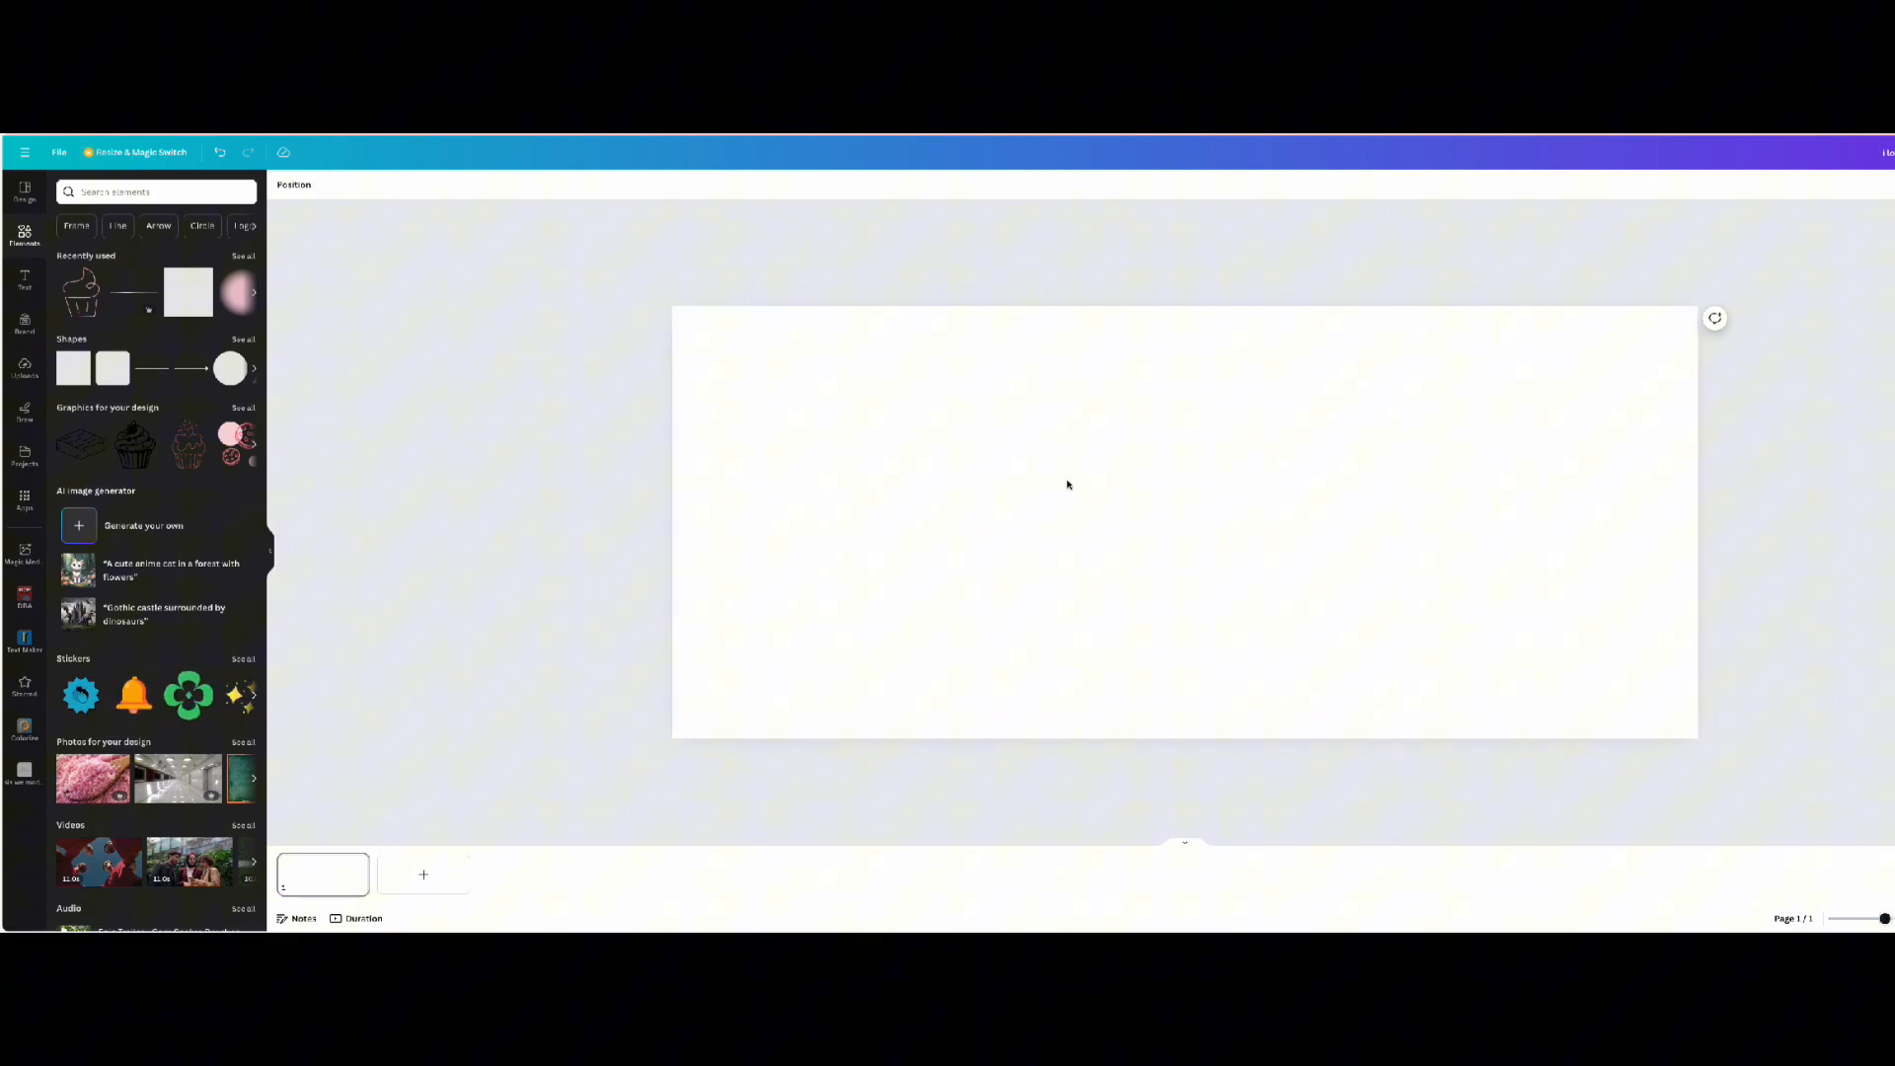
mouse_move(1060, 278)
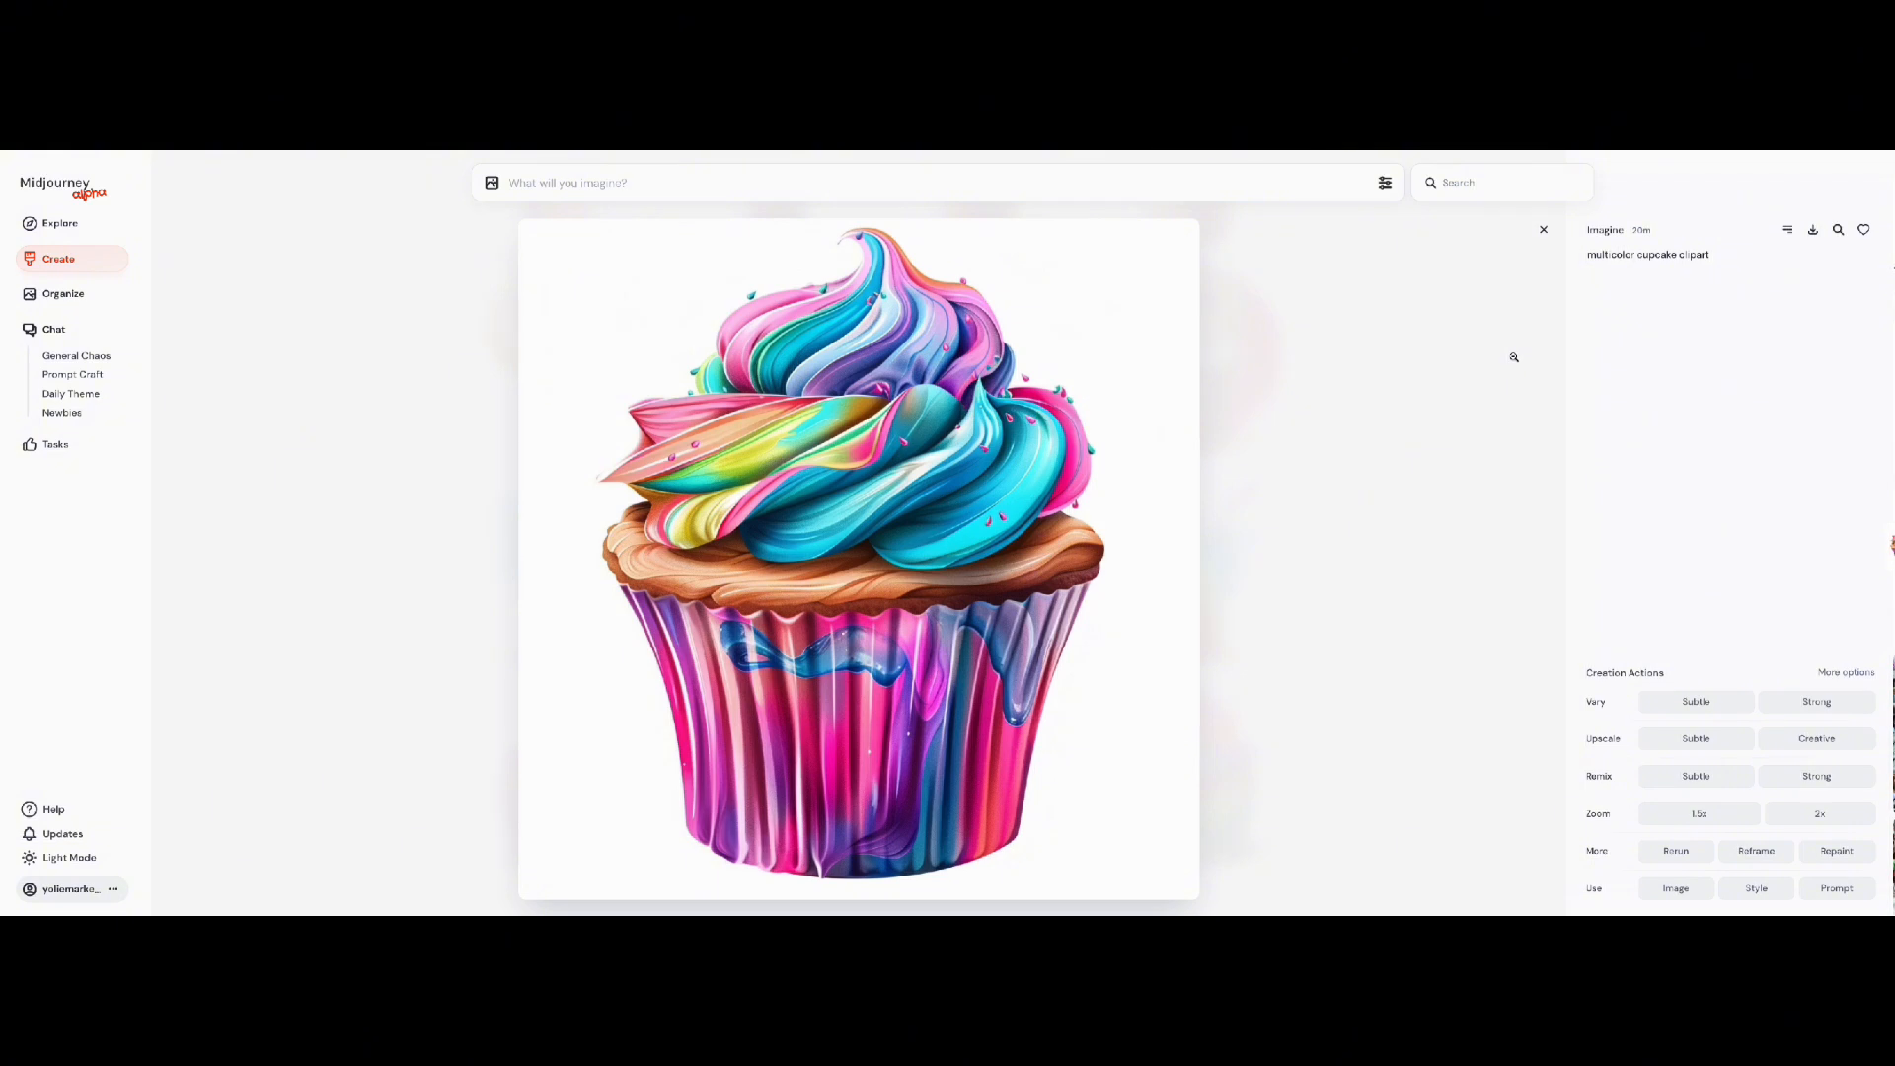
mouse_move(1514, 358)
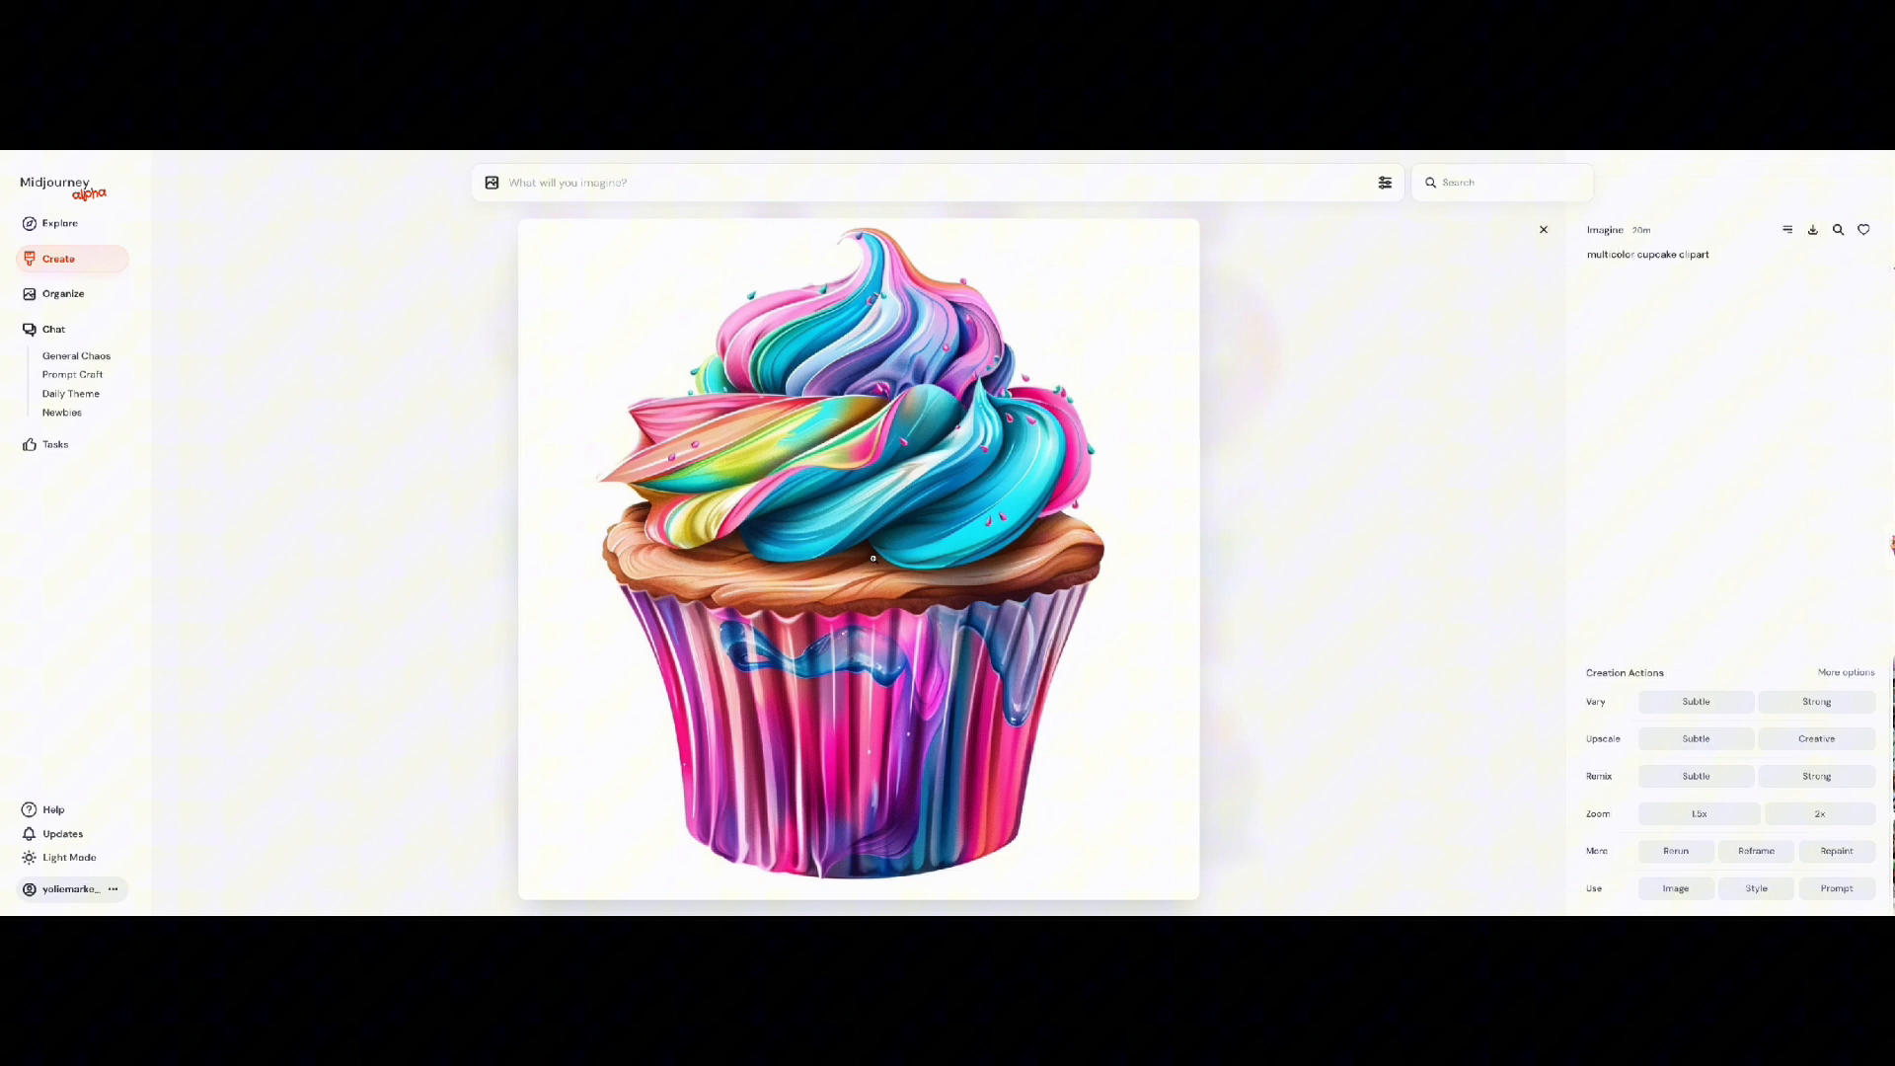
mouse_move(1167, 491)
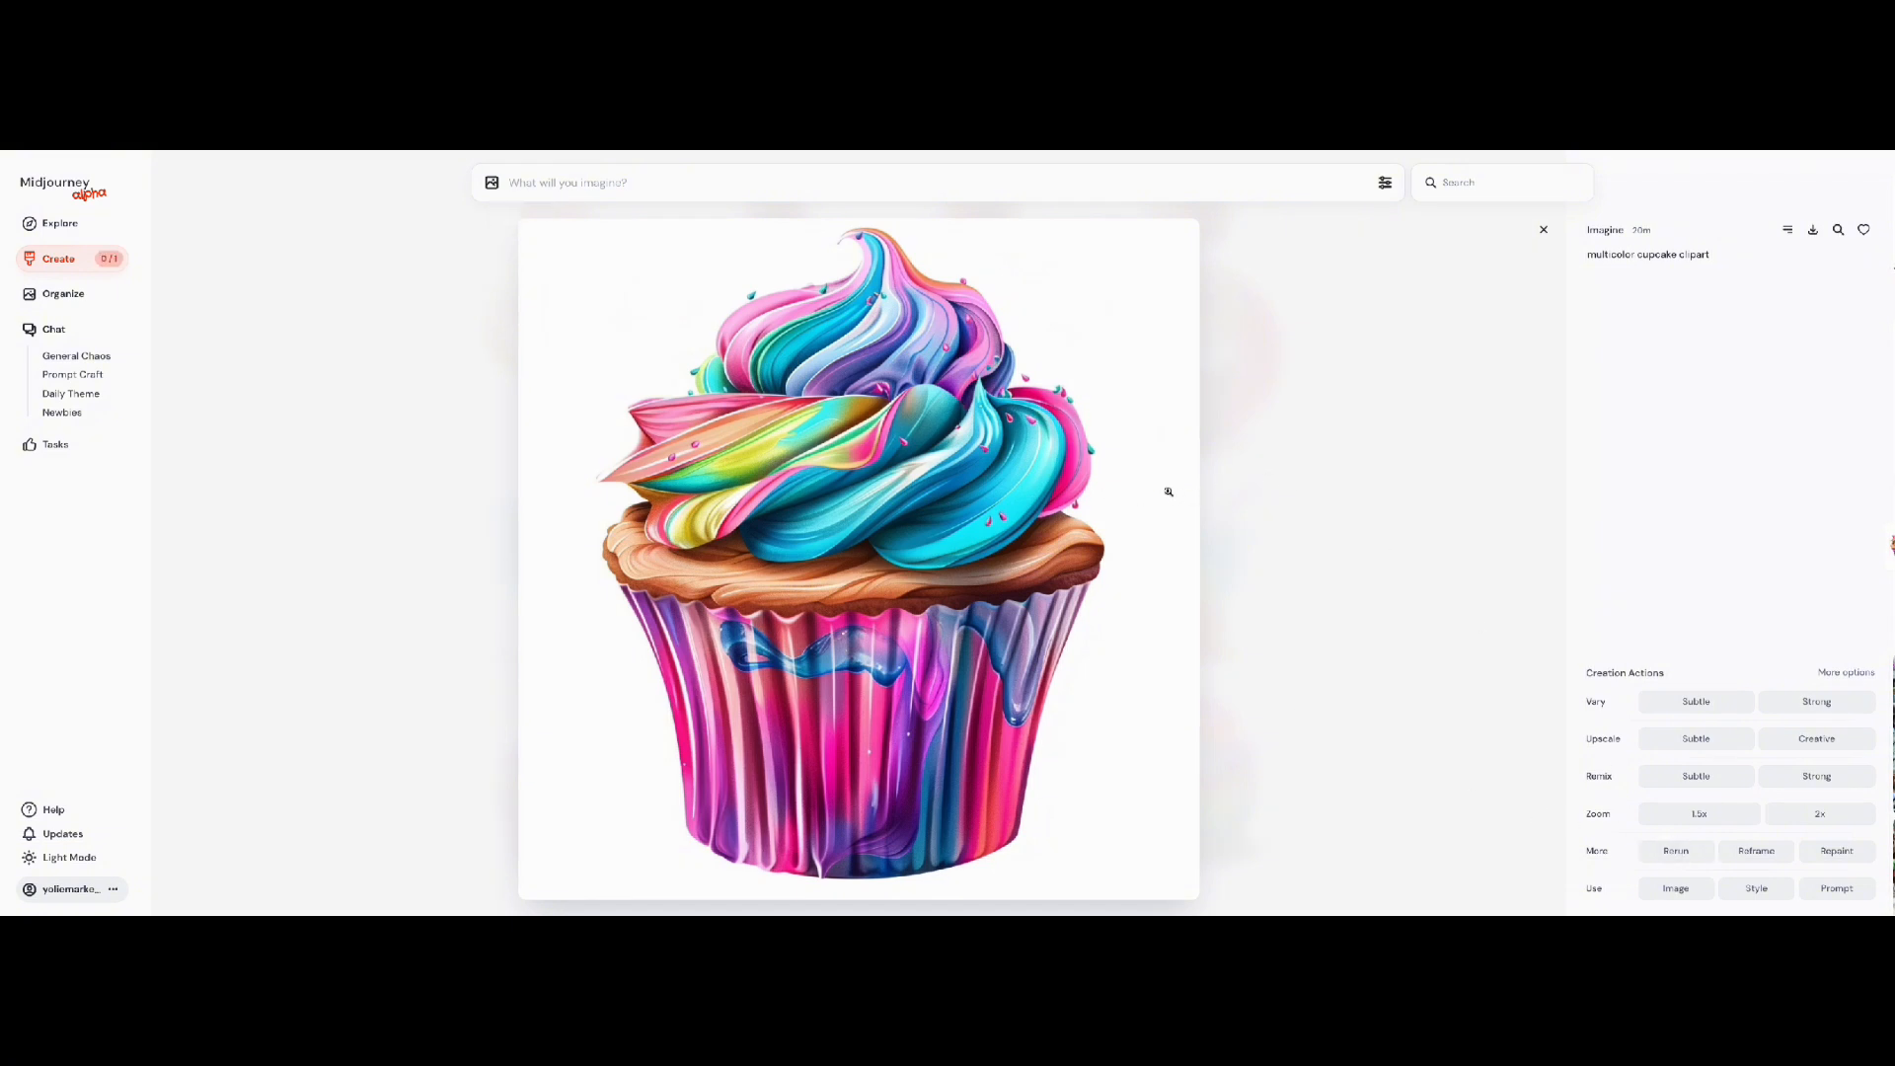
- Bring Midjourney rainbow cupcake images into Canva, select the middle one and add a heading box
click(1543, 229)
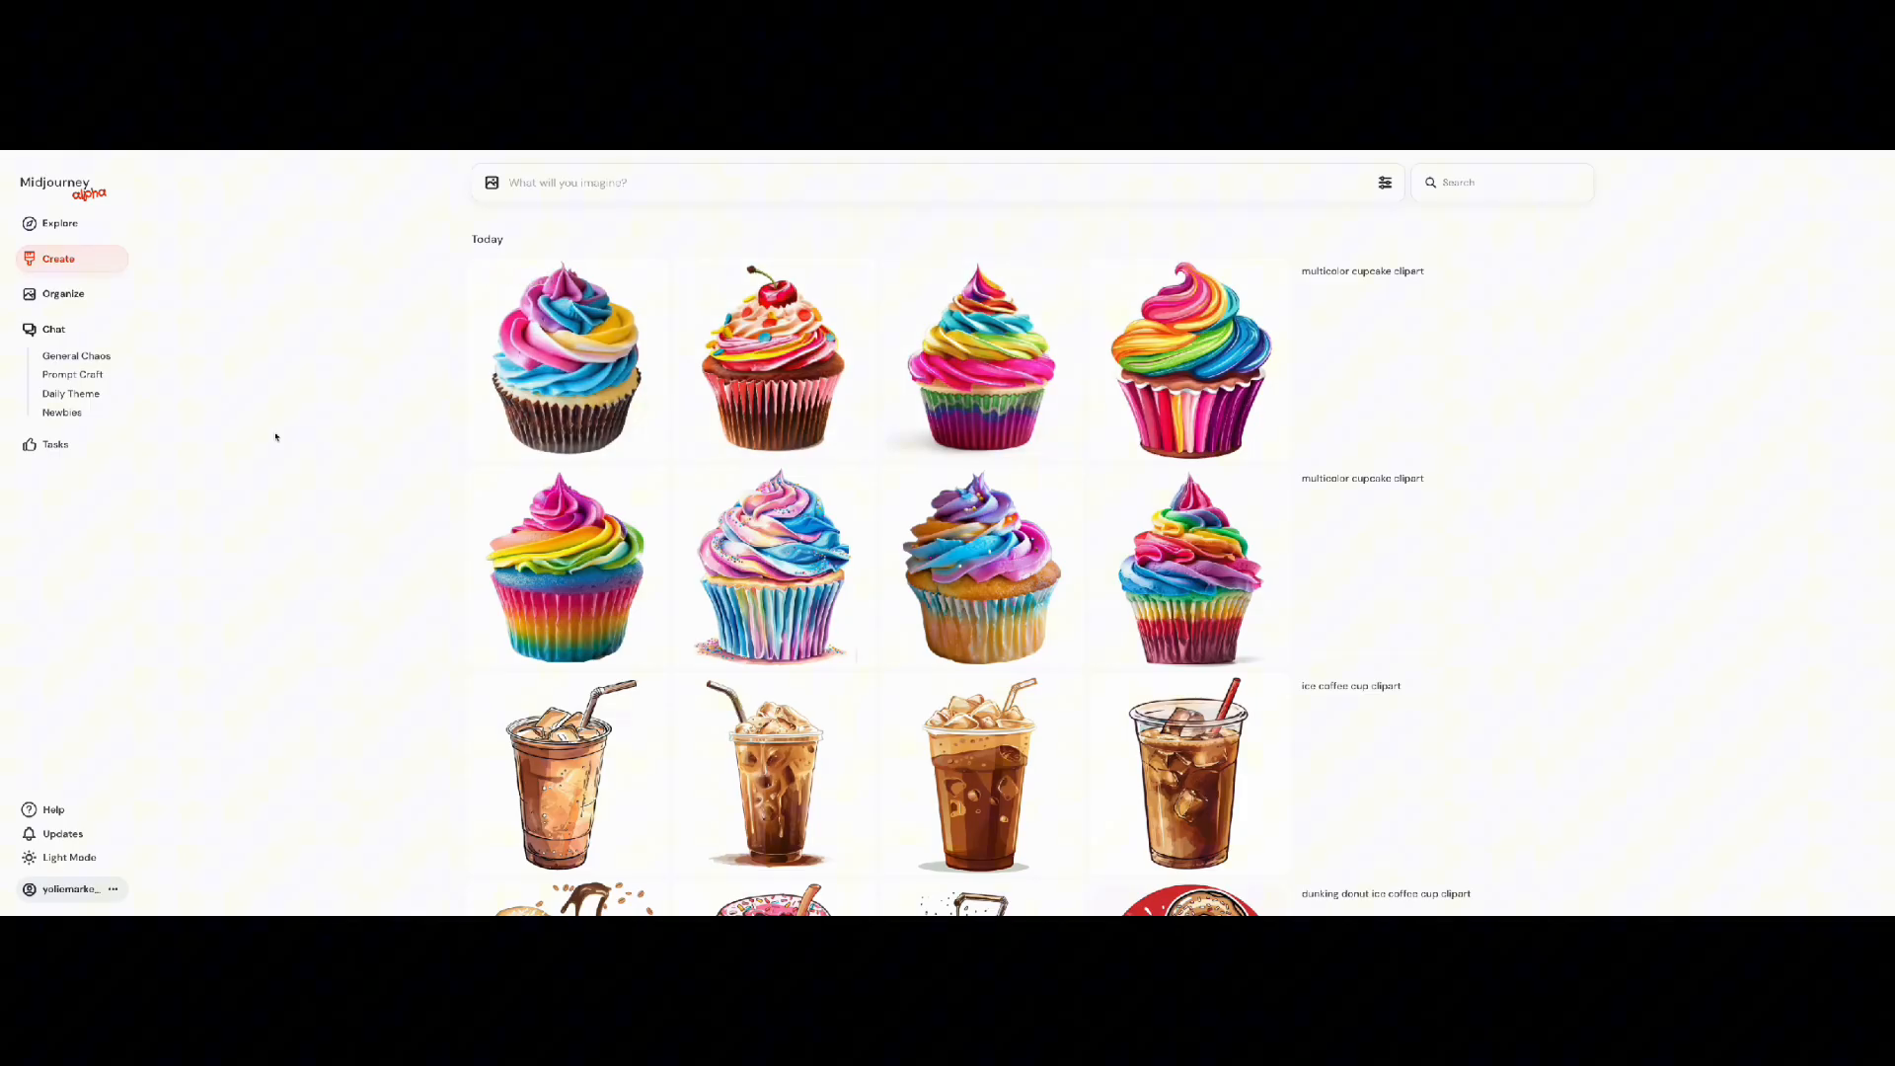
right_click(773, 359)
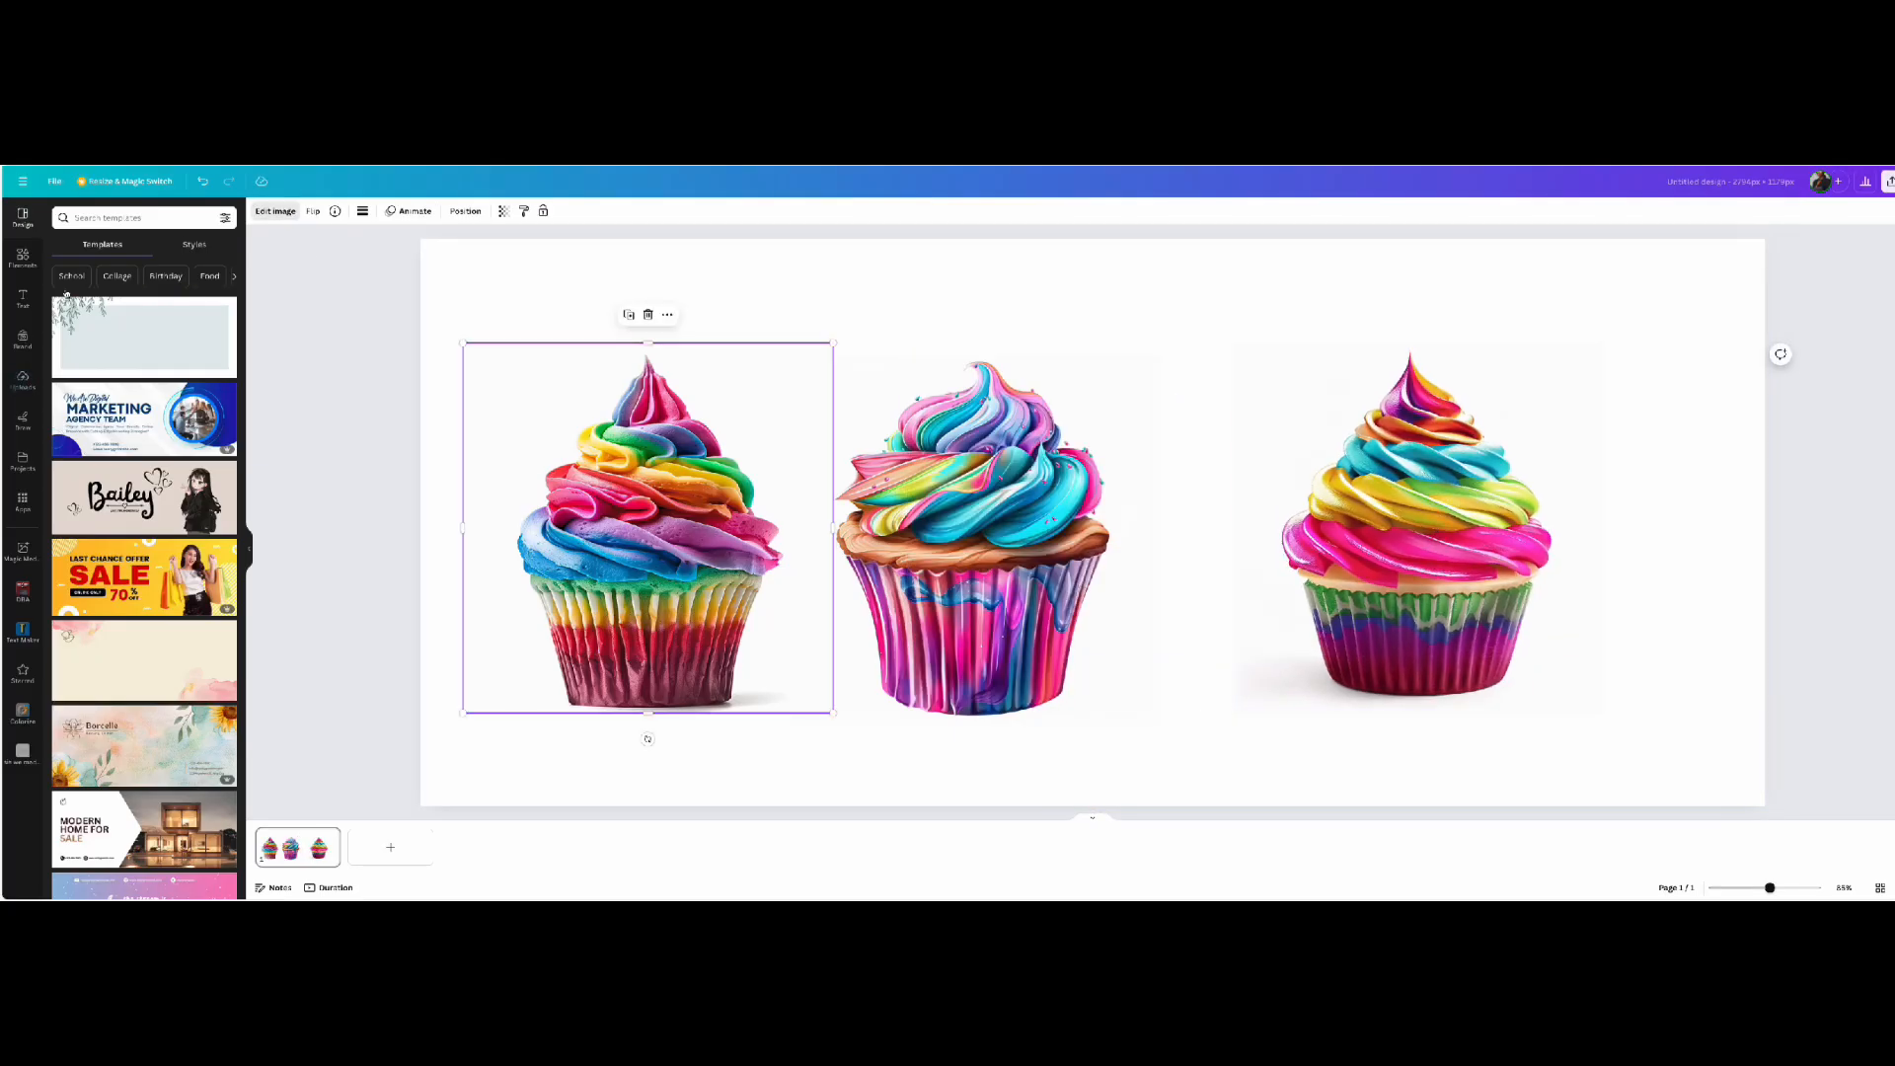
click(1417, 529)
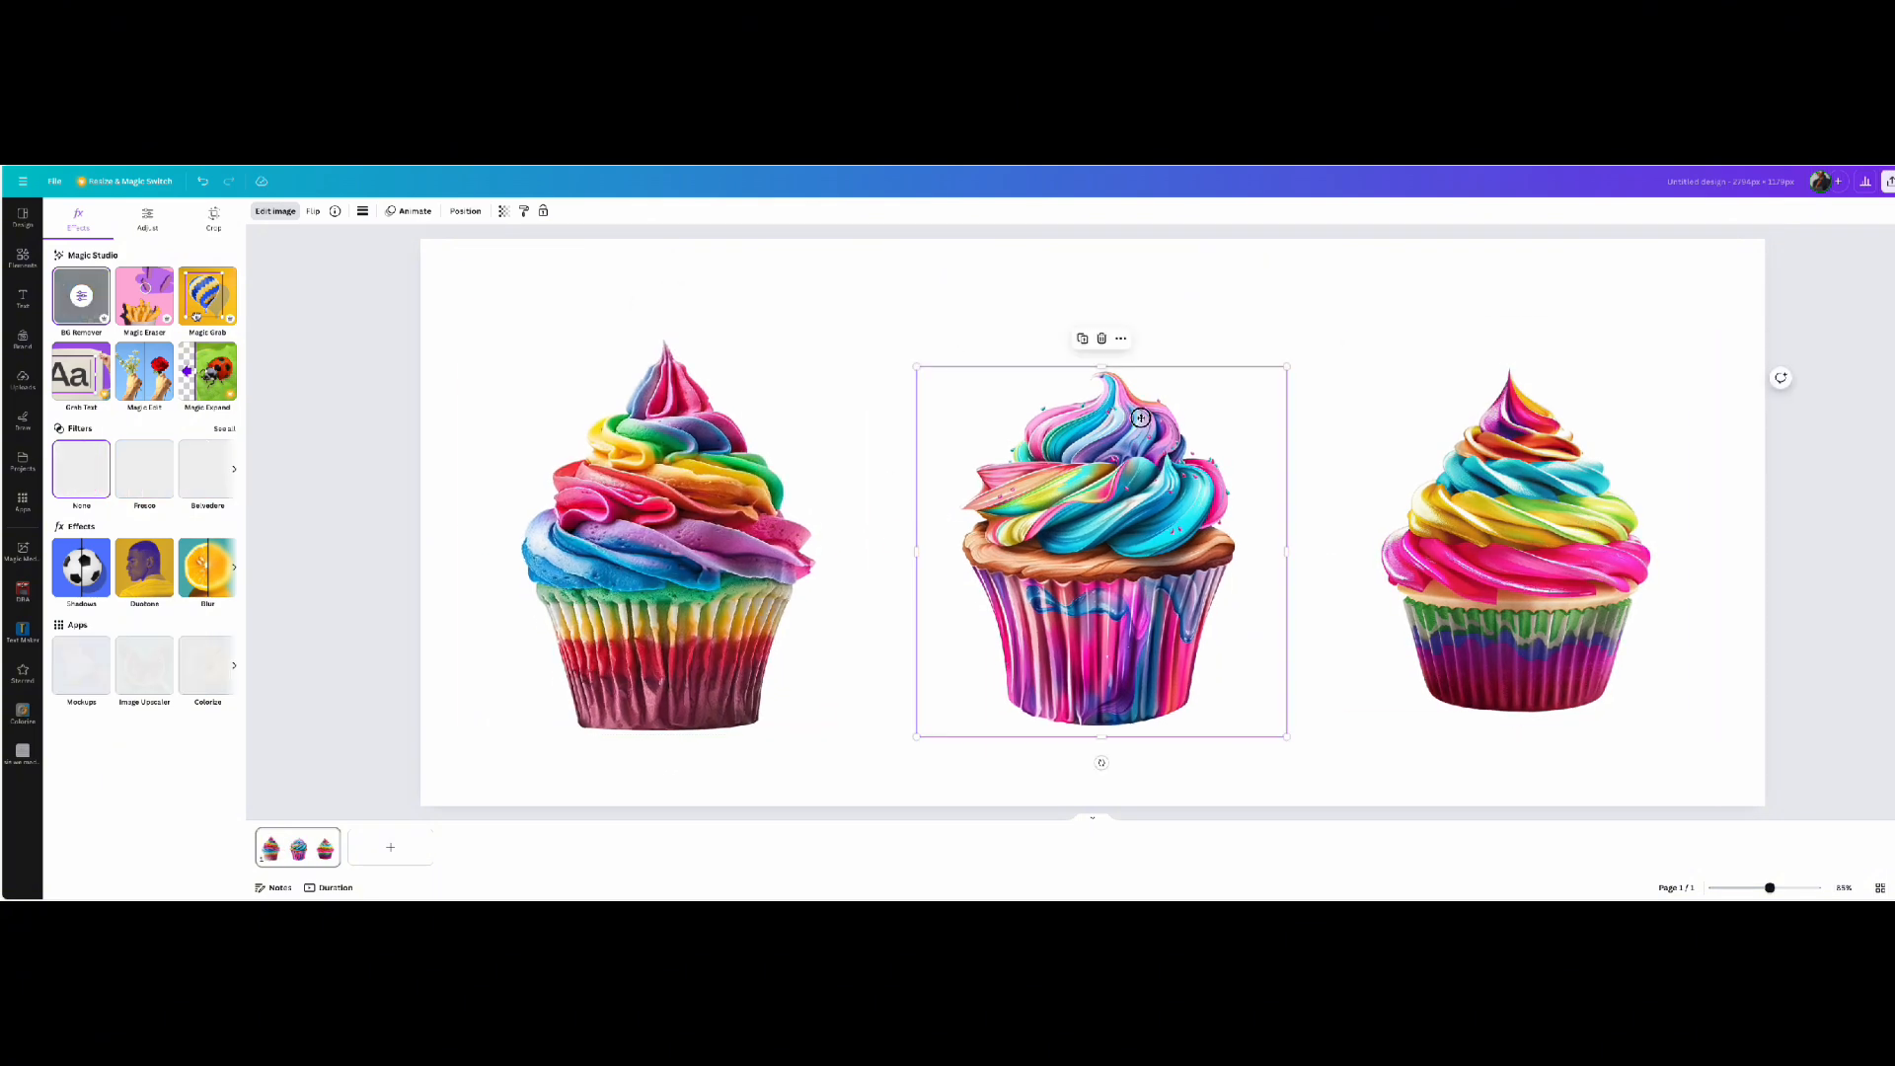
click(21, 298)
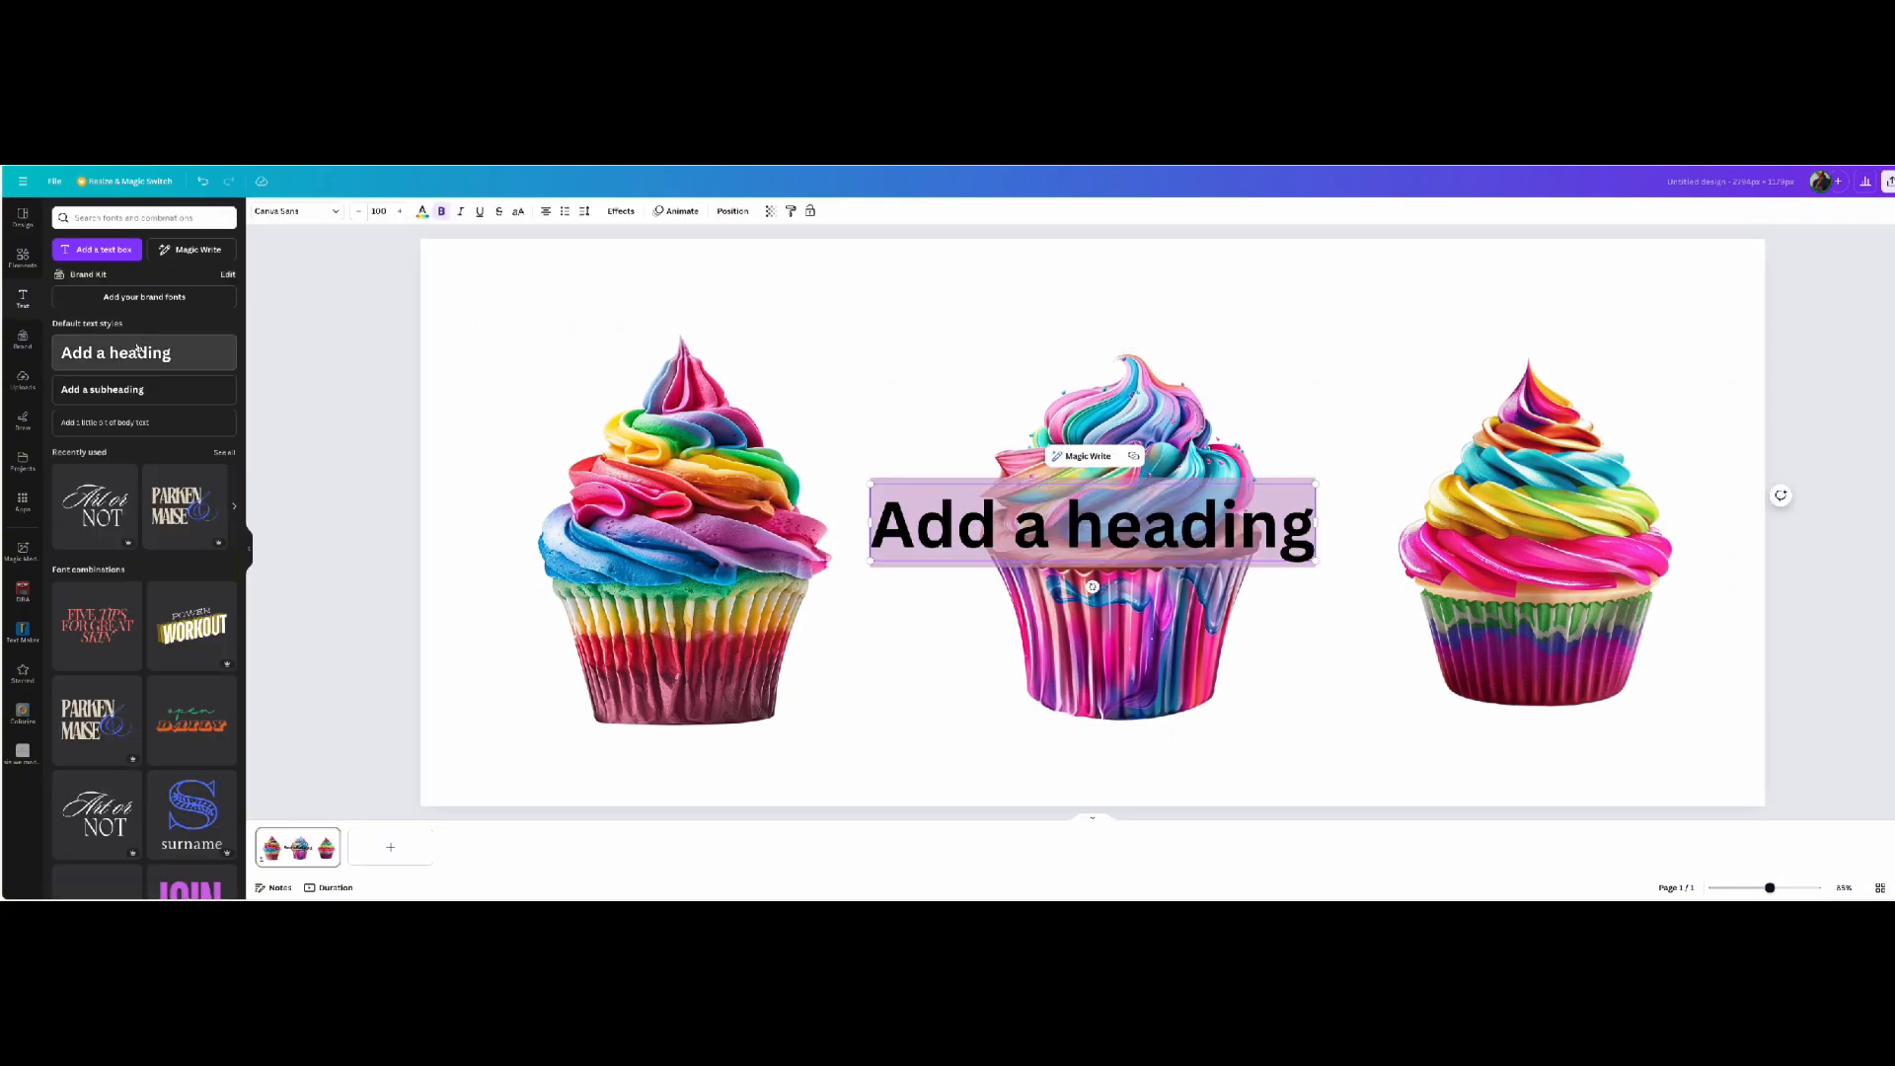
- Write 'i love cupcakes' in a script font and curve it into an arc beside the cupcakes
text(i love cupcakes)
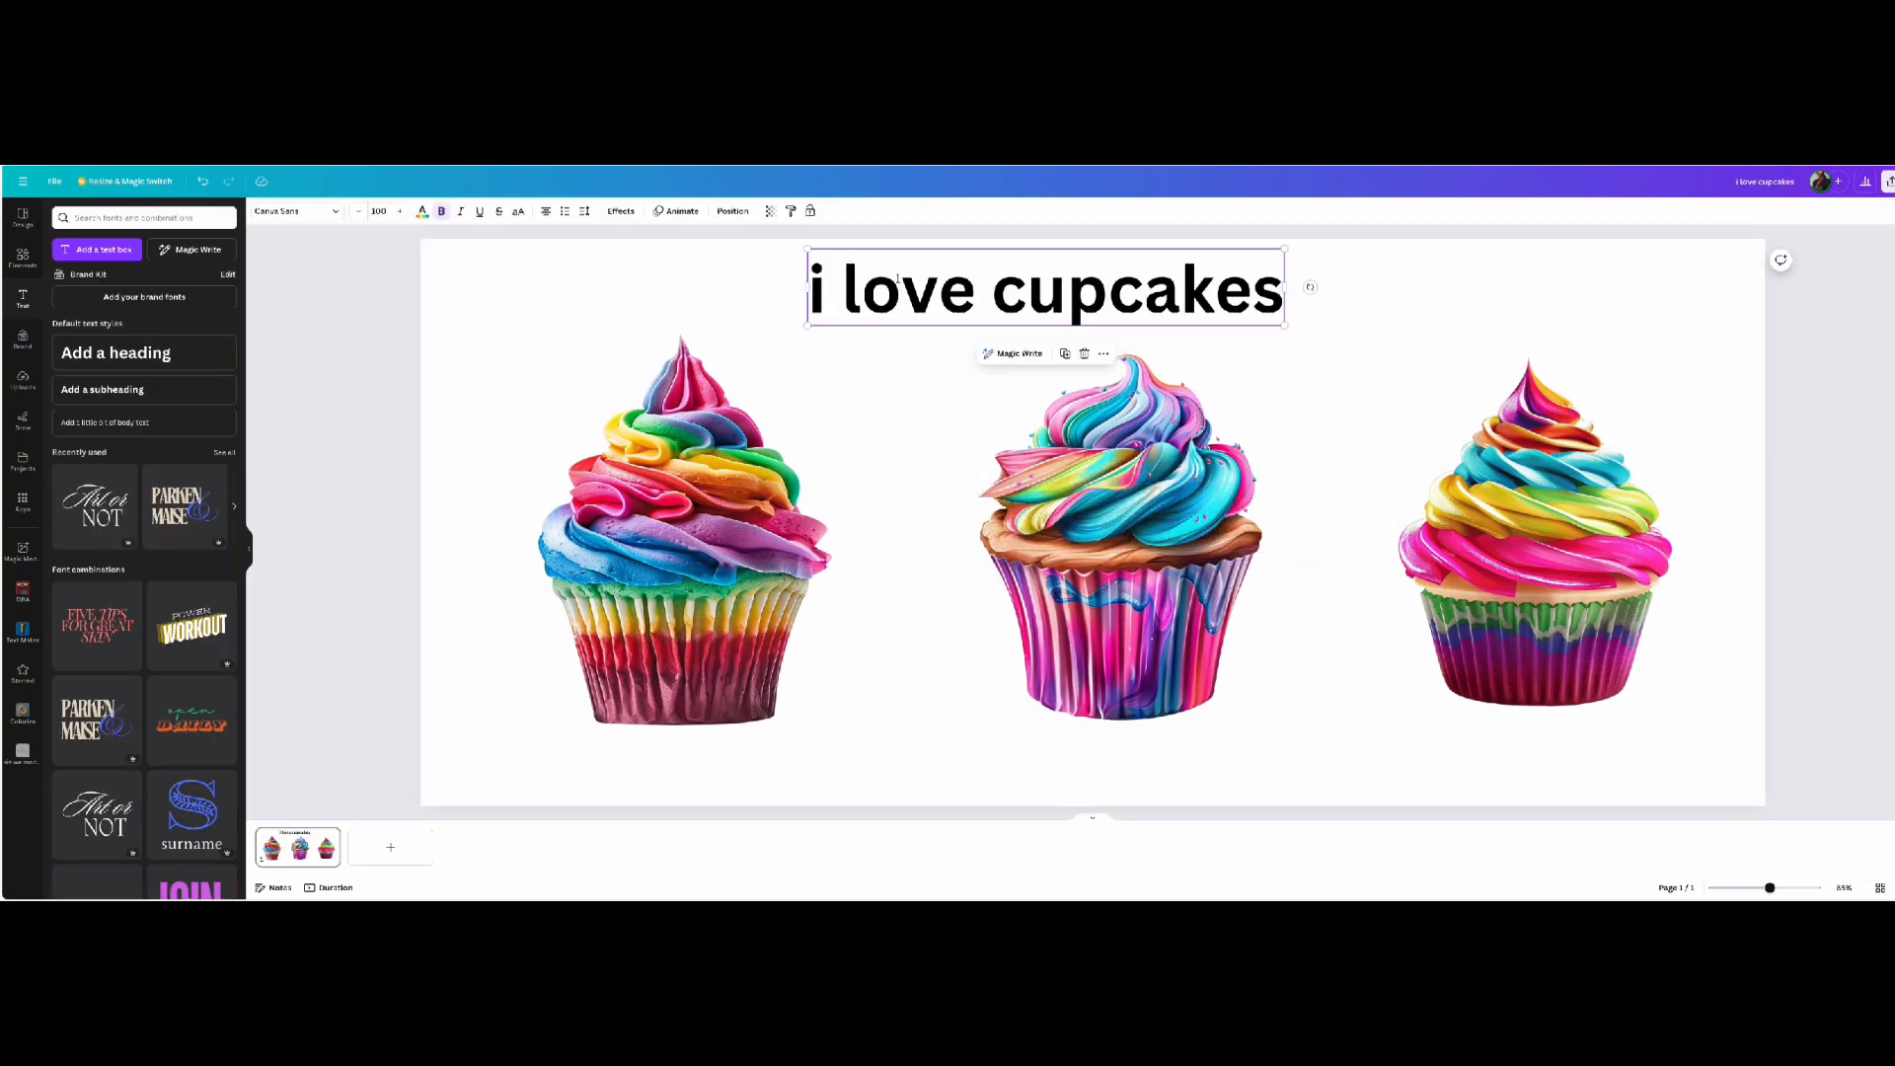
click(294, 212)
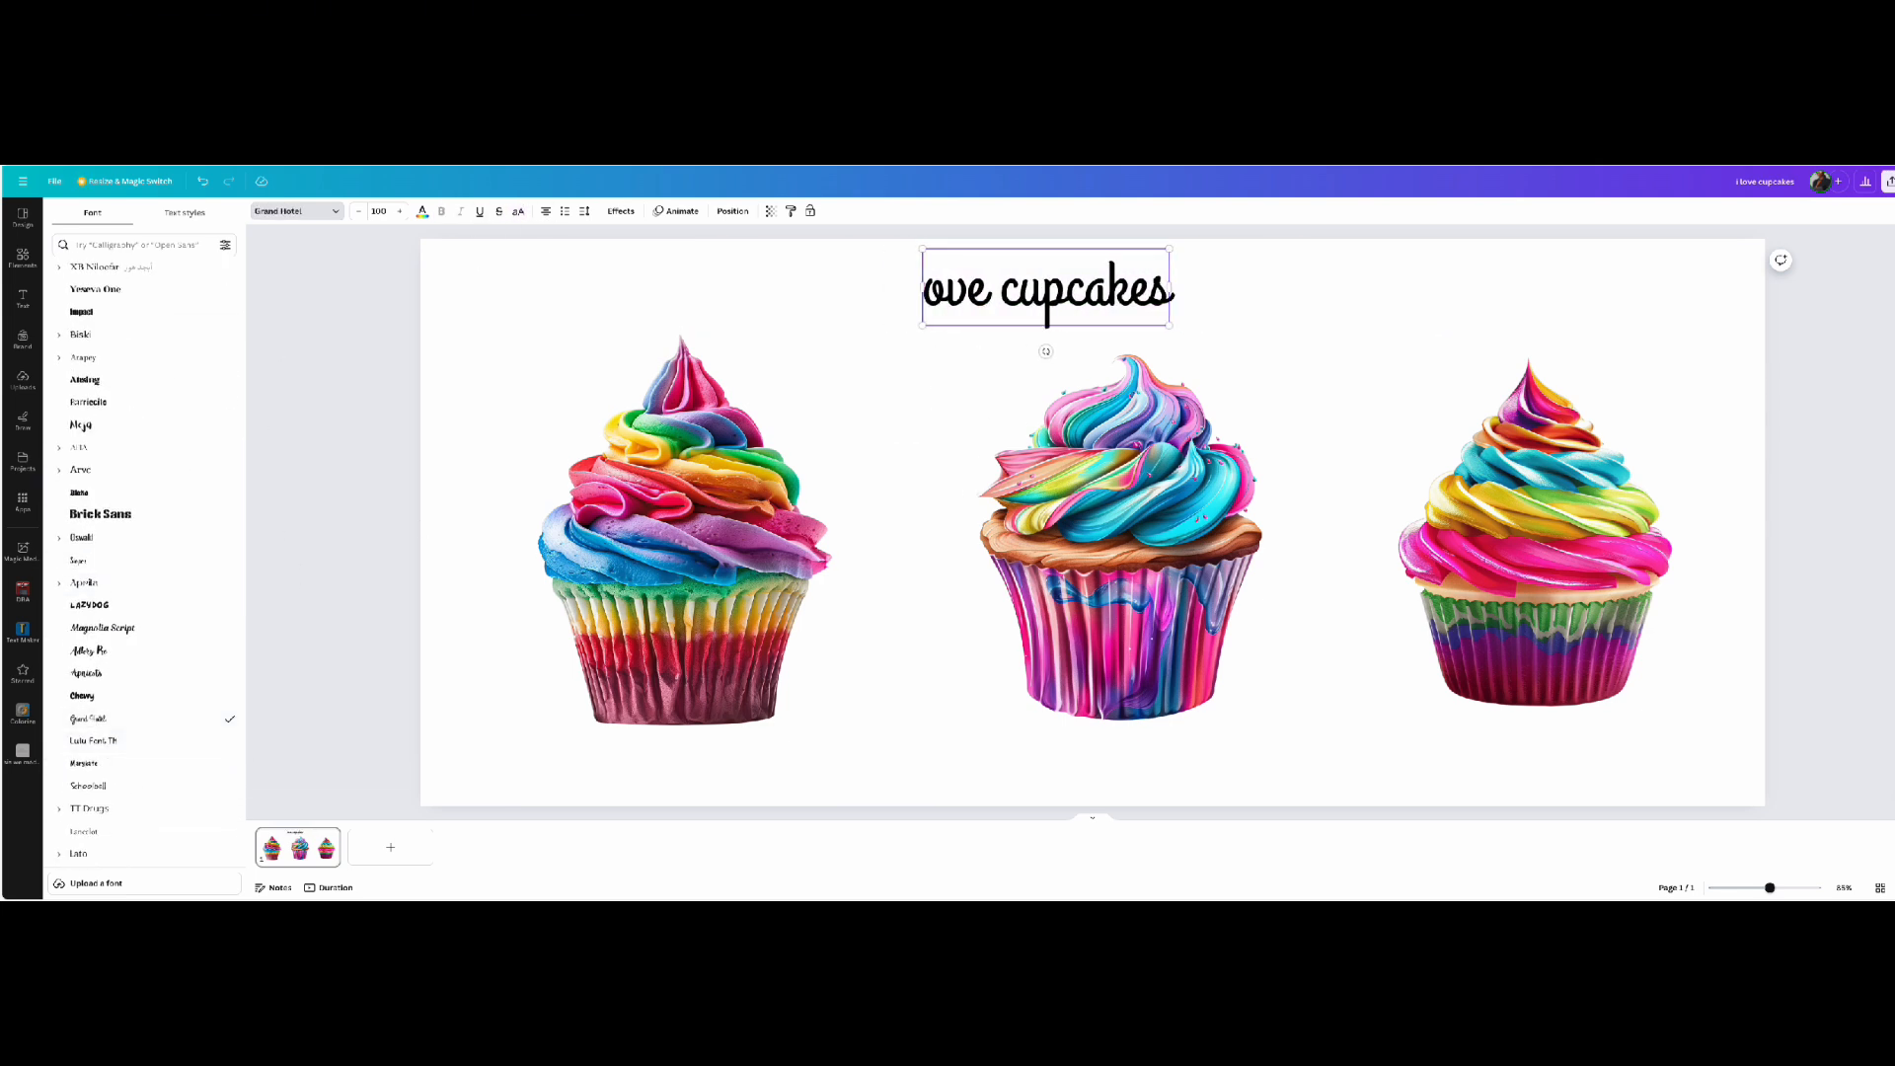
click(620, 211)
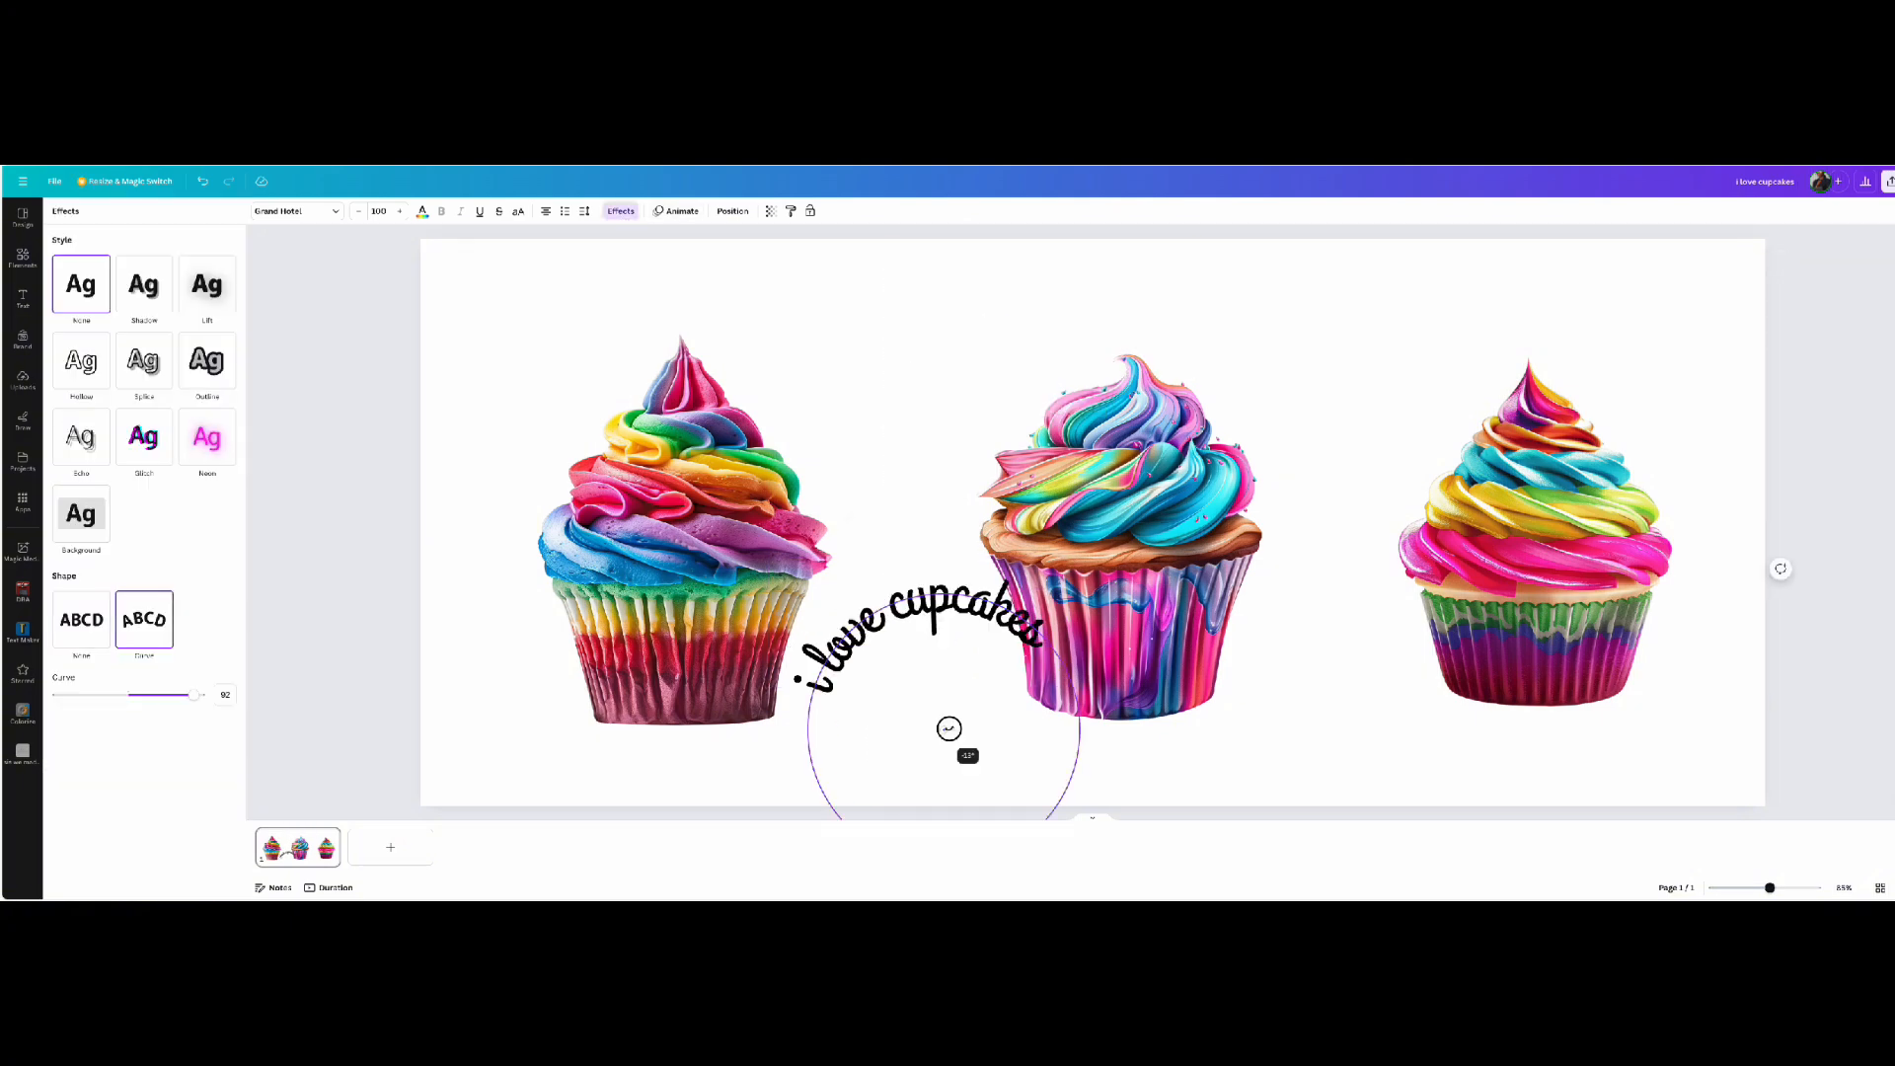
click(22, 298)
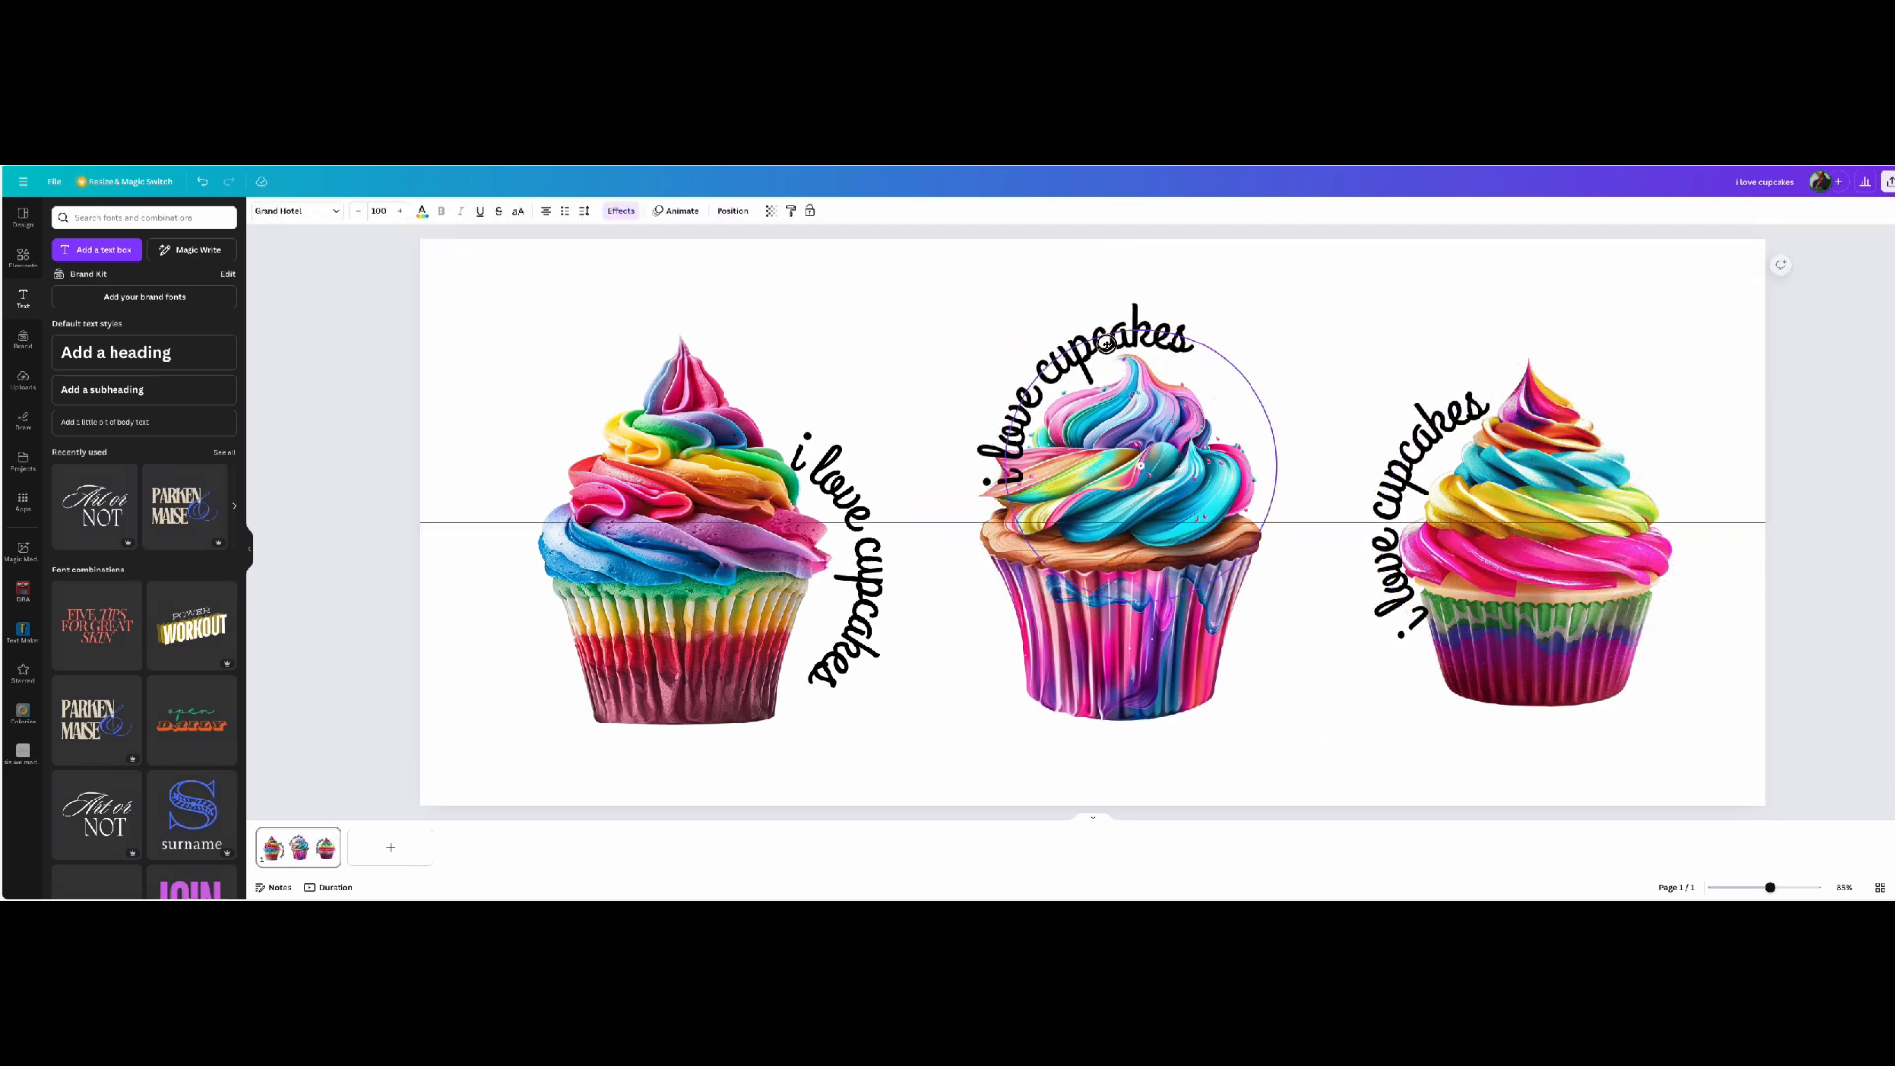
text(cupcakes)
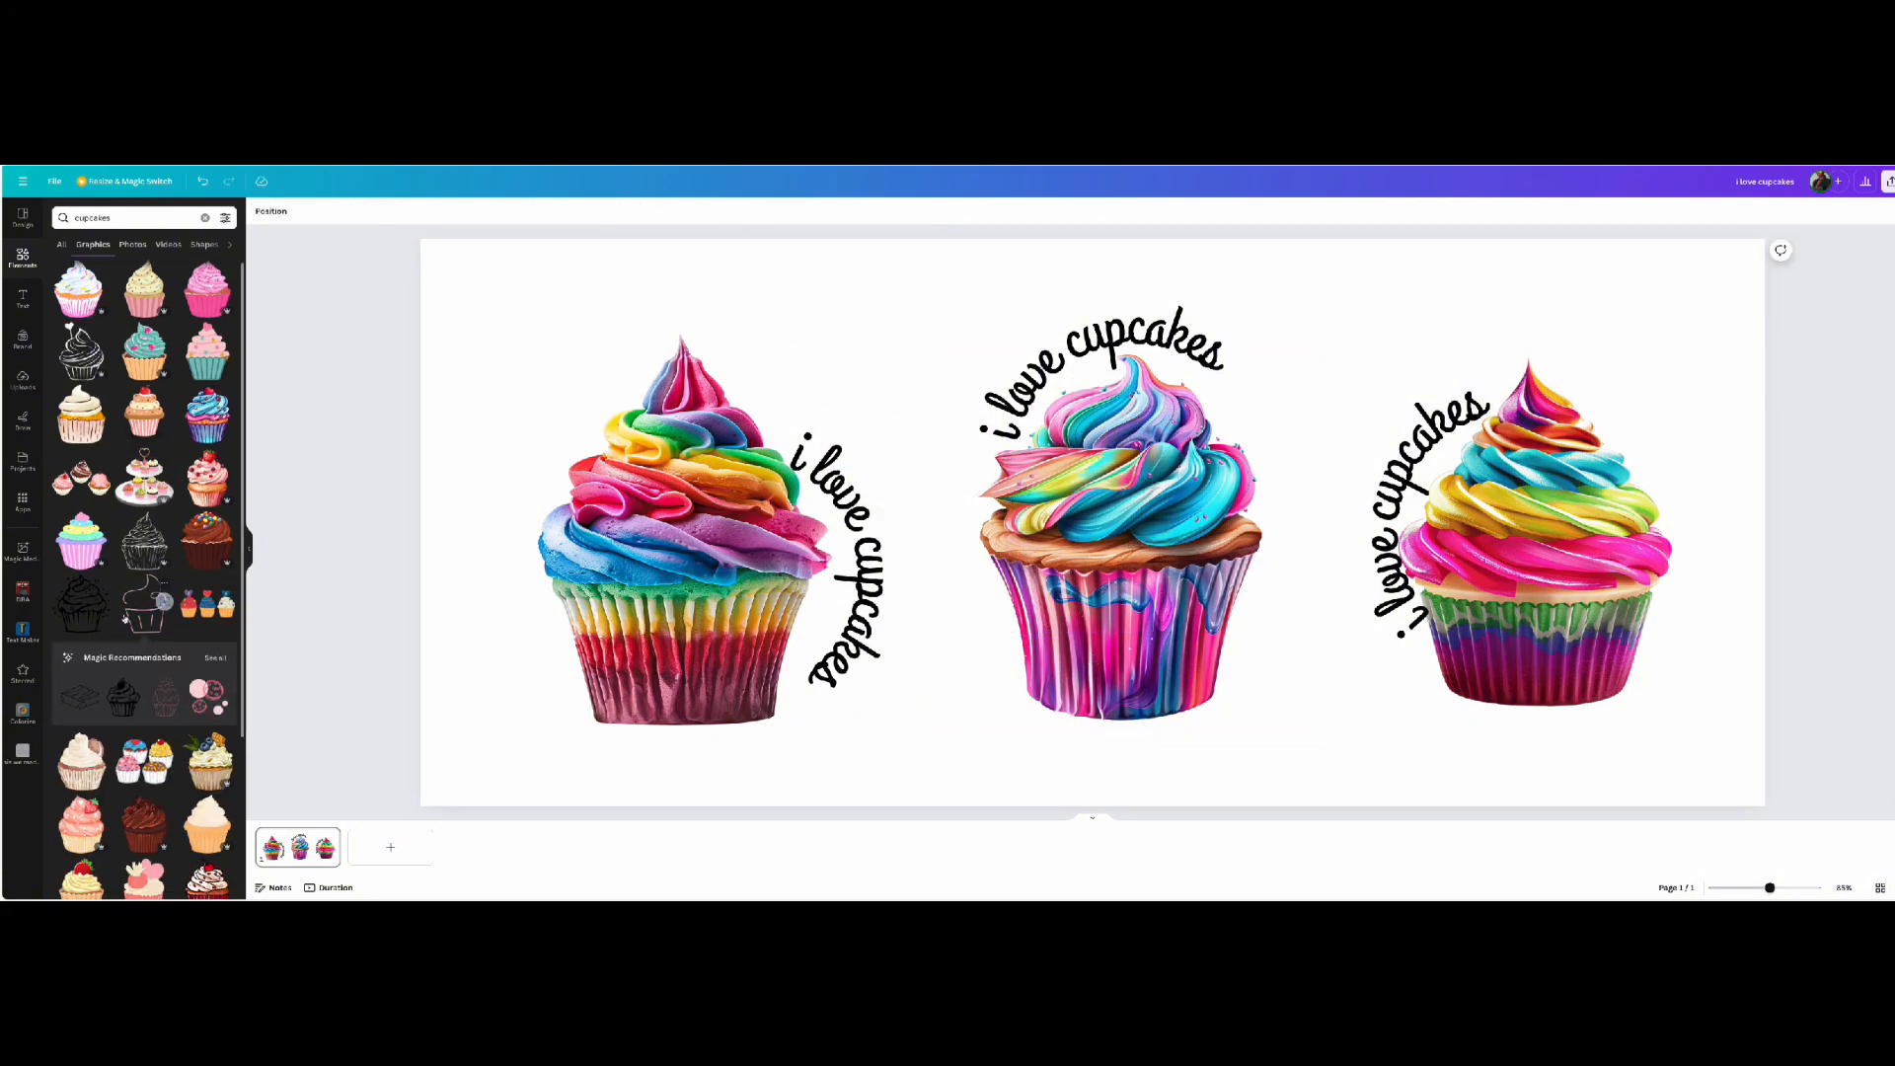
- Recolour the captions green, orange and teal, then download the finished design via Share
scroll(down, 3)
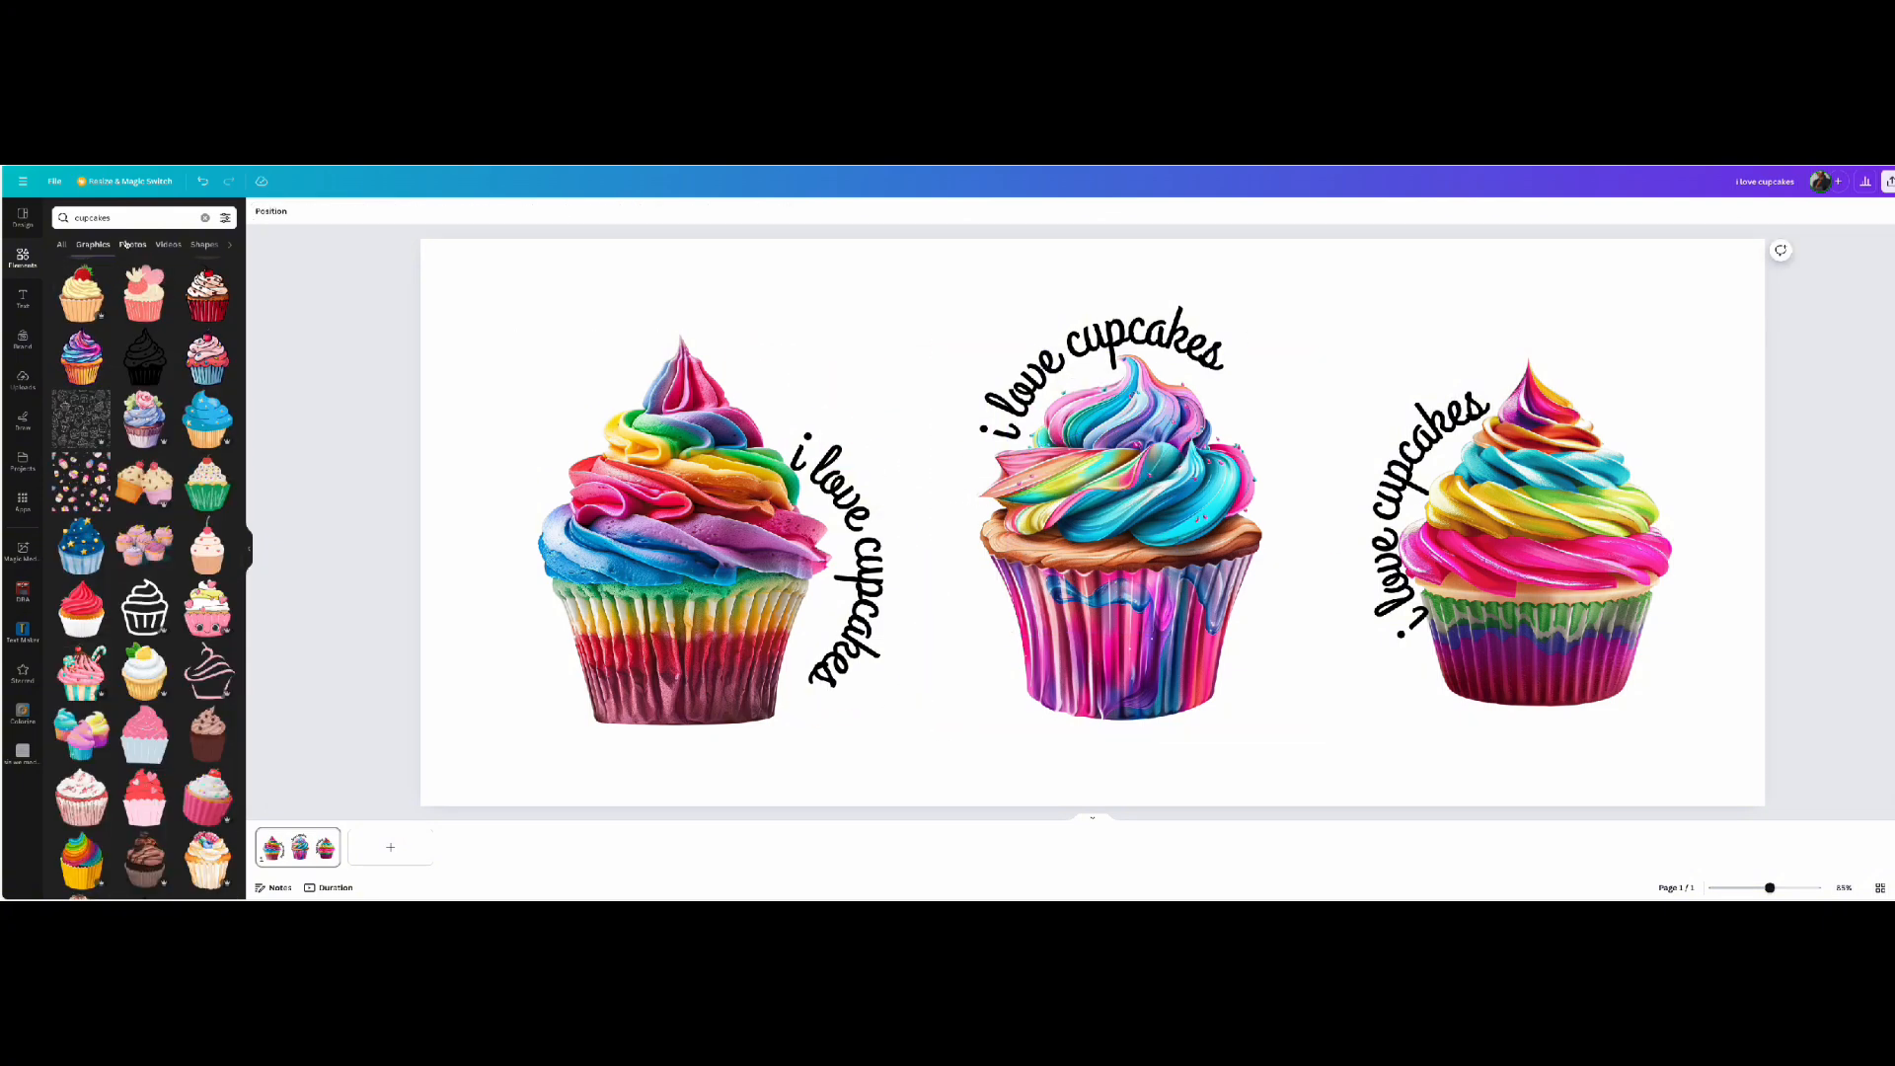
click(1121, 536)
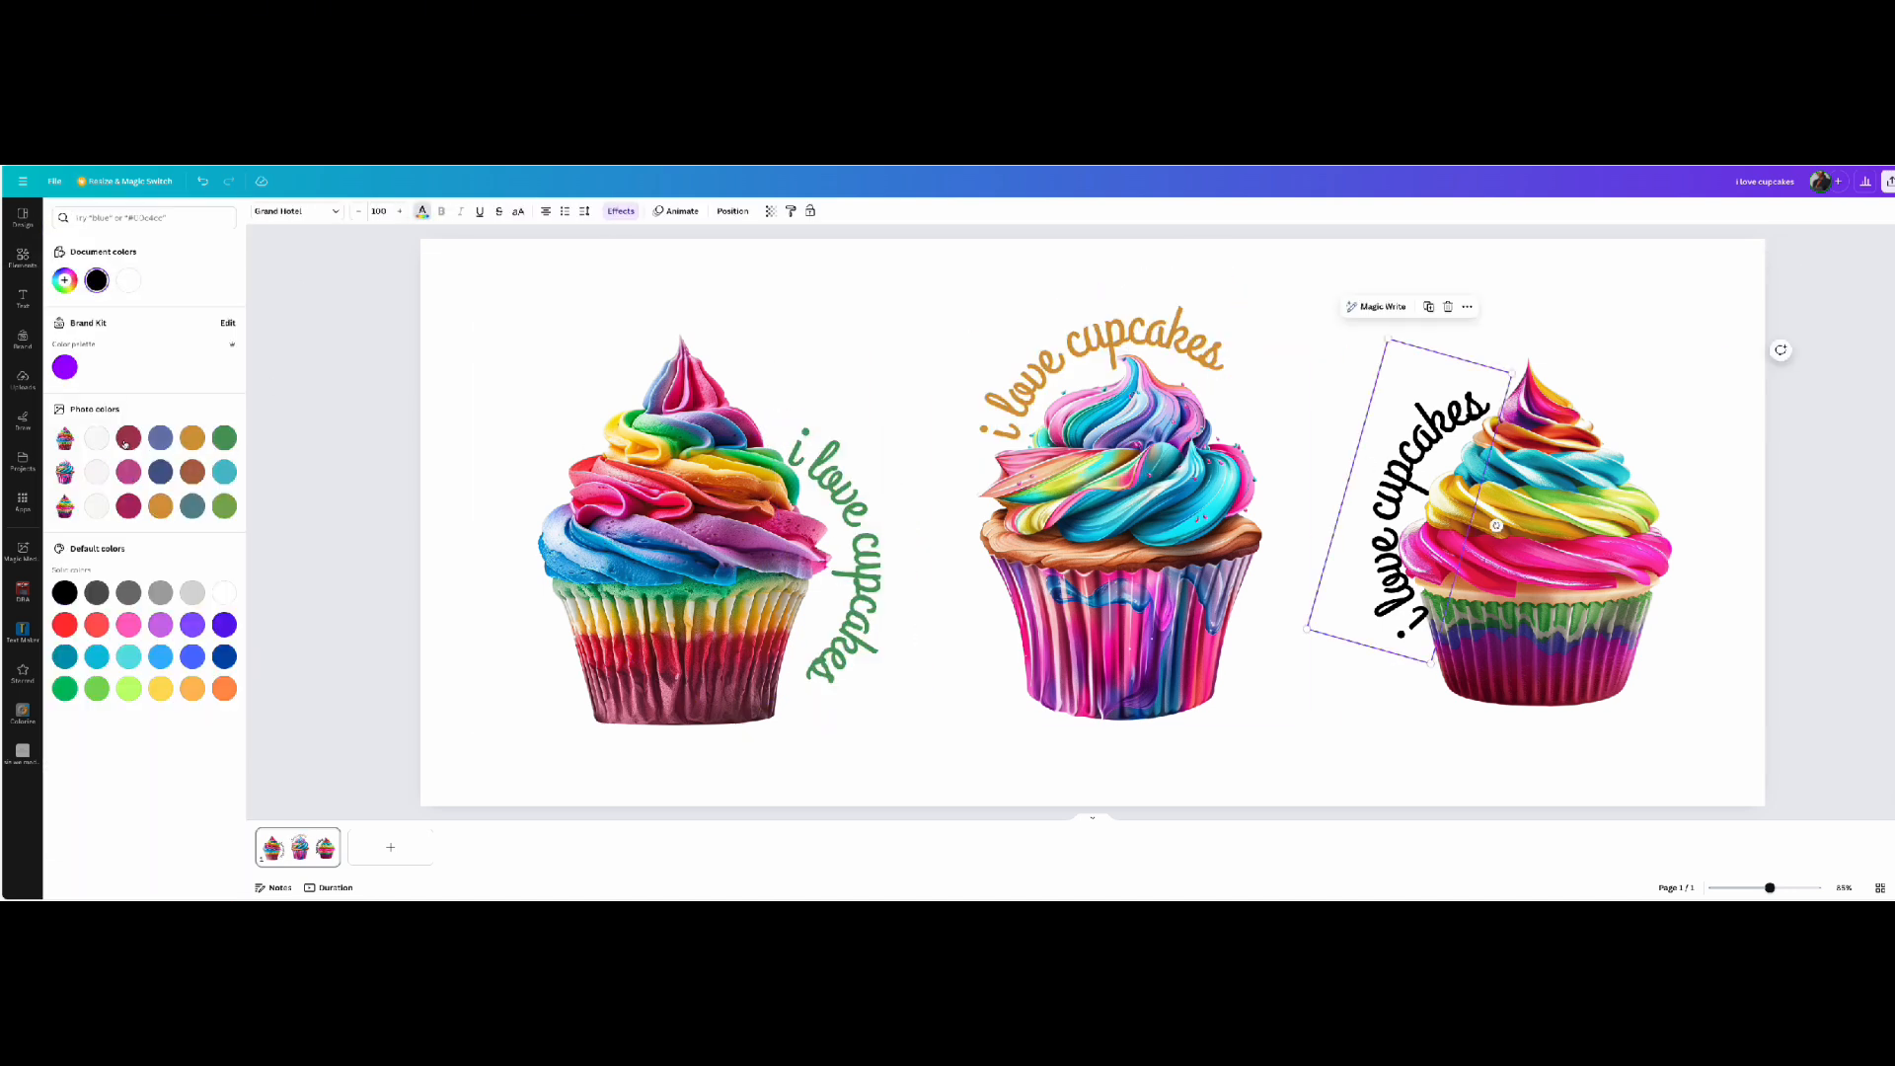
click(22, 257)
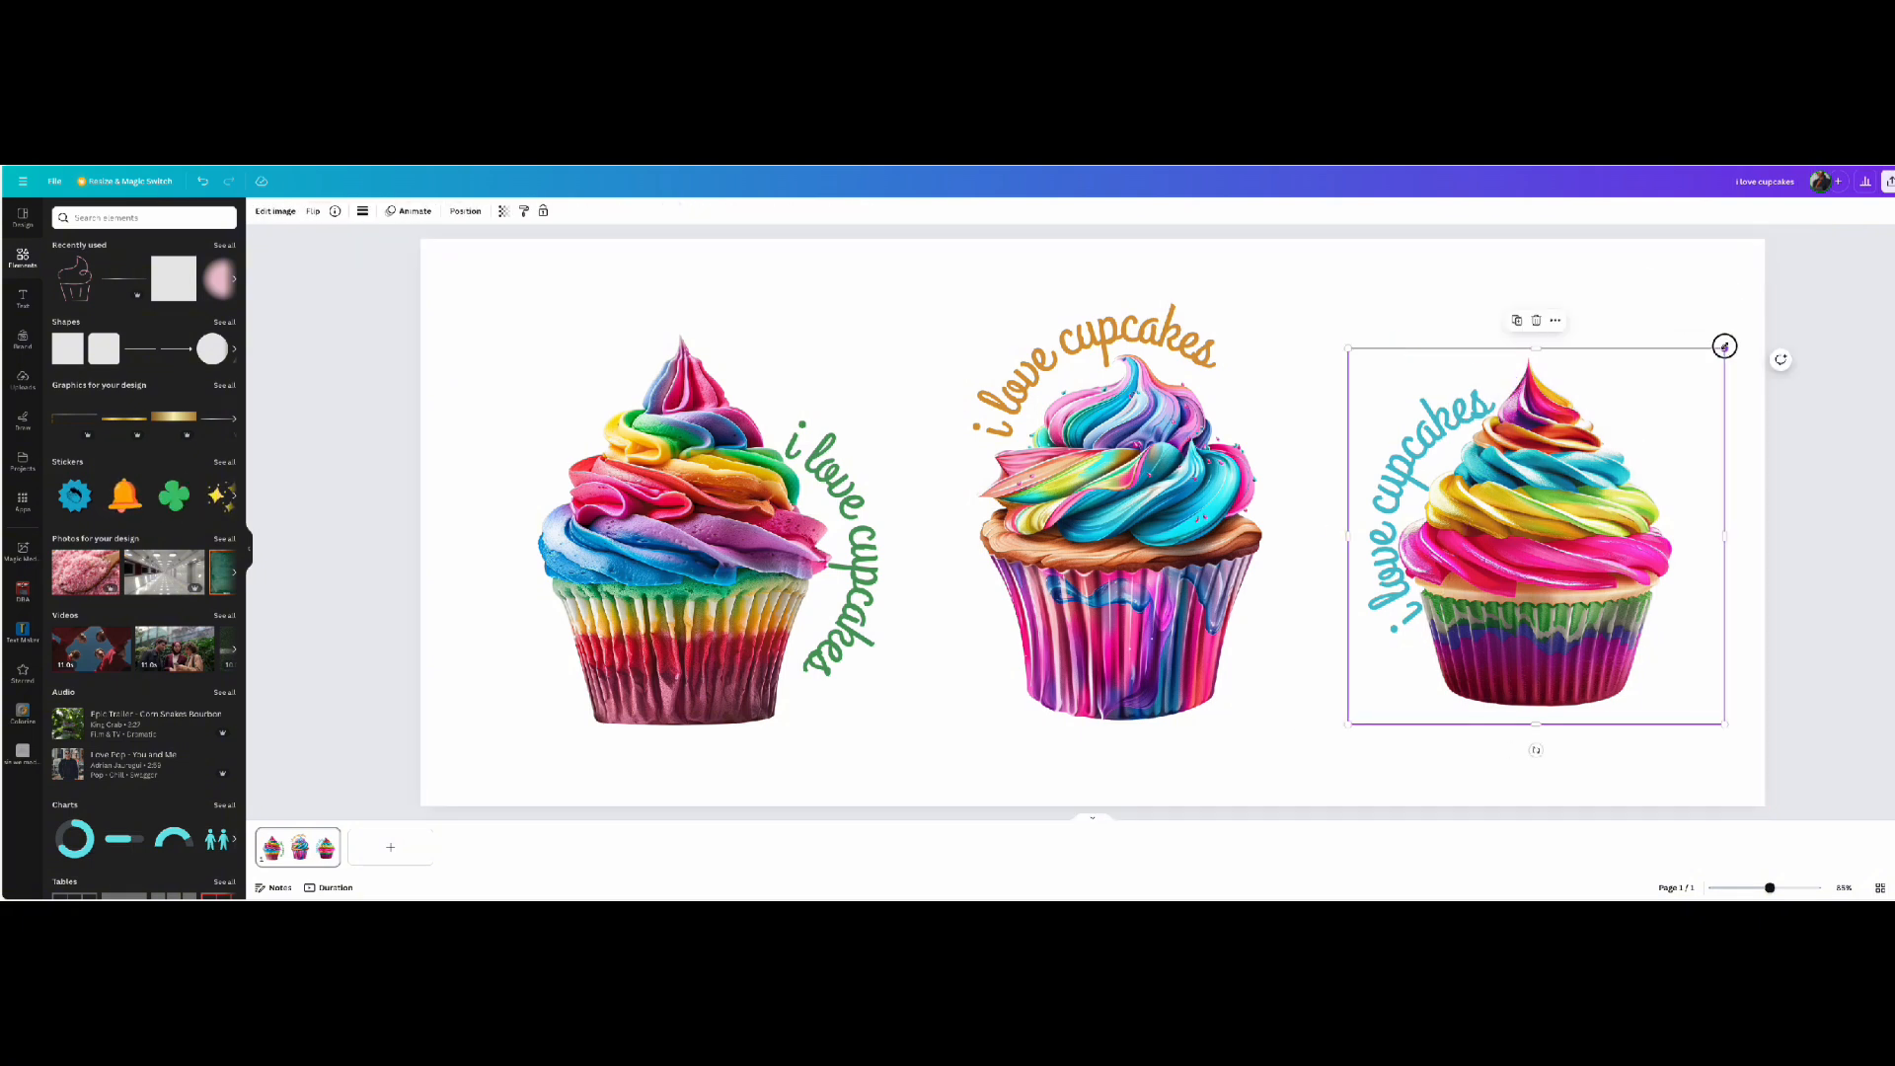
click(1881, 181)
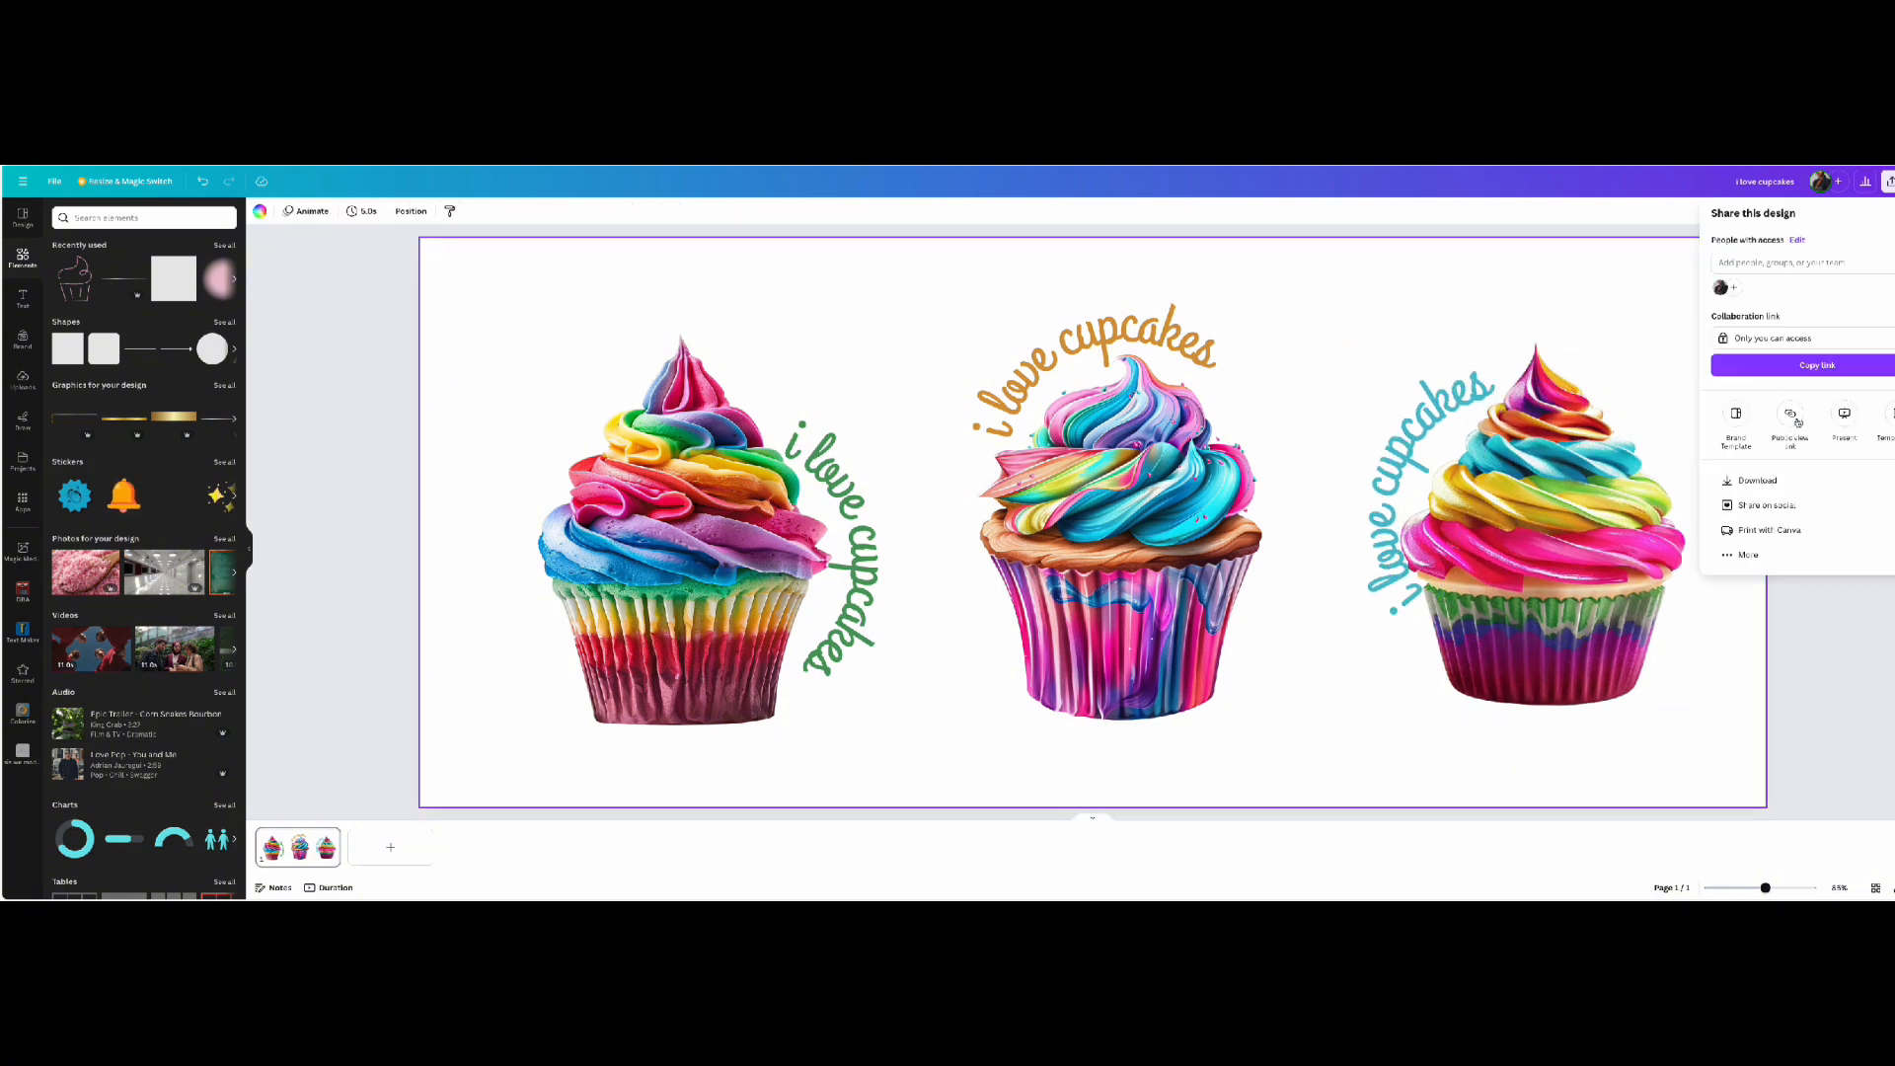
click(1755, 479)
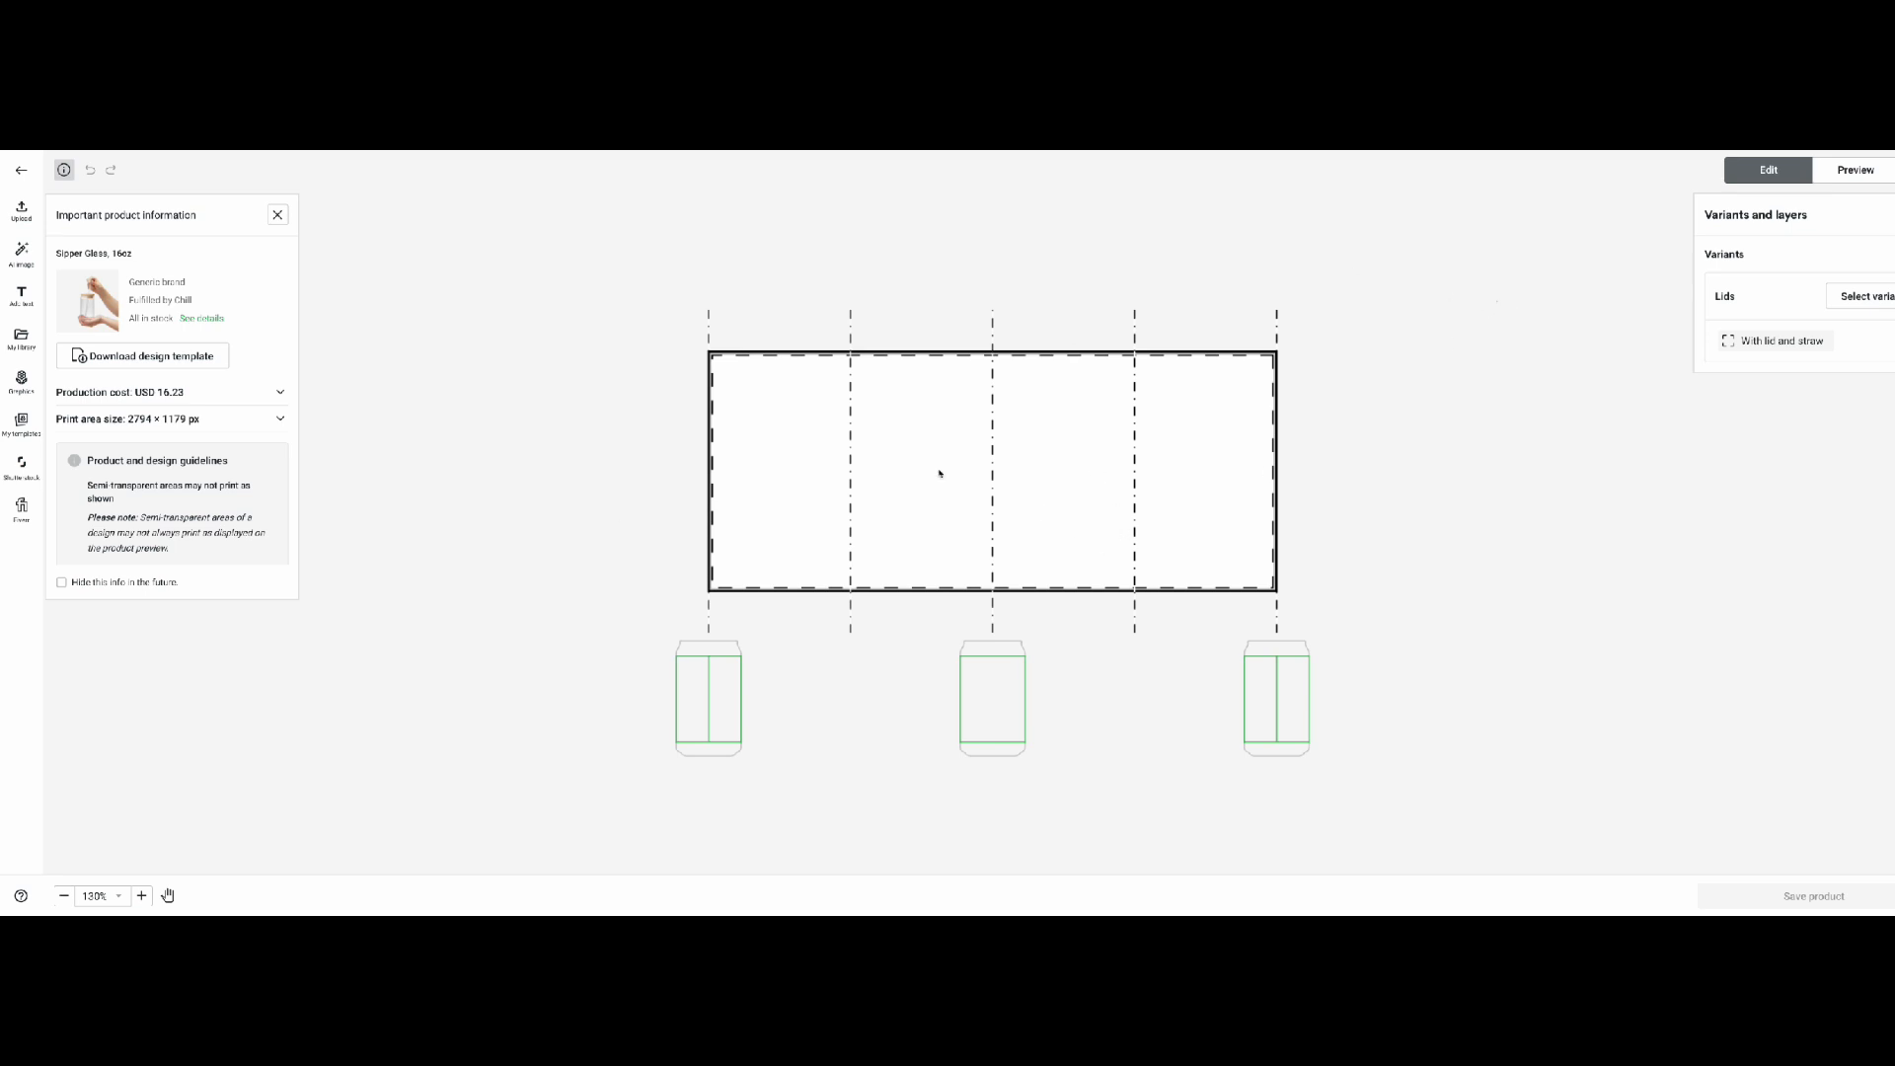
mouse_move(563, 361)
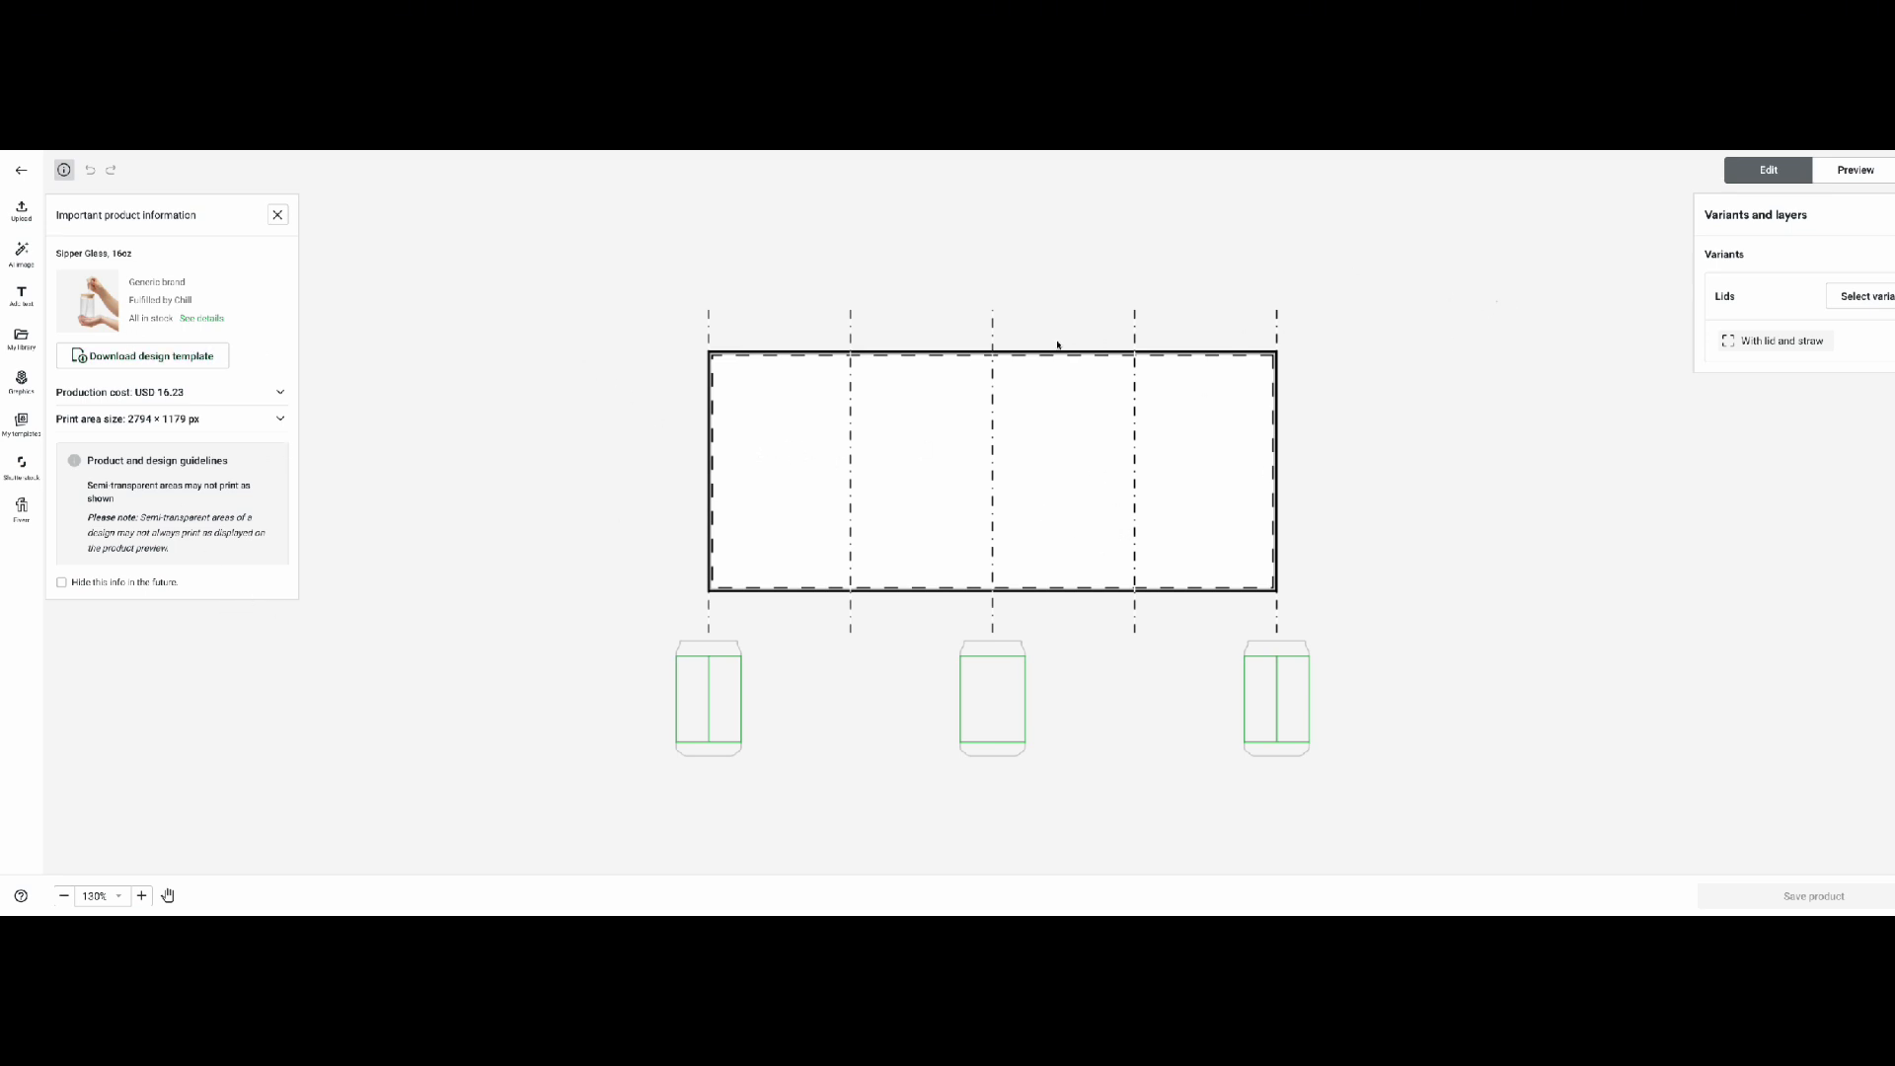
mouse_move(1025, 718)
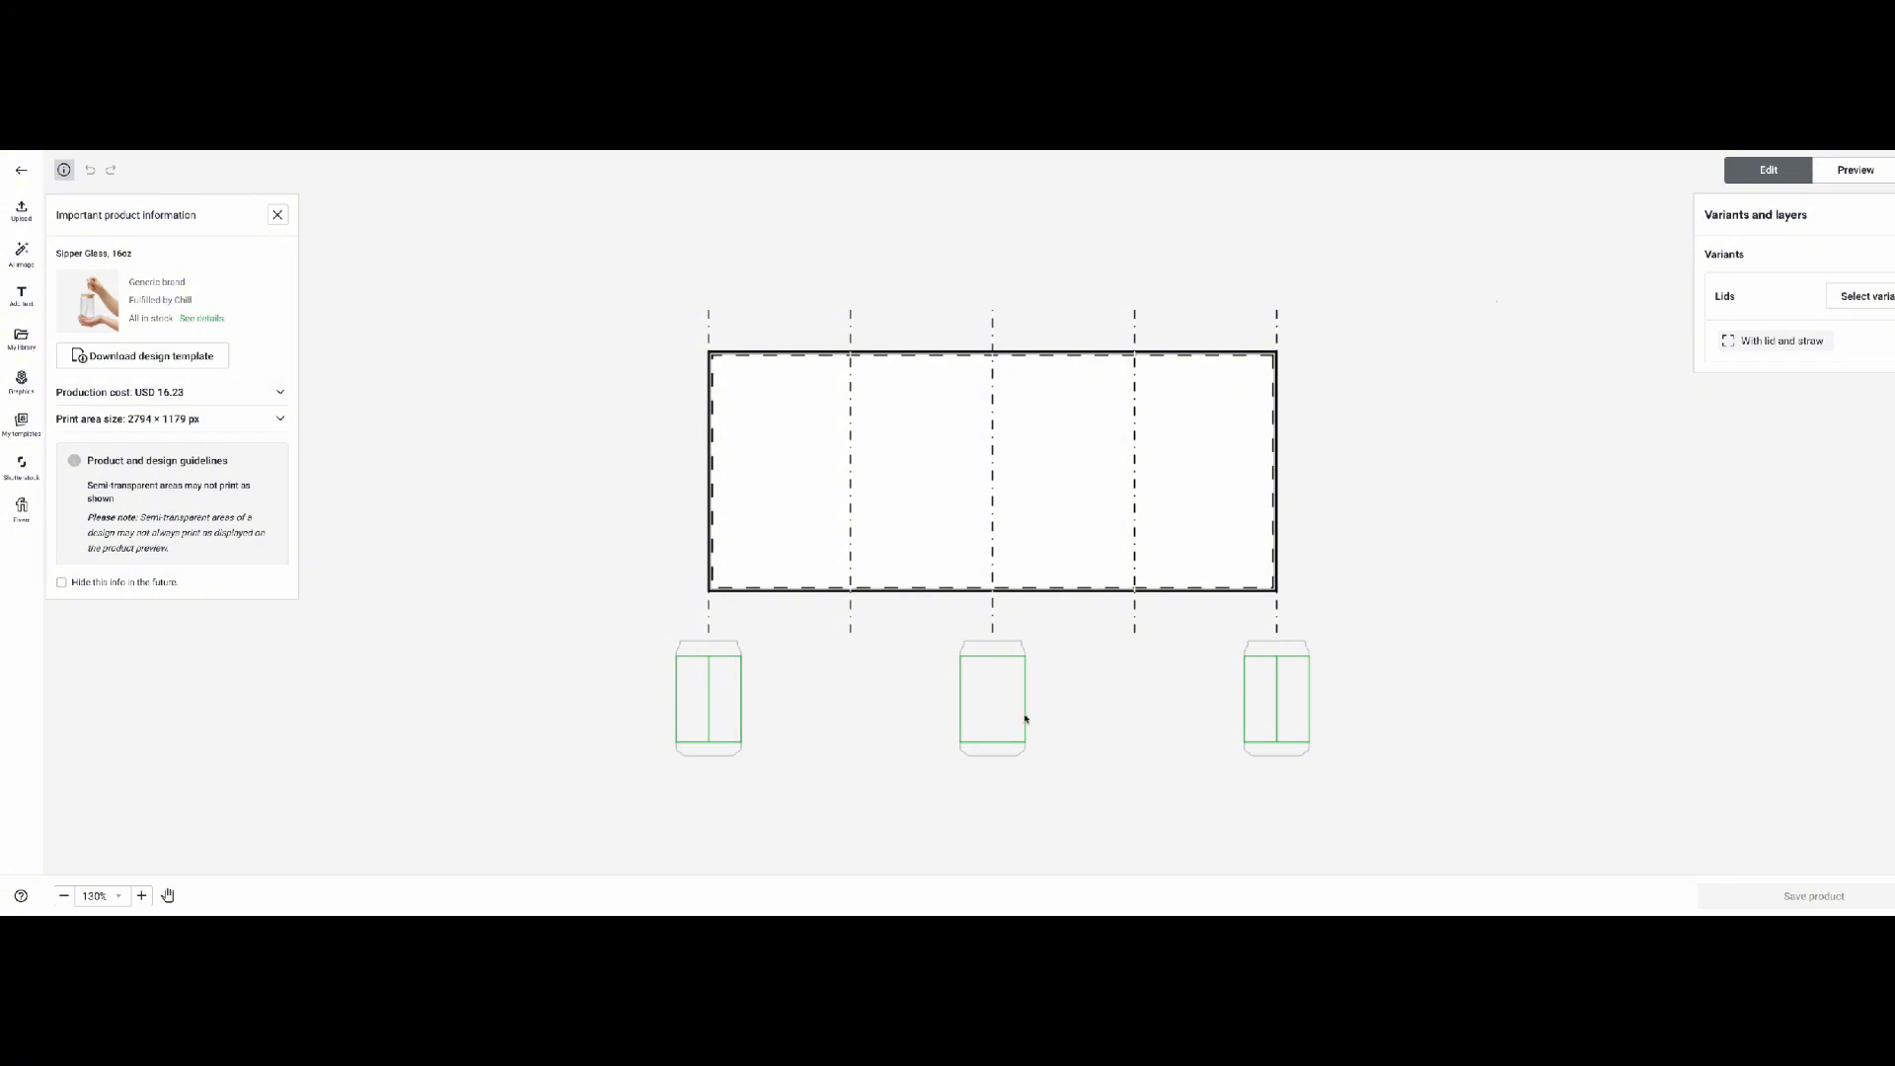
- Upload the cupcake PNG from the device to fill the print area and preview it on the glass
click(19, 211)
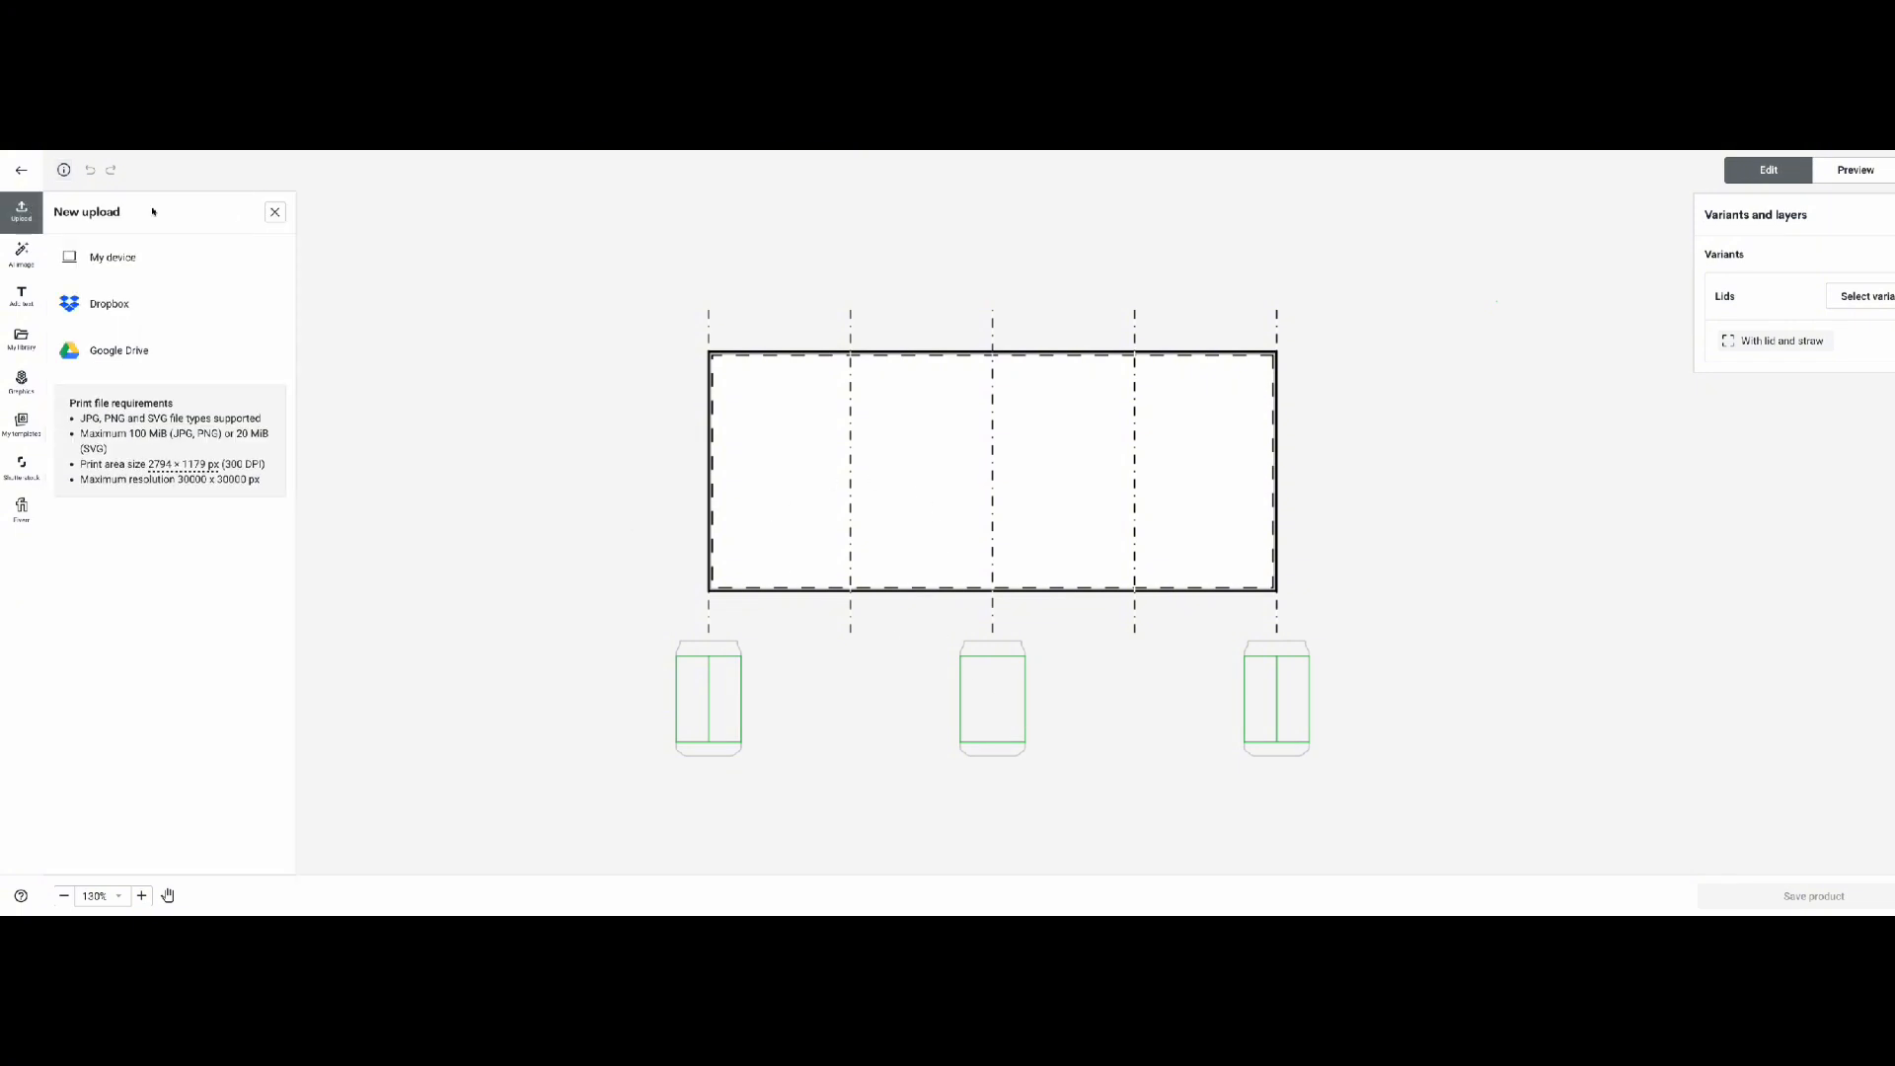
click(112, 257)
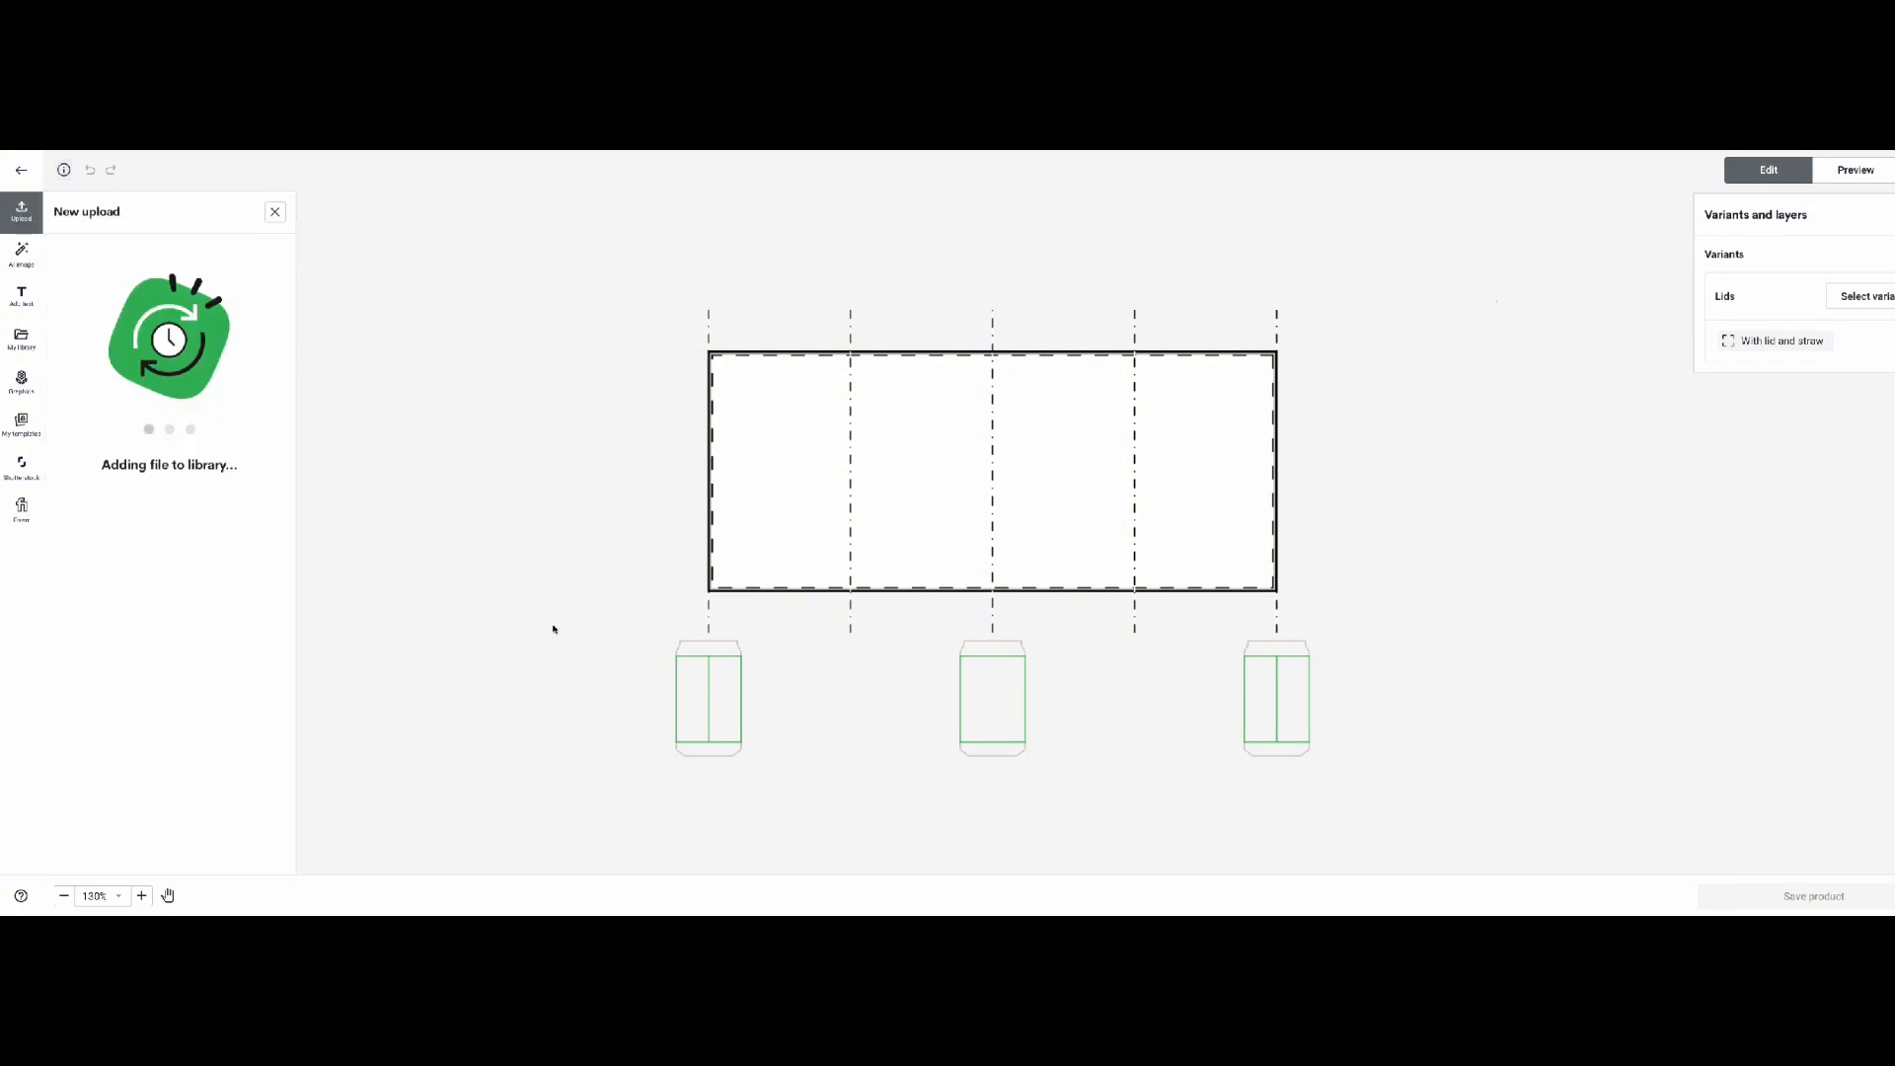
mouse_move(448, 585)
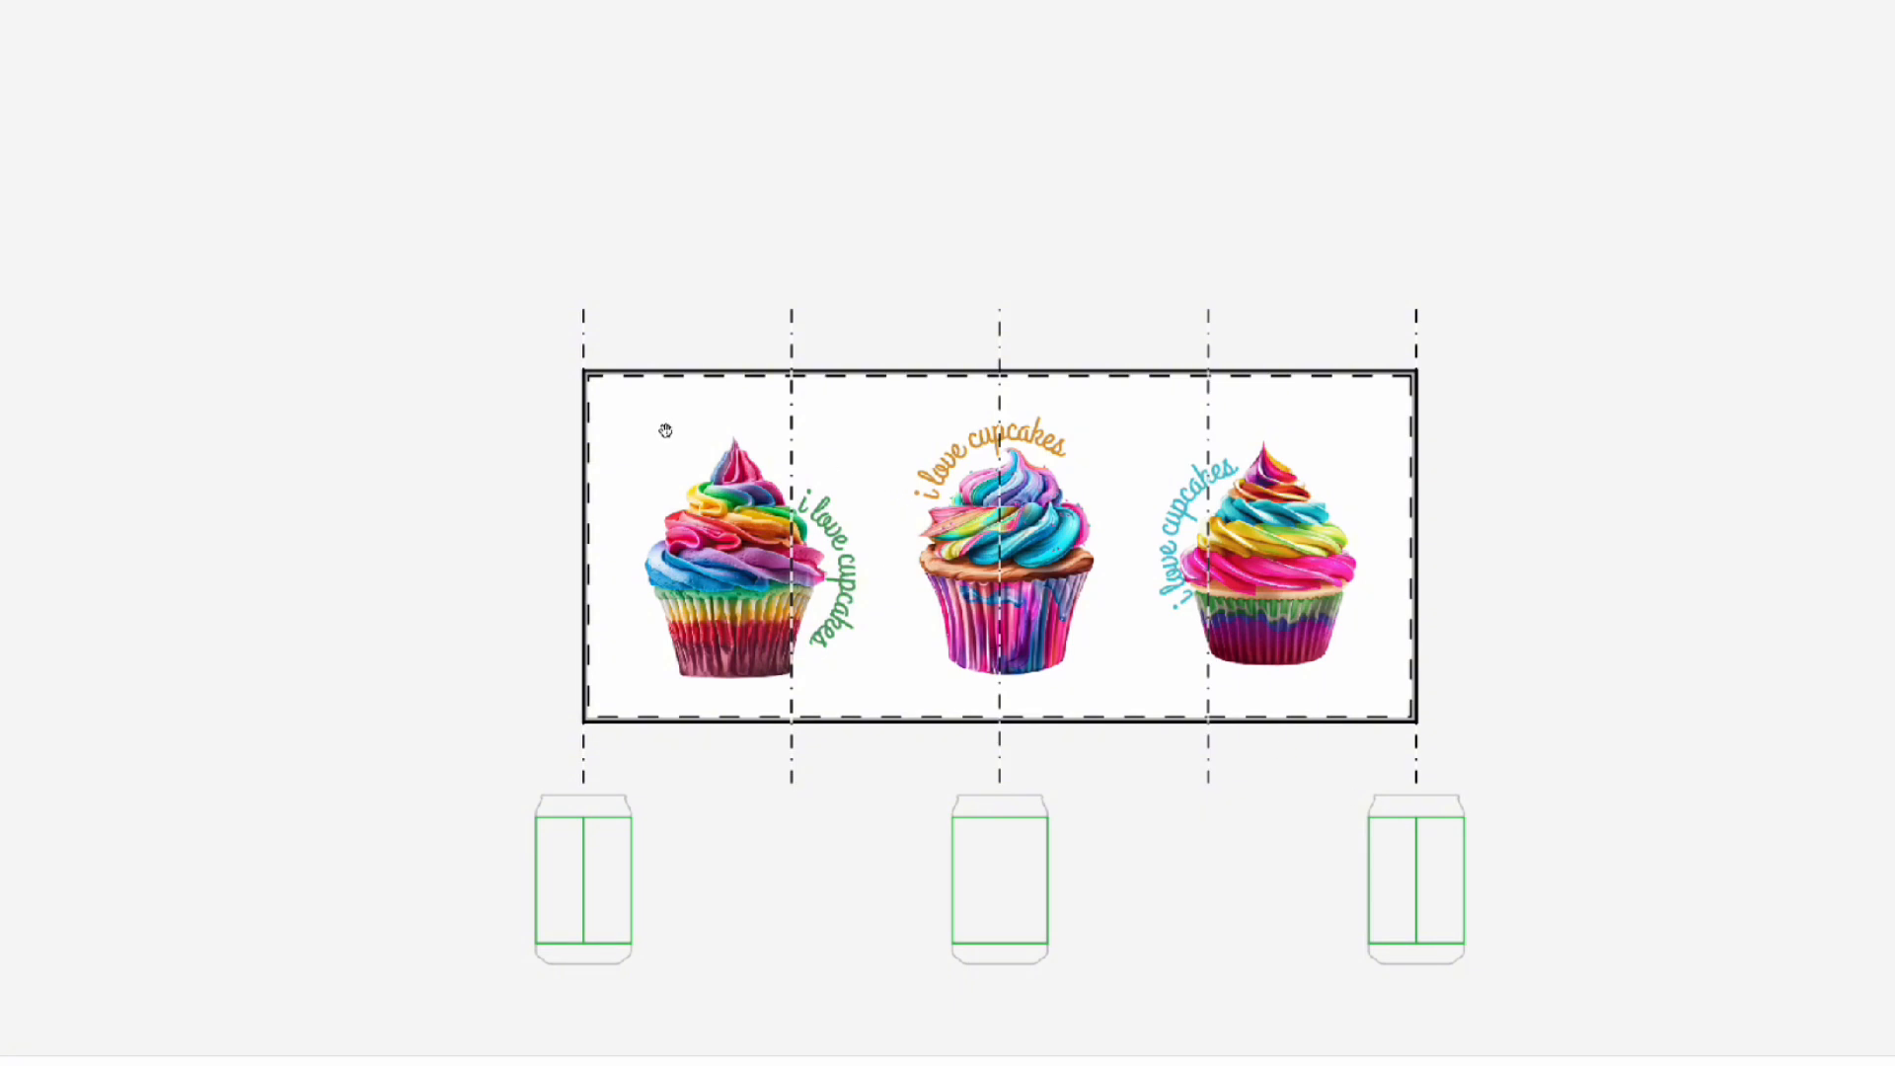
mouse_move(1232, 661)
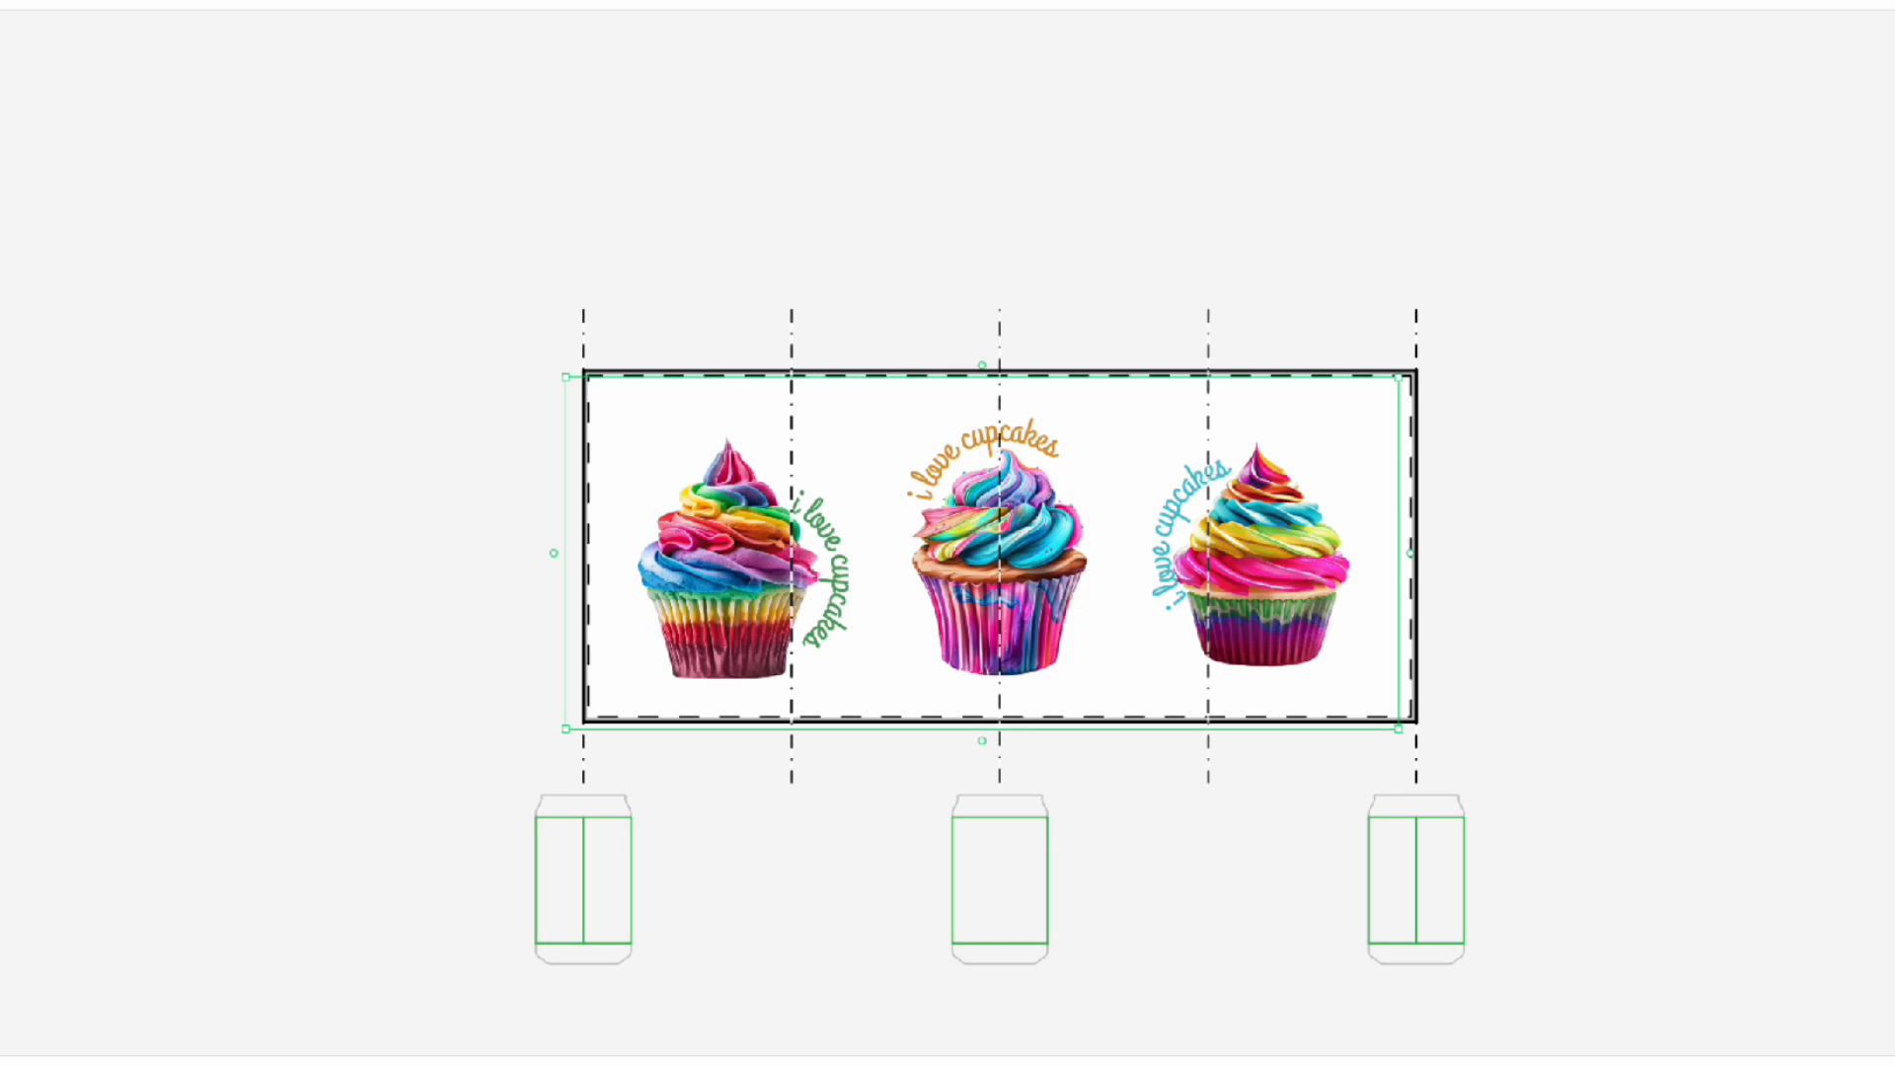
click(1802, 164)
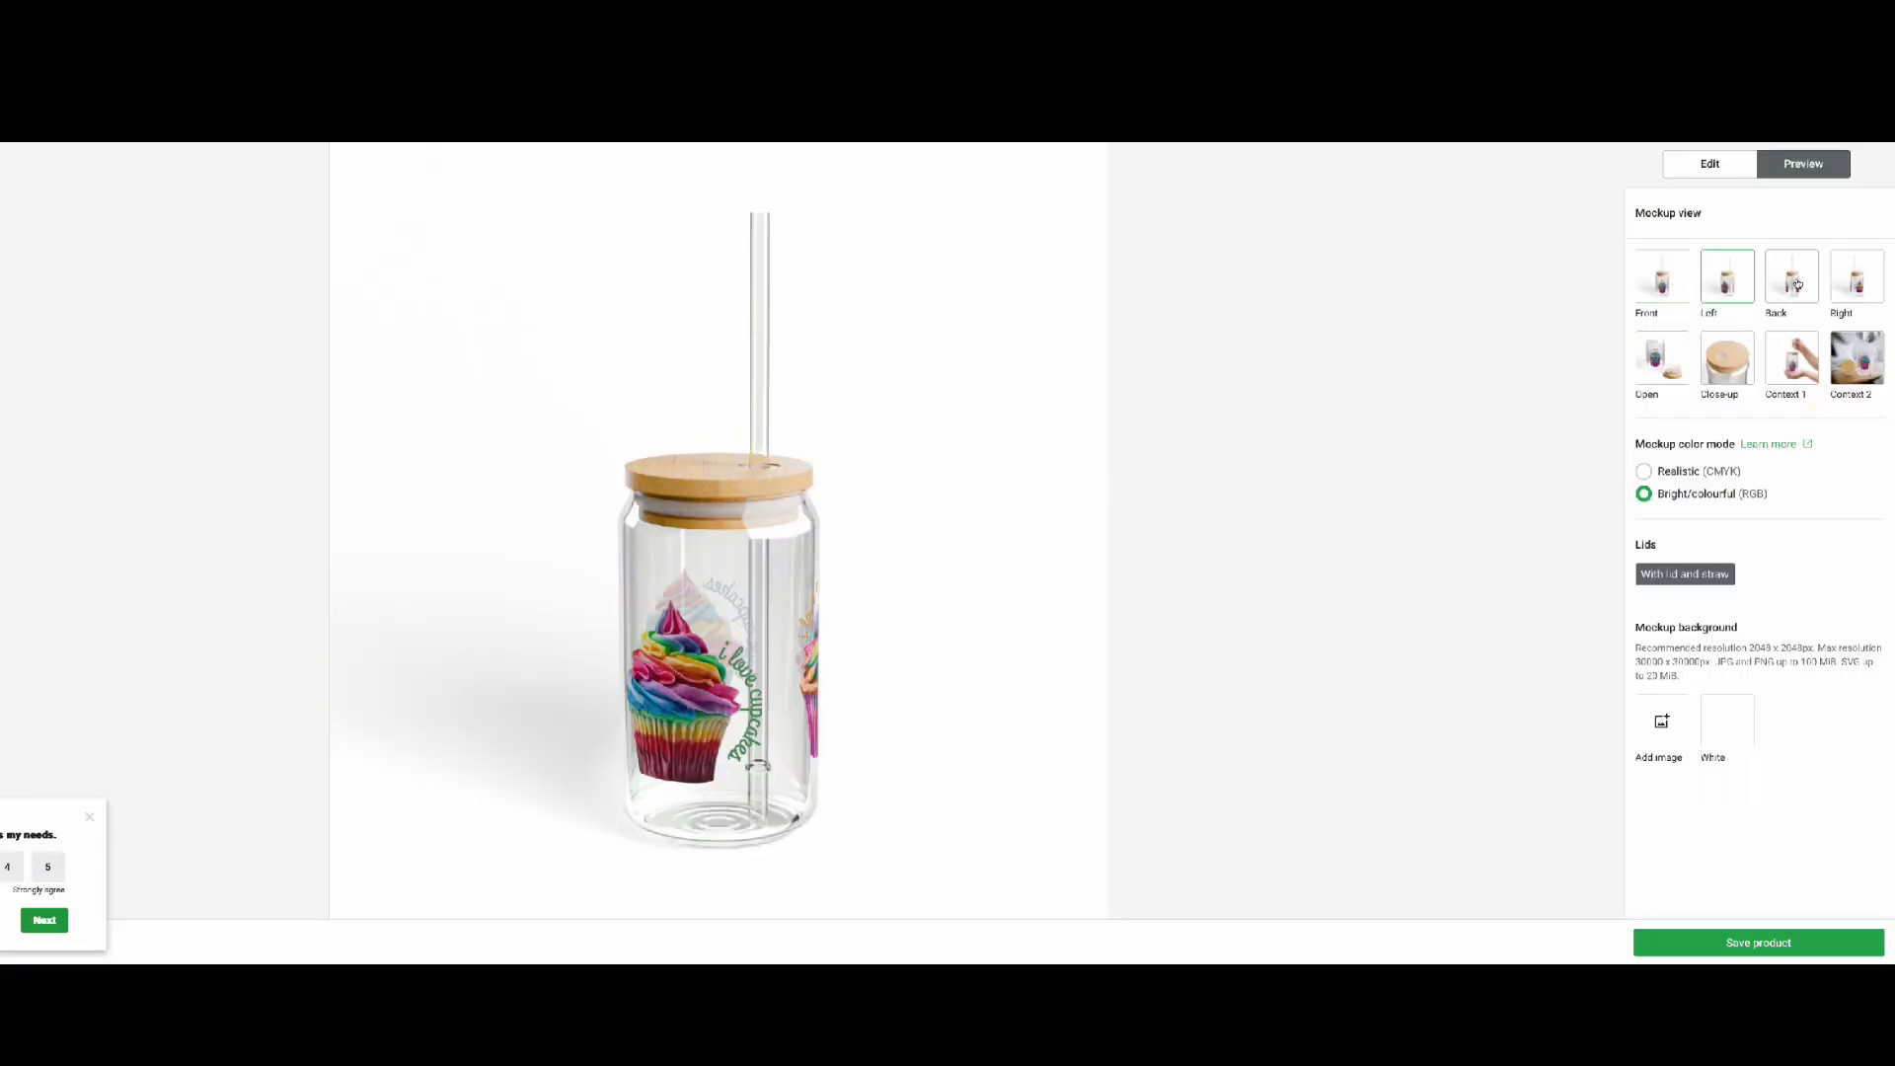
- View back, hand-held and front mockups, check the lid variants, and end on the tabletop scene
click(1790, 277)
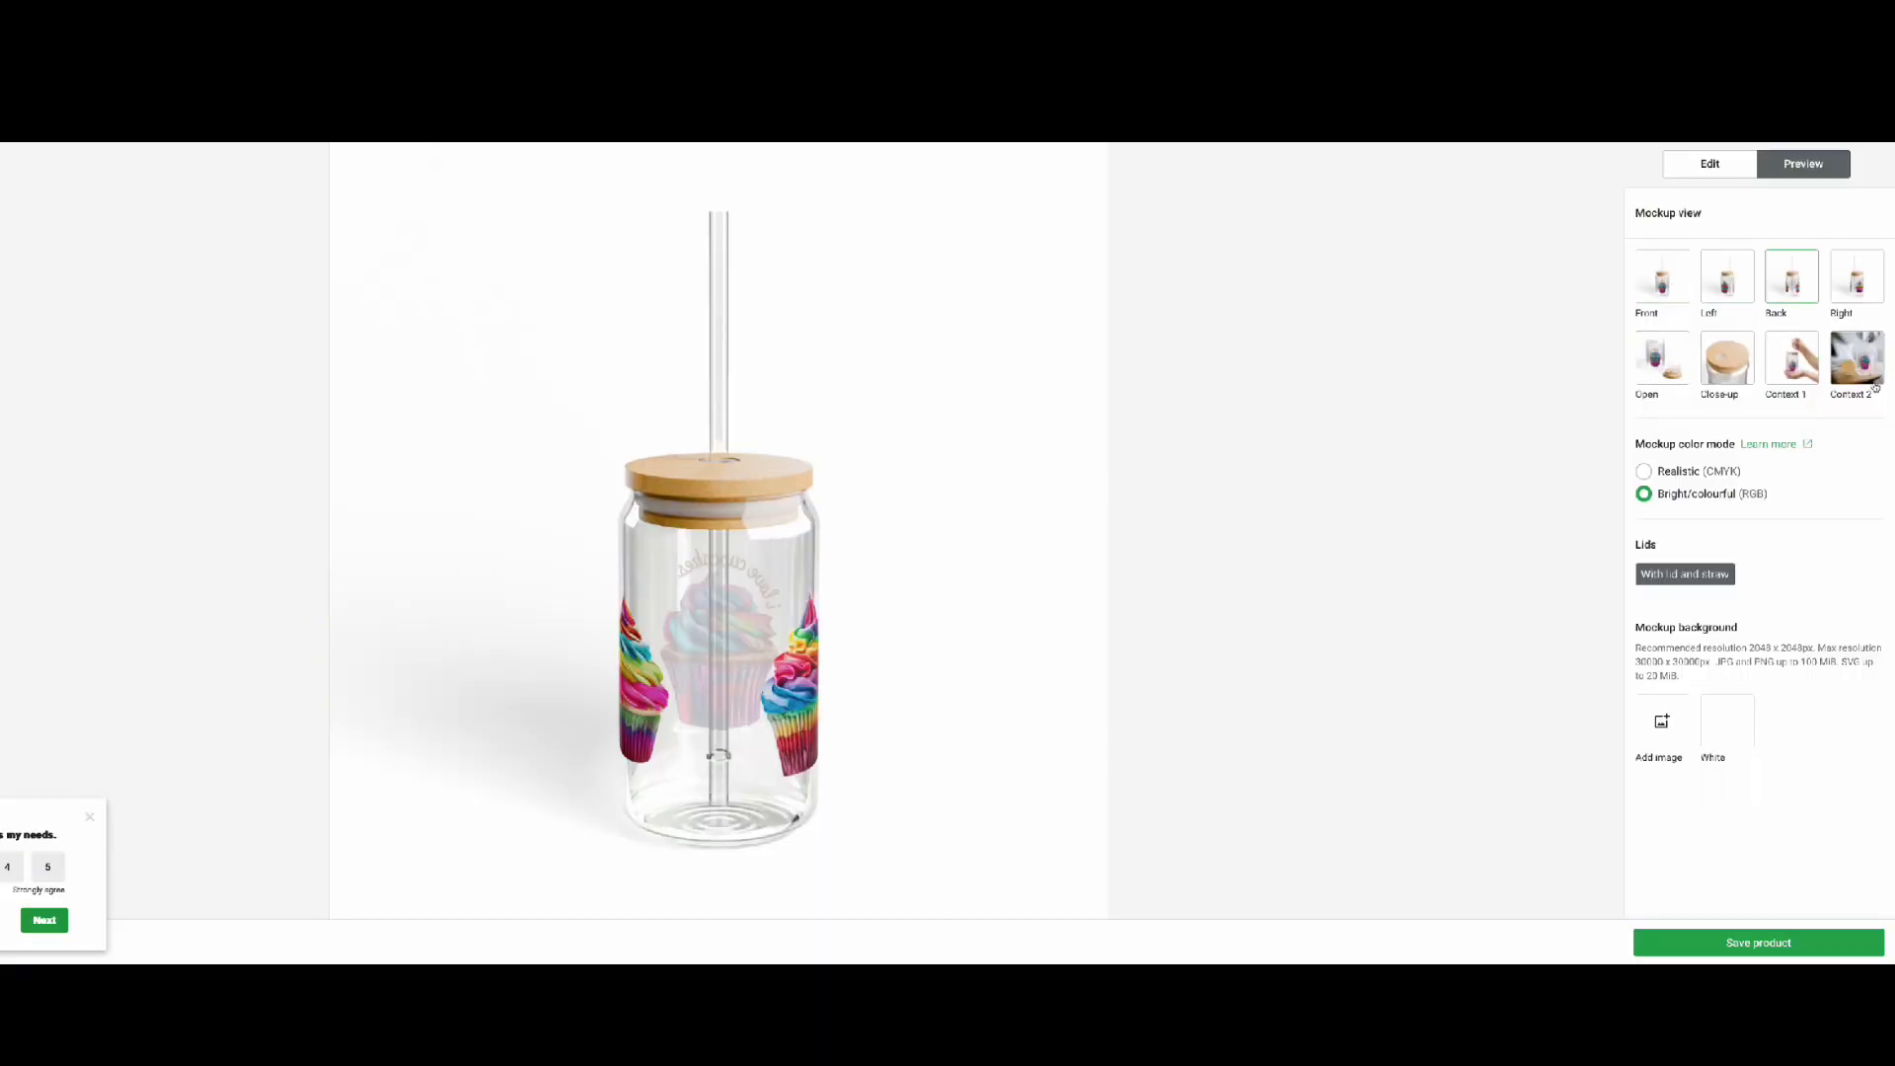
click(1858, 357)
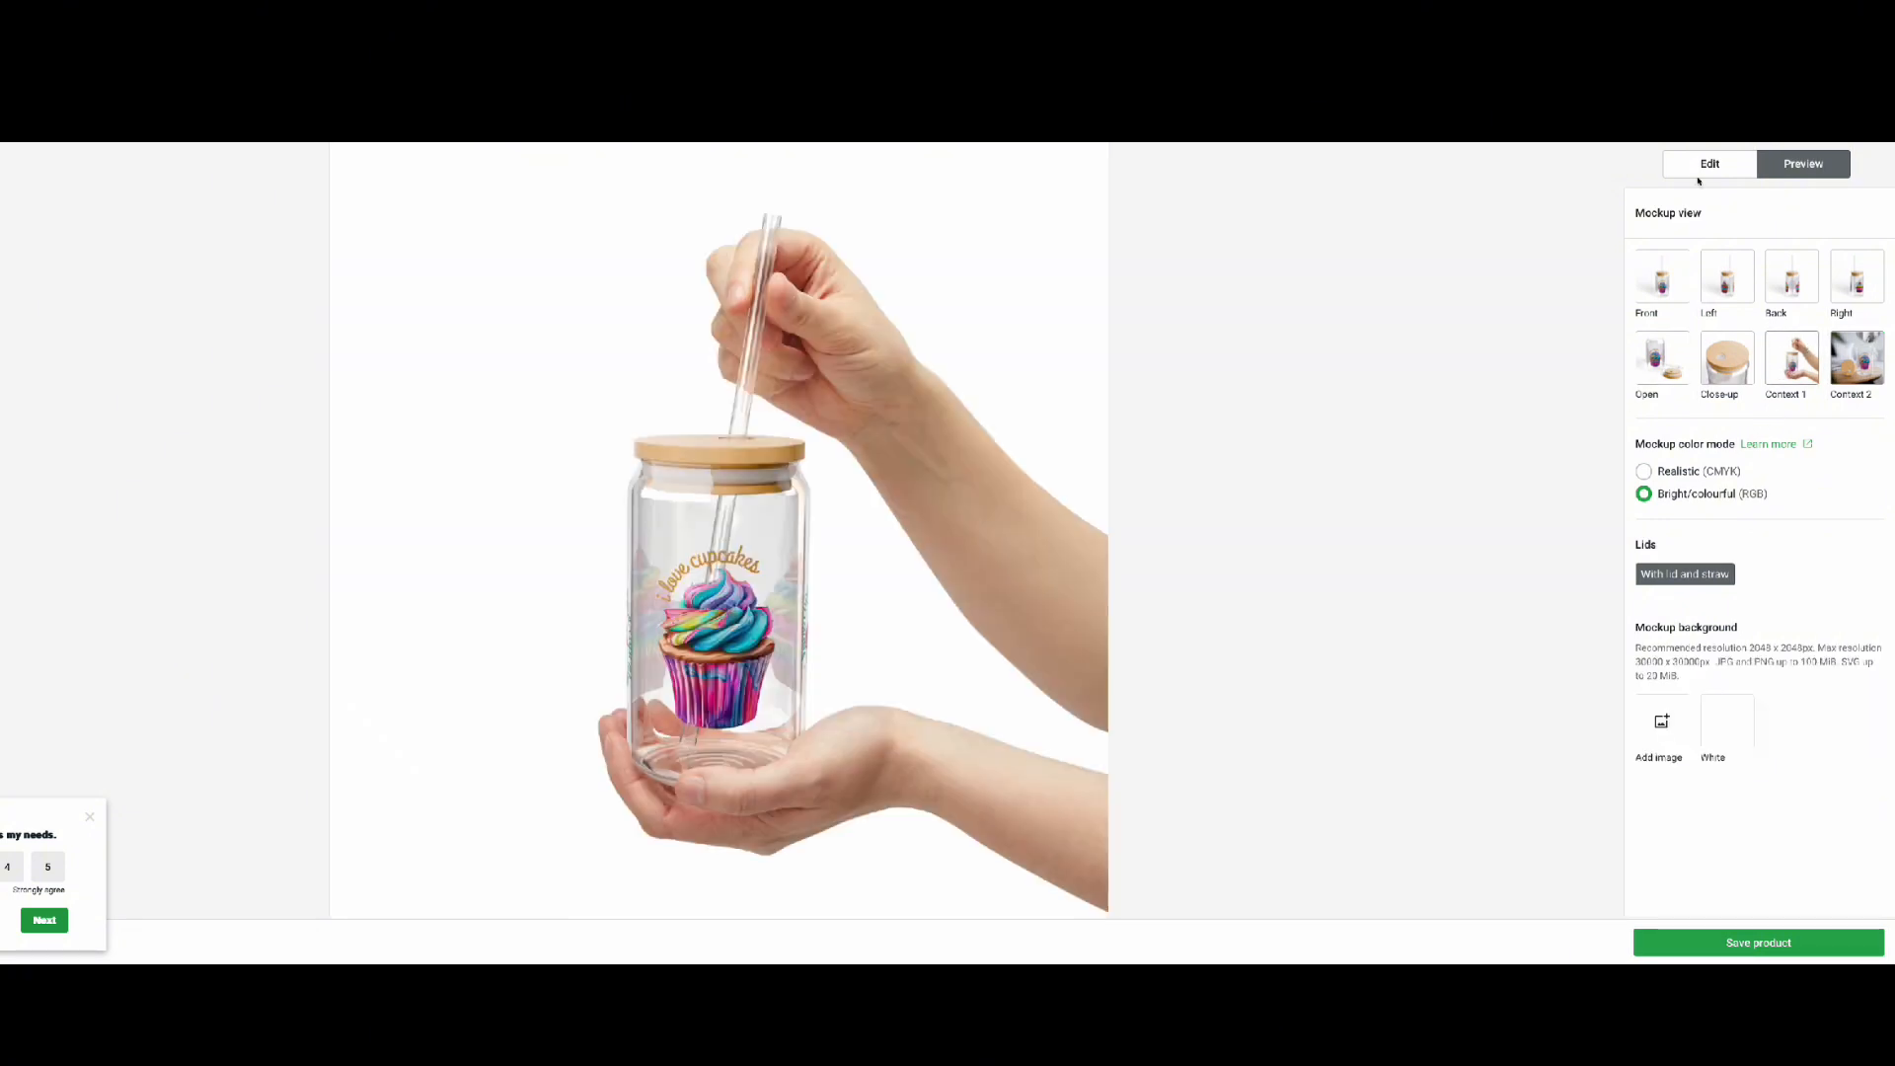
click(1662, 276)
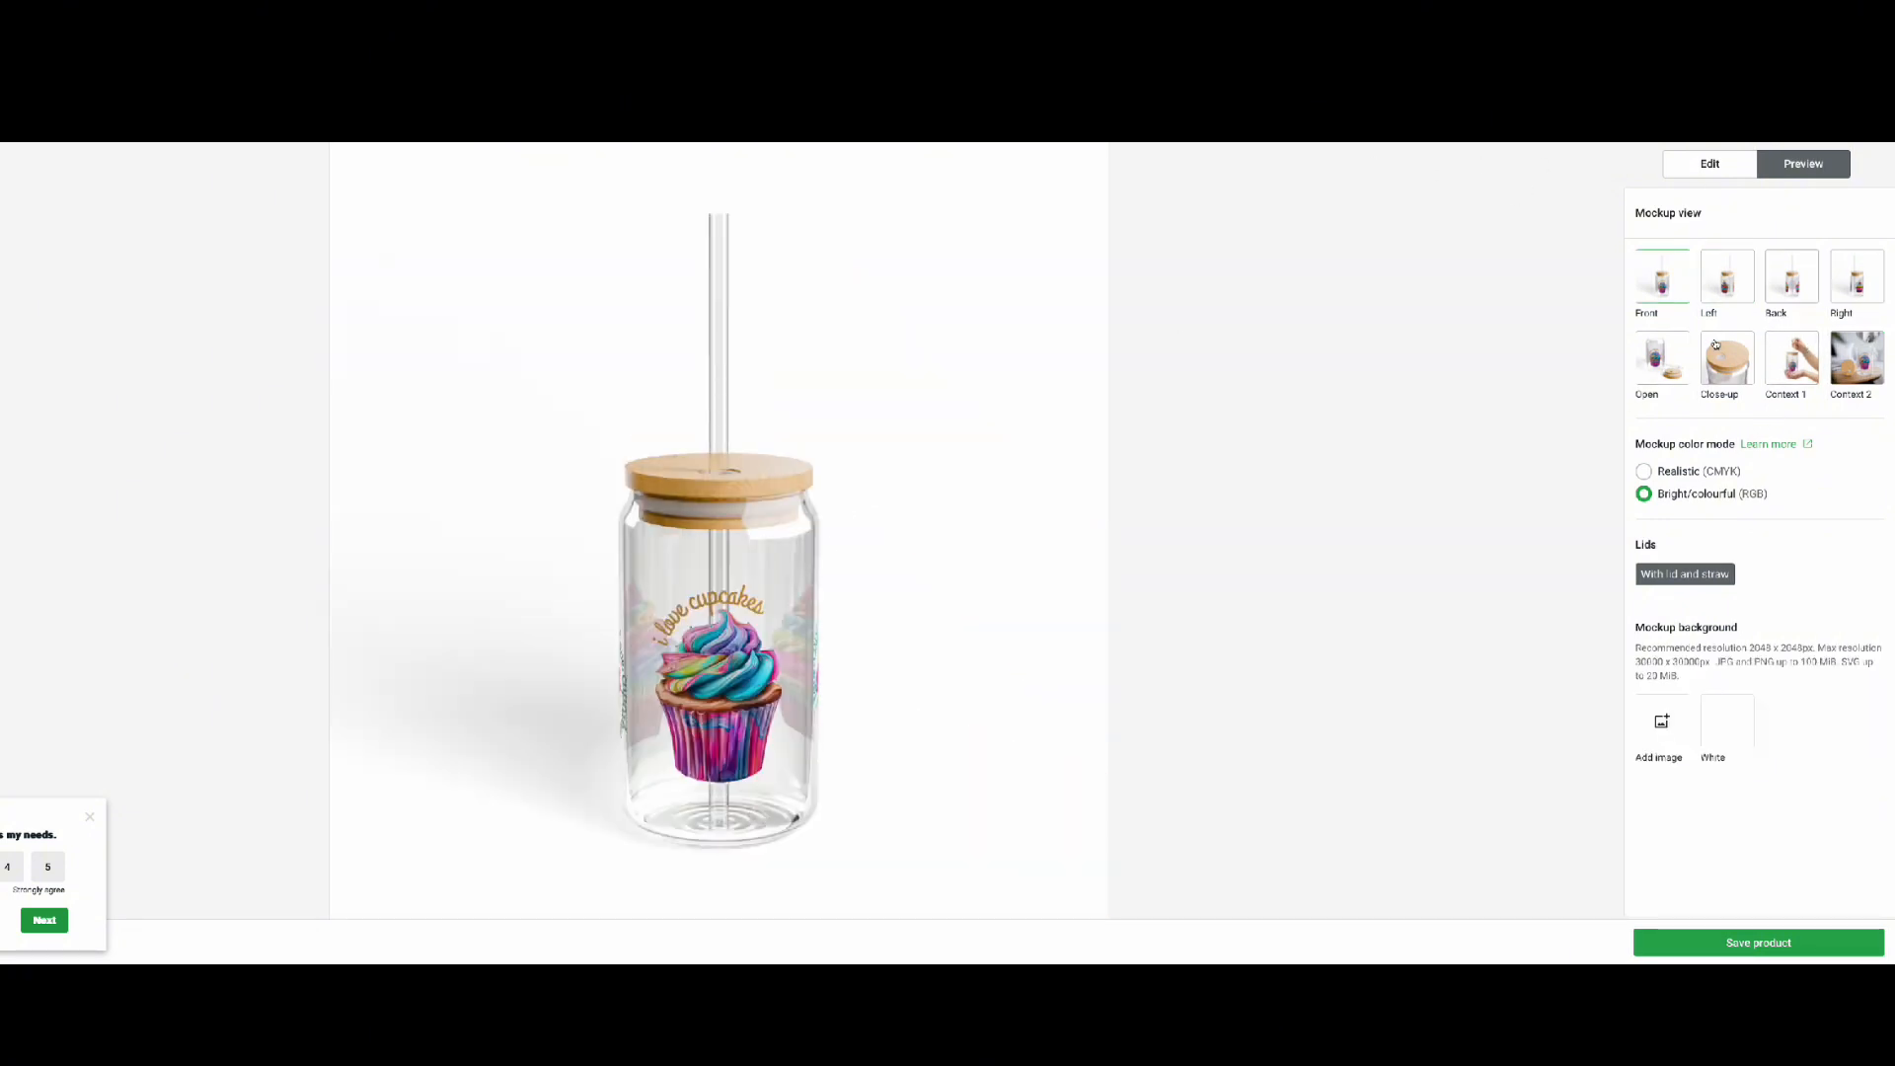
click(1710, 163)
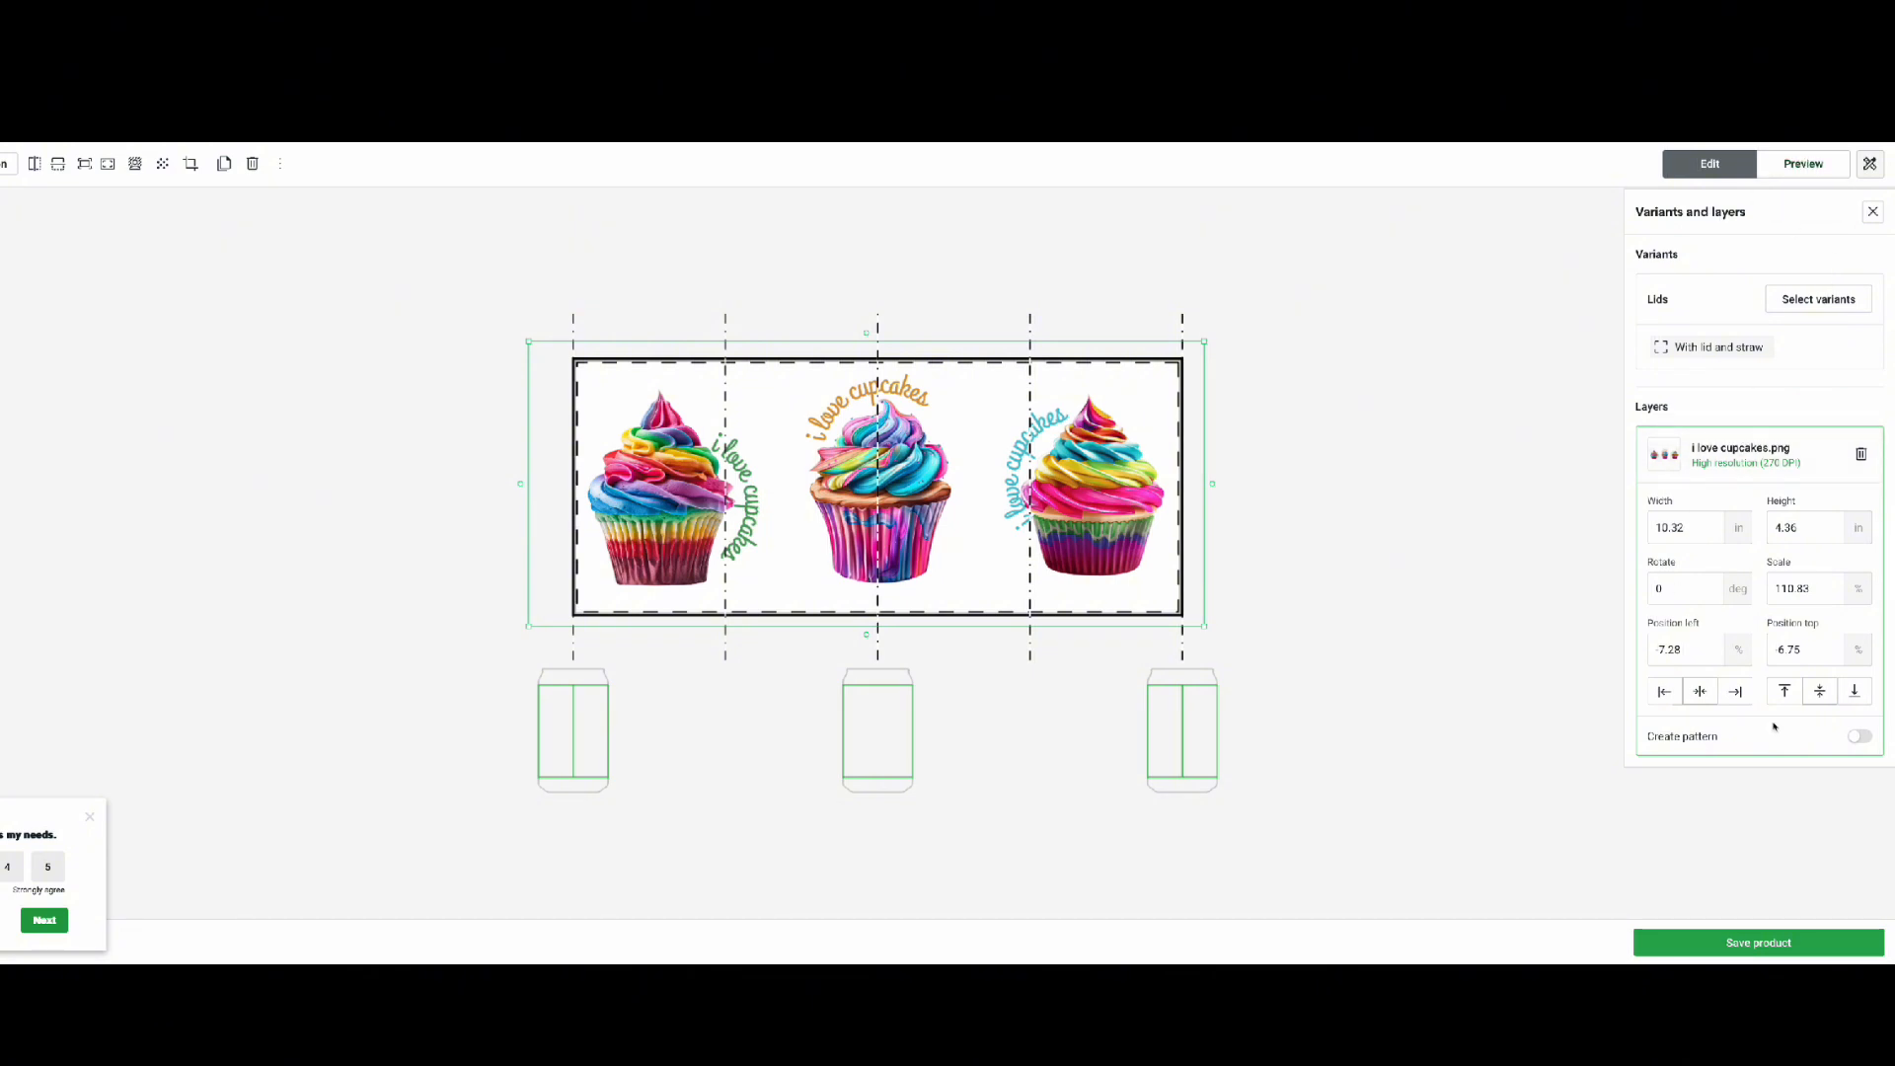
click(1817, 298)
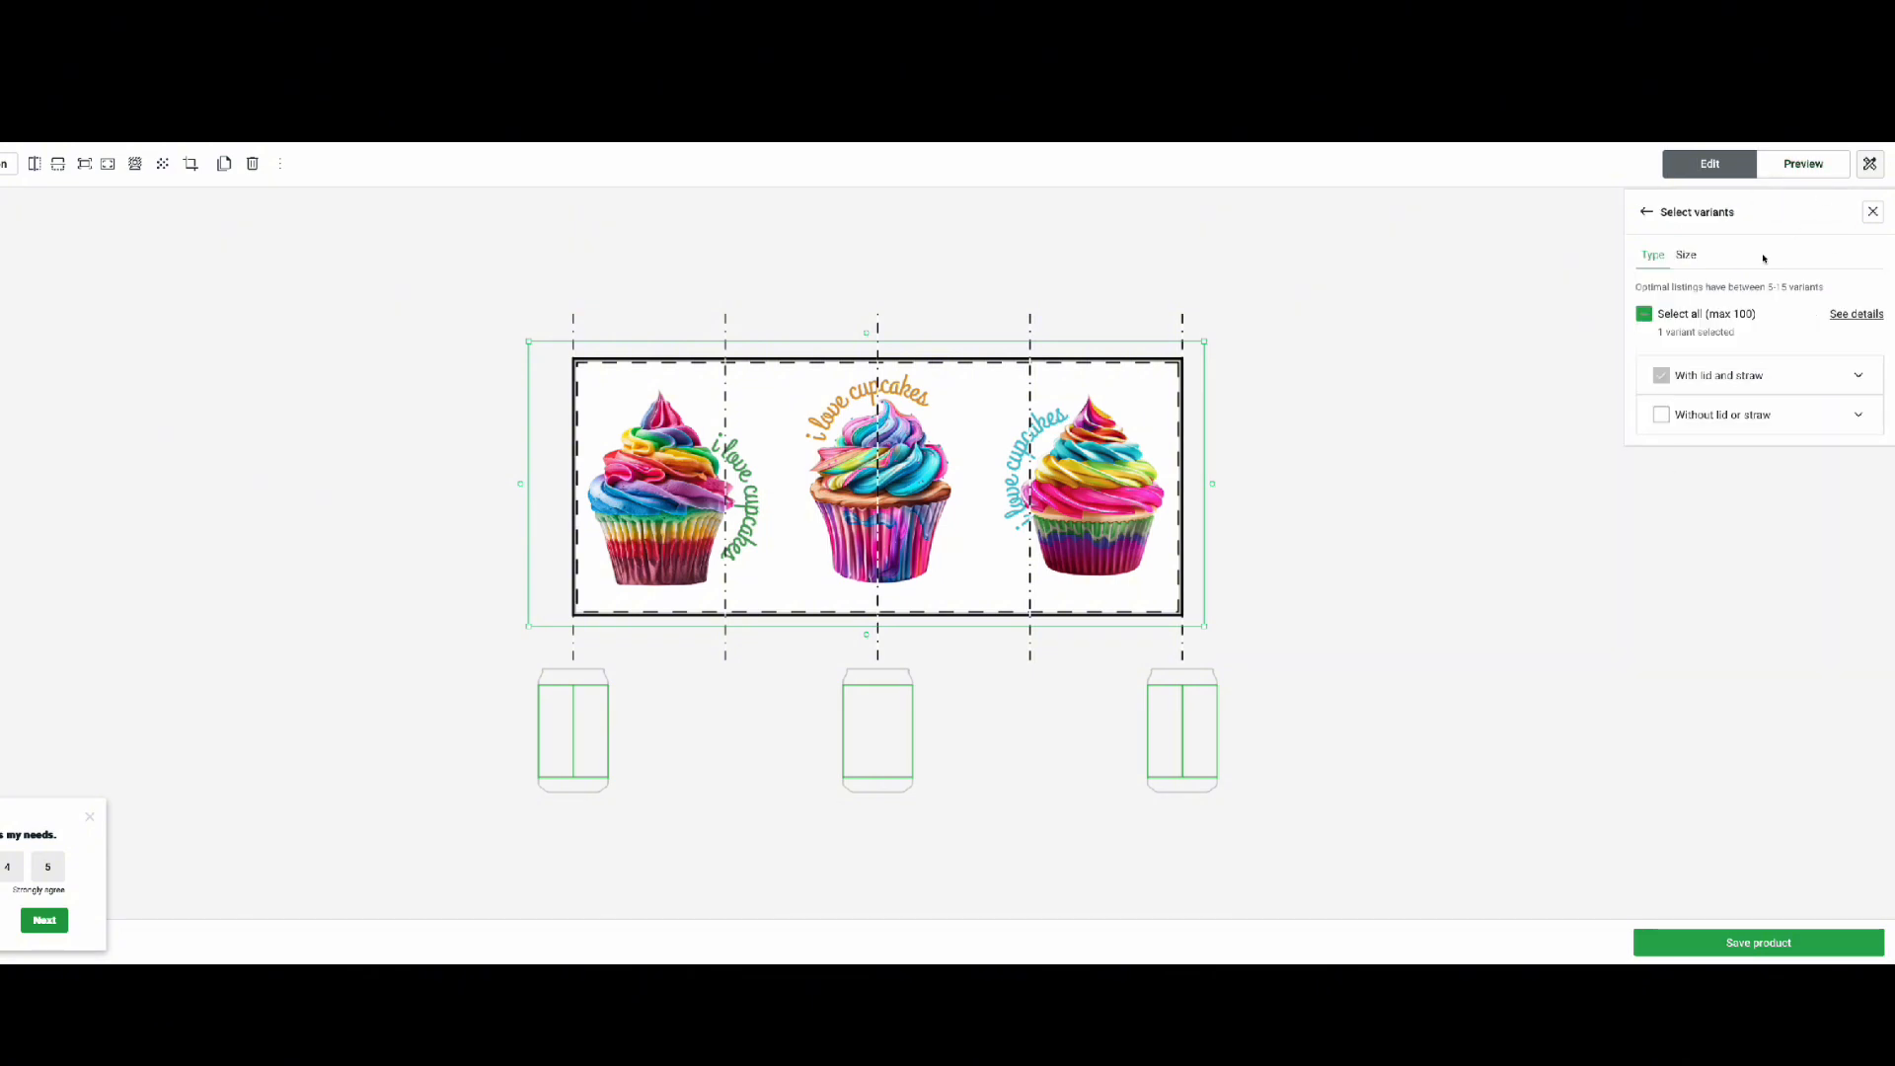
click(1802, 163)
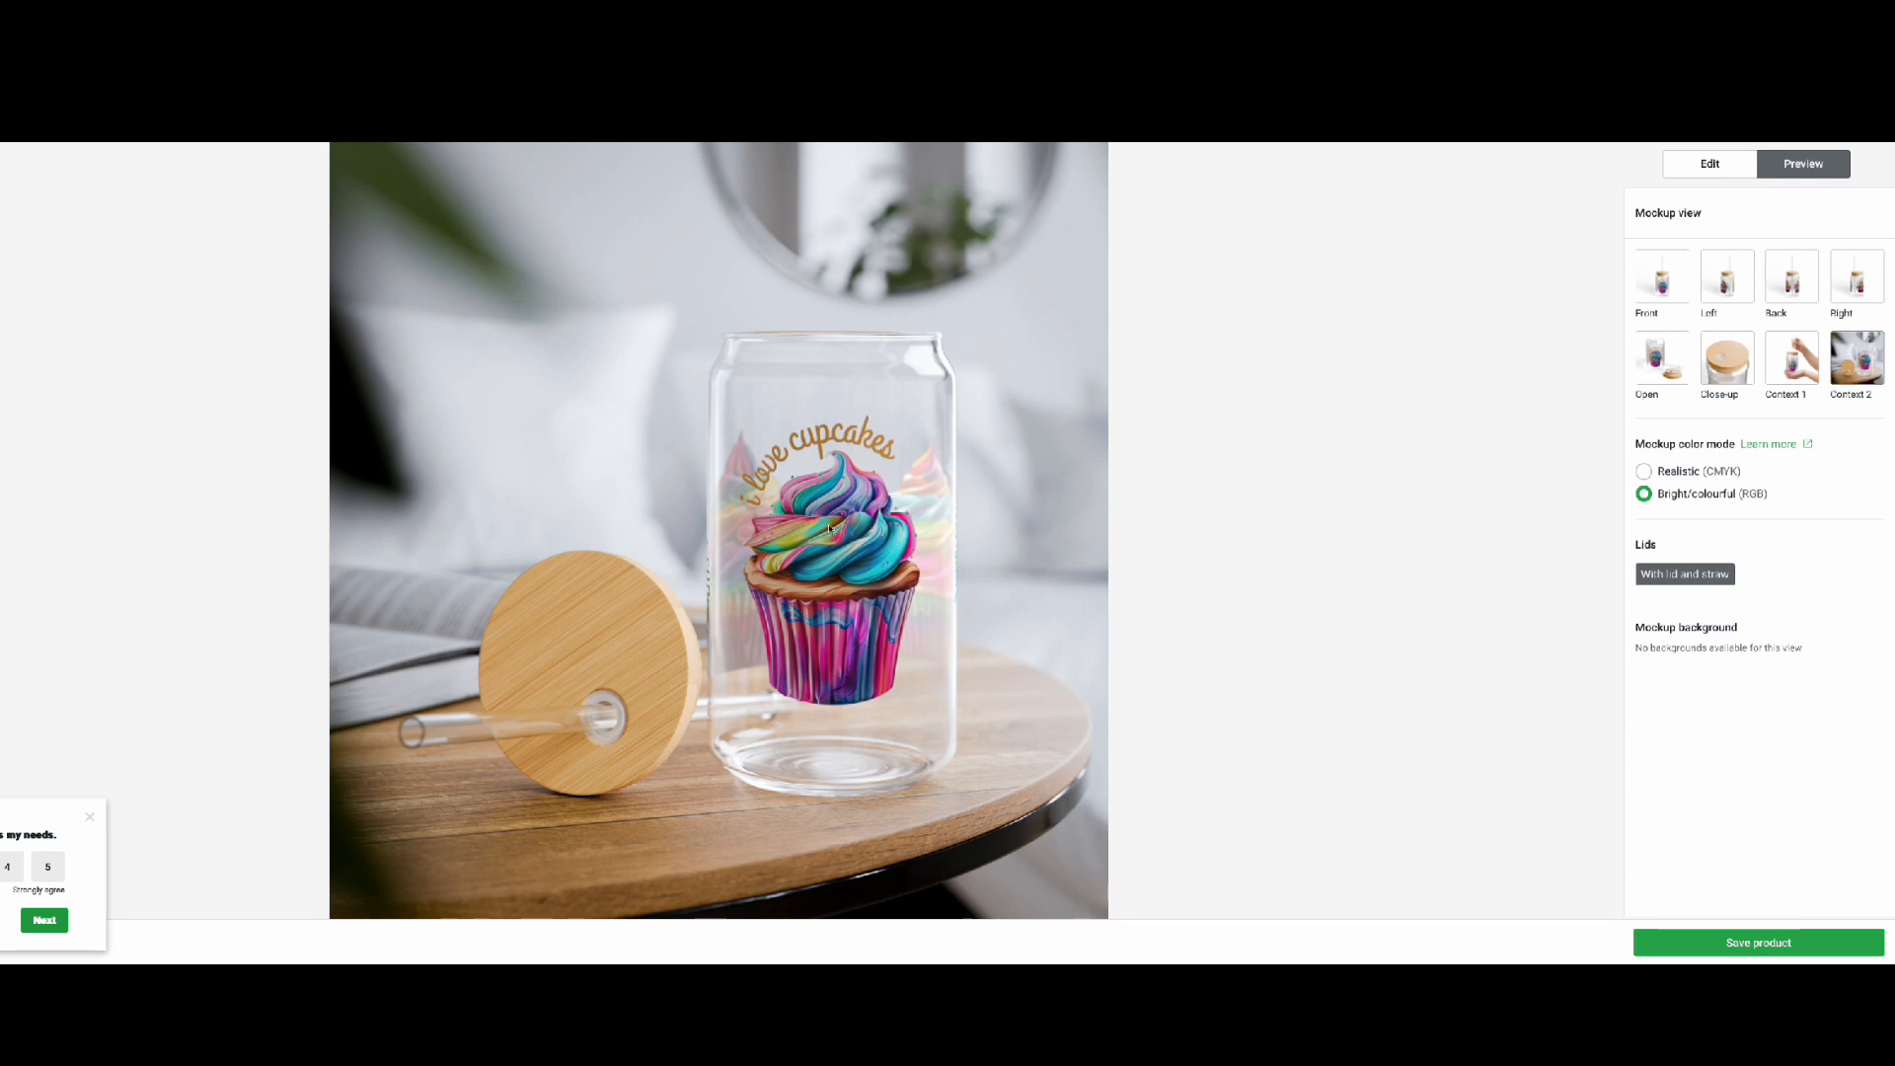
- Return to the front mockup, dismiss the survey and save the Sipper Glass product
click(1660, 276)
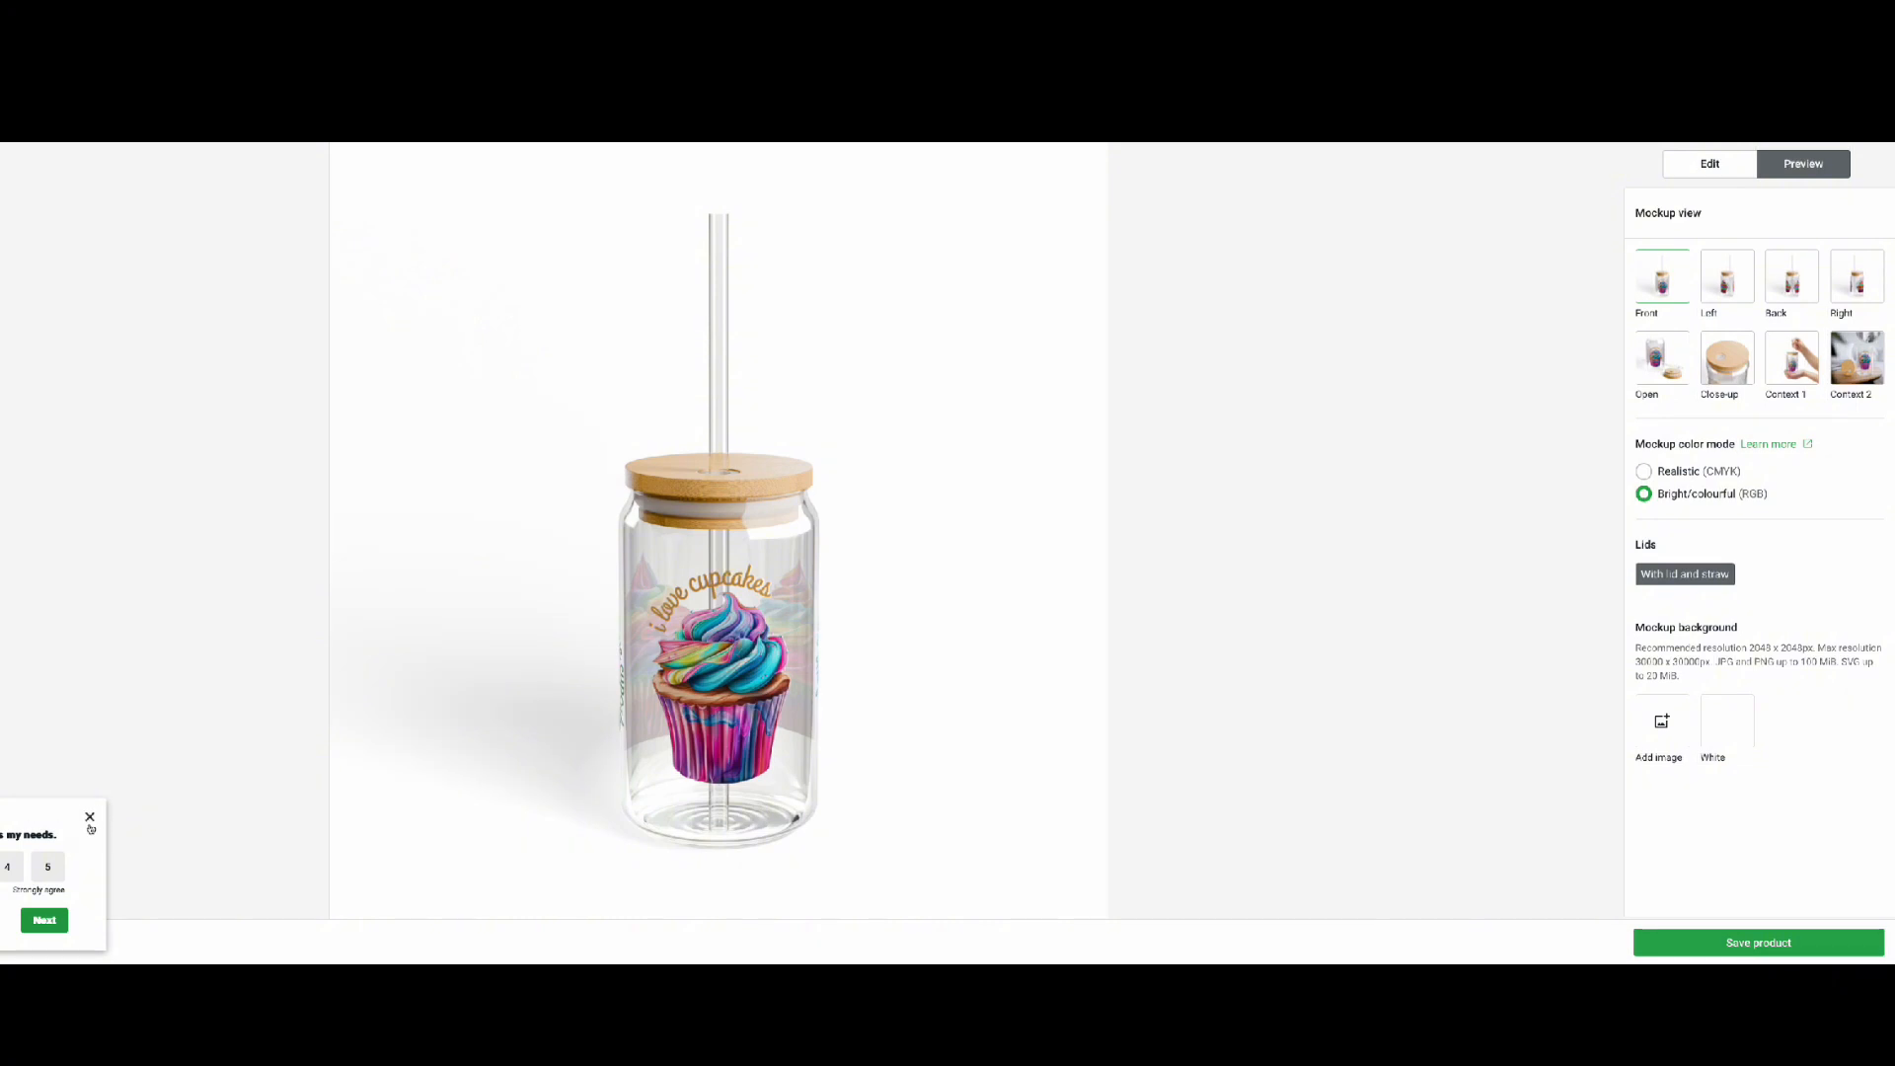
click(89, 817)
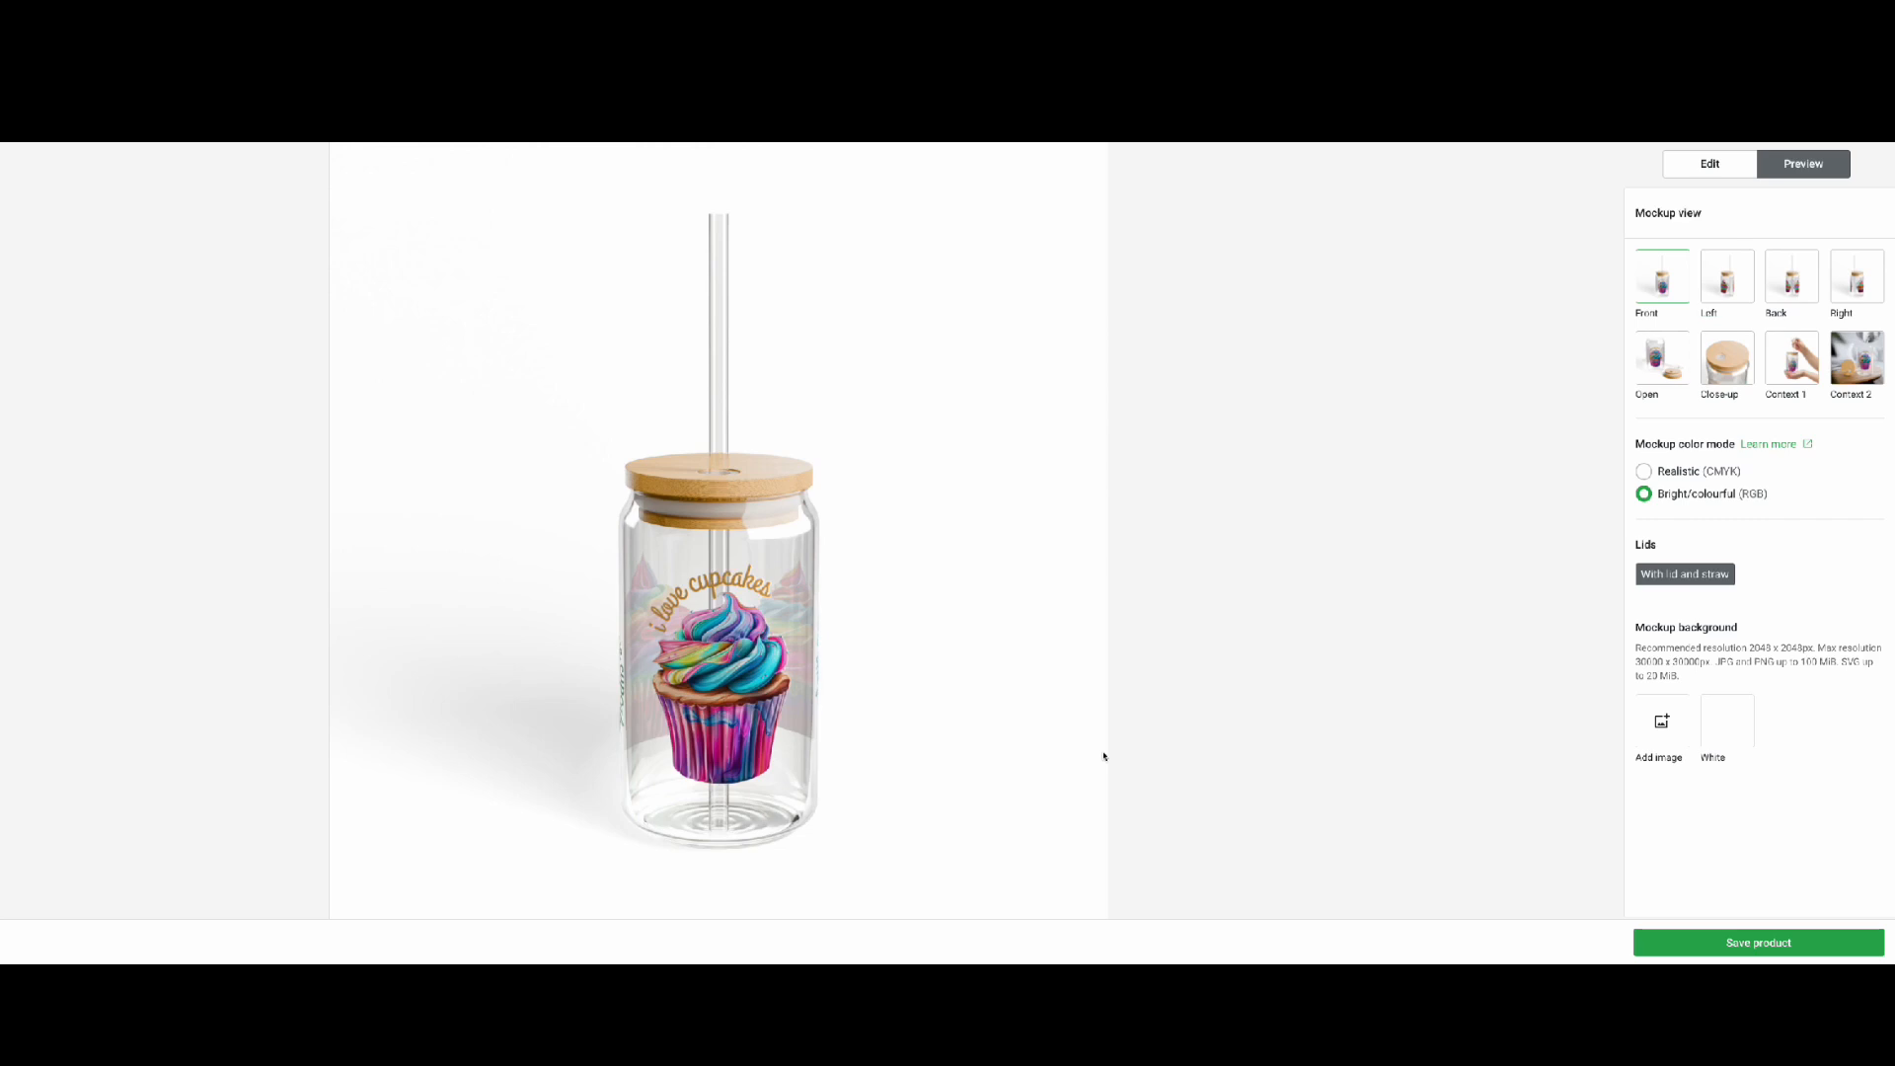
mouse_move(1200, 857)
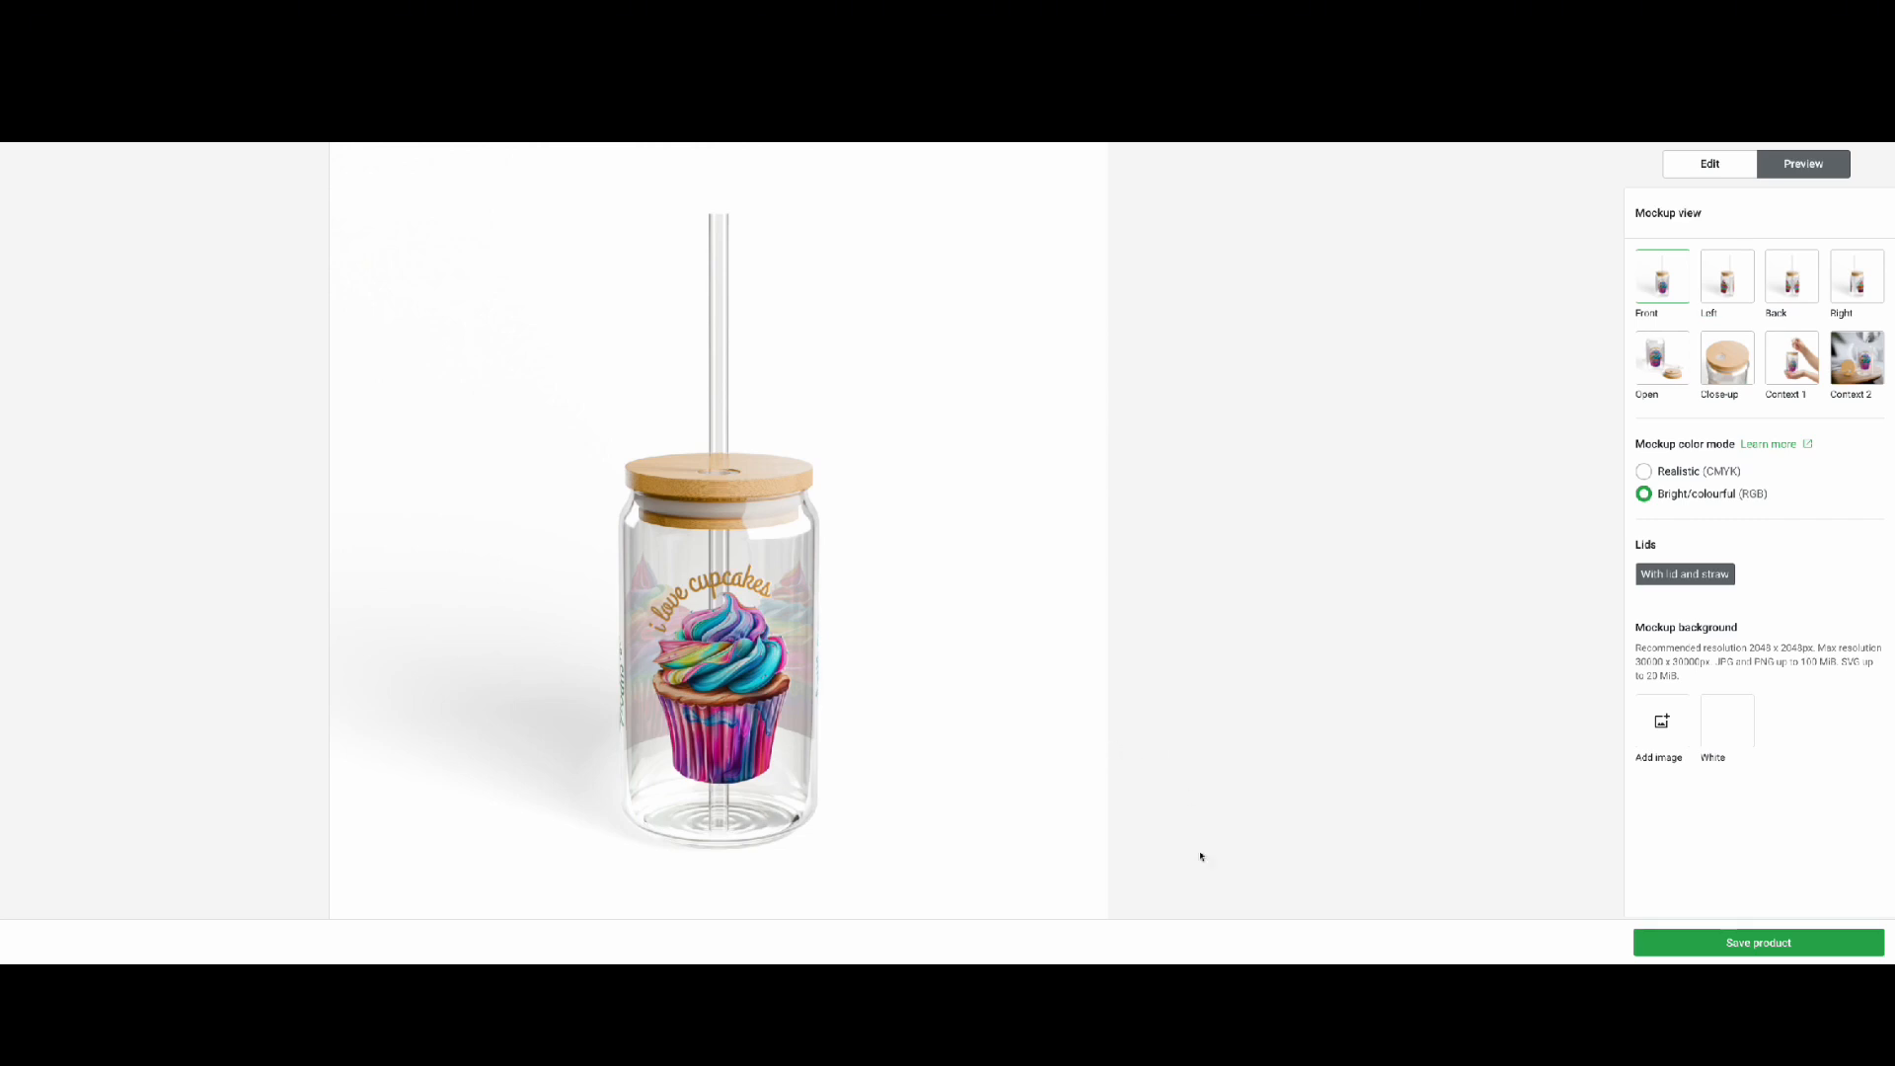
click(1757, 941)
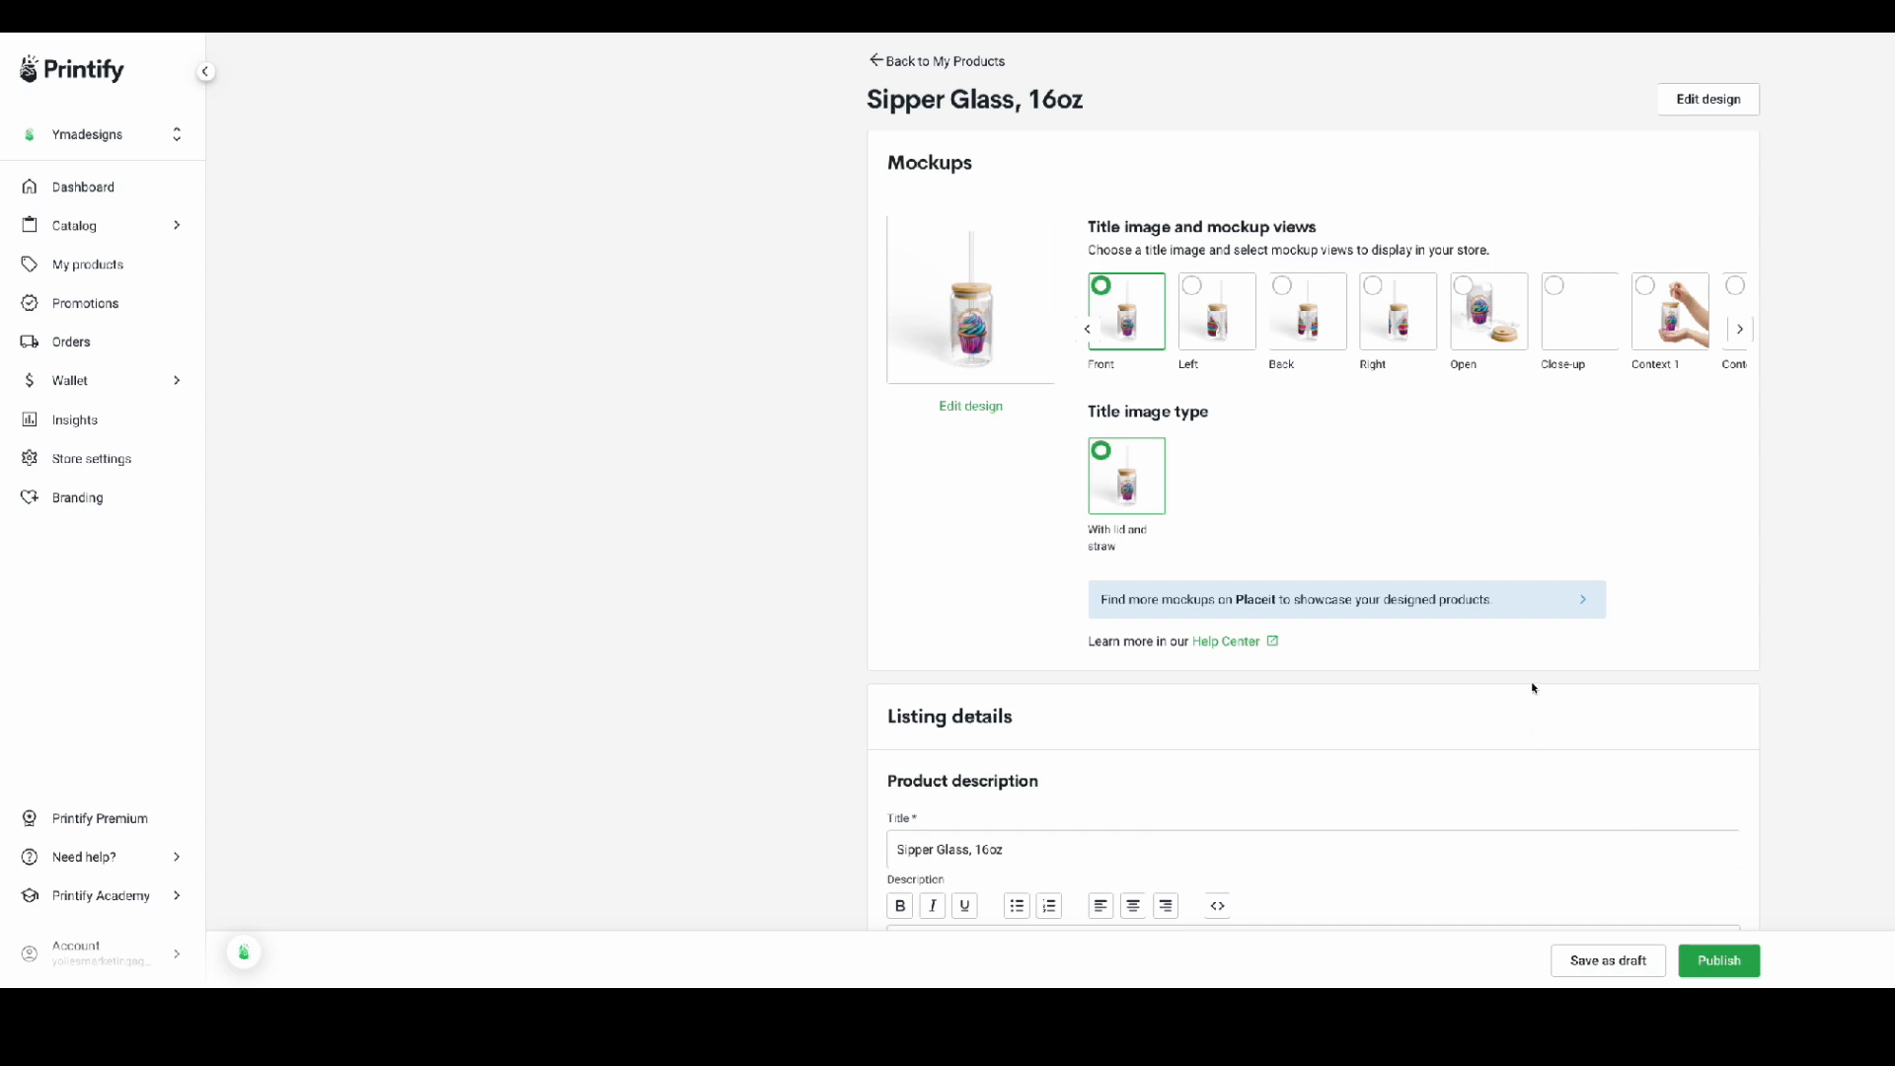
- Prefix the listing title with 'cupcake' so it reads 'cupcake Sipper Glass, 16oz'
scroll(down, 3)
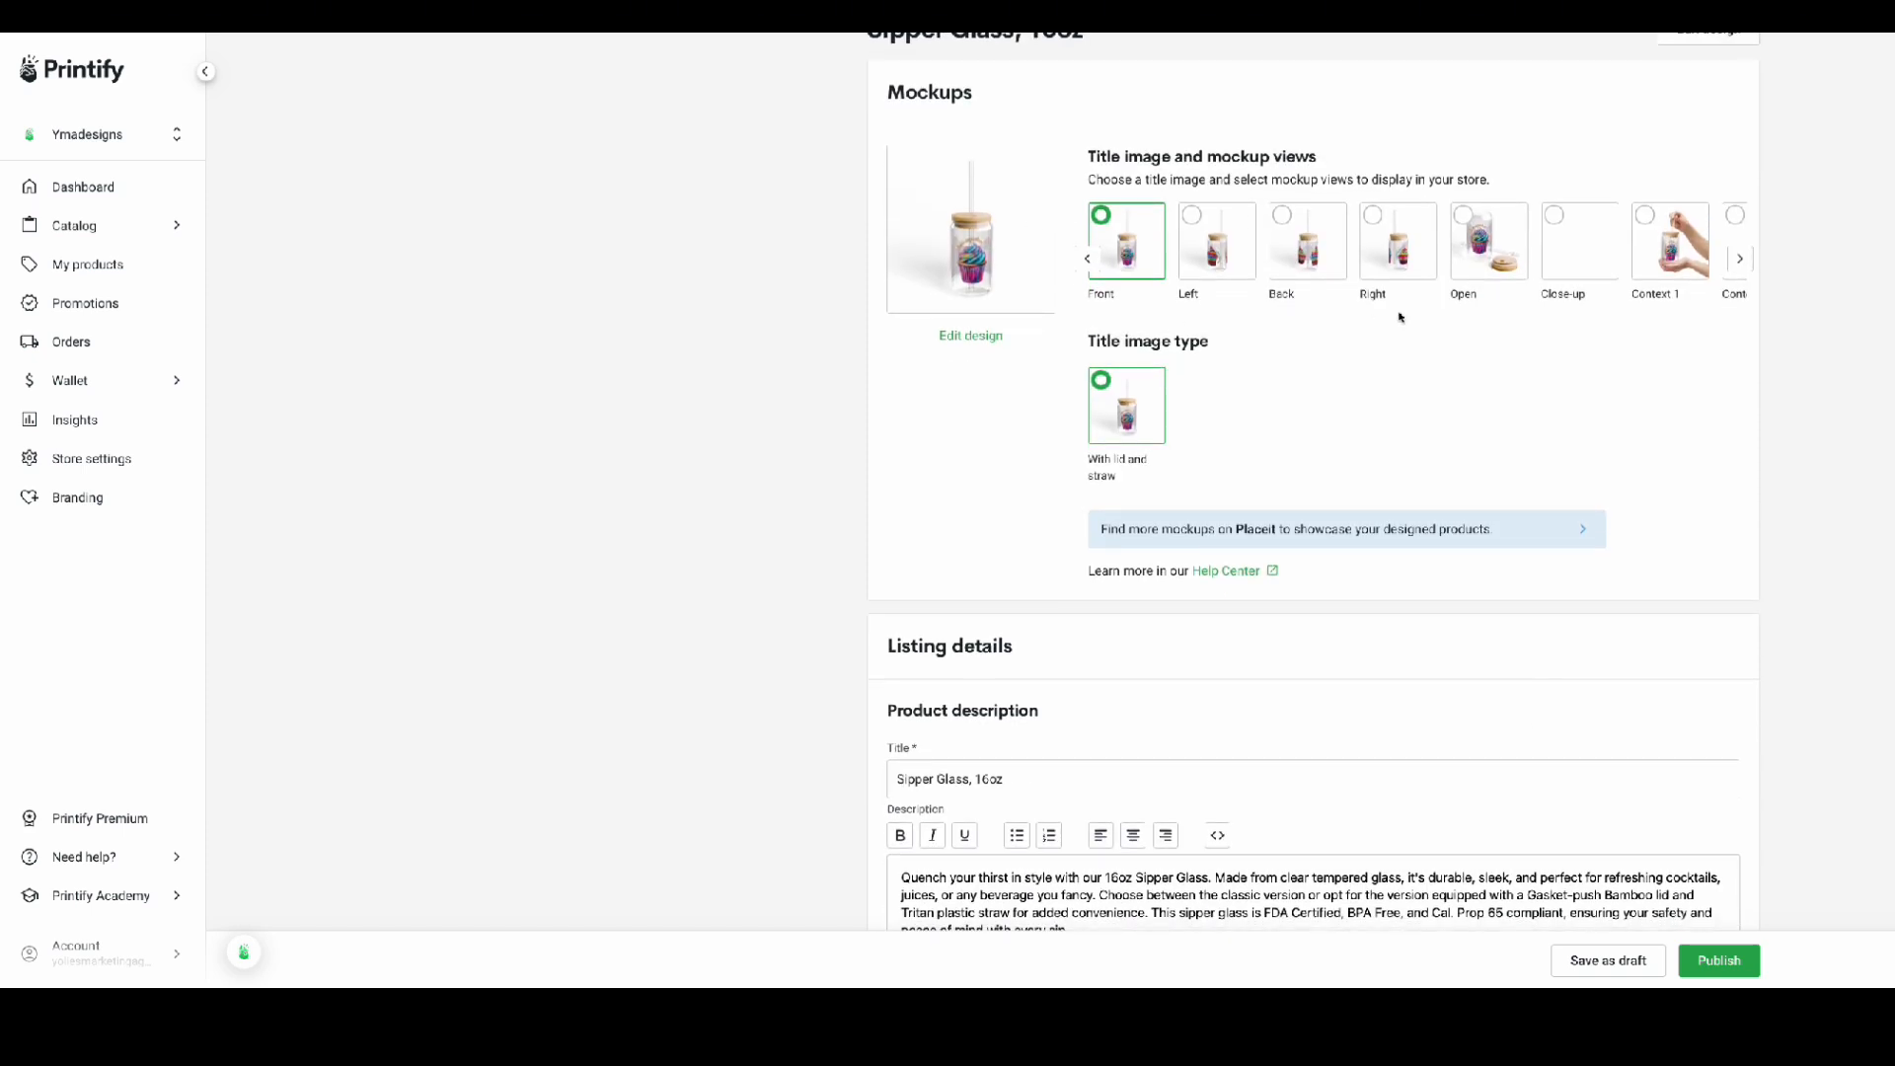
scroll(down, 3)
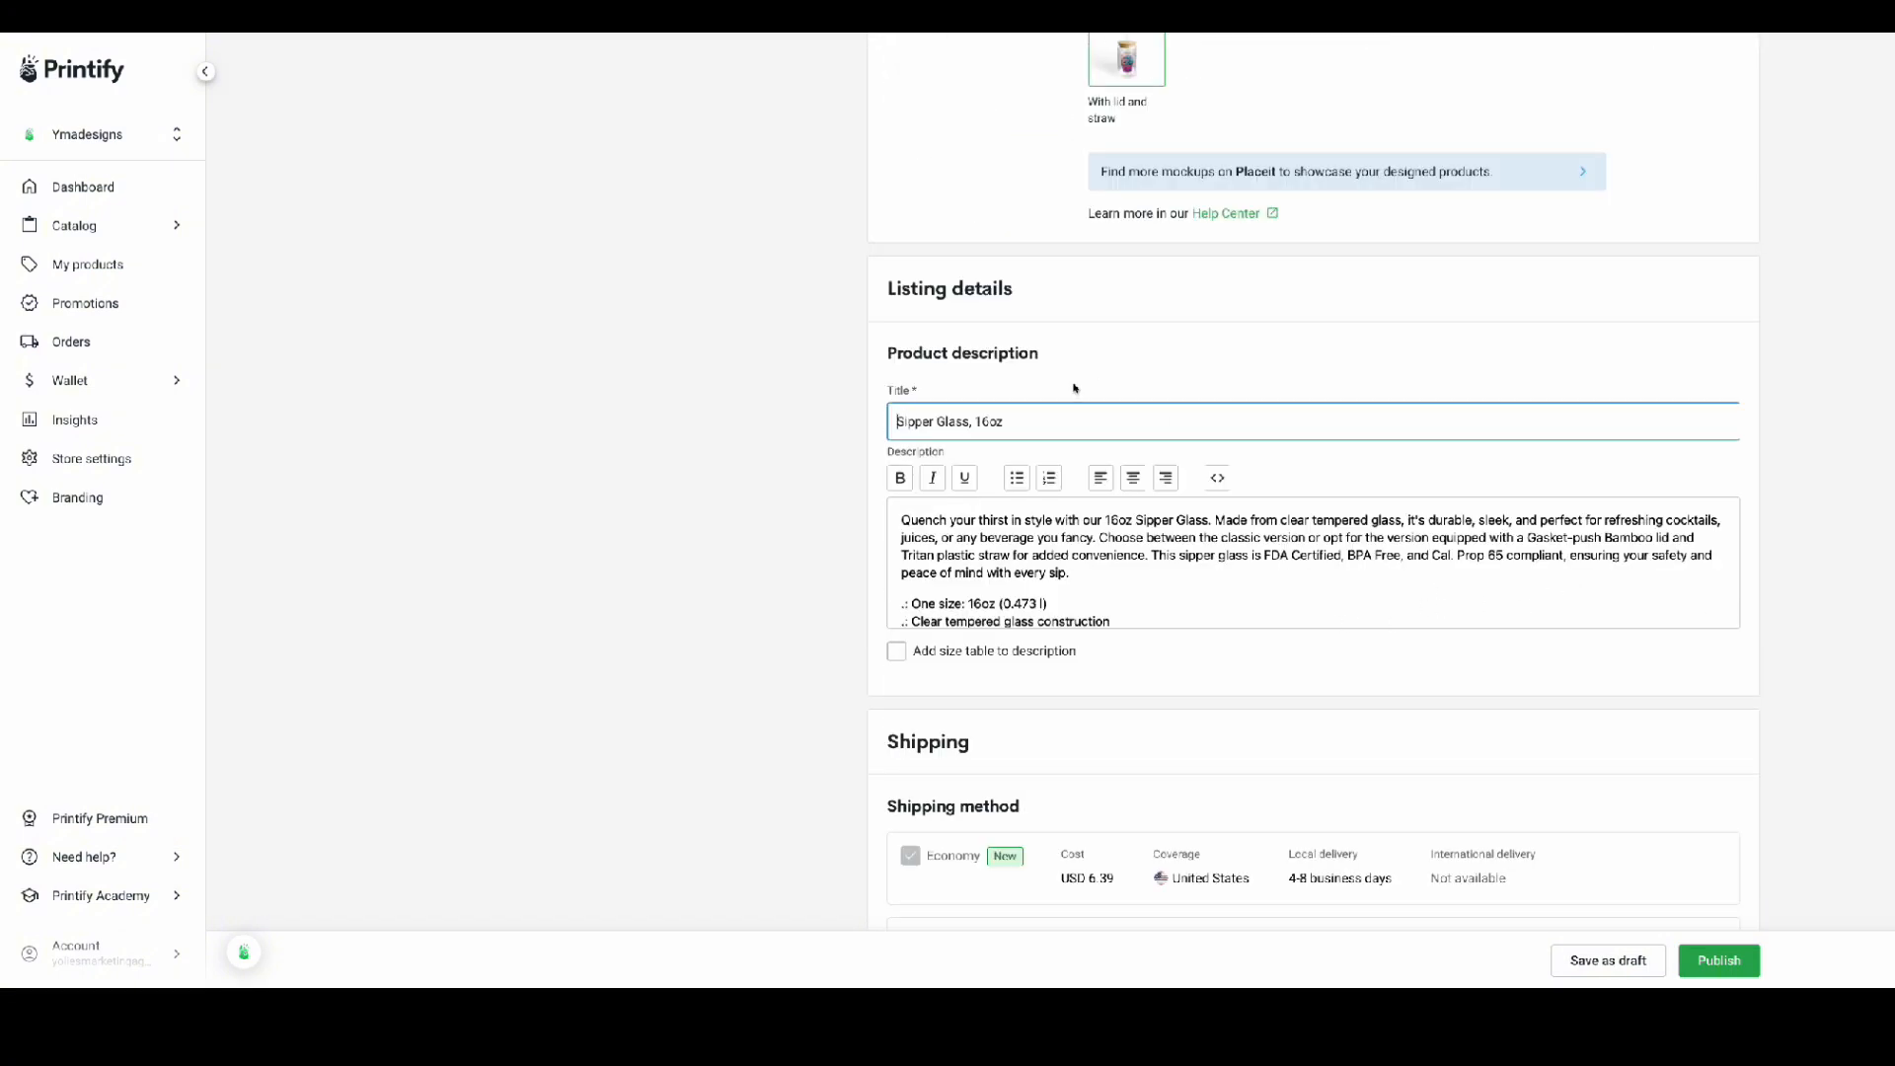
text(cup)
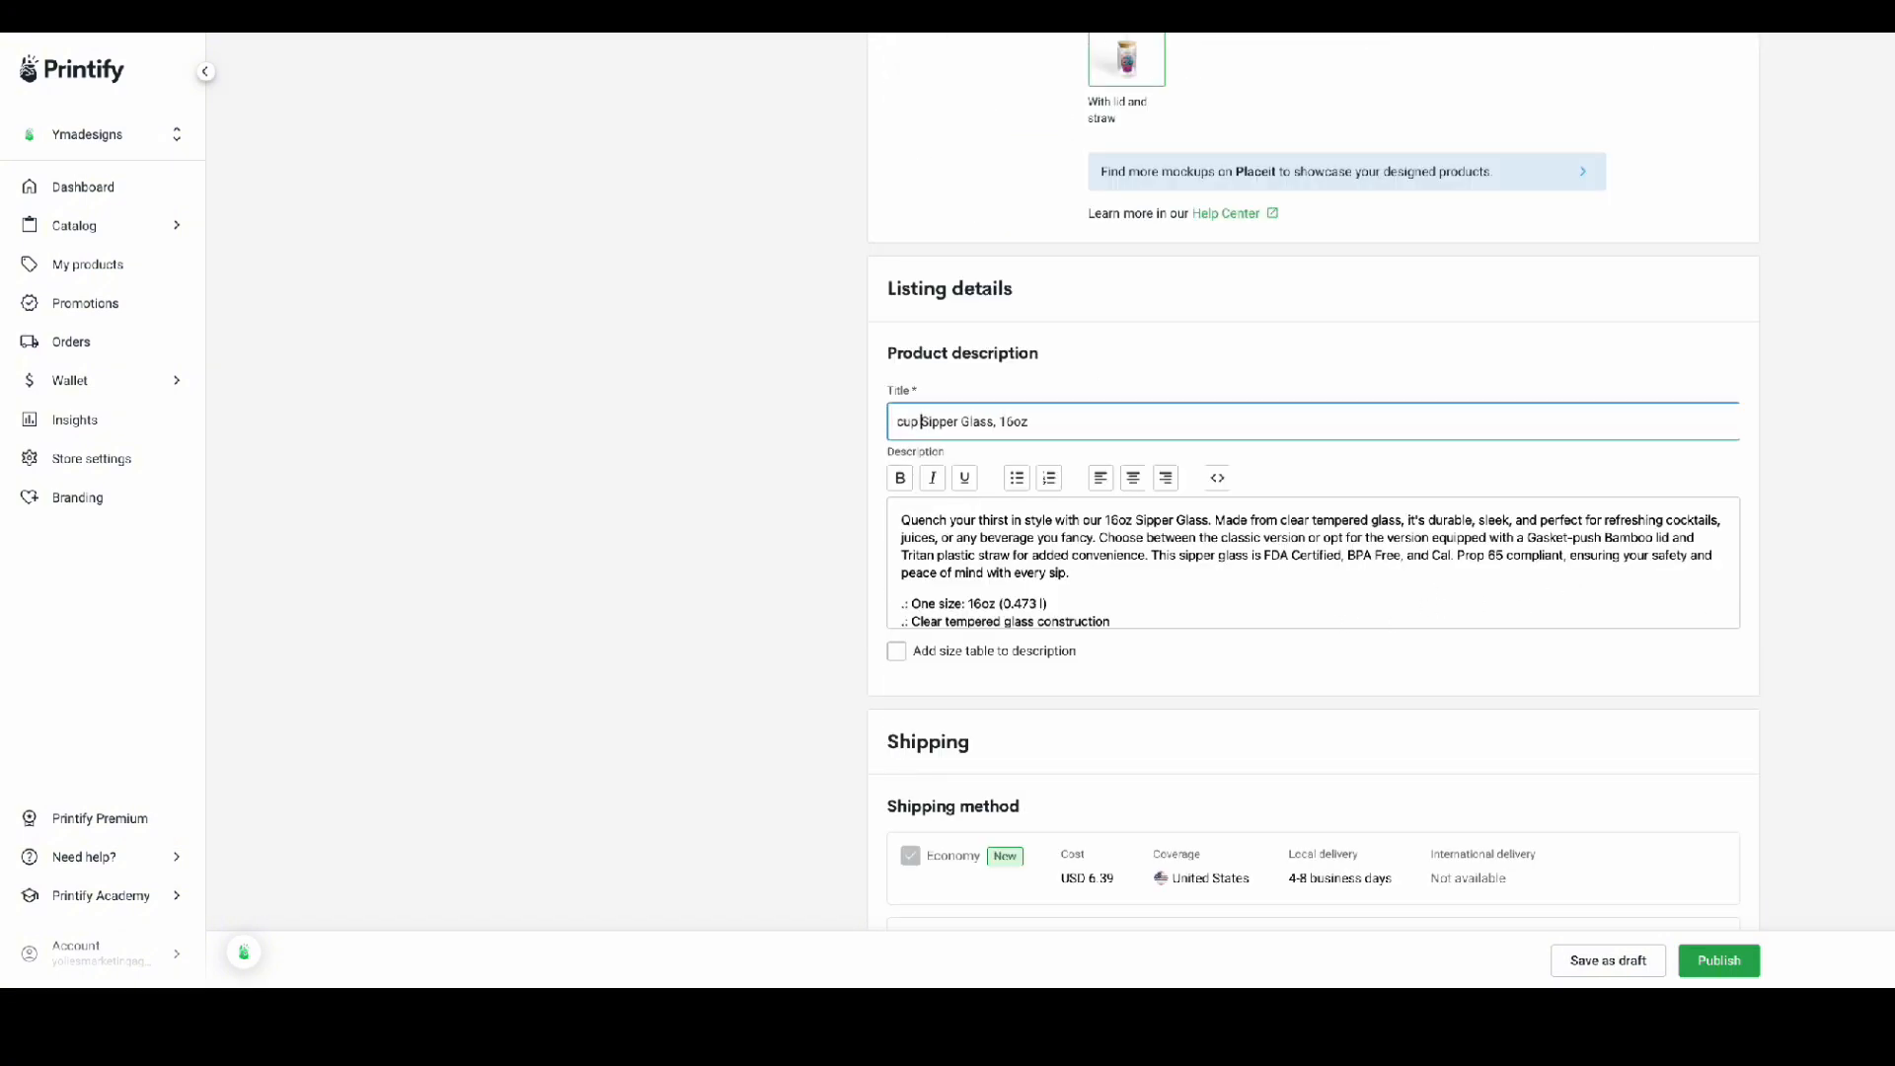
text(cake)
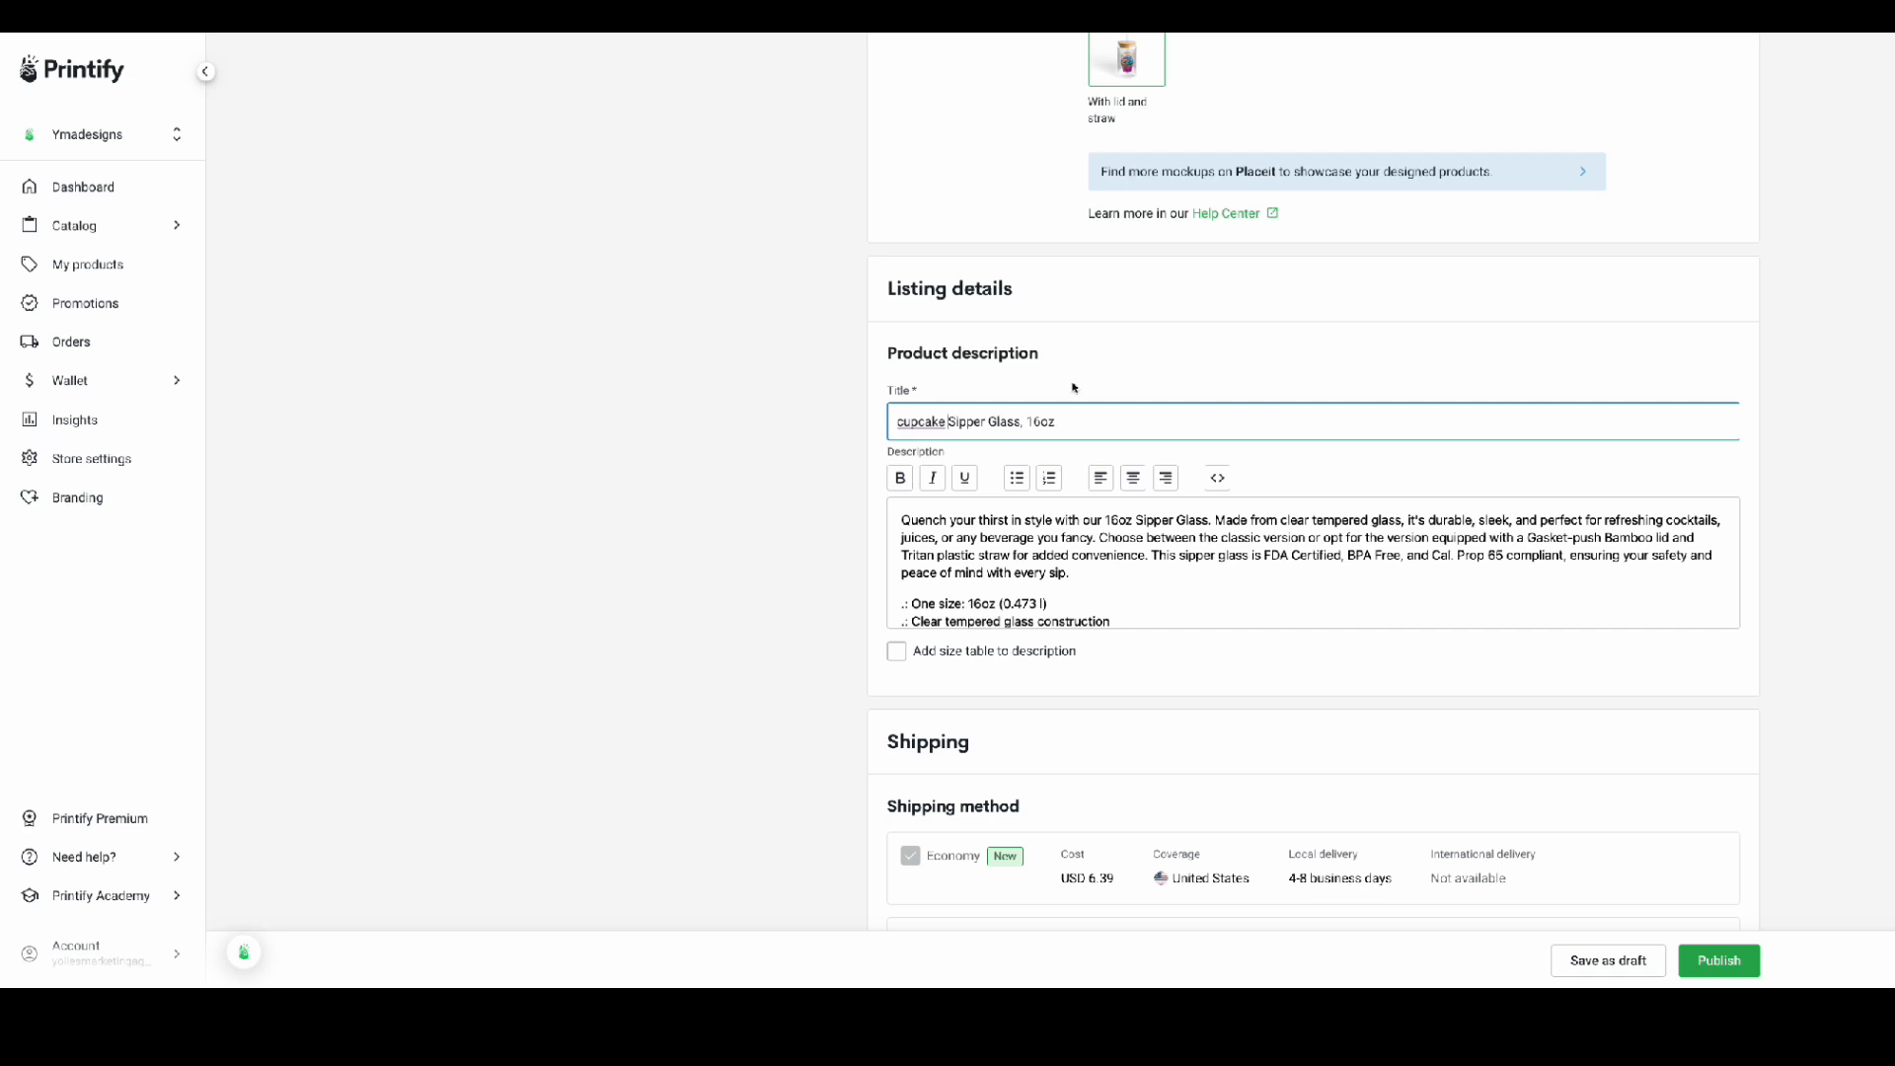
scroll(down, 3)
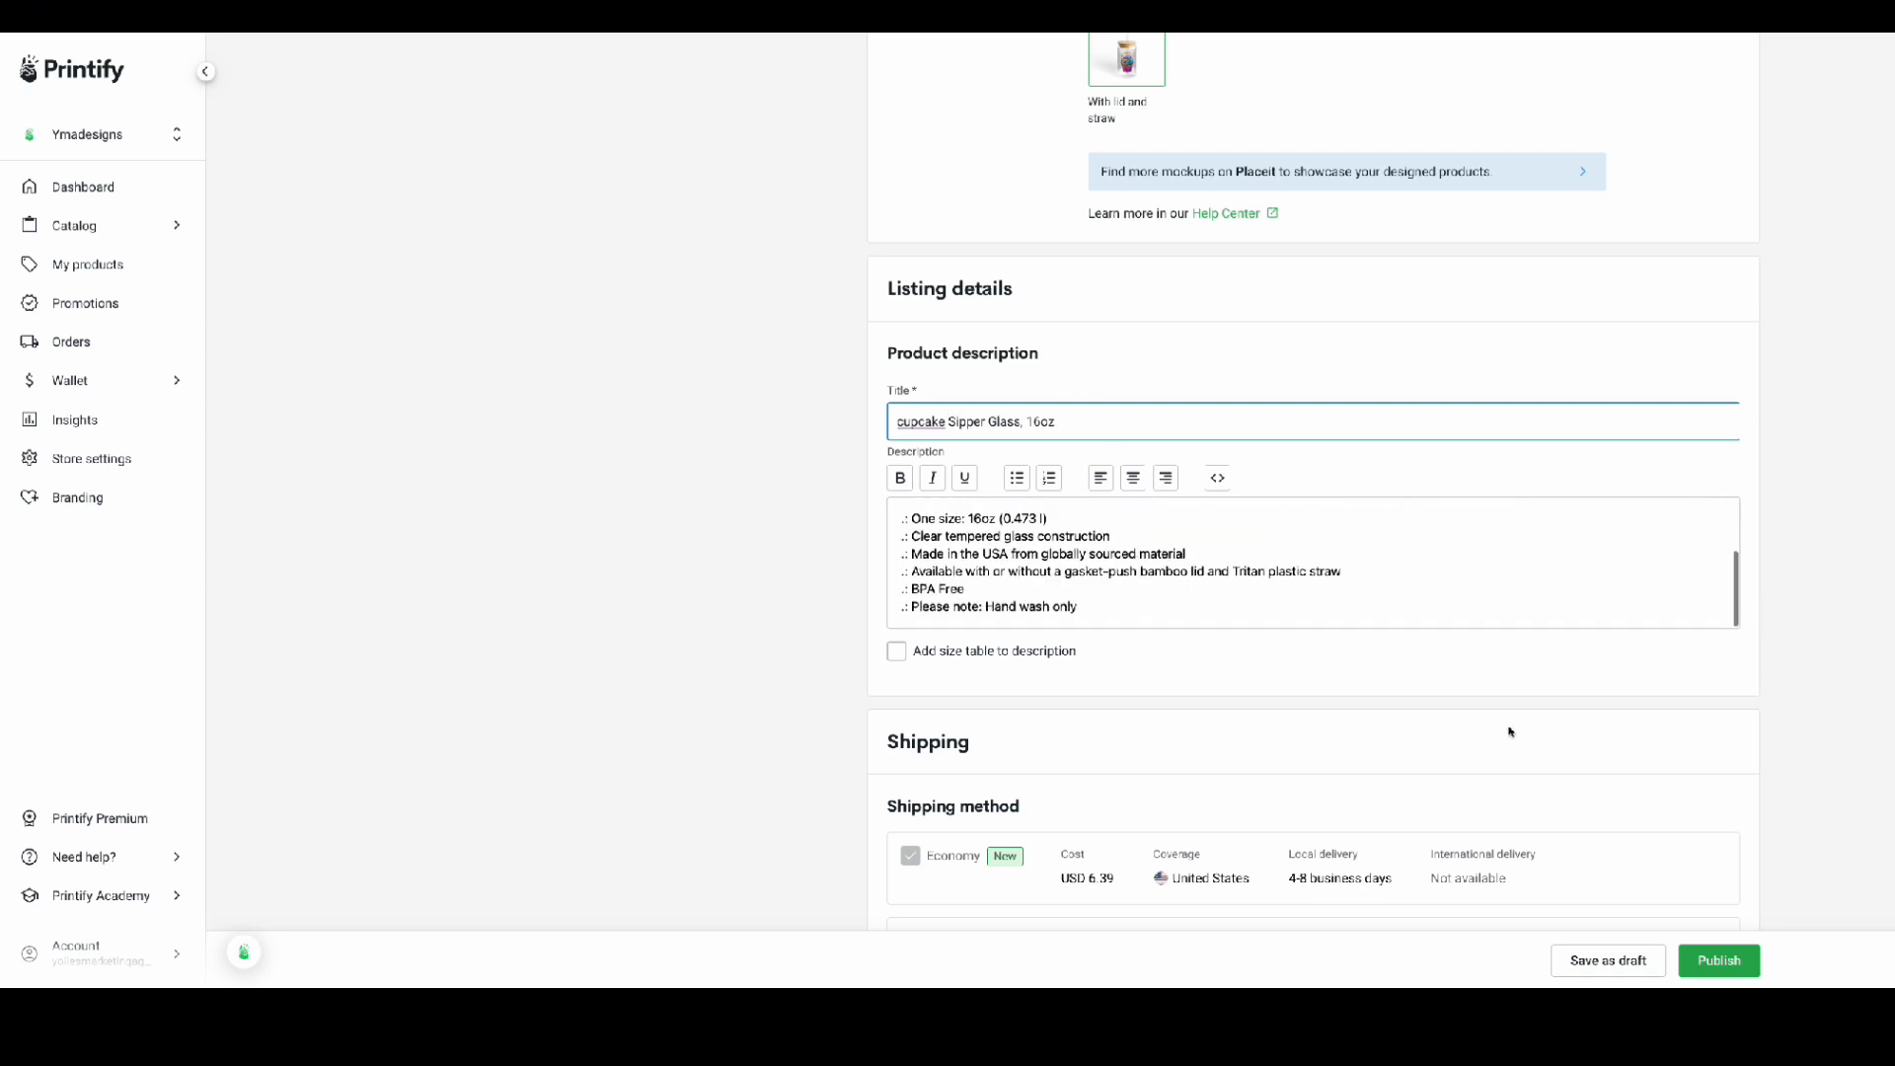
scroll(down, 3)
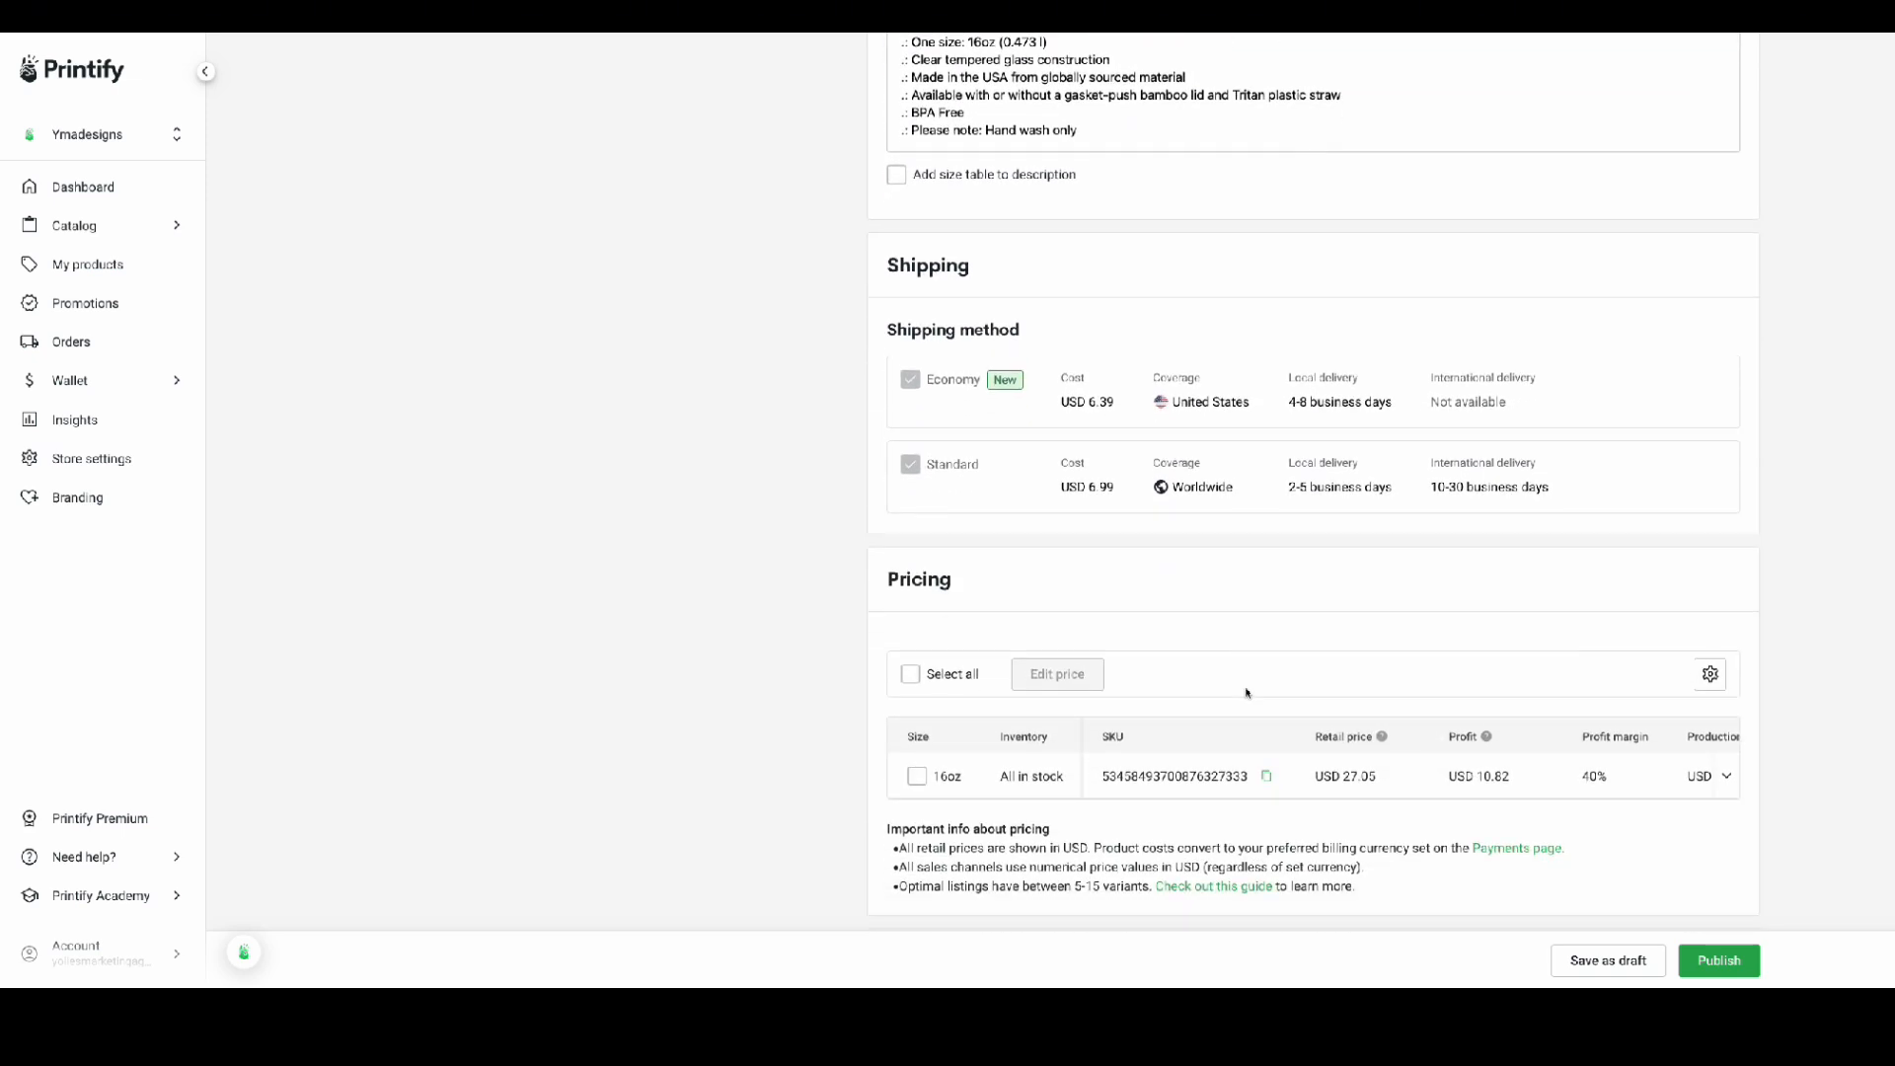
- Review Pricing, confirming the 16oz variant's retail price stays at USD 27.05
scroll(down, 3)
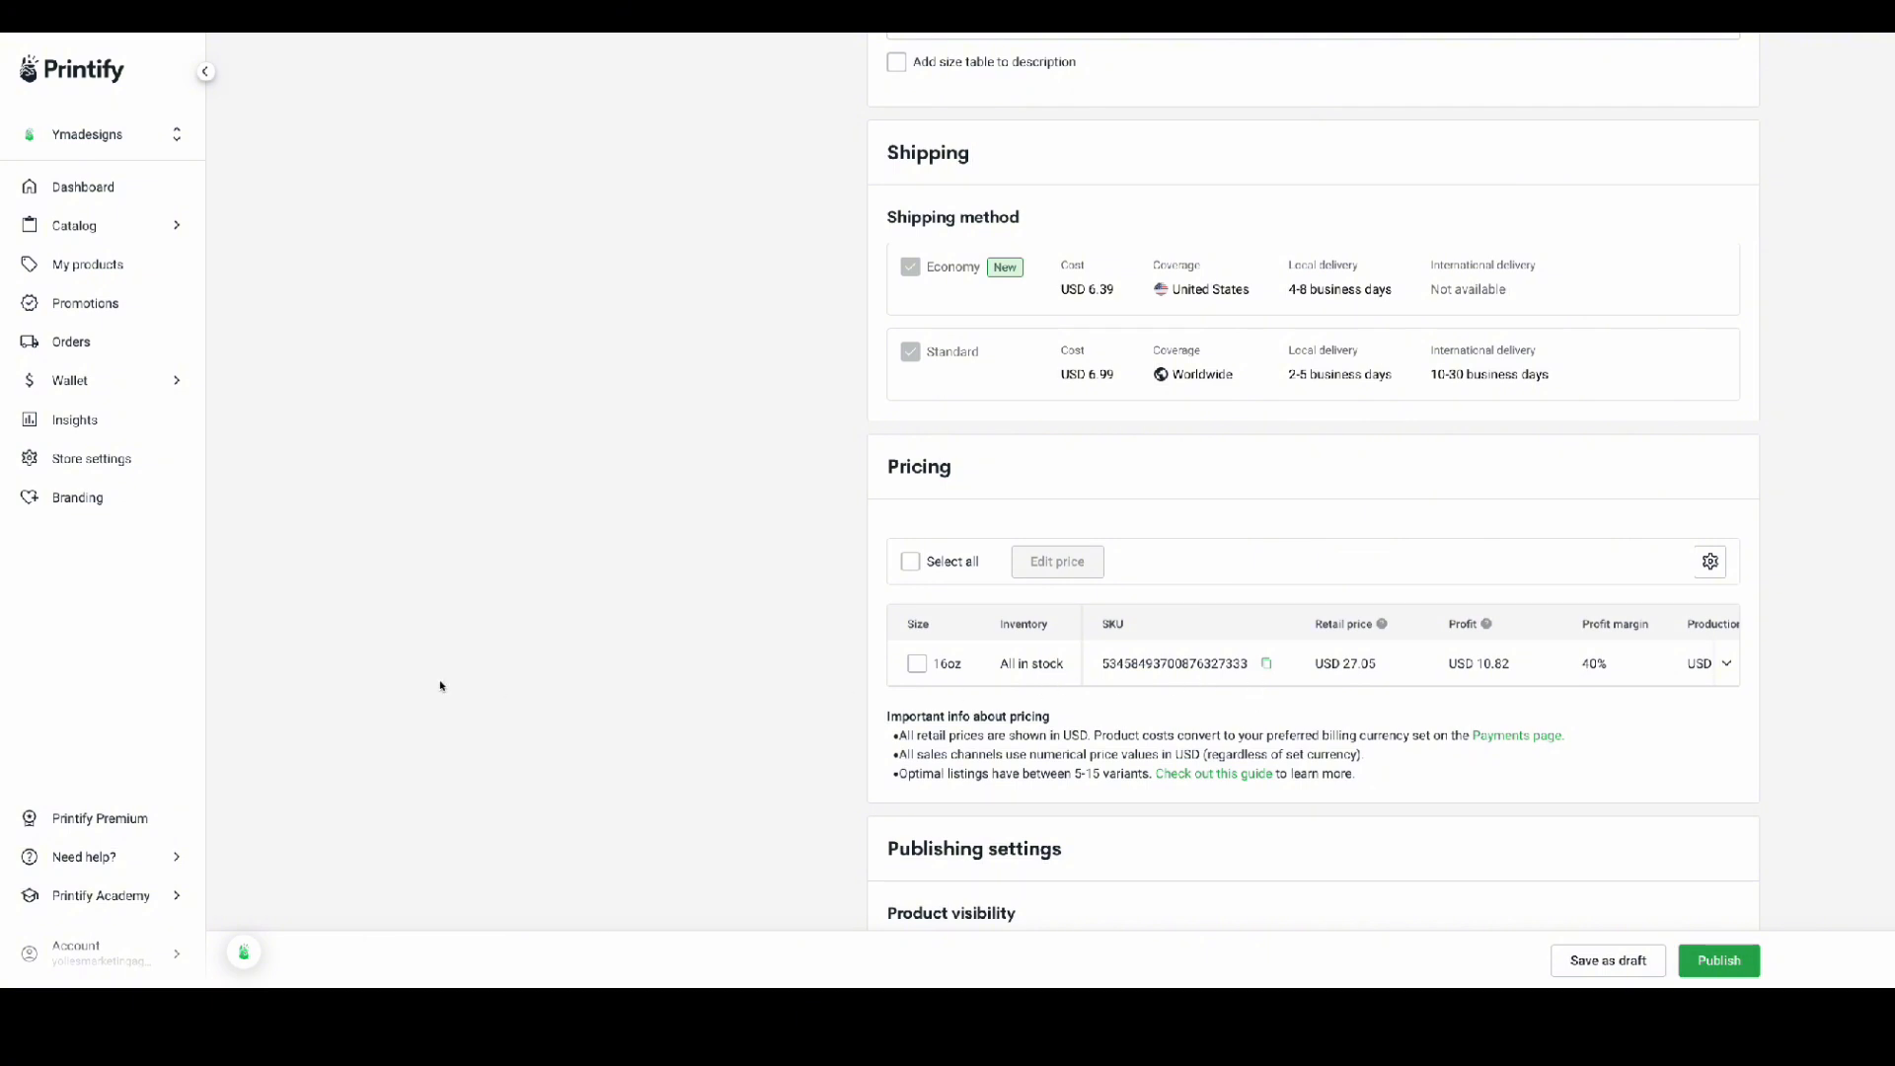
mouse_move(219, 779)
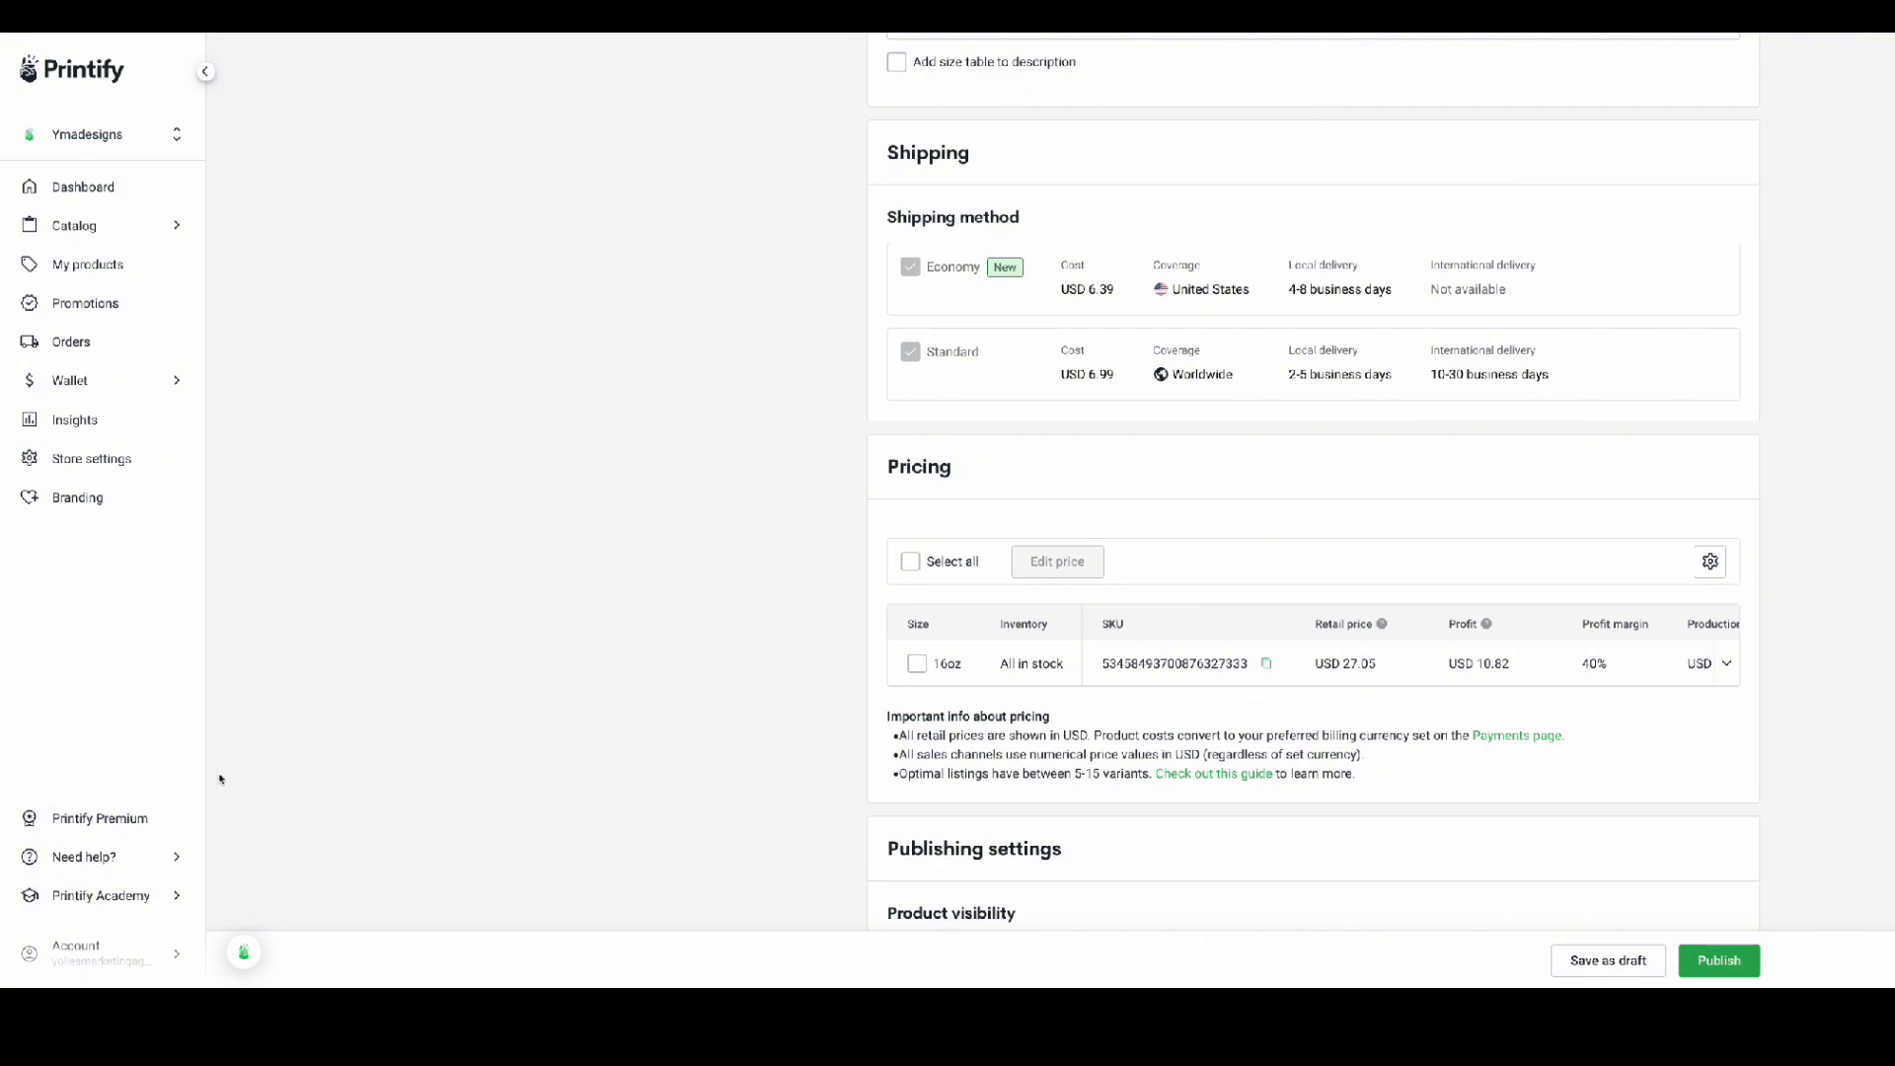
click(1354, 663)
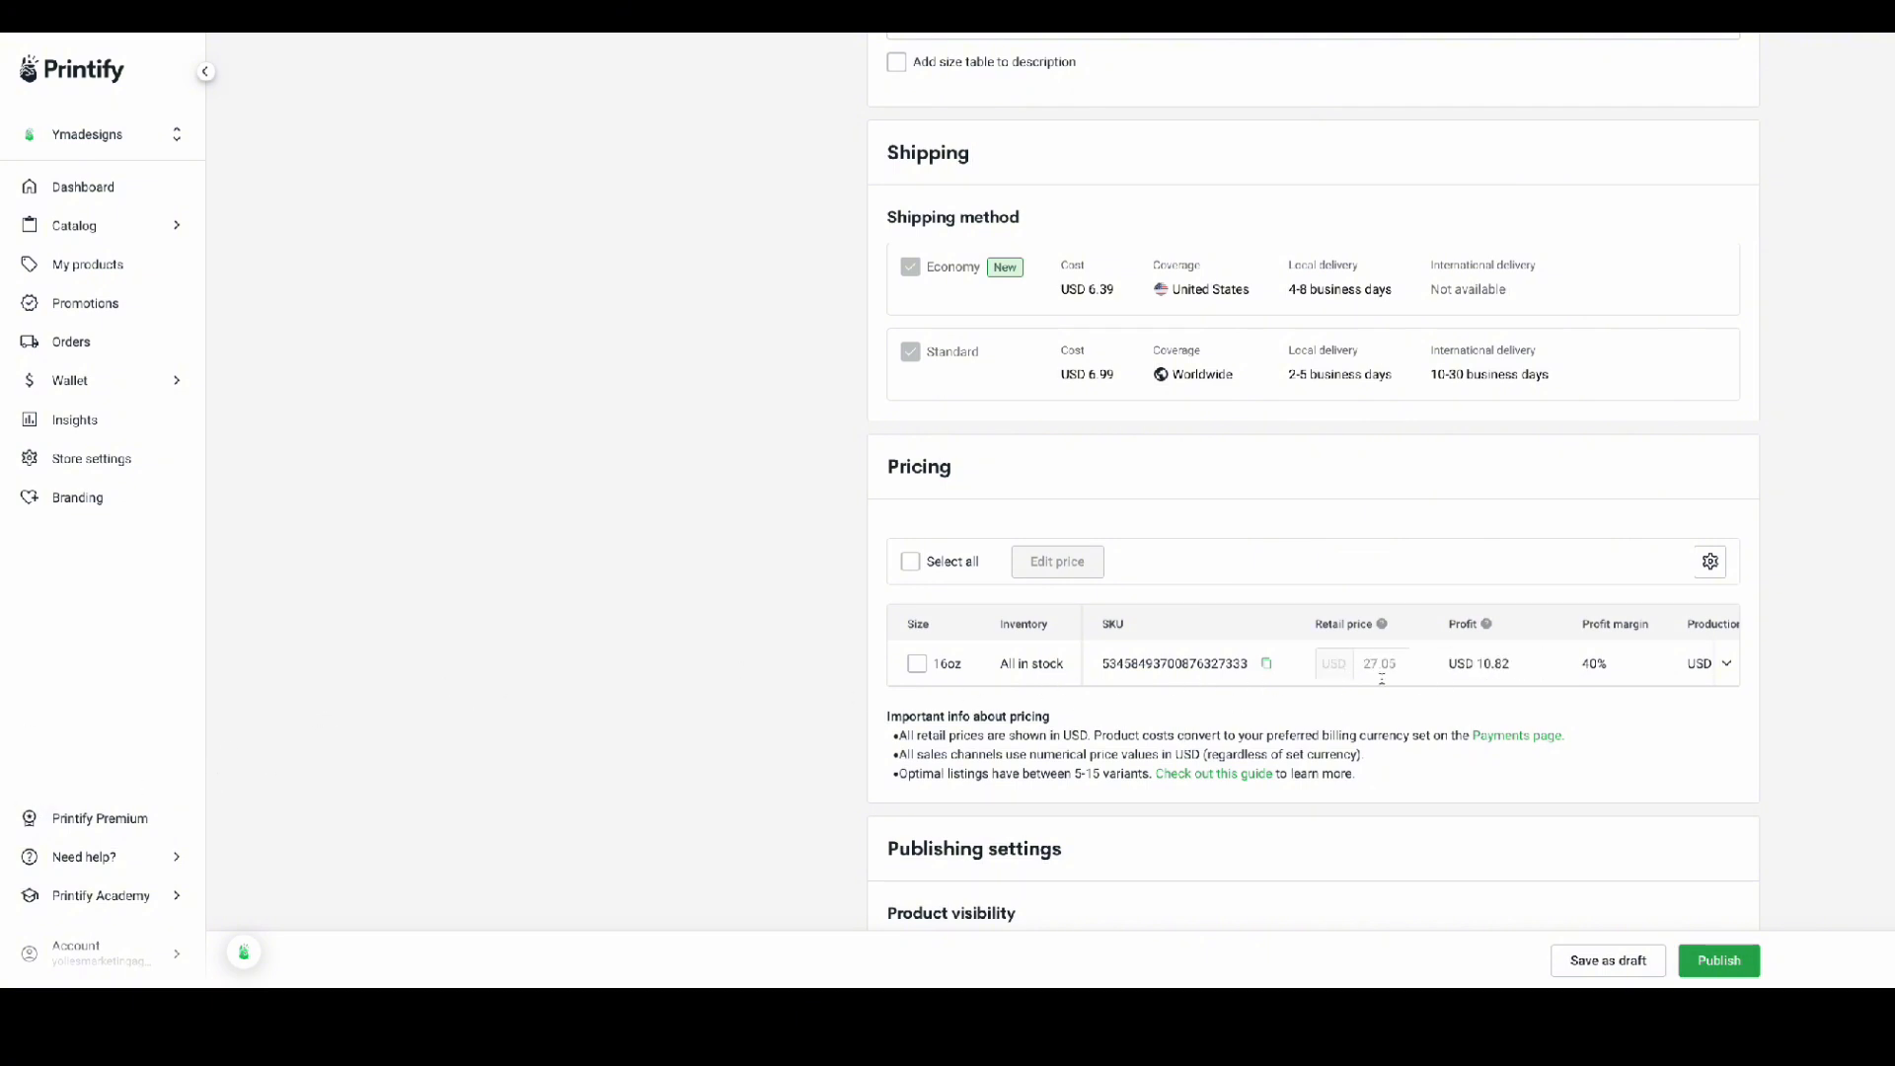
scroll(up, 3)
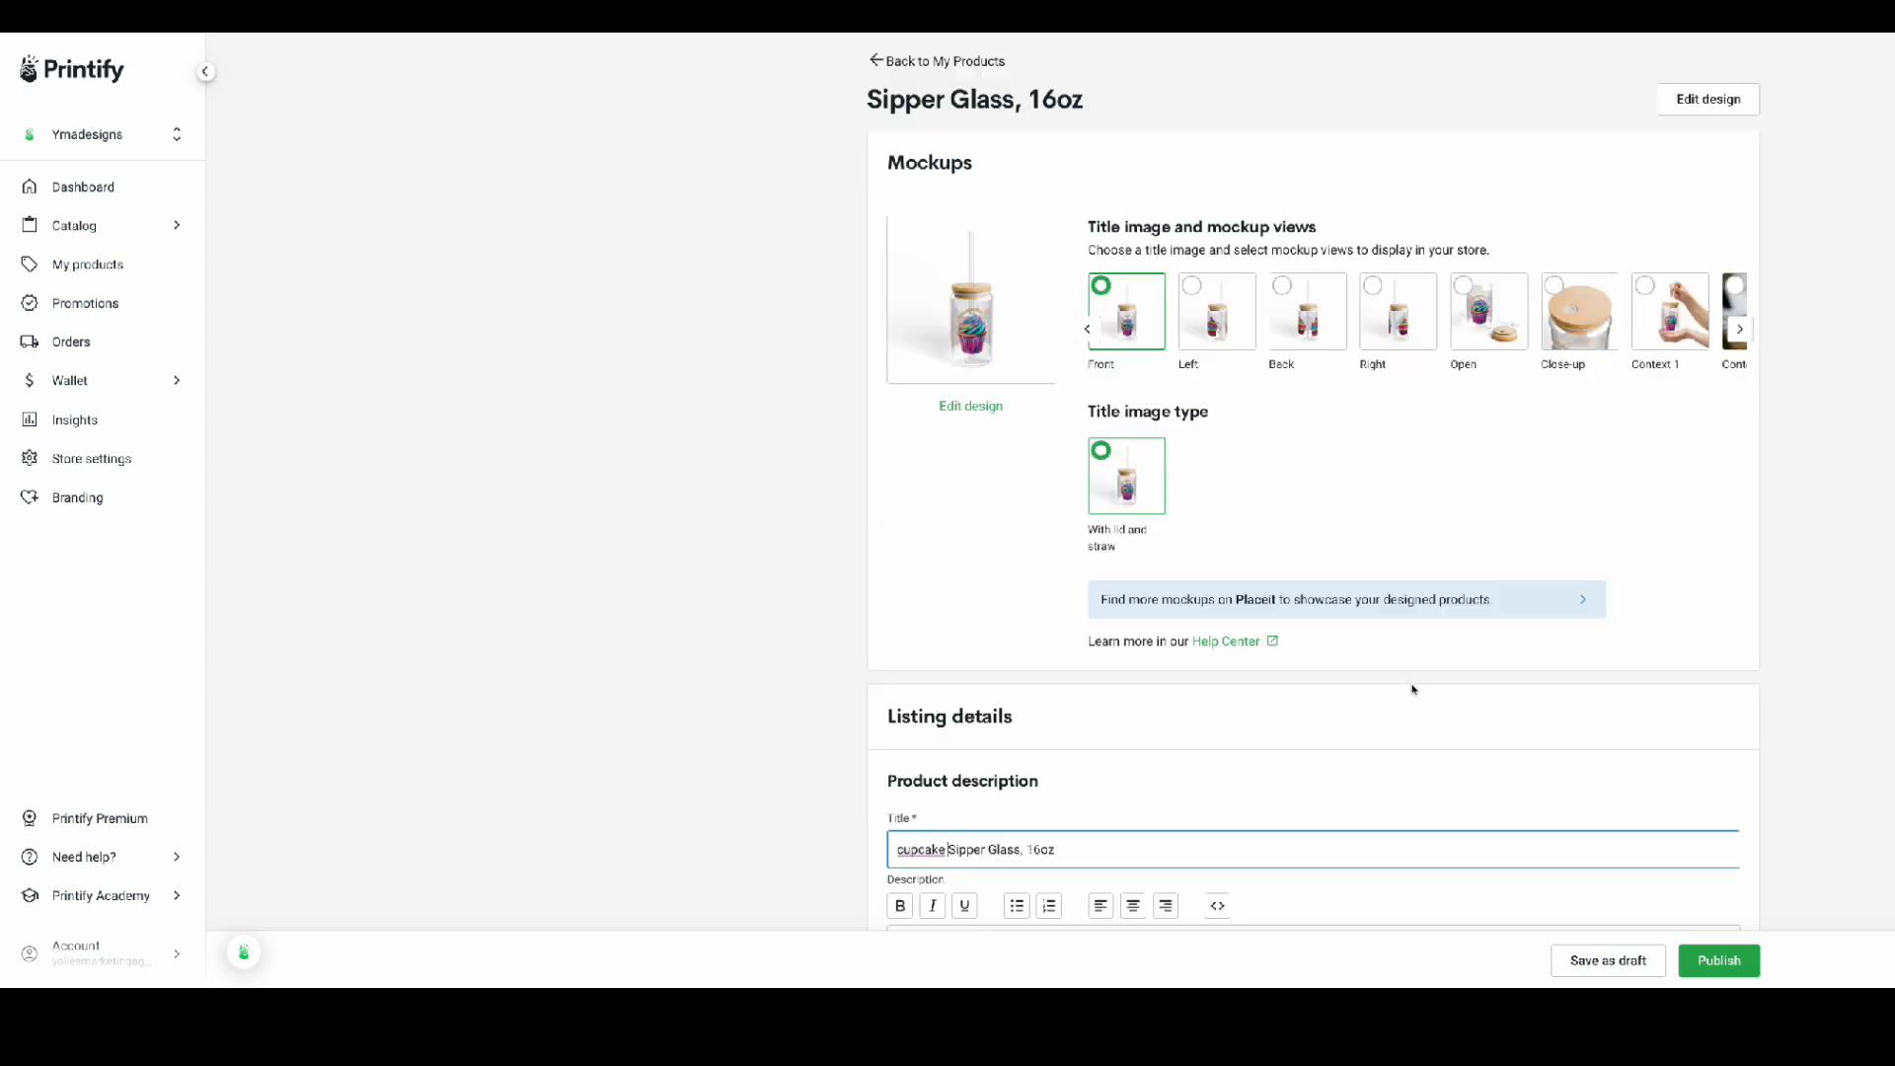
scroll(down, 3)
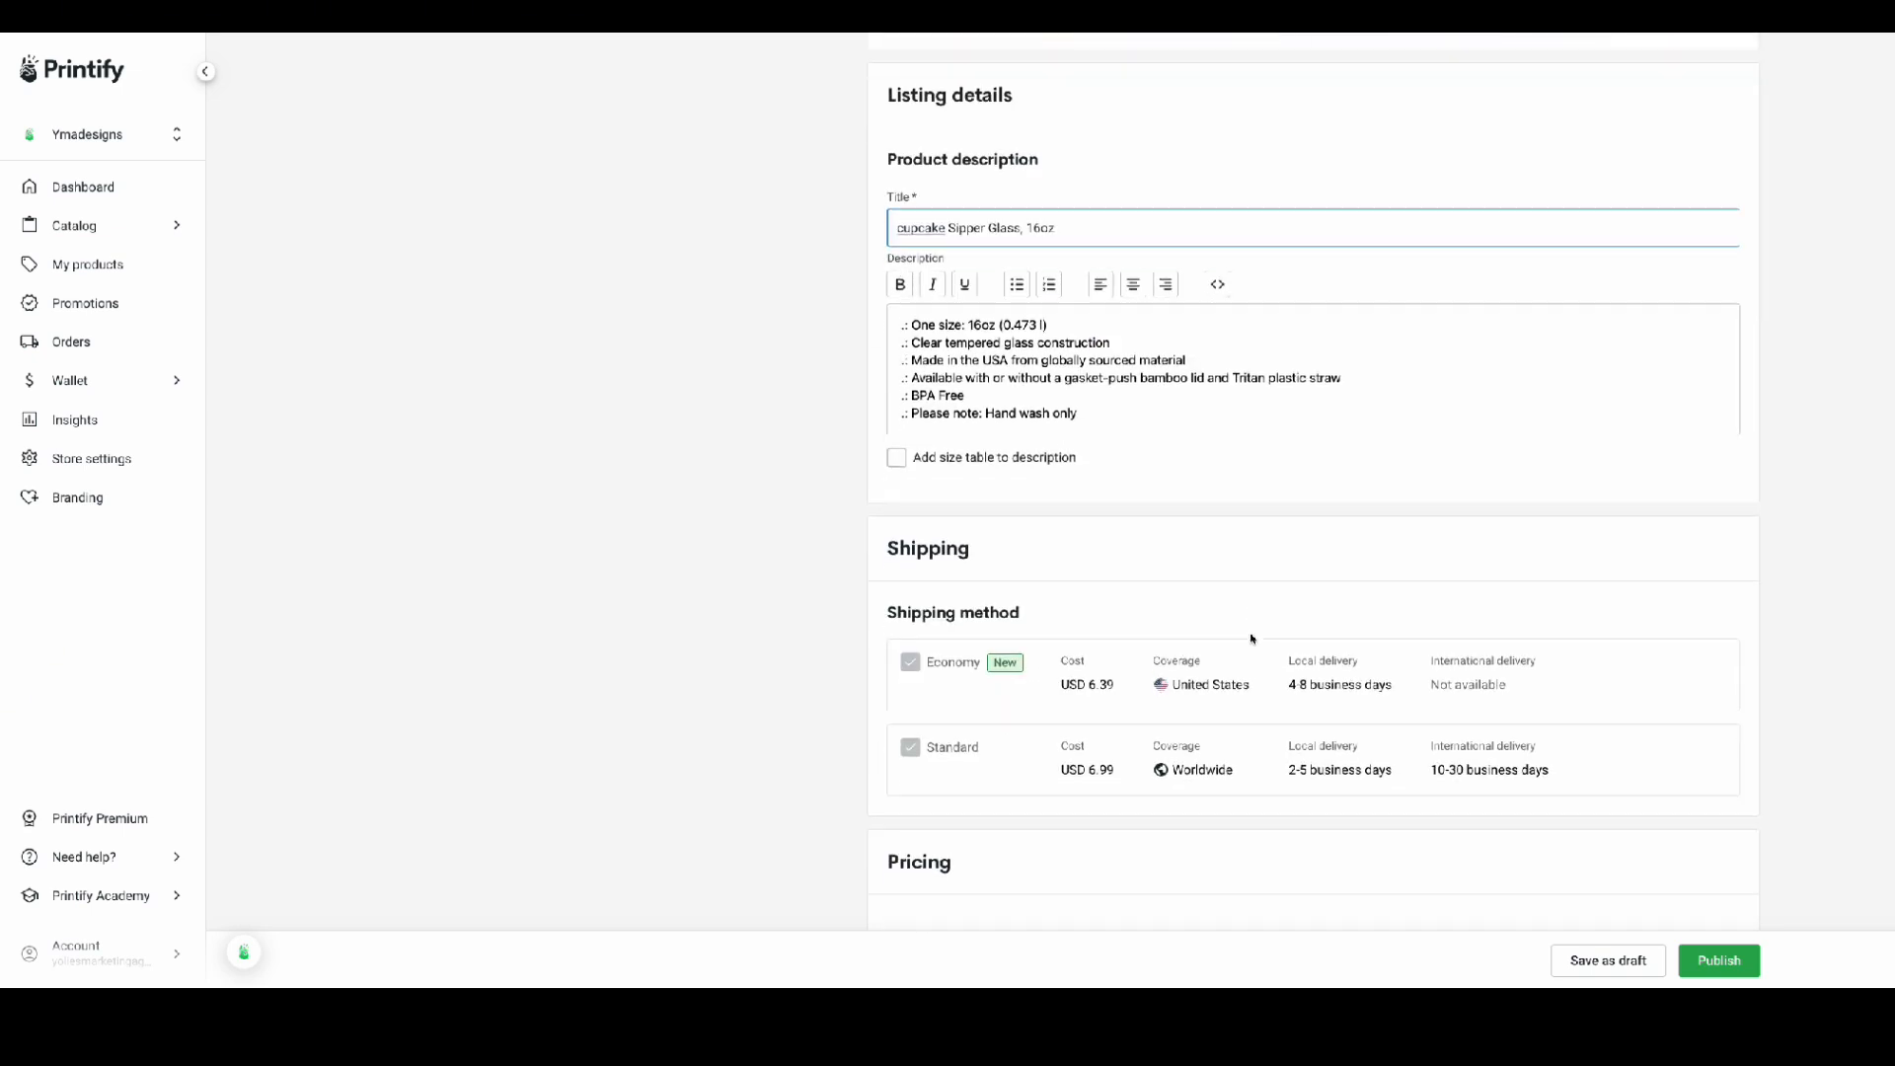
scroll(down, 3)
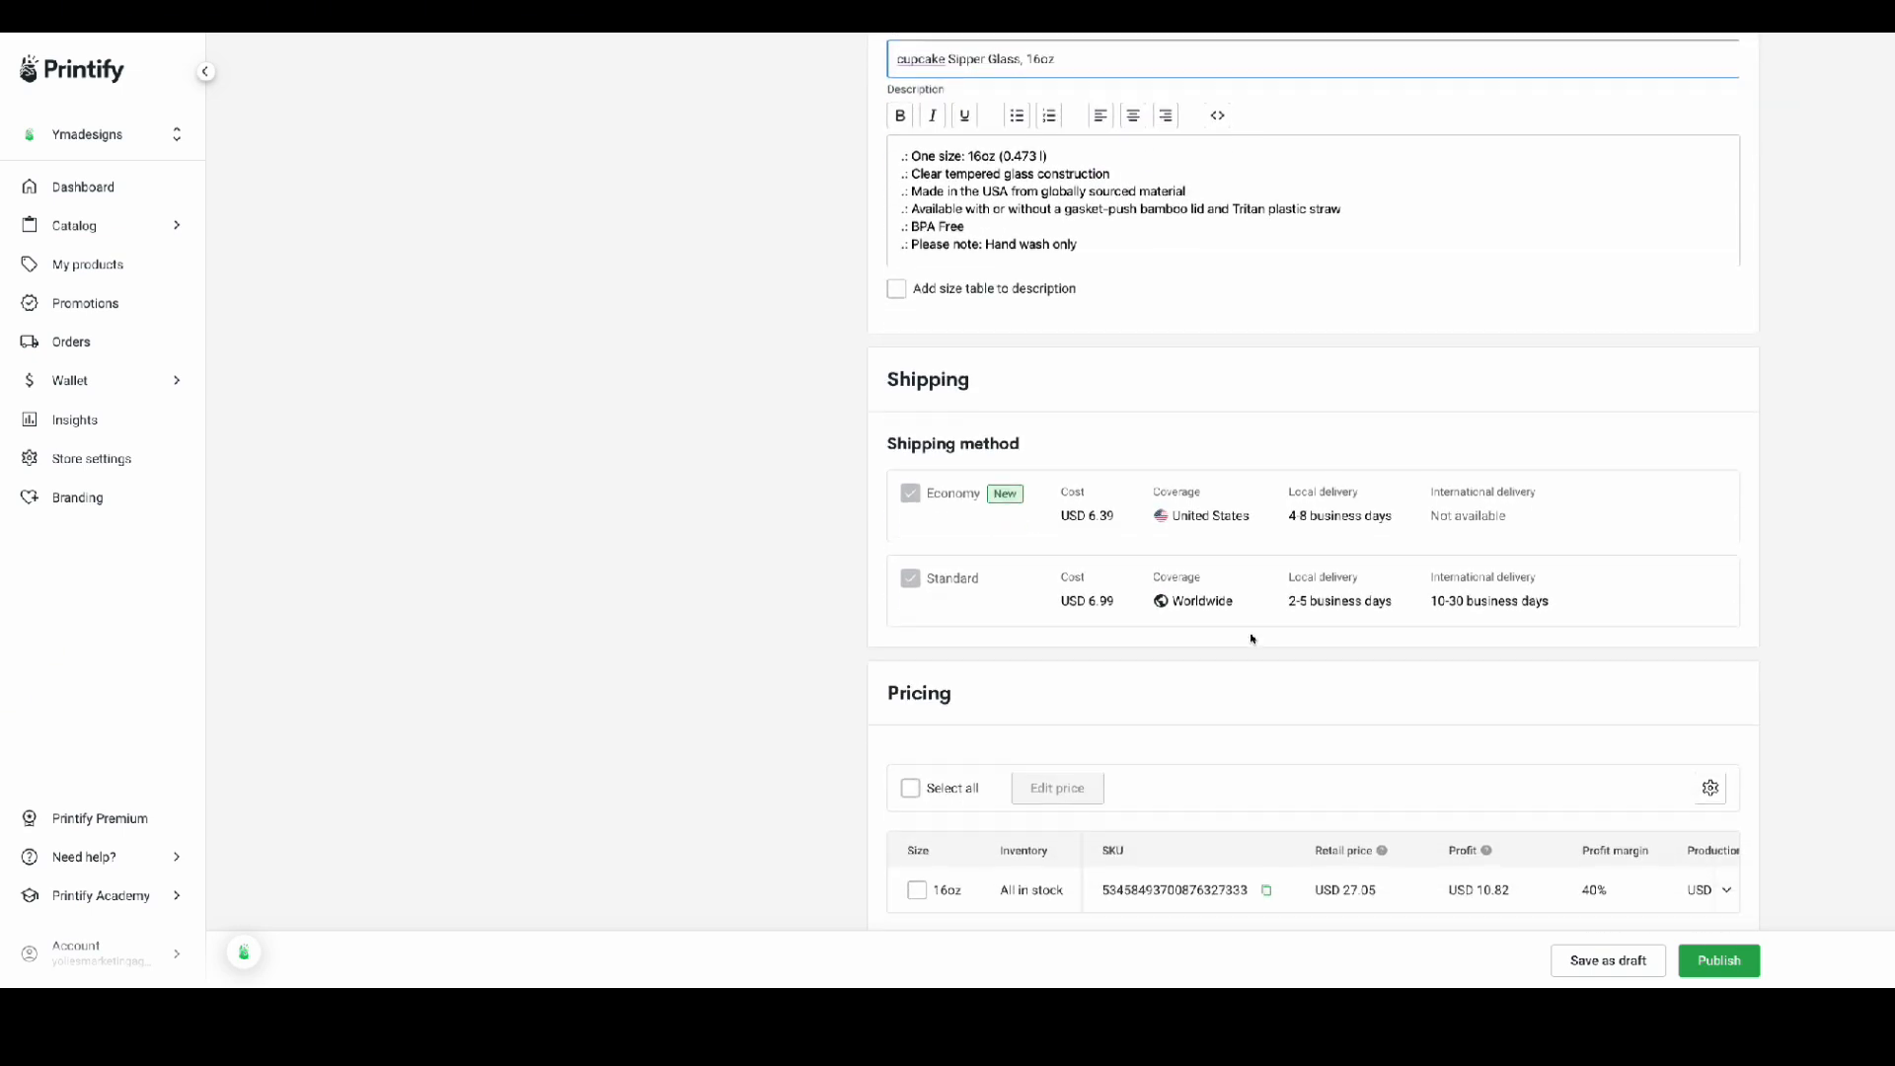
scroll(down, 3)
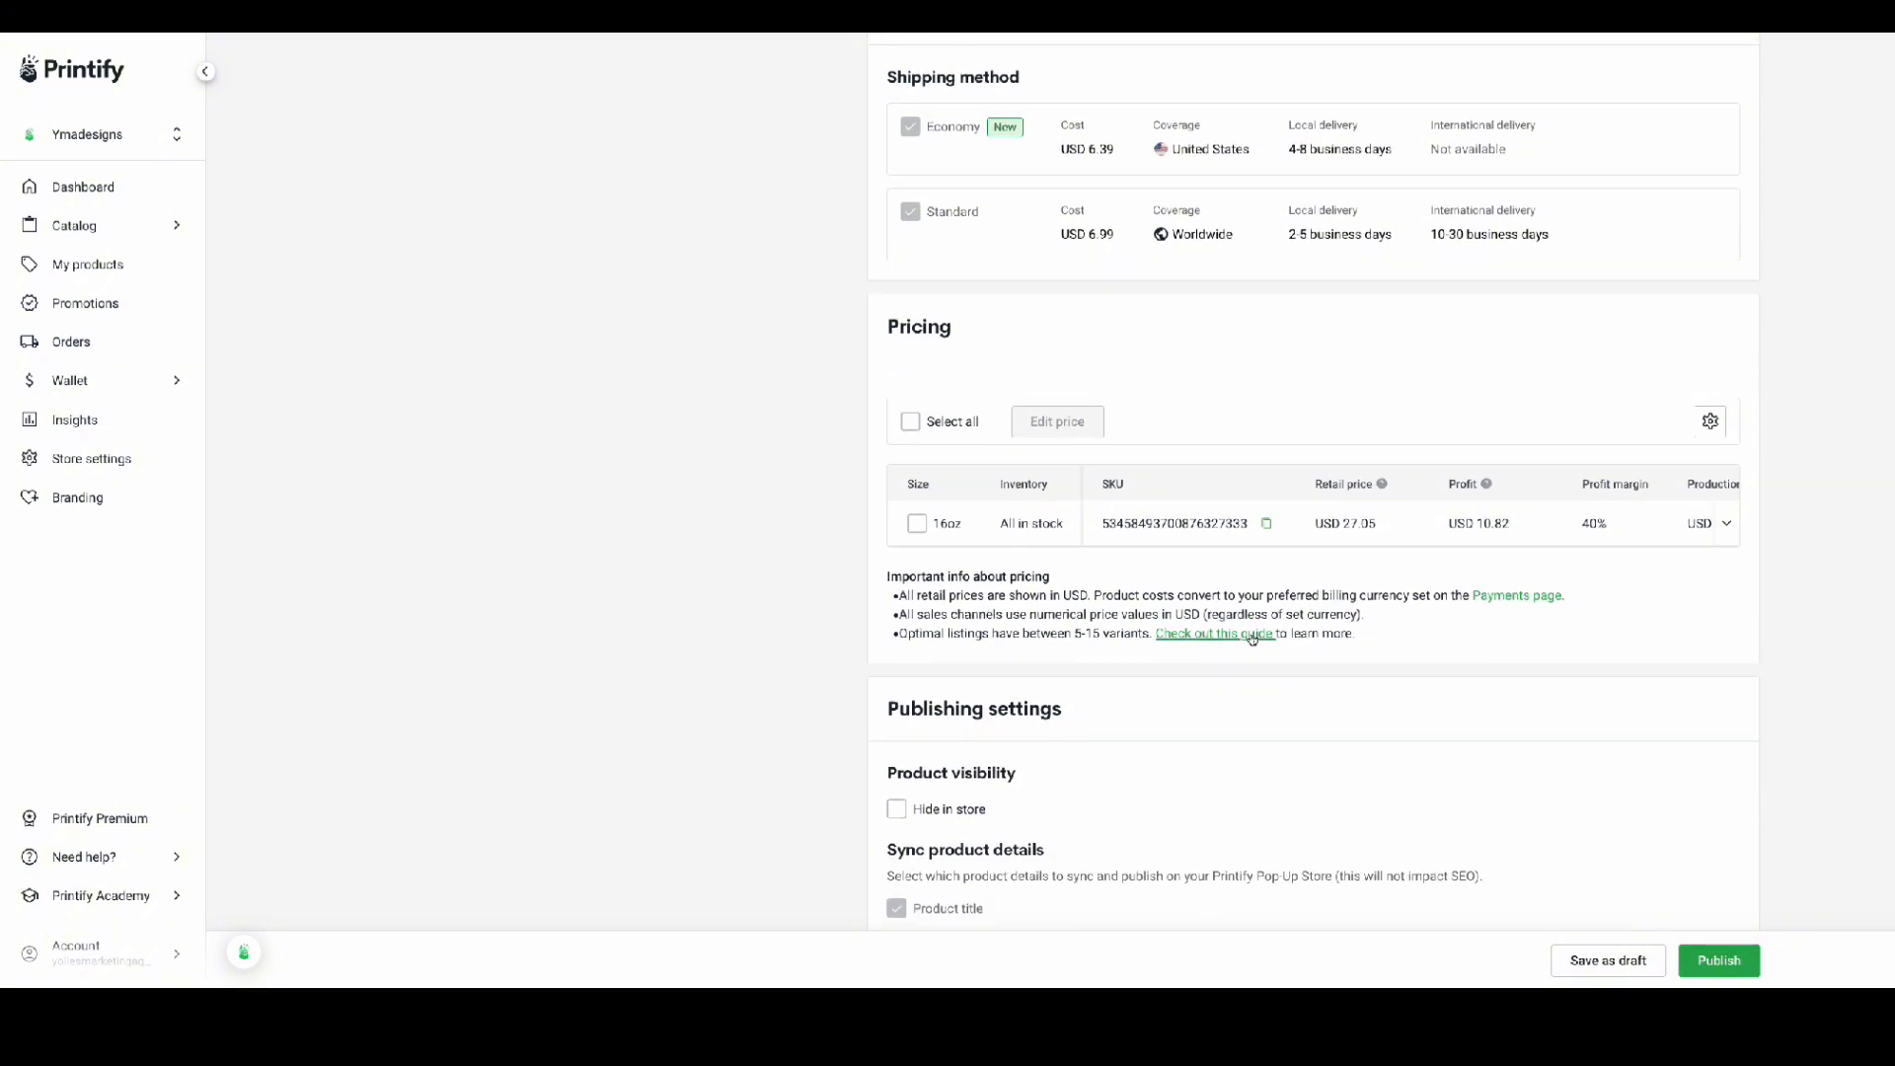
click(1711, 521)
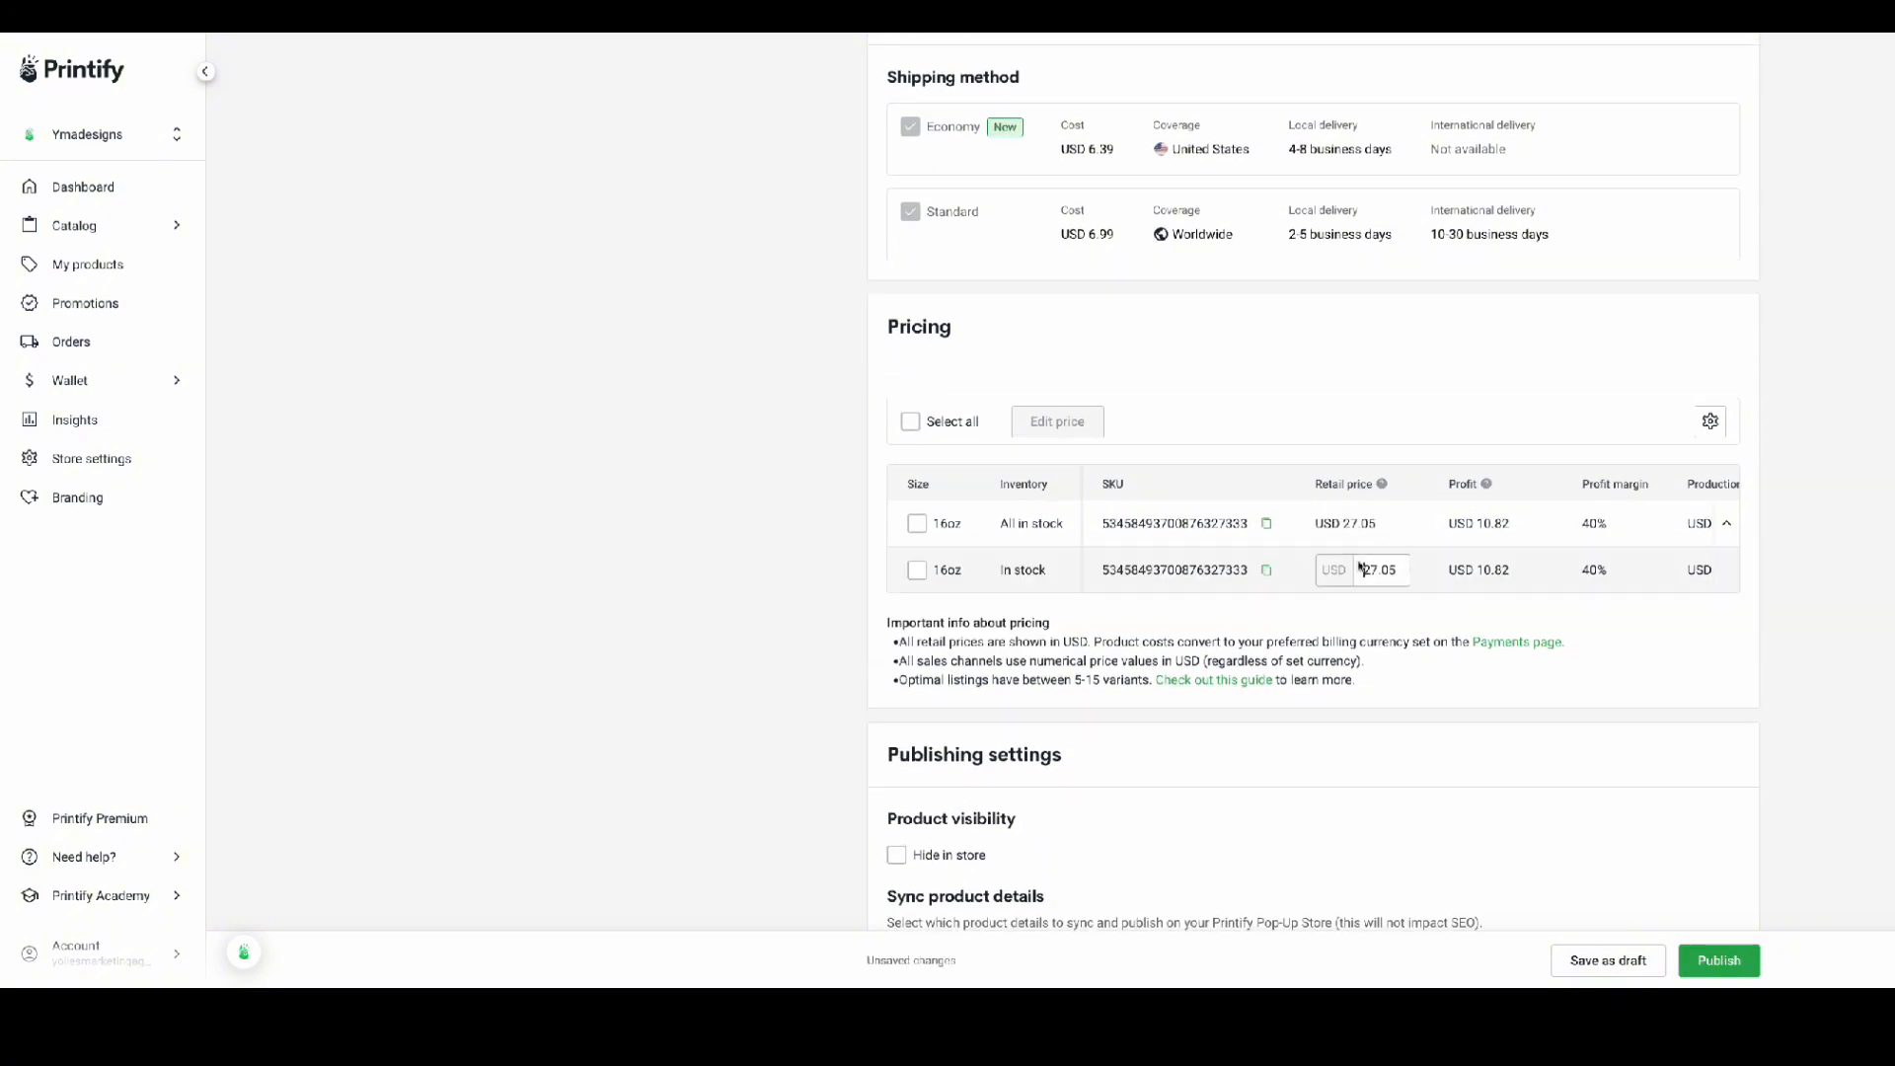
scroll(down, 3)
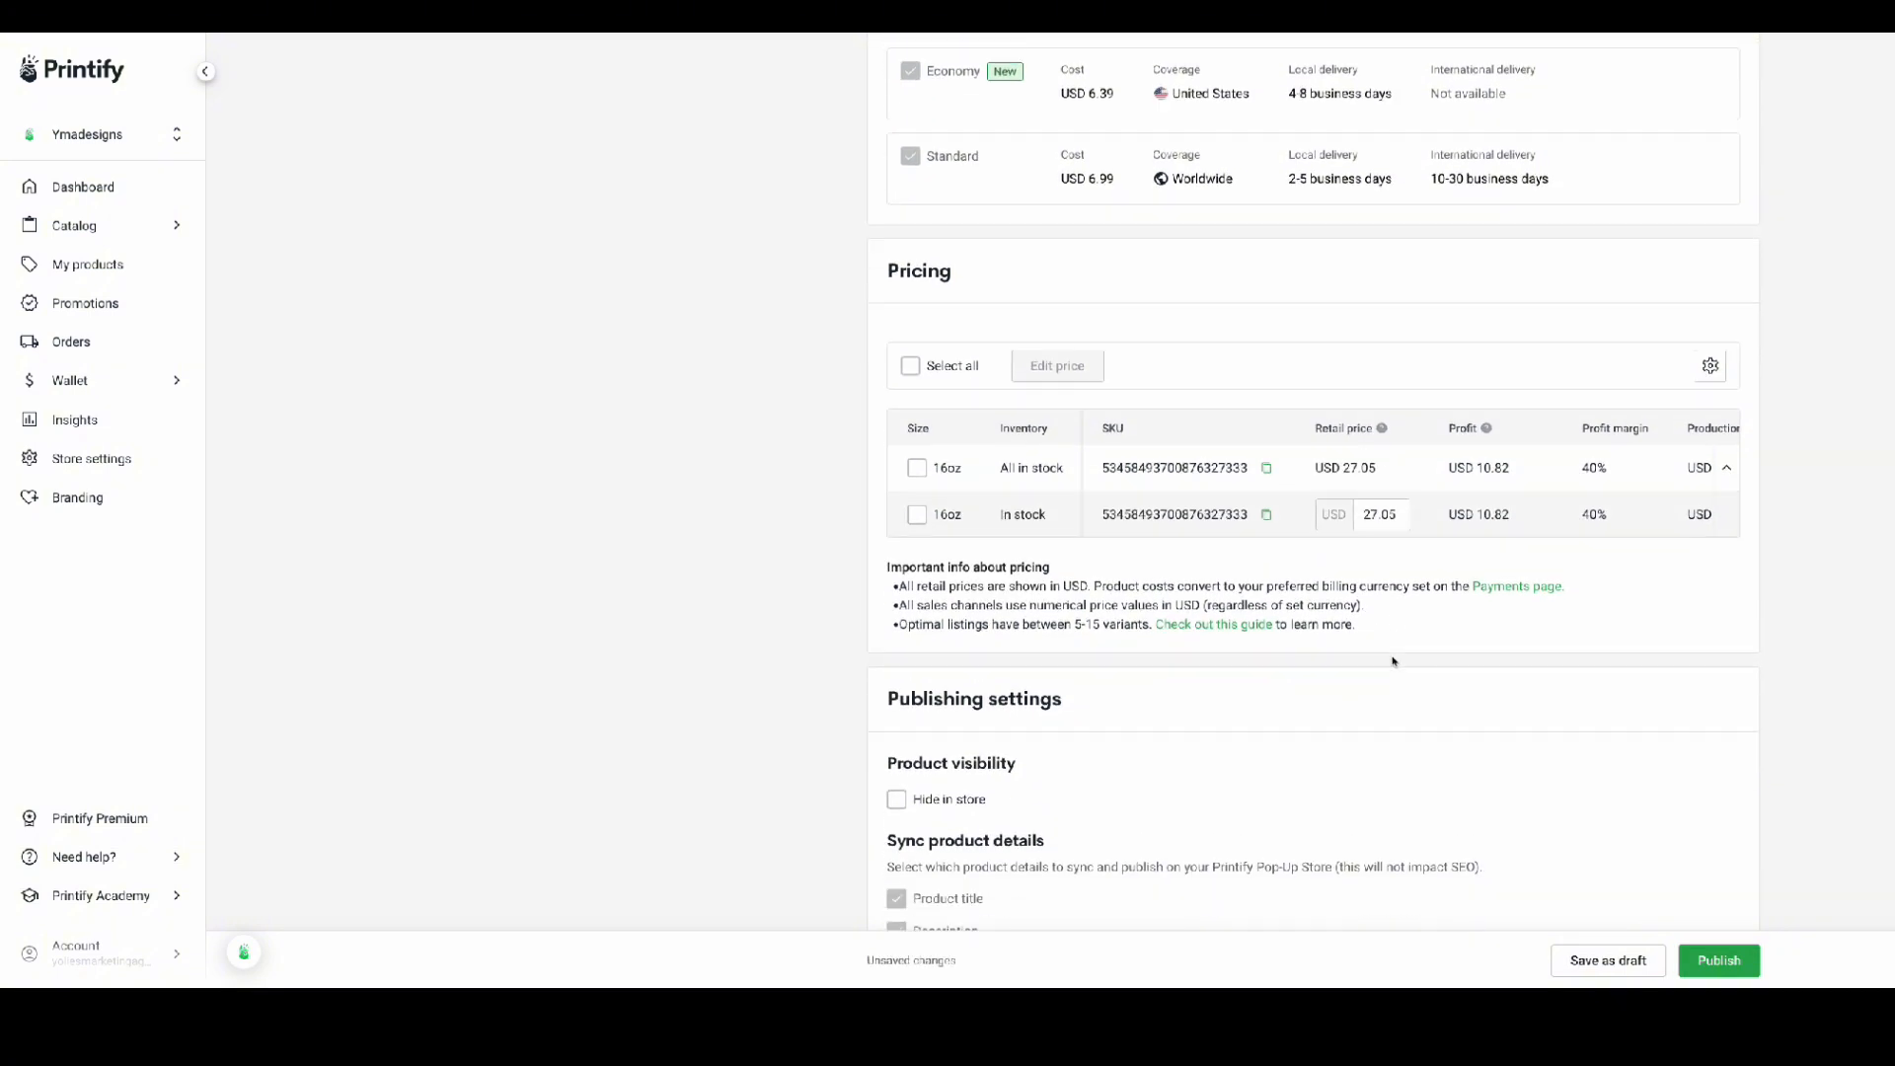
scroll(up, 3)
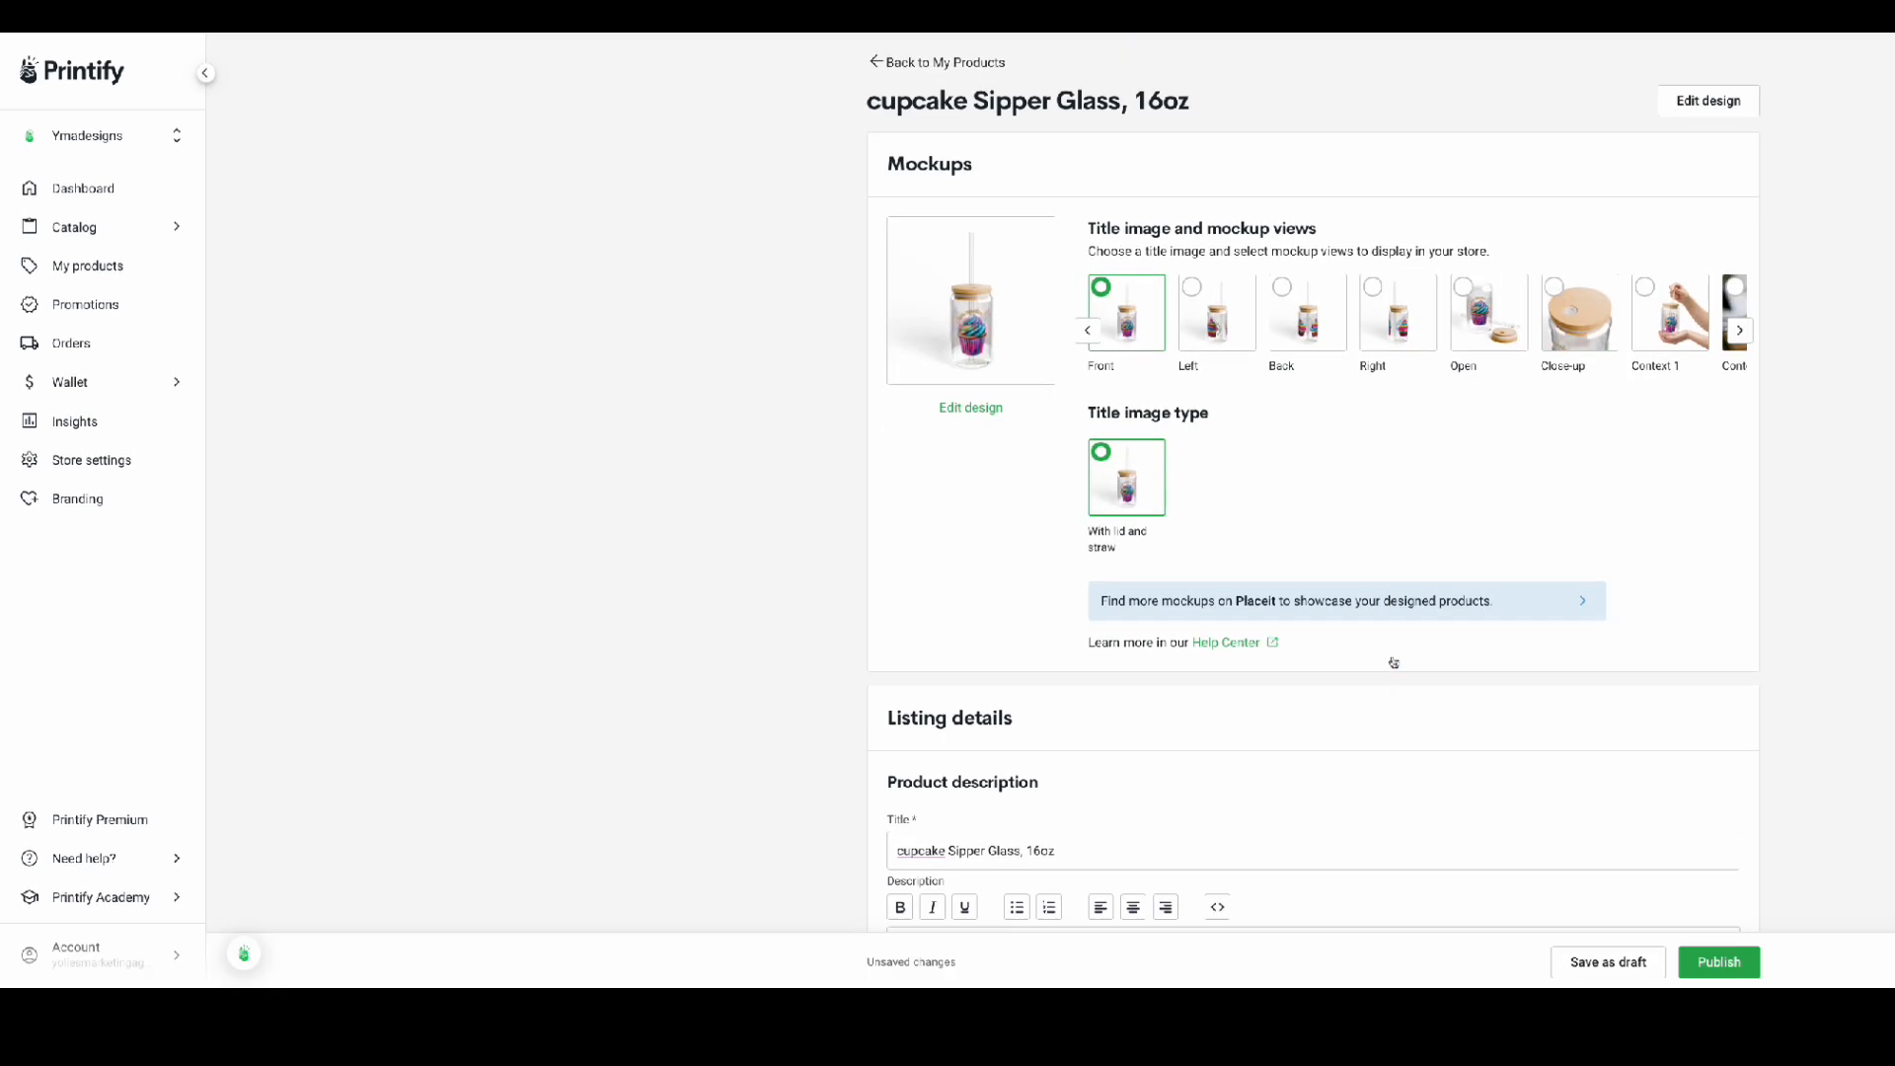
scroll(down, 3)
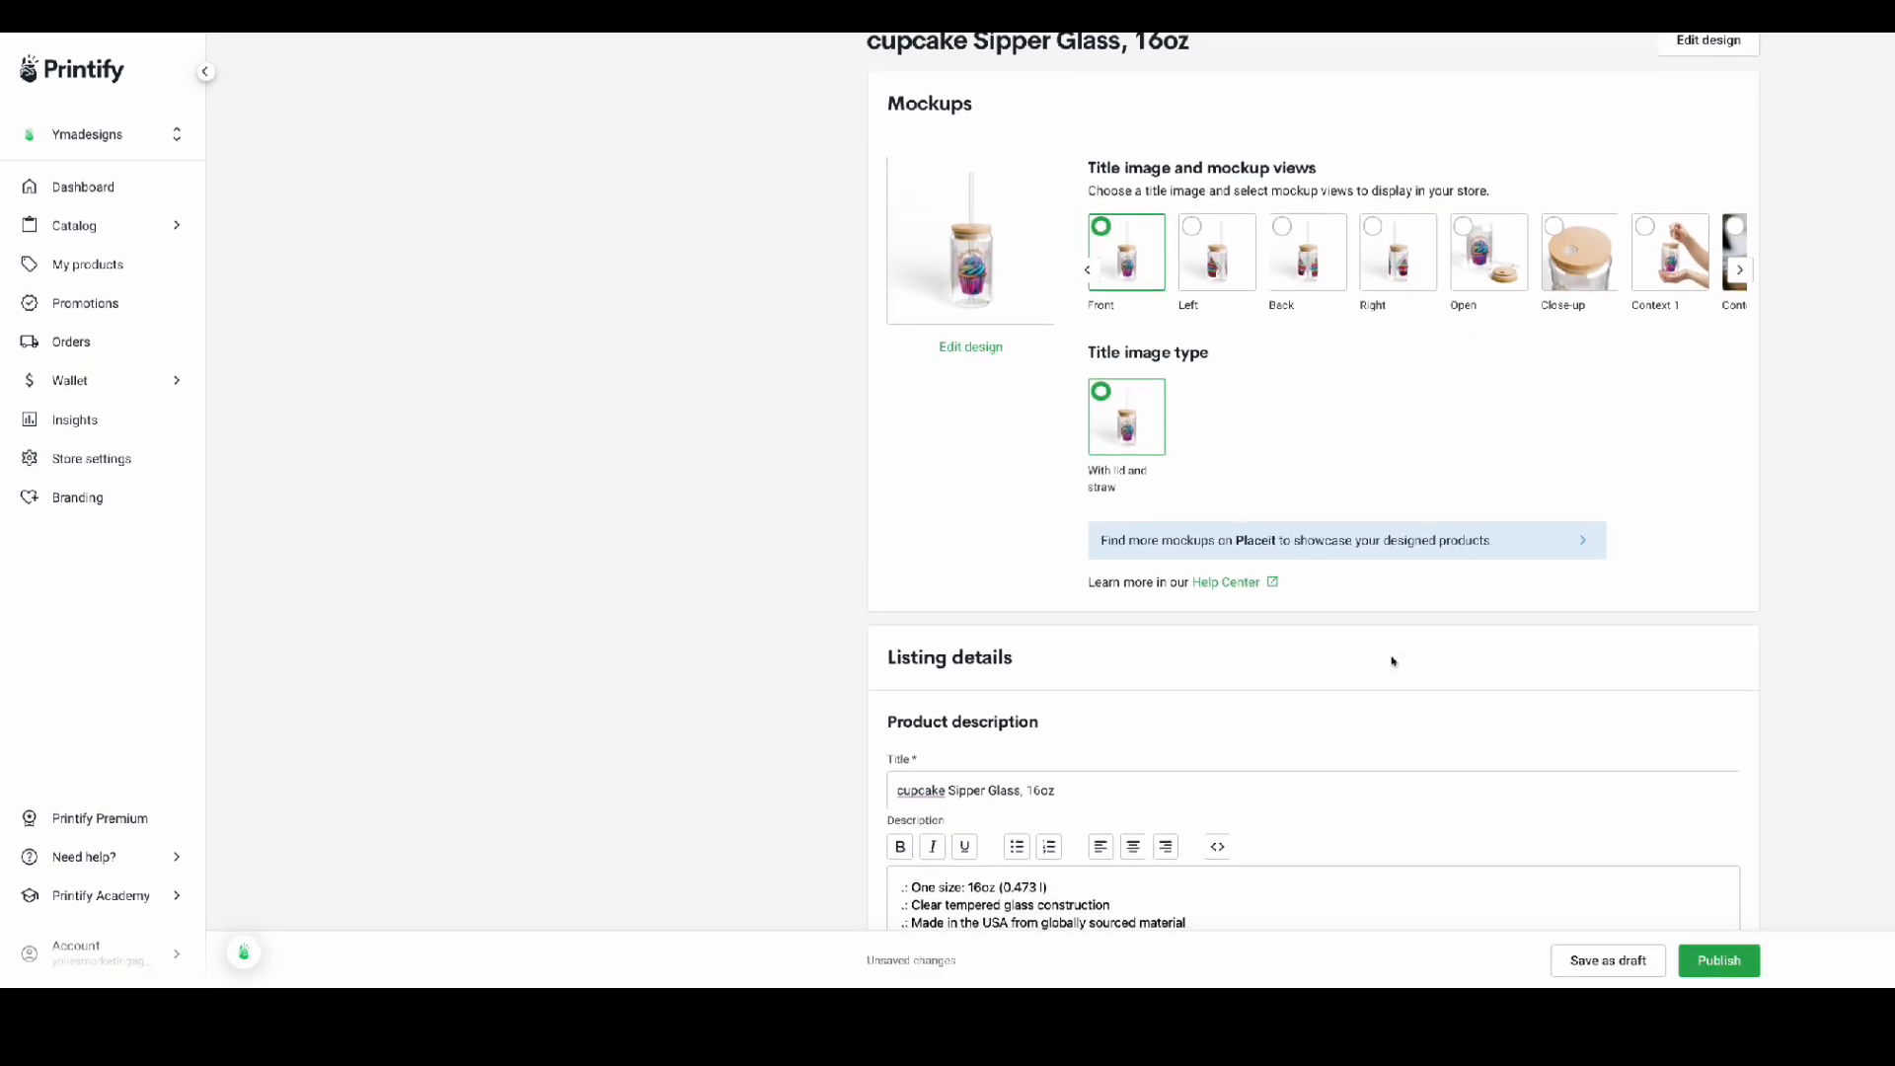
scroll(up, 3)
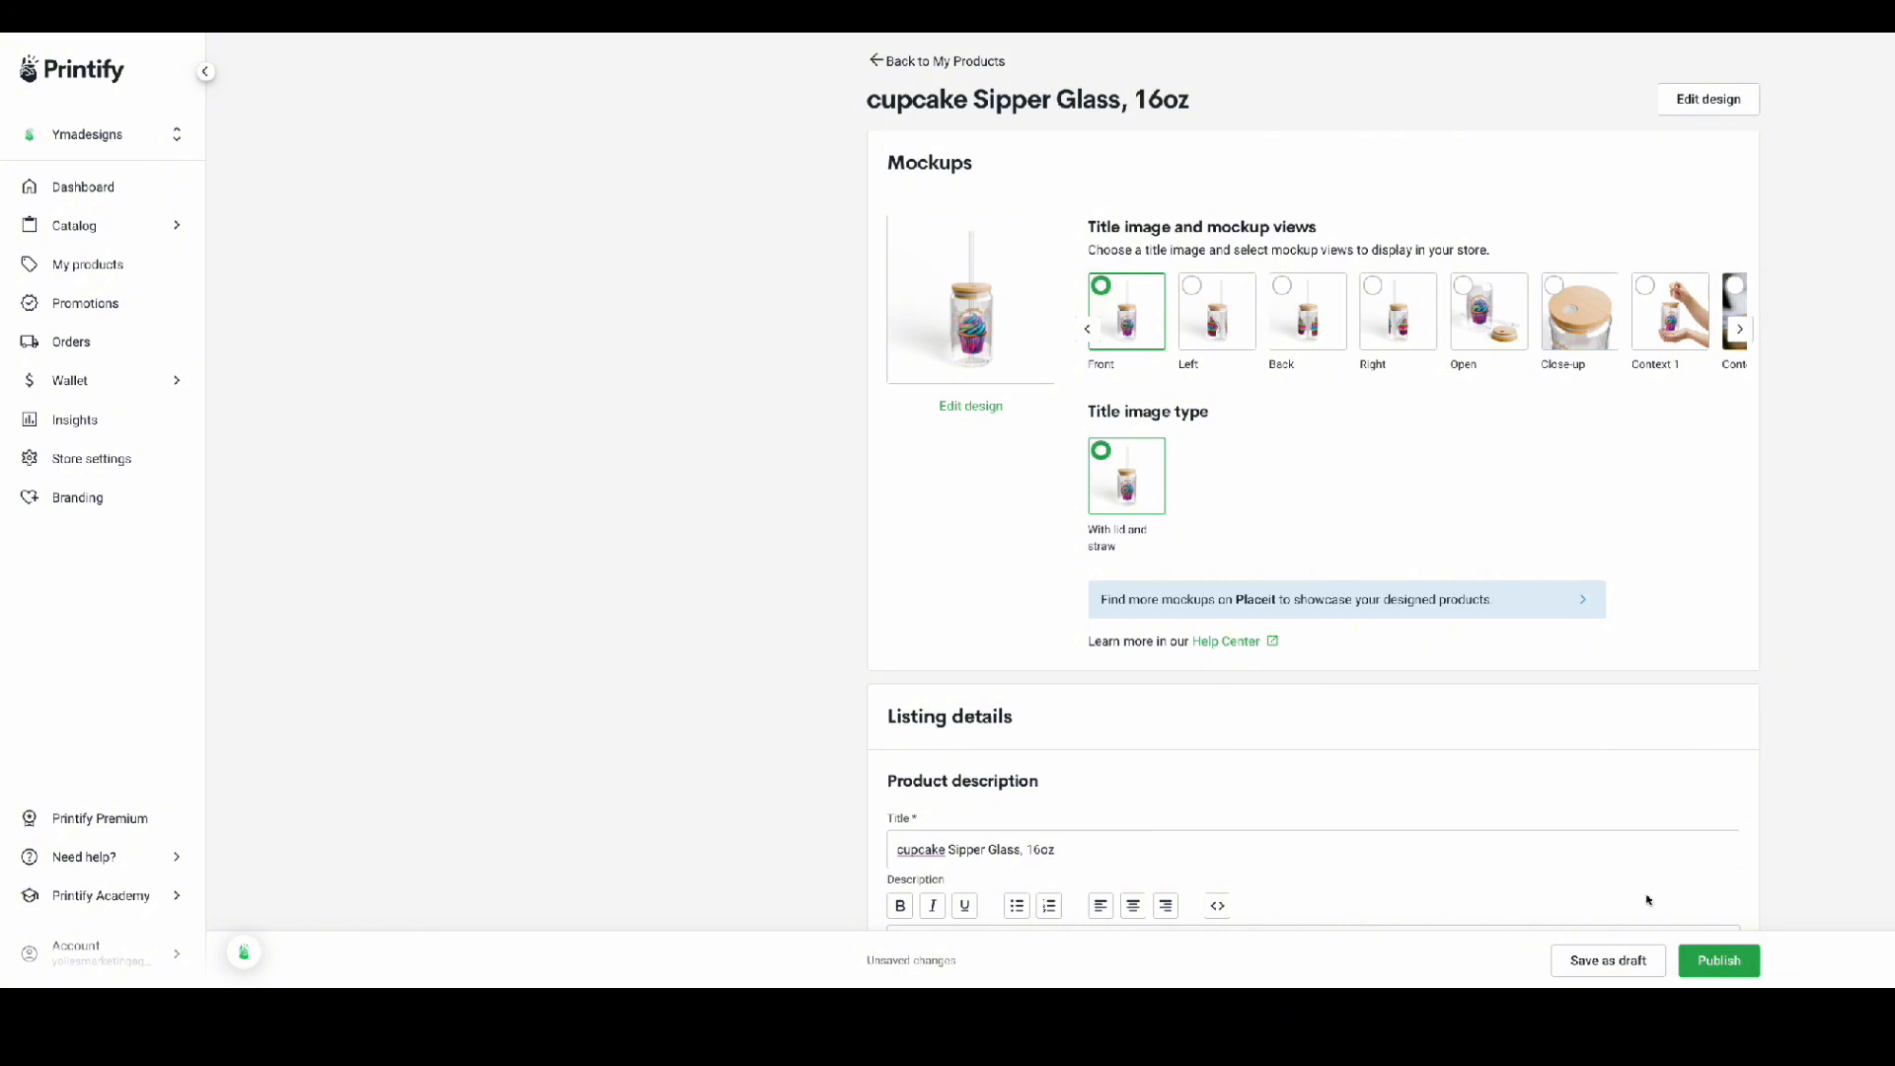
mouse_move(1315, 507)
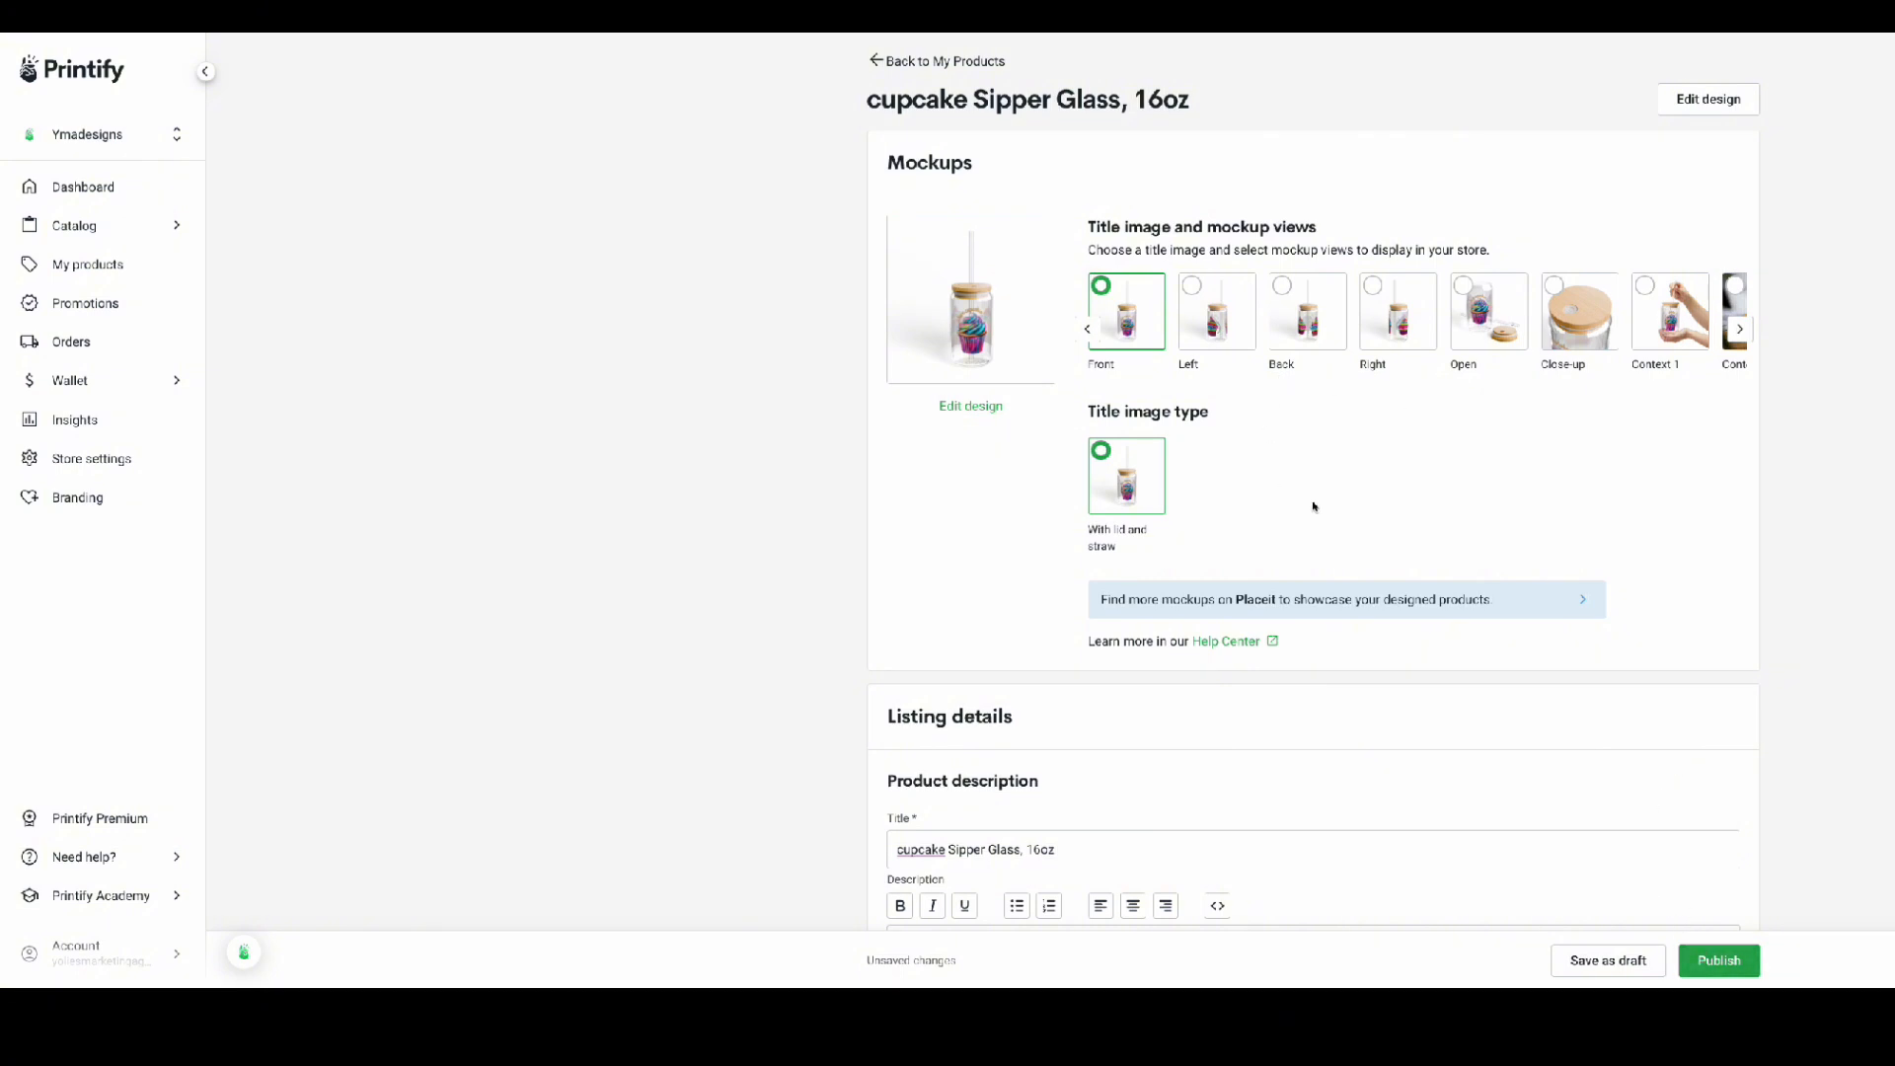
- Publish the cupcake Sipper Glass, 16oz product to the store
click(1717, 959)
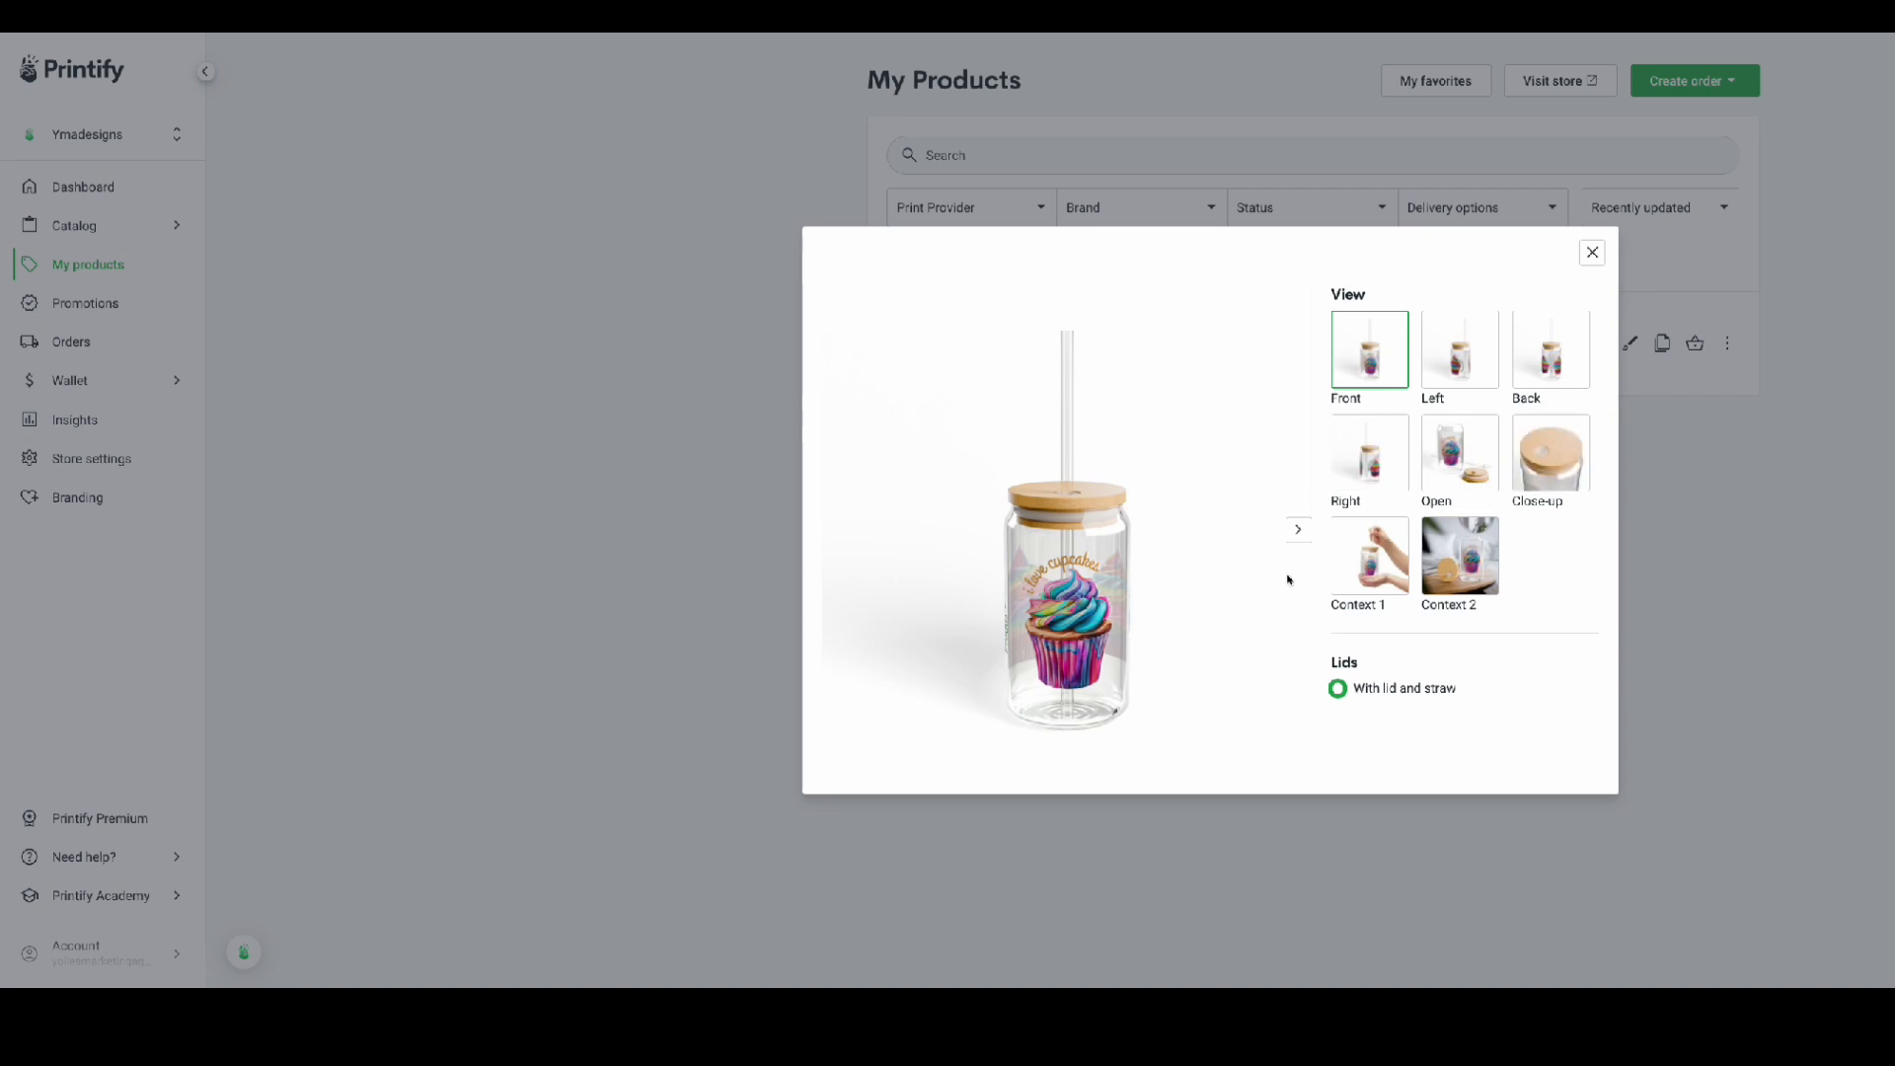
- Preview the close-up, Context 2, right-side and in-hand mockups, then close the preview
click(1549, 454)
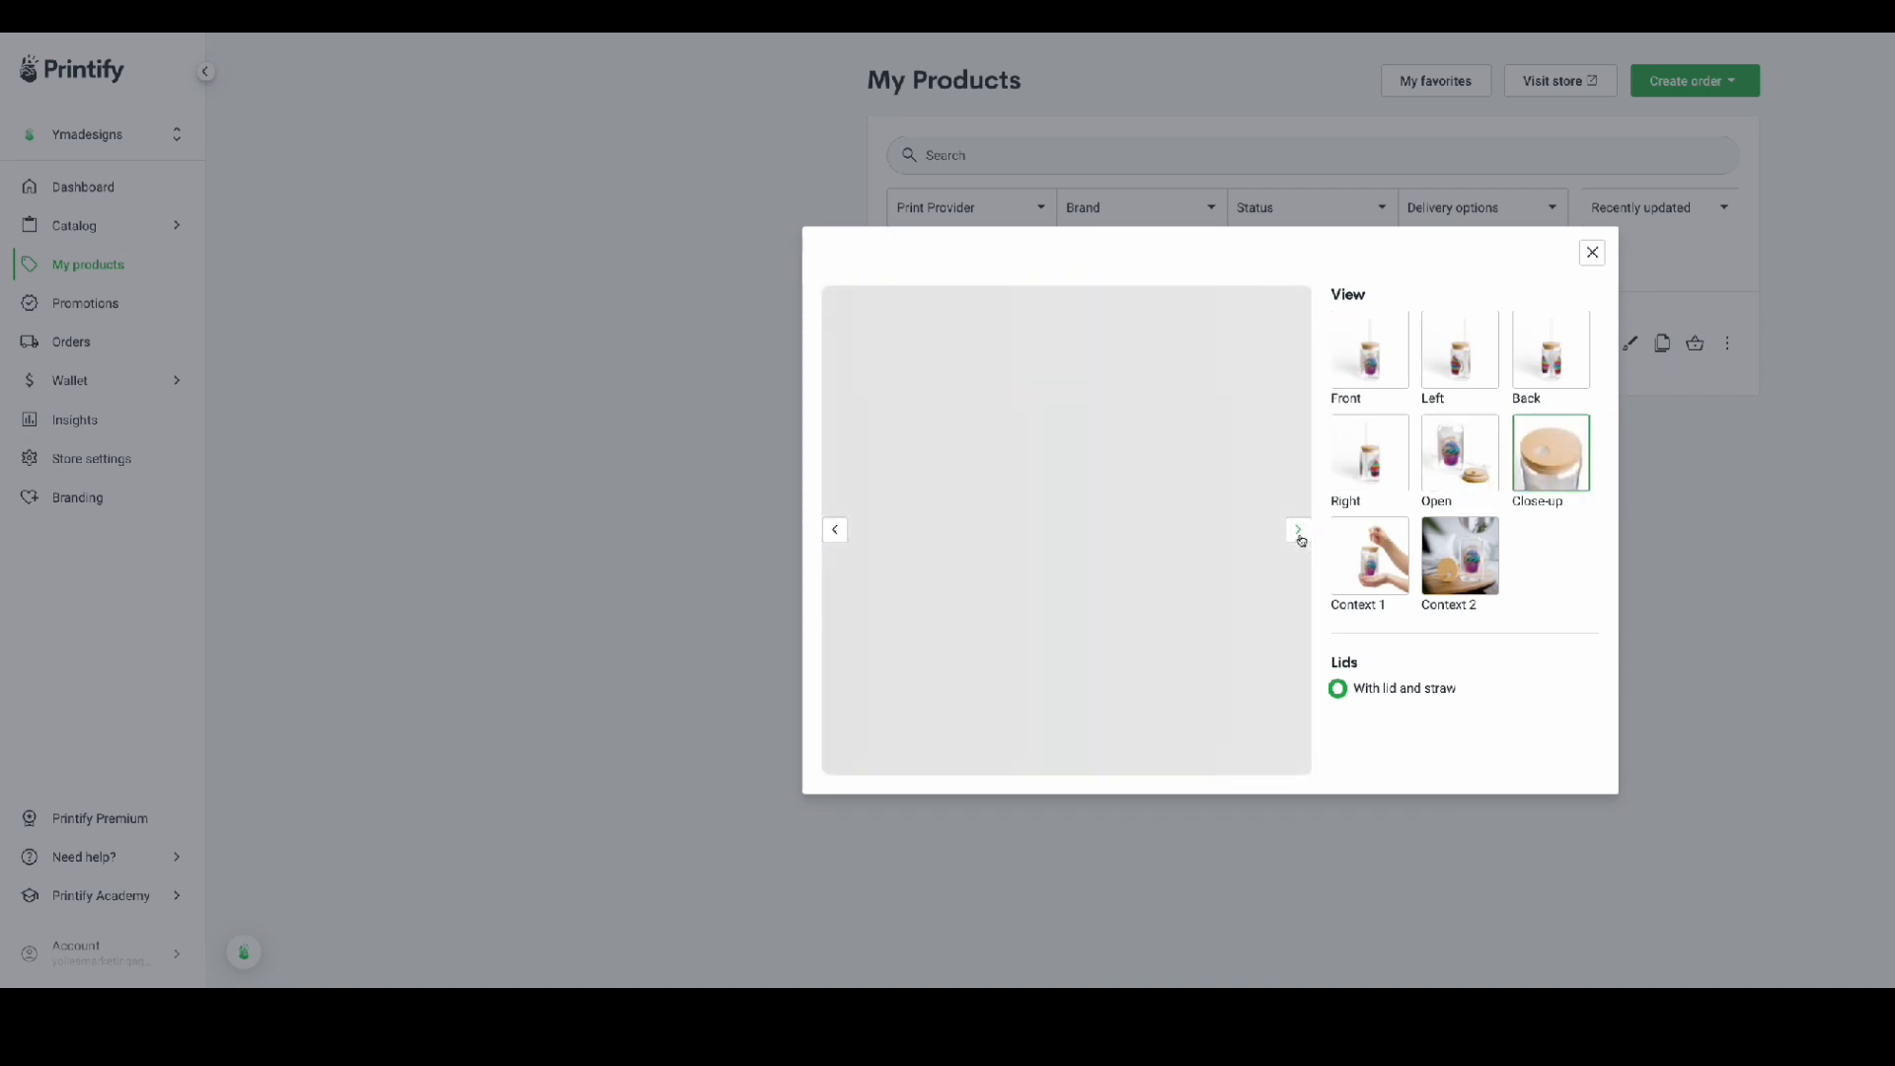
click(1458, 555)
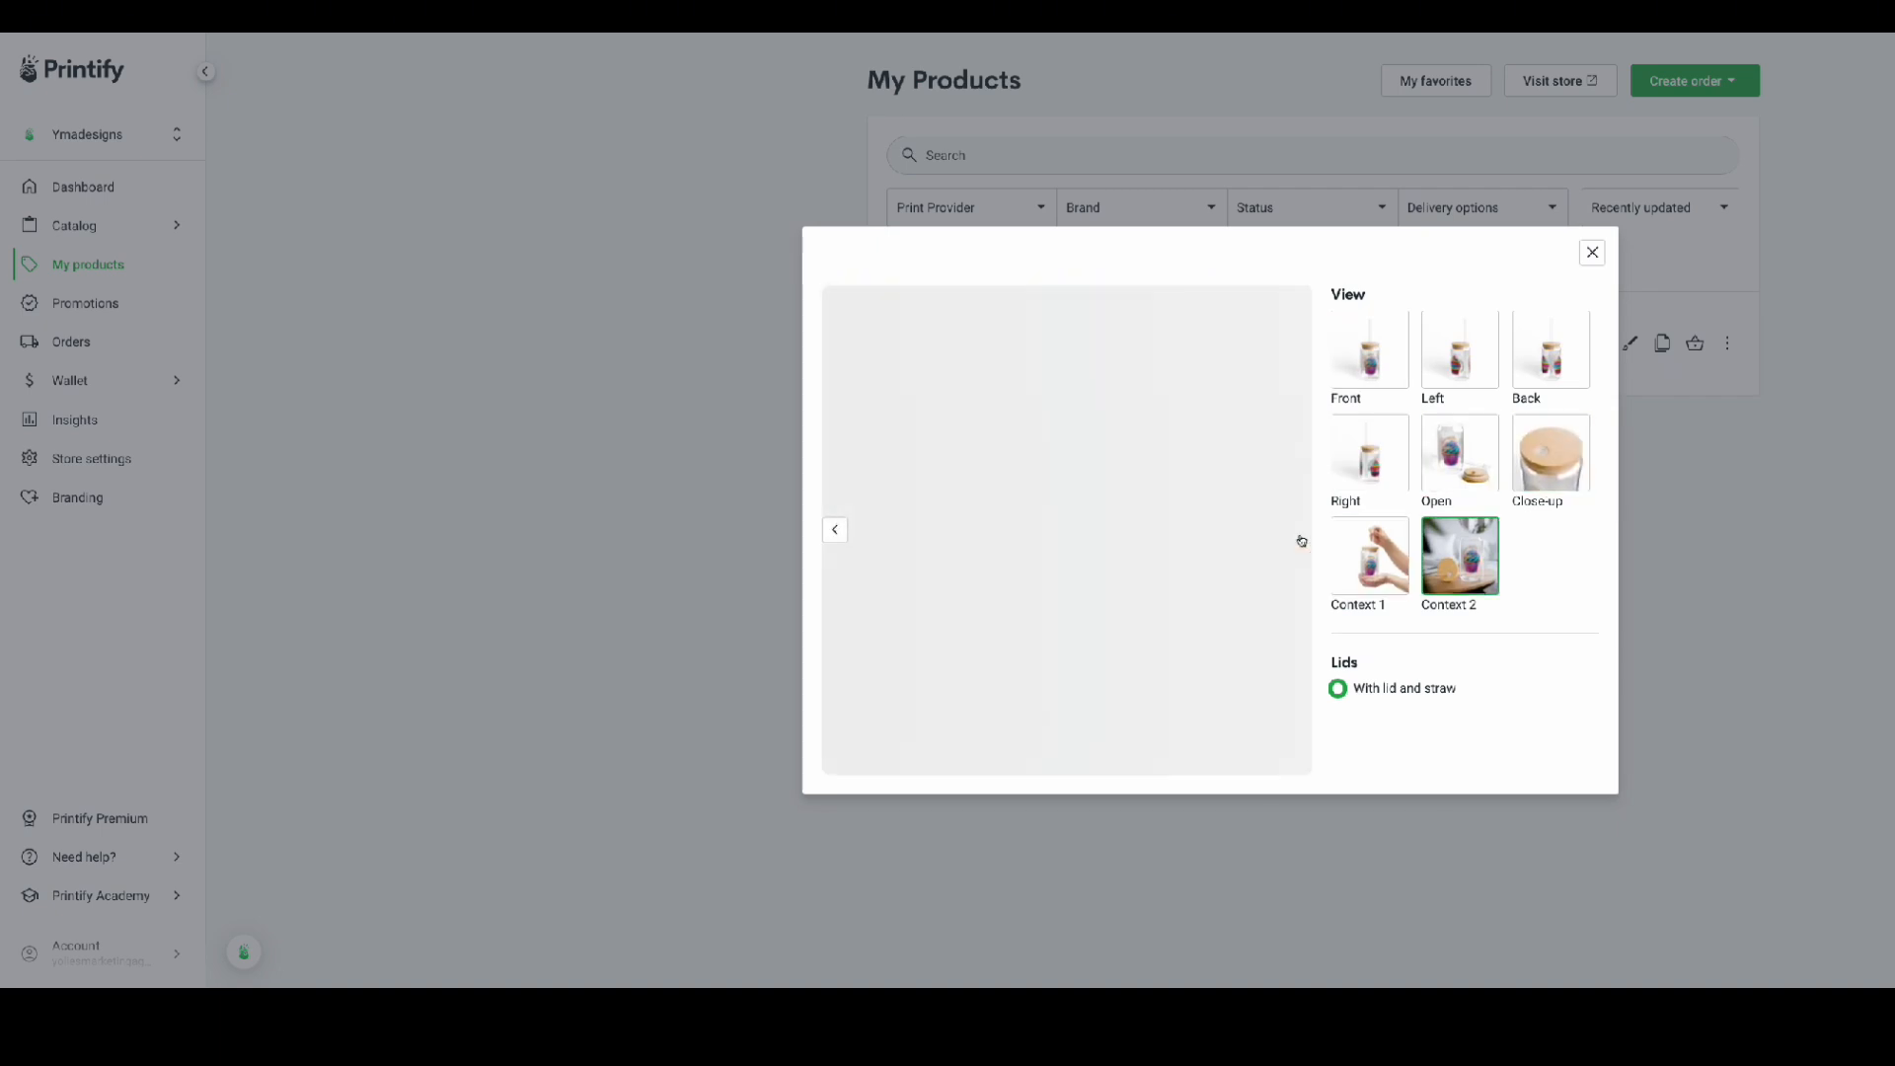
click(1366, 349)
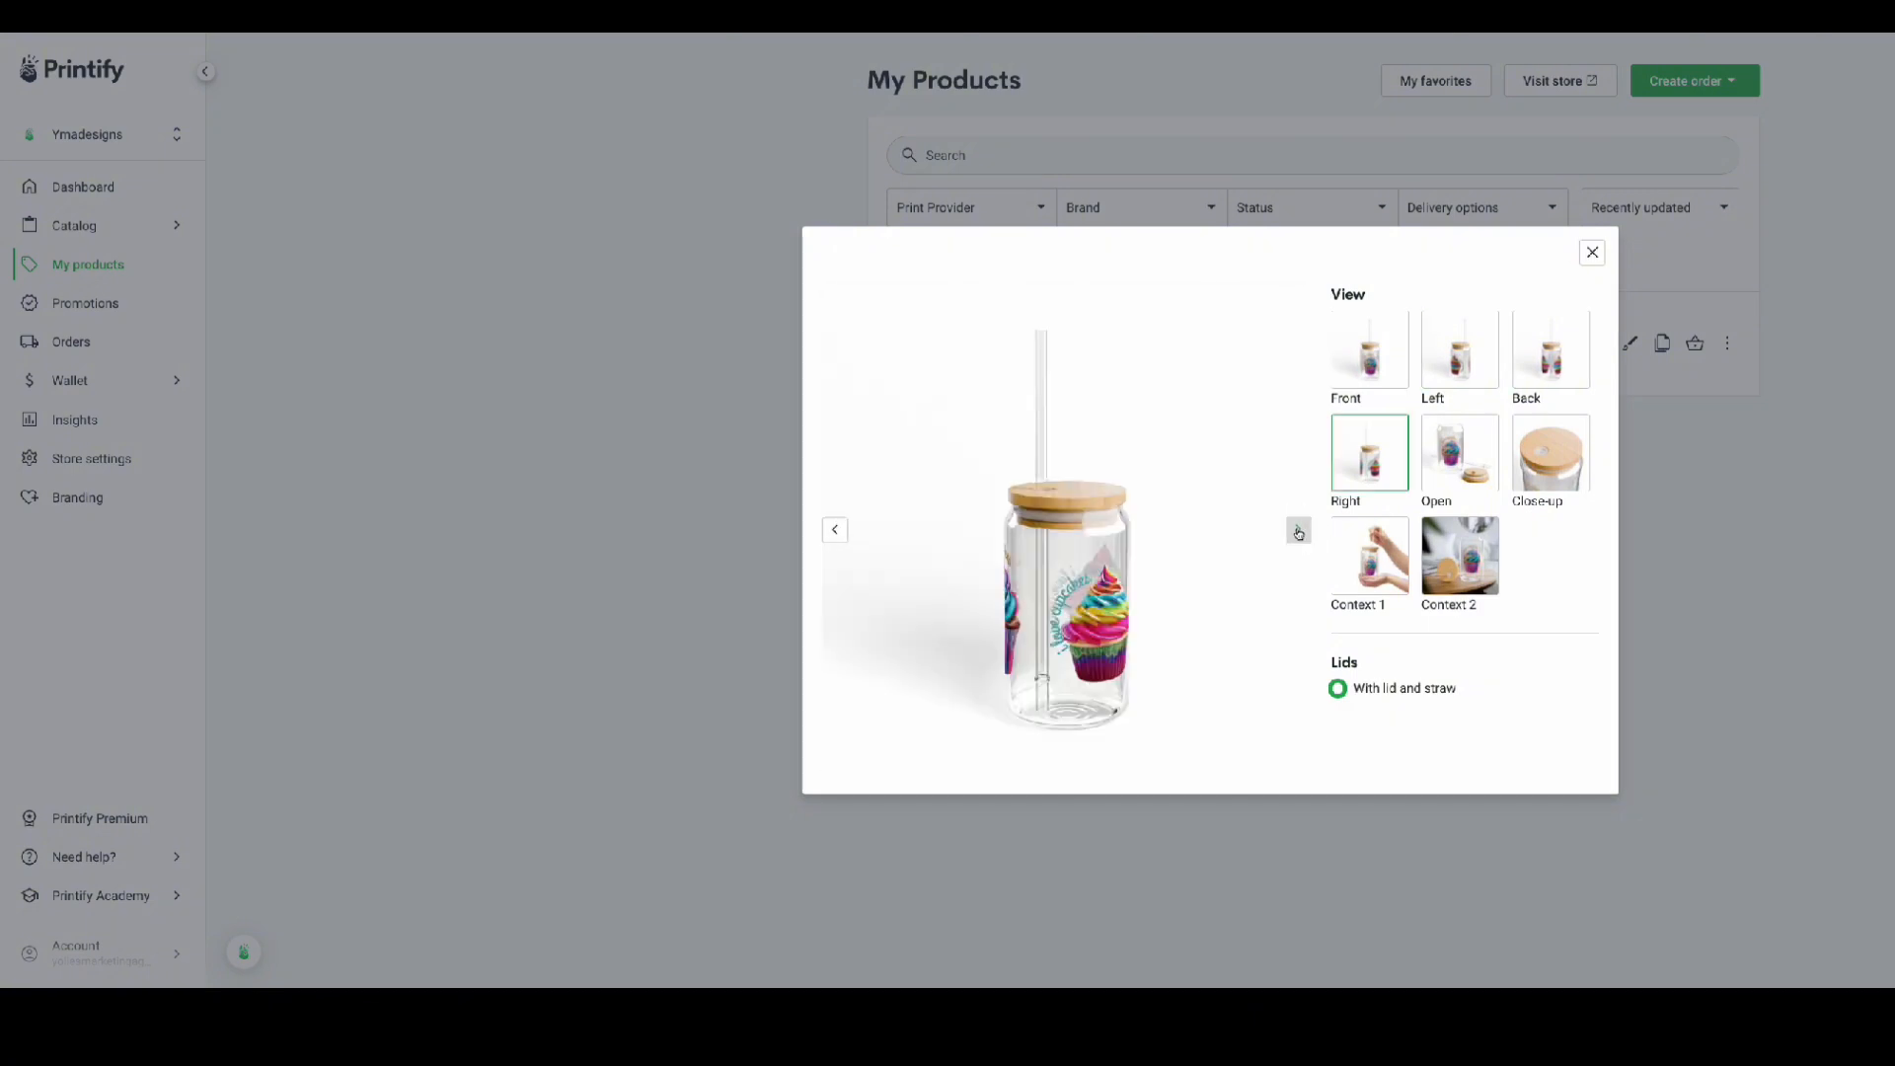
click(1368, 555)
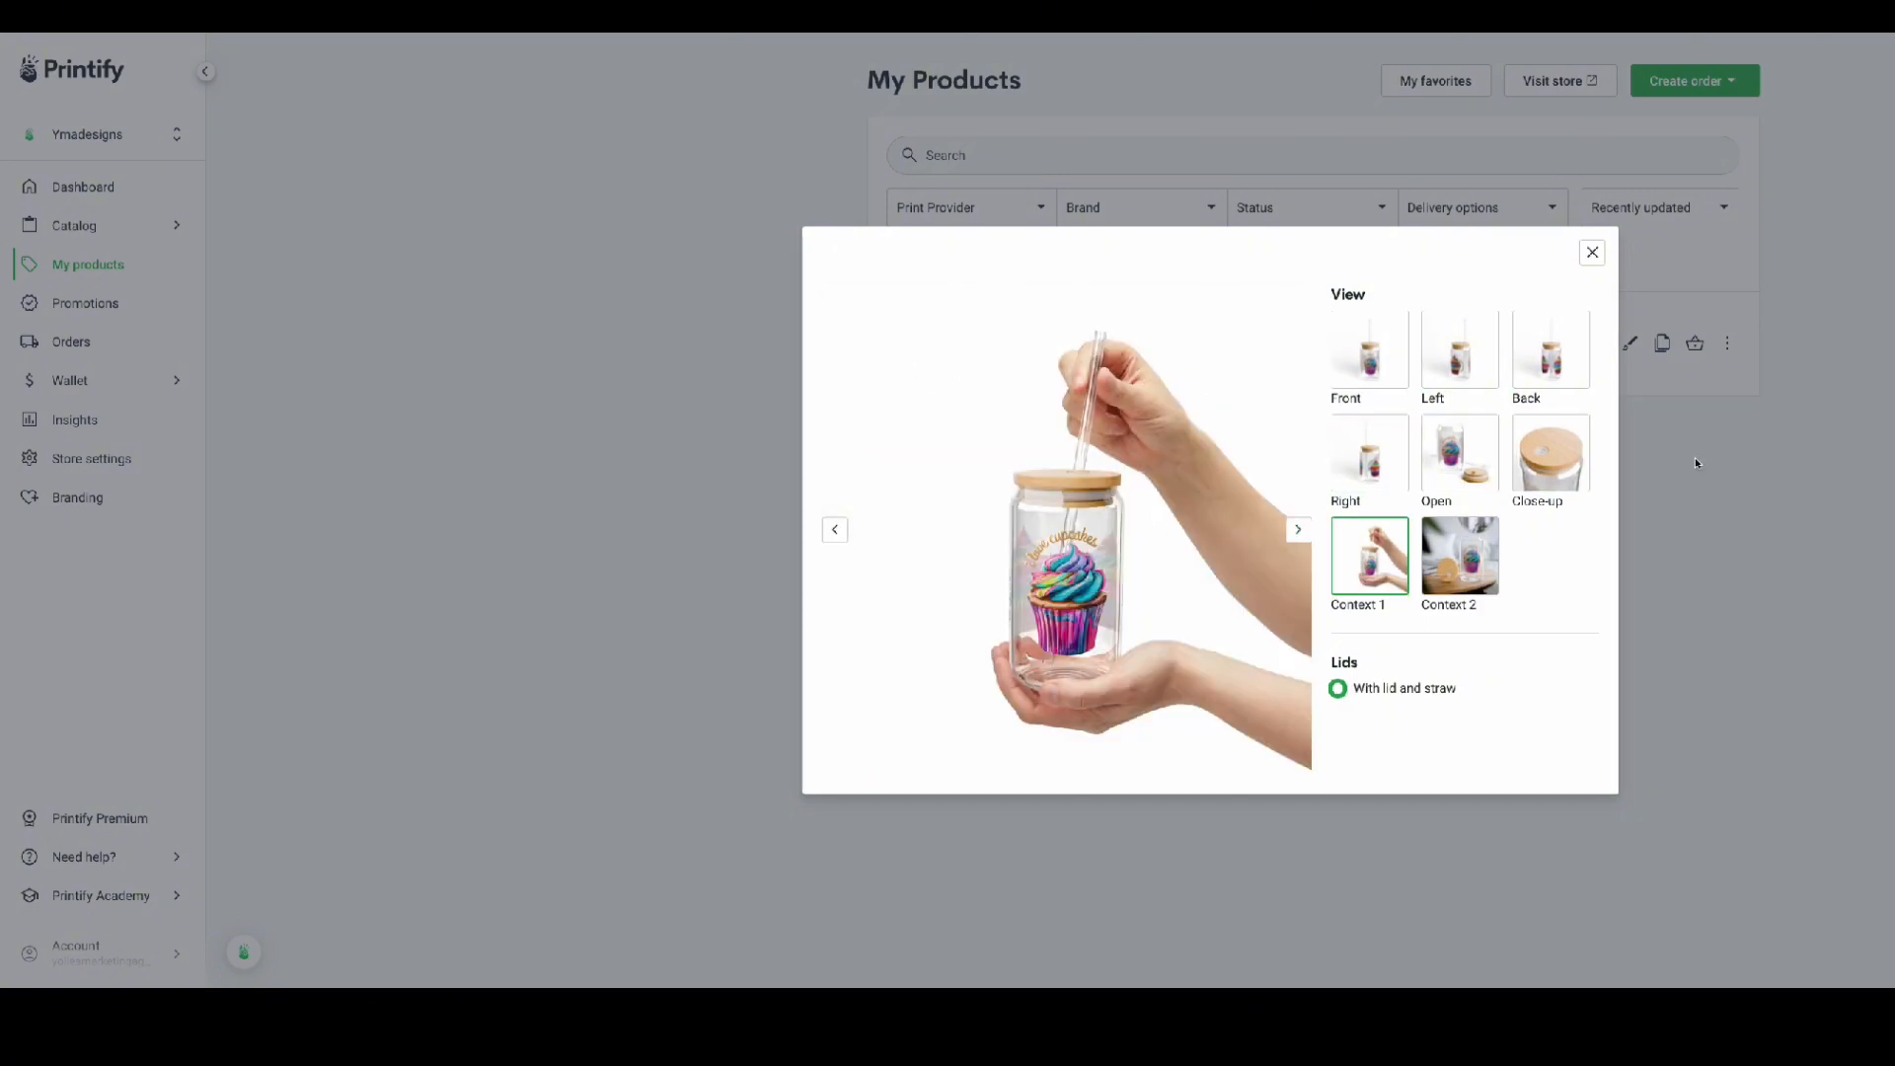
click(1591, 253)
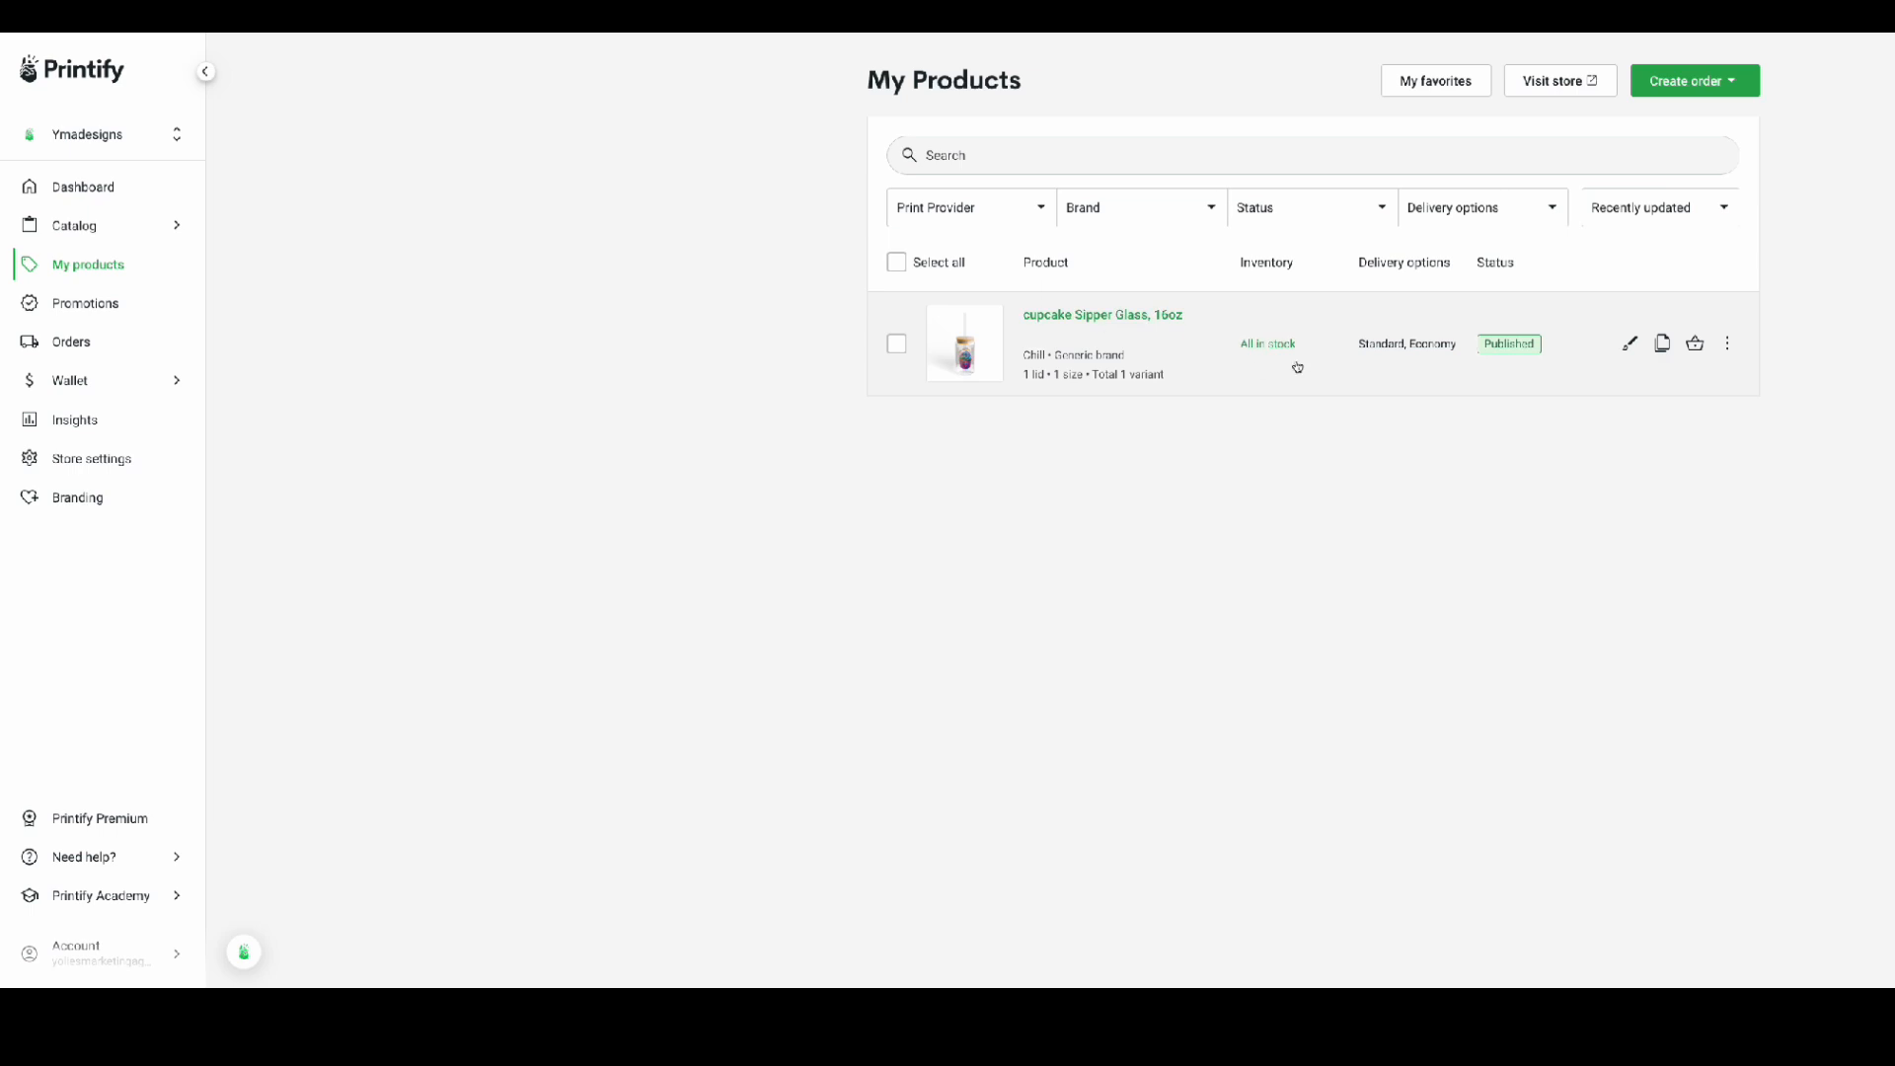
mouse_move(1182, 456)
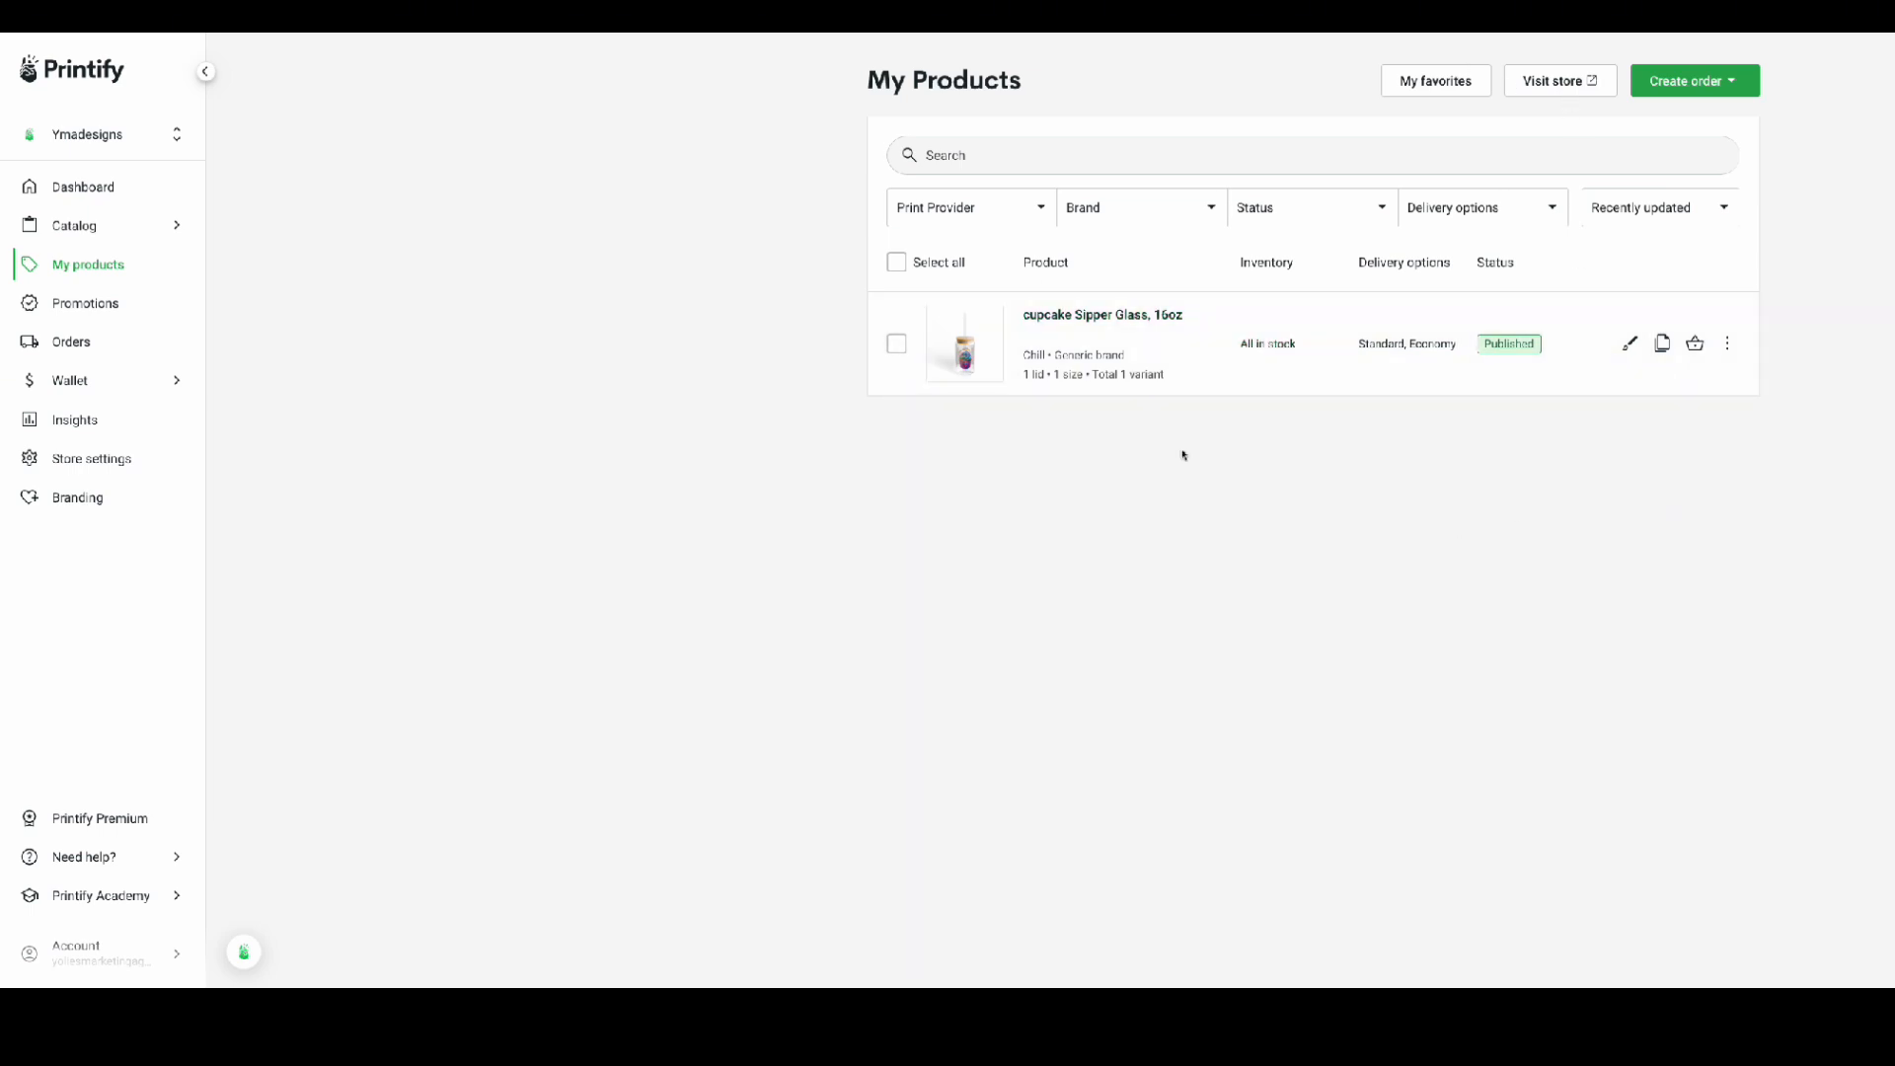